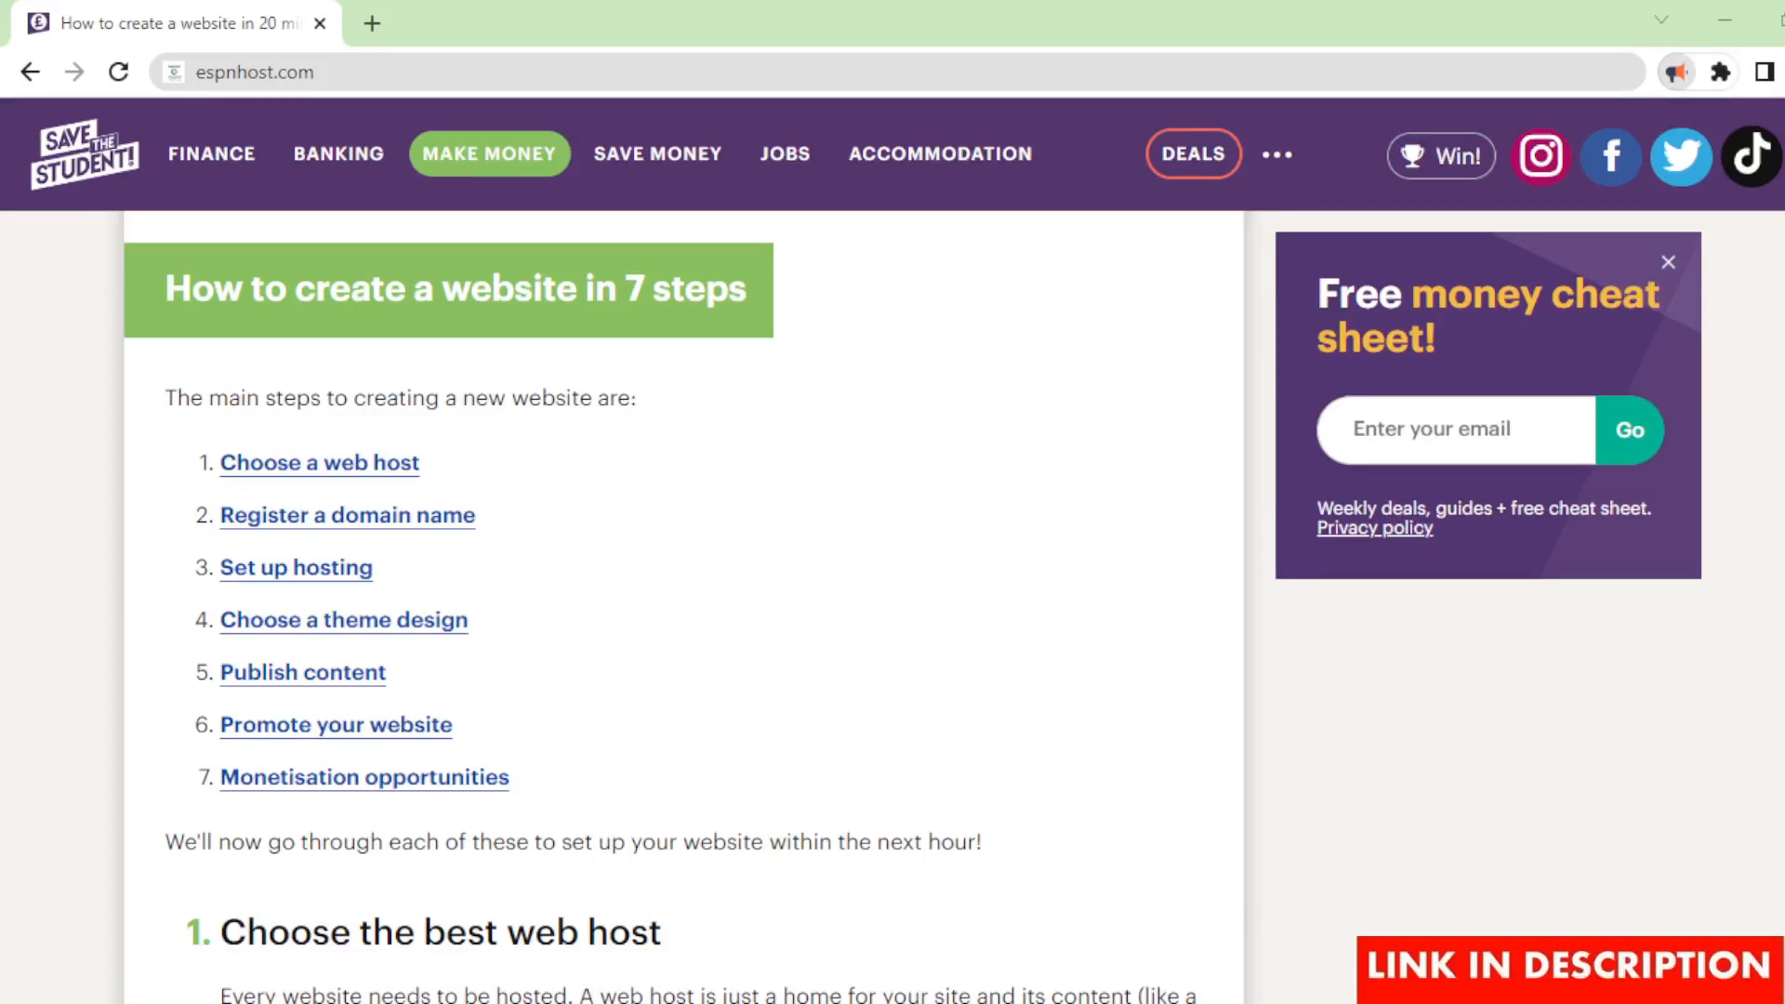
pyautogui.moveTo(179, 622)
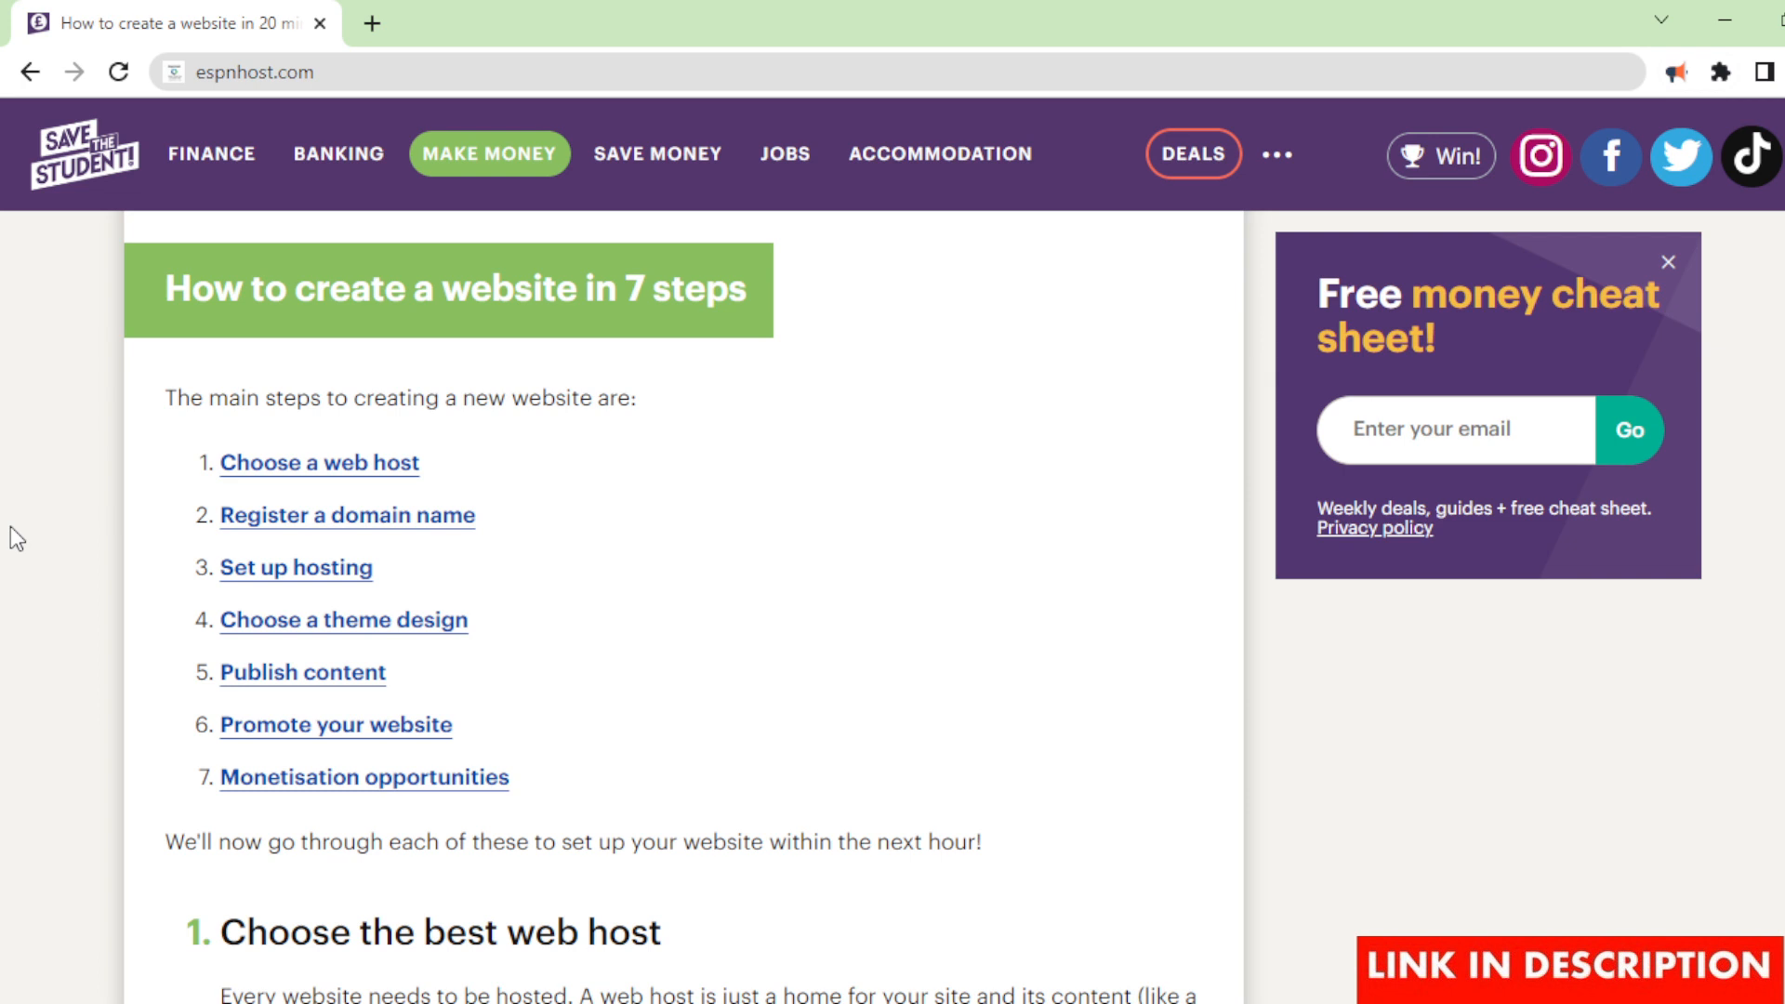
pyautogui.moveTo(1232, 806)
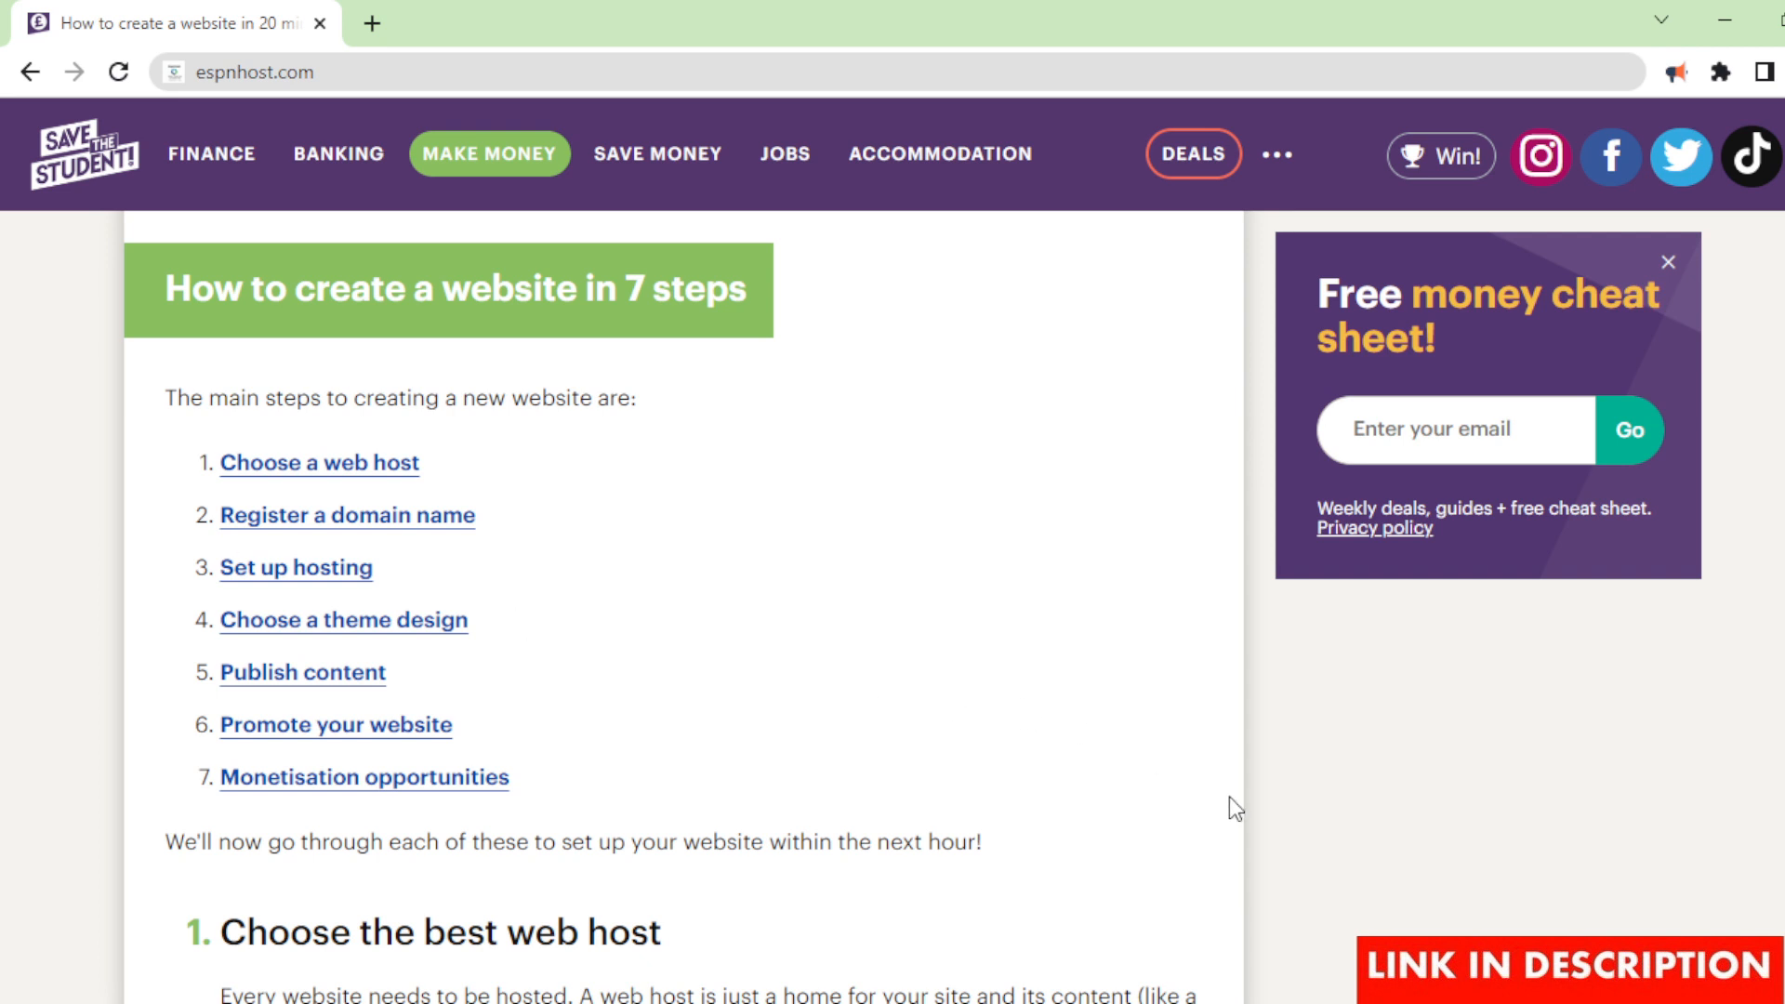
pyautogui.moveTo(1263, 820)
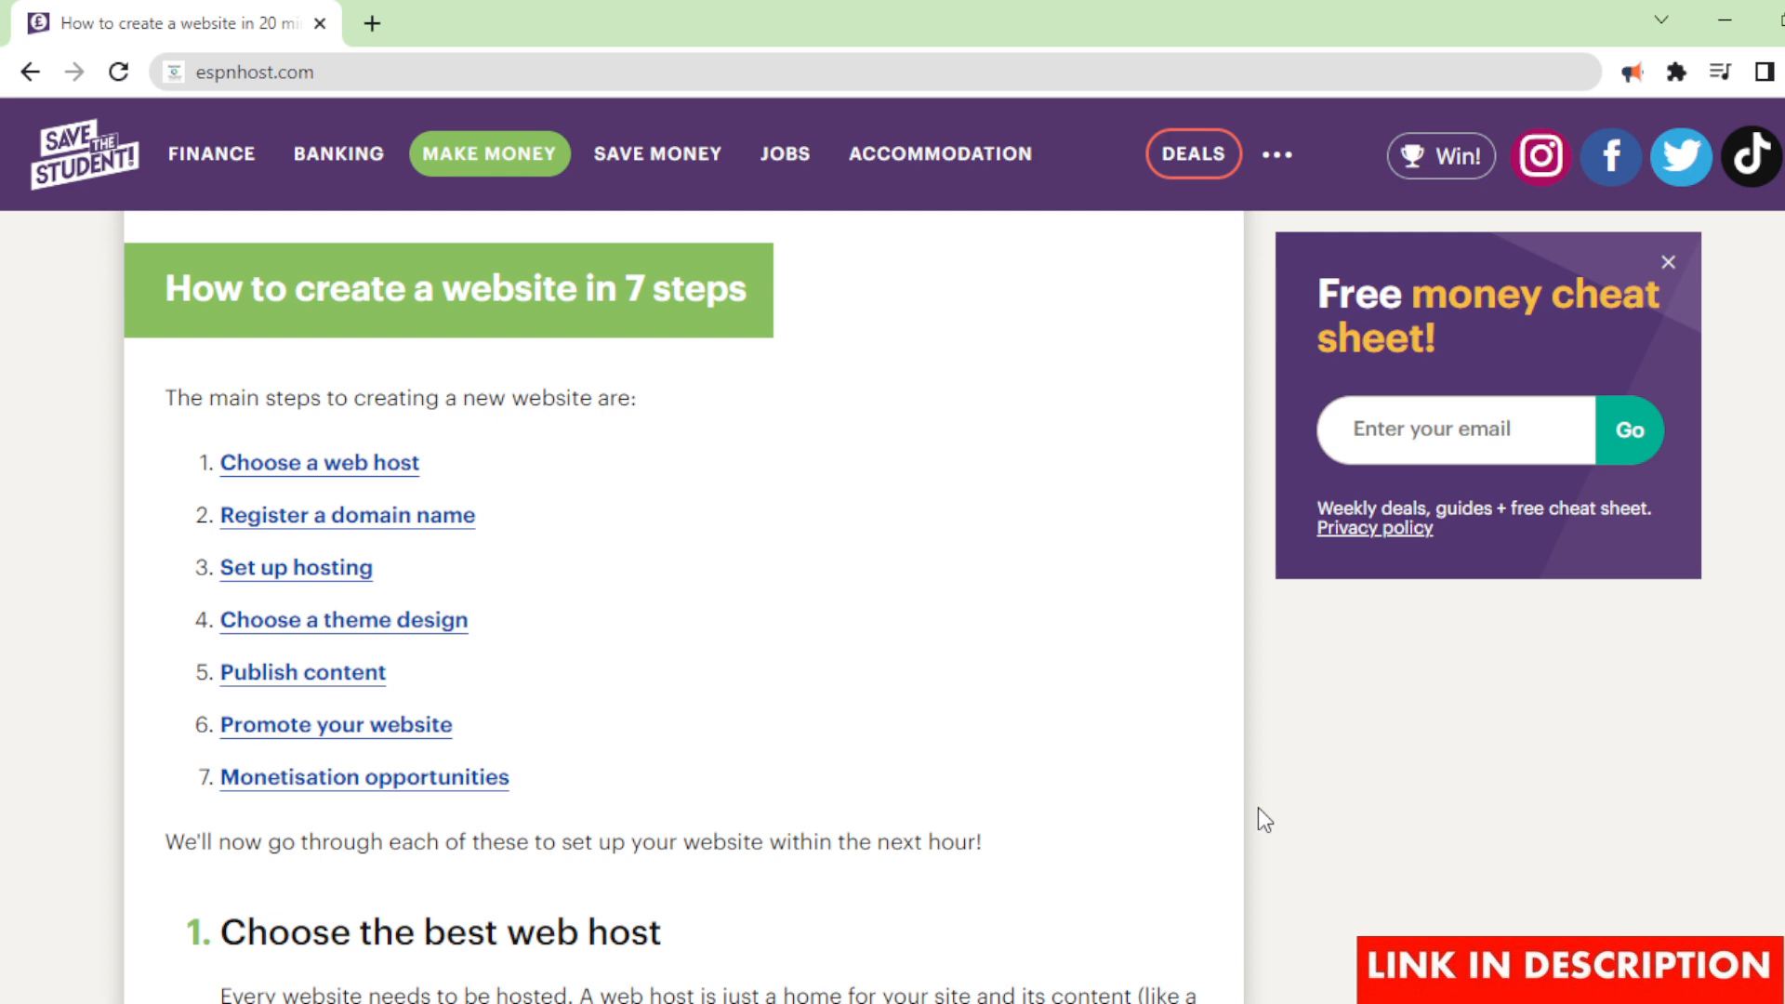
pyautogui.scroll(-3)
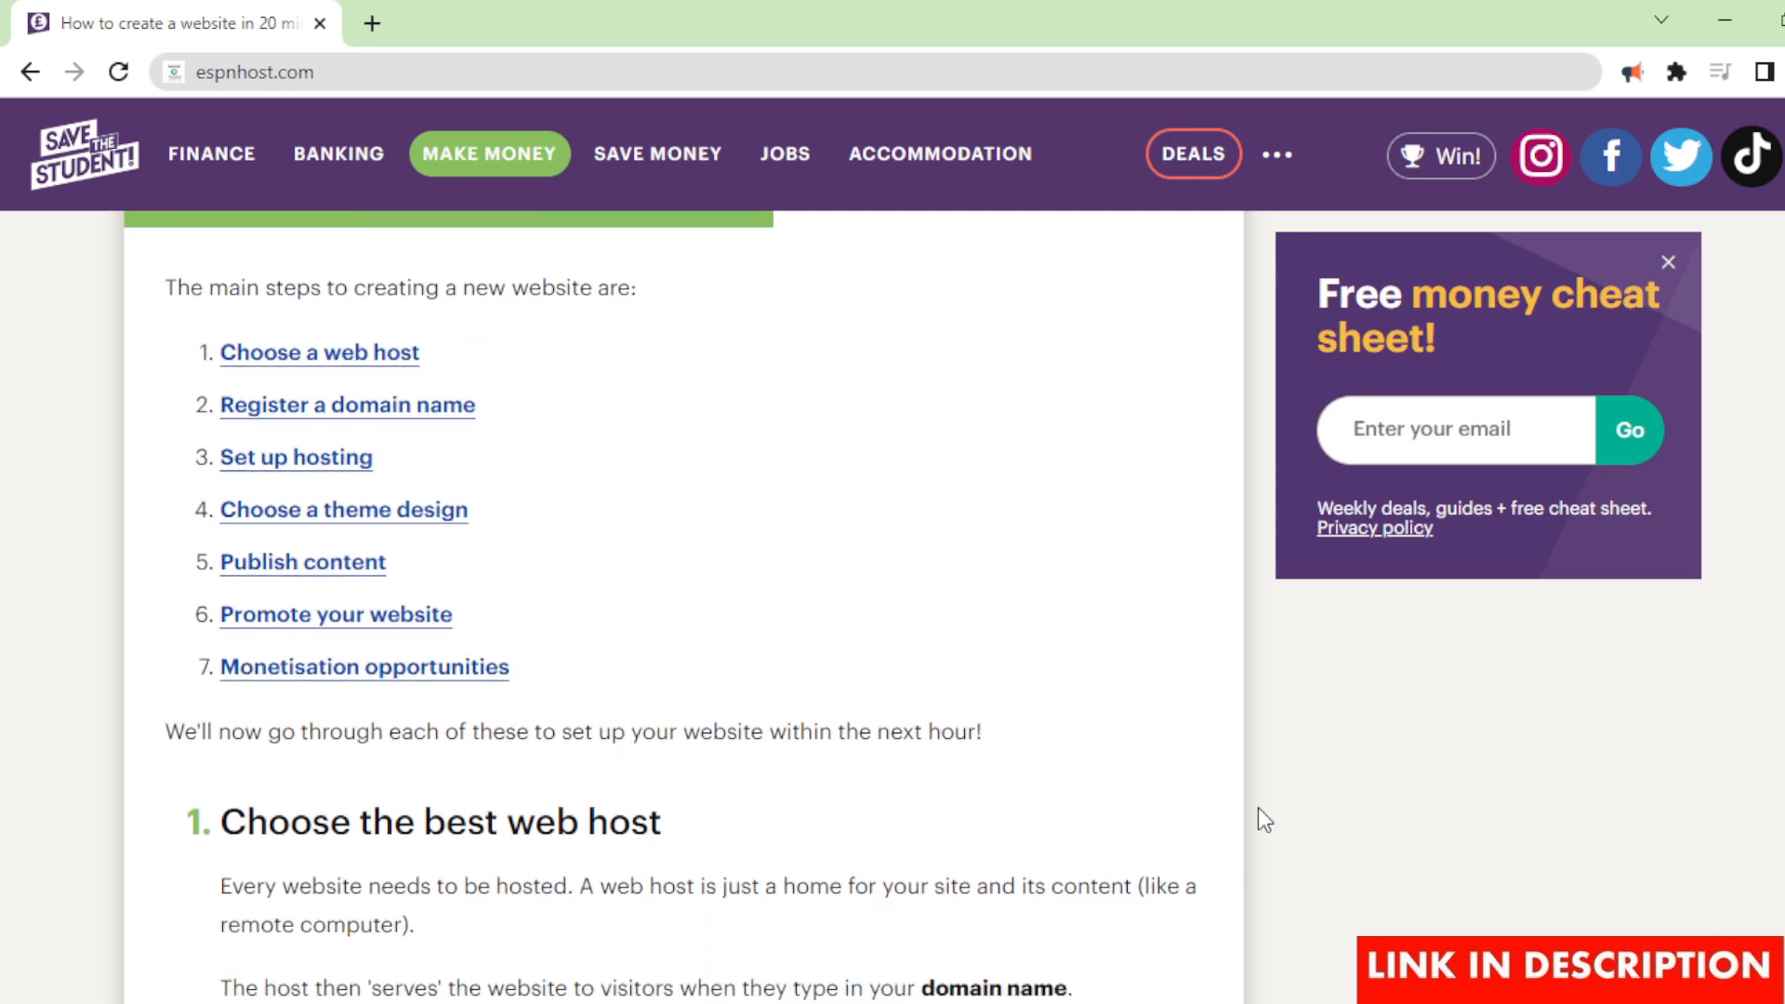
pyautogui.scroll(-3)
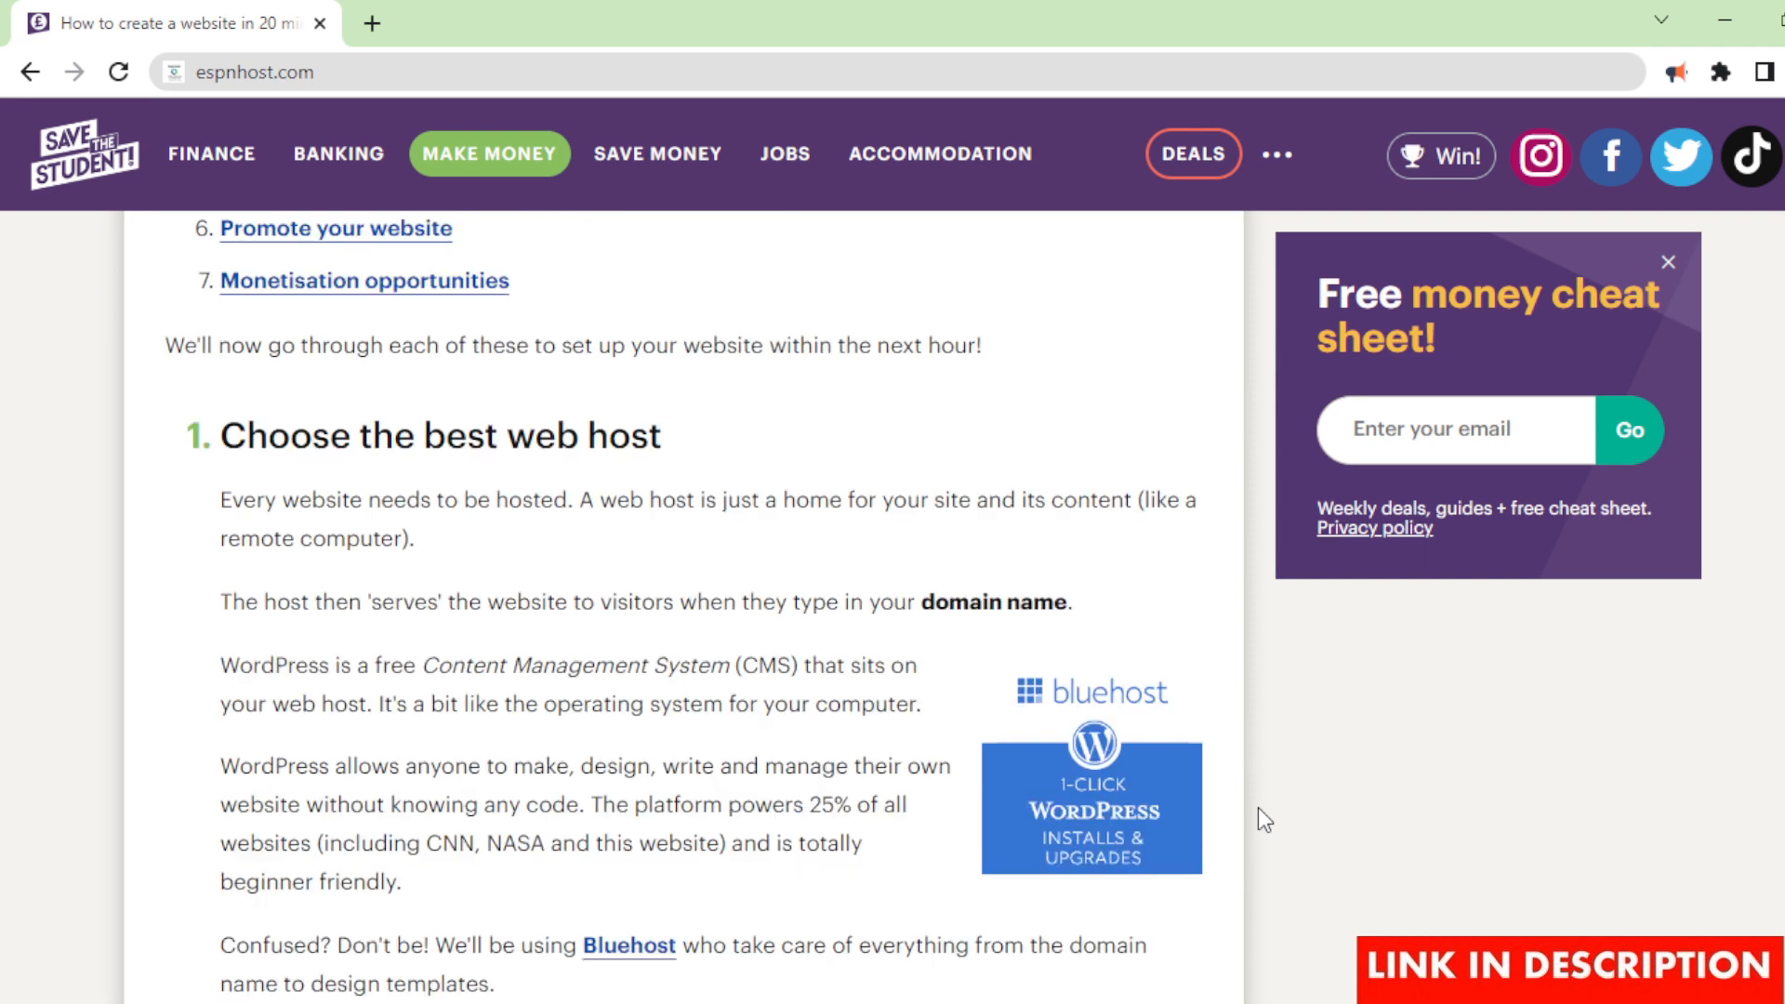
pyautogui.scroll(-3)
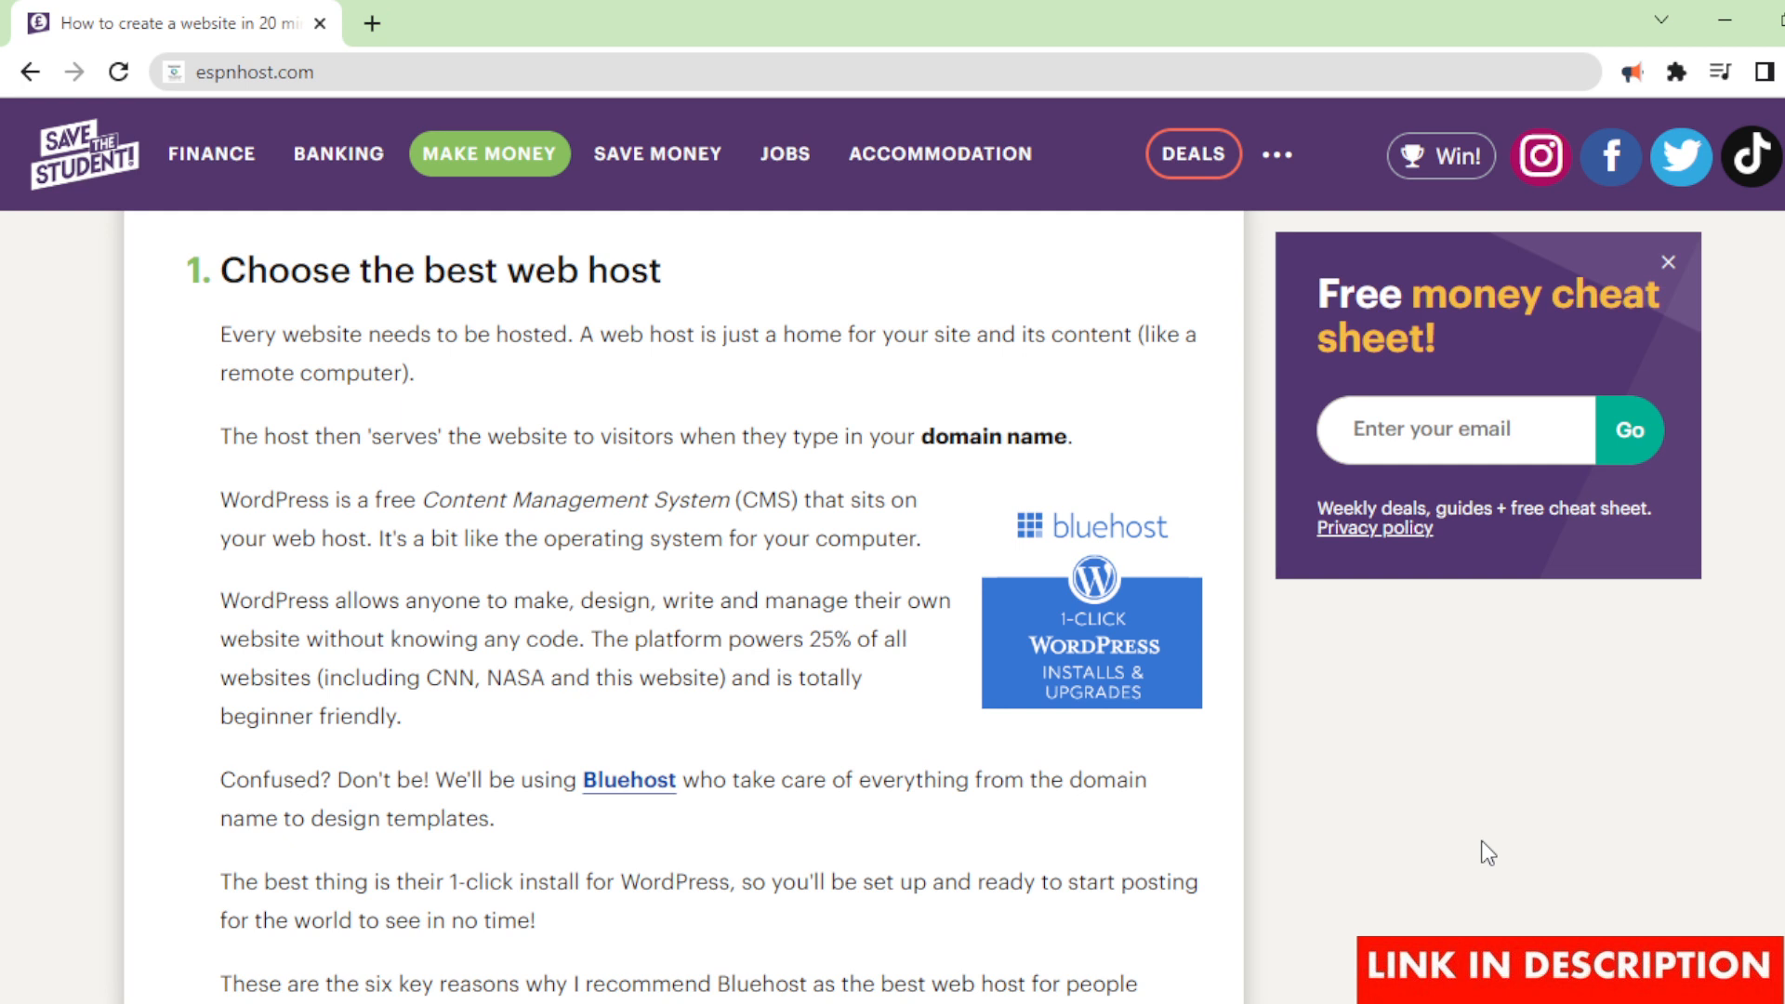
pyautogui.scroll(-3)
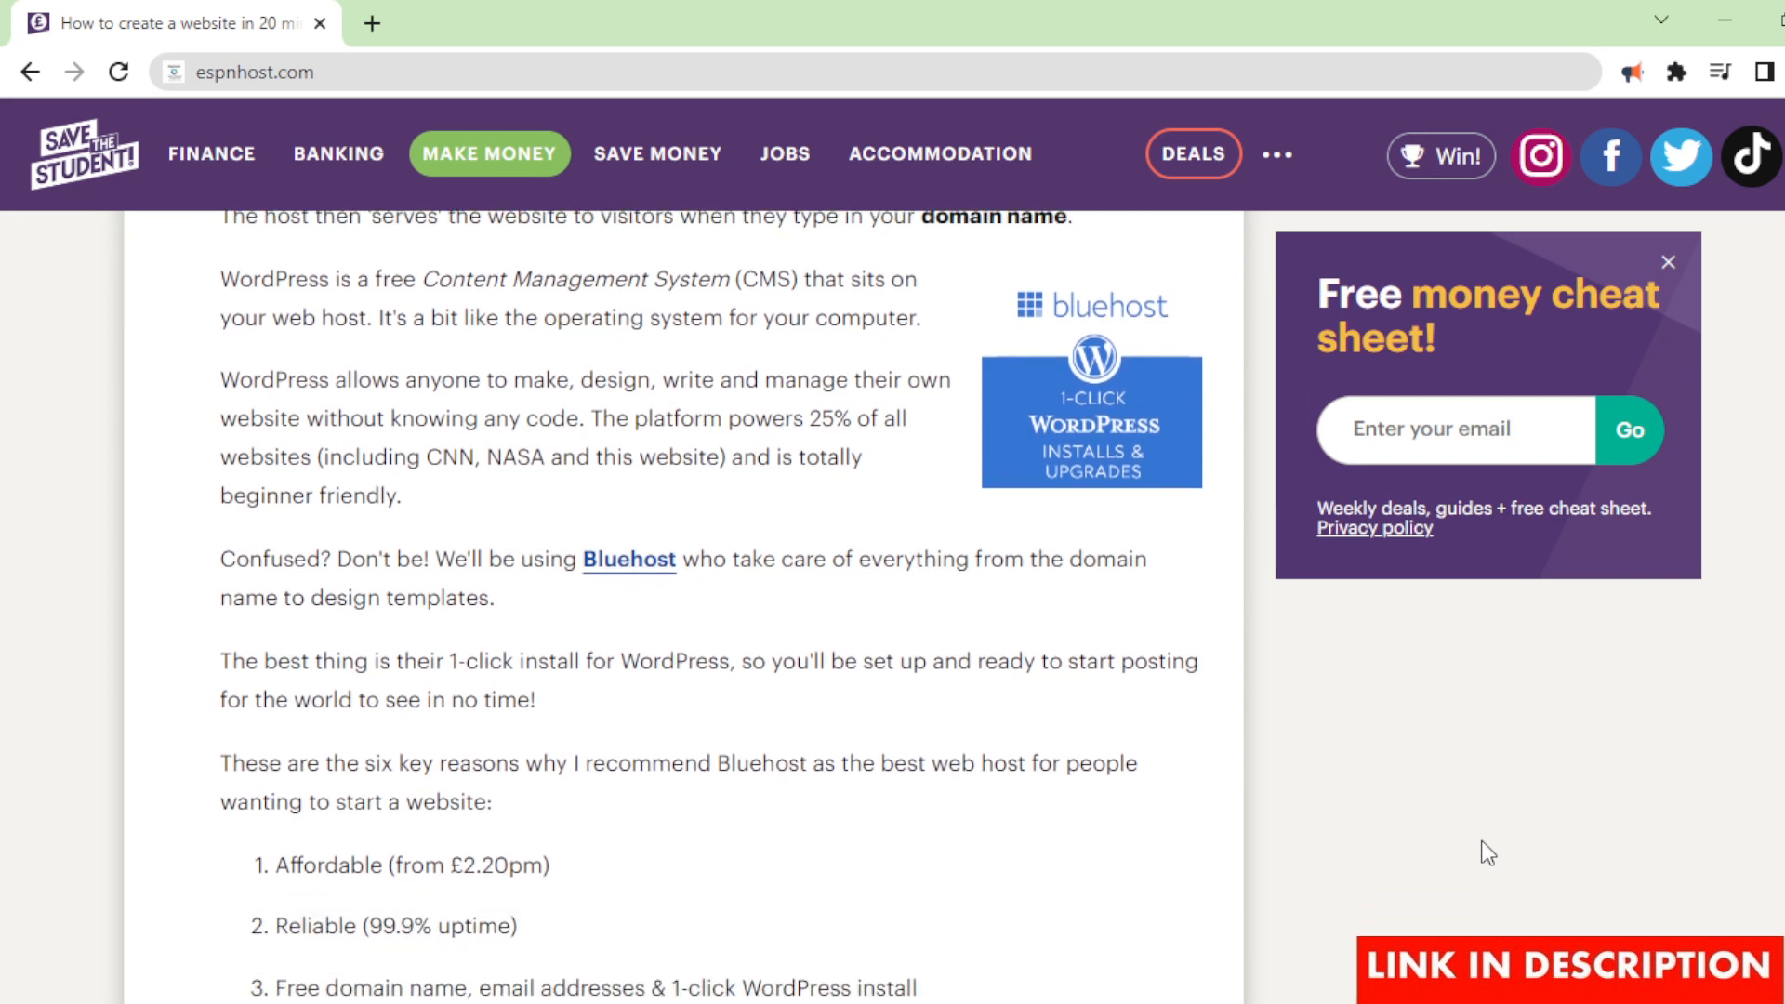
pyautogui.scroll(-3)
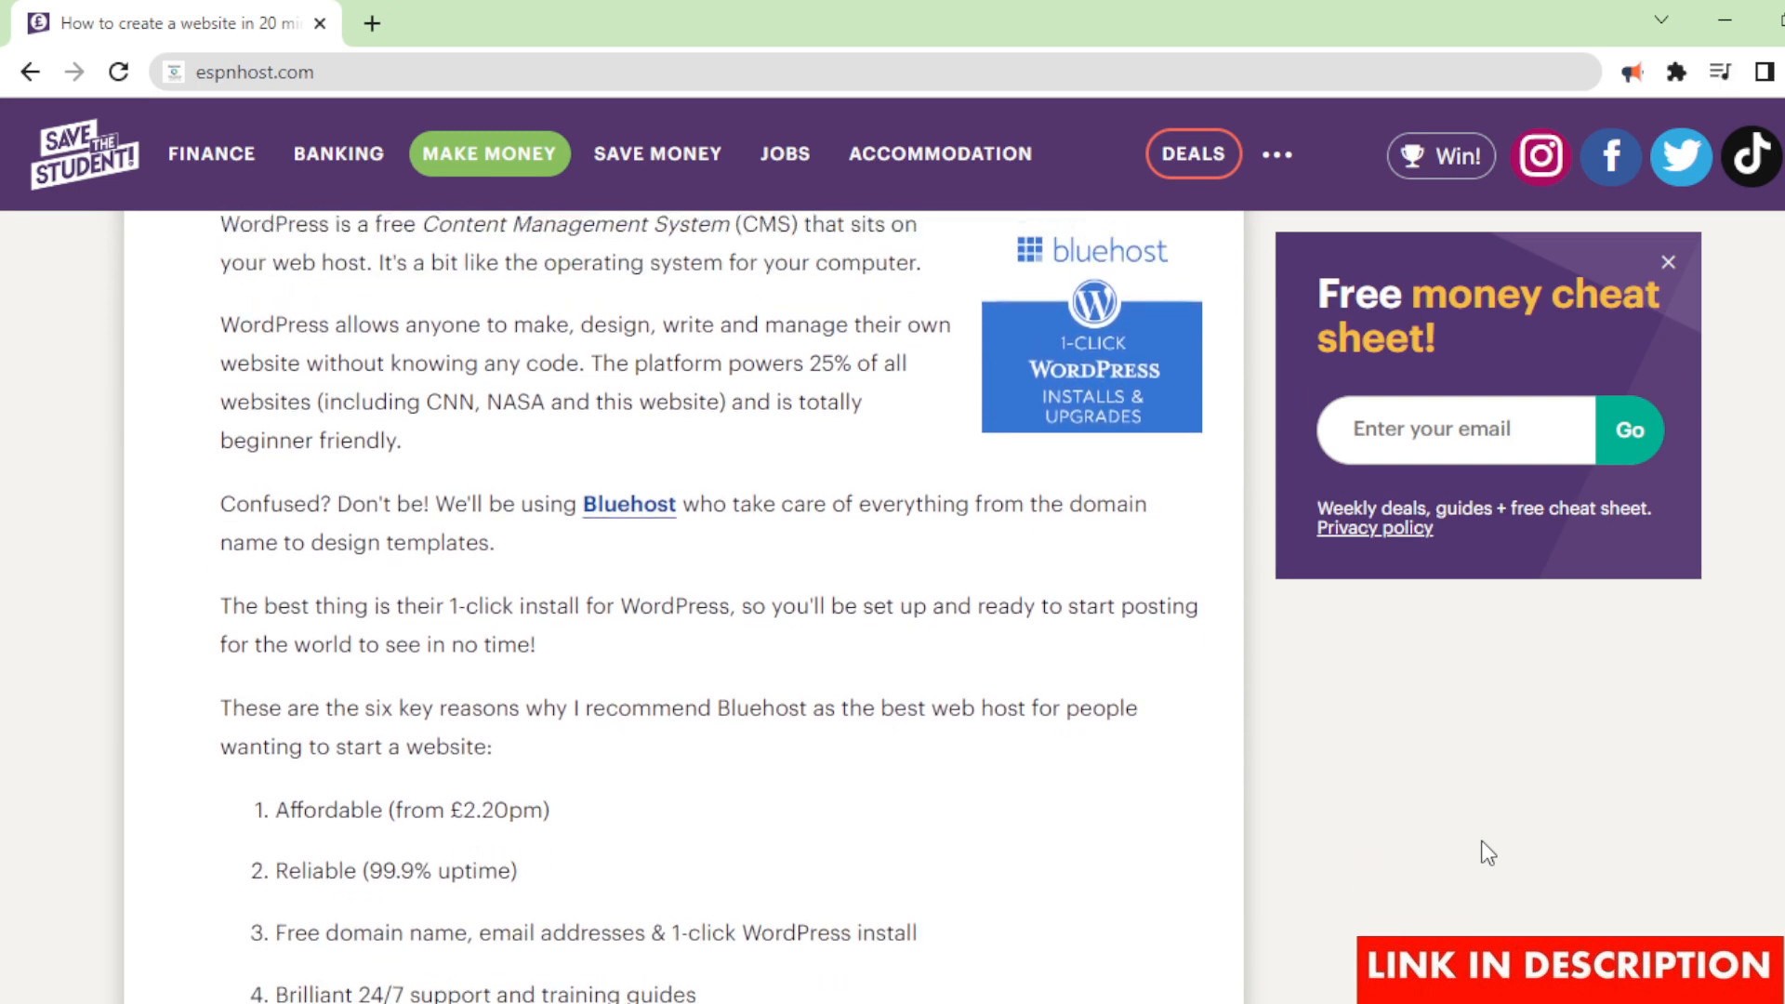
pyautogui.scroll(-3)
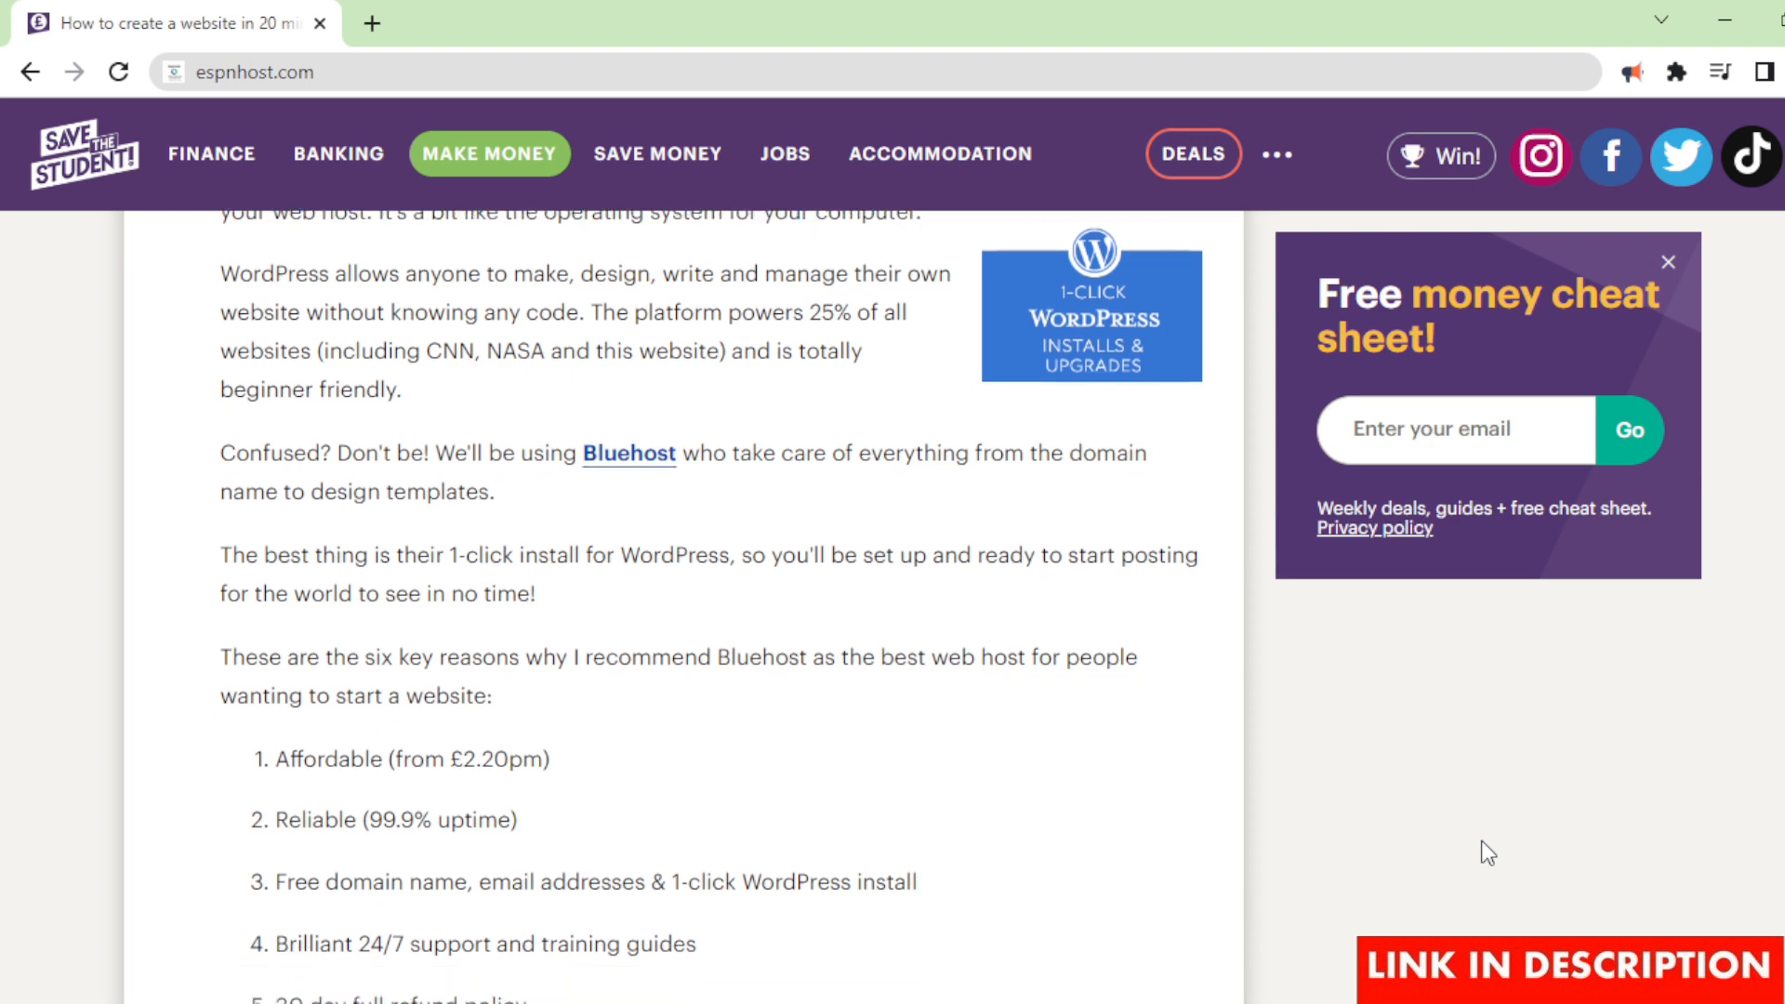
pyautogui.scroll(-3)
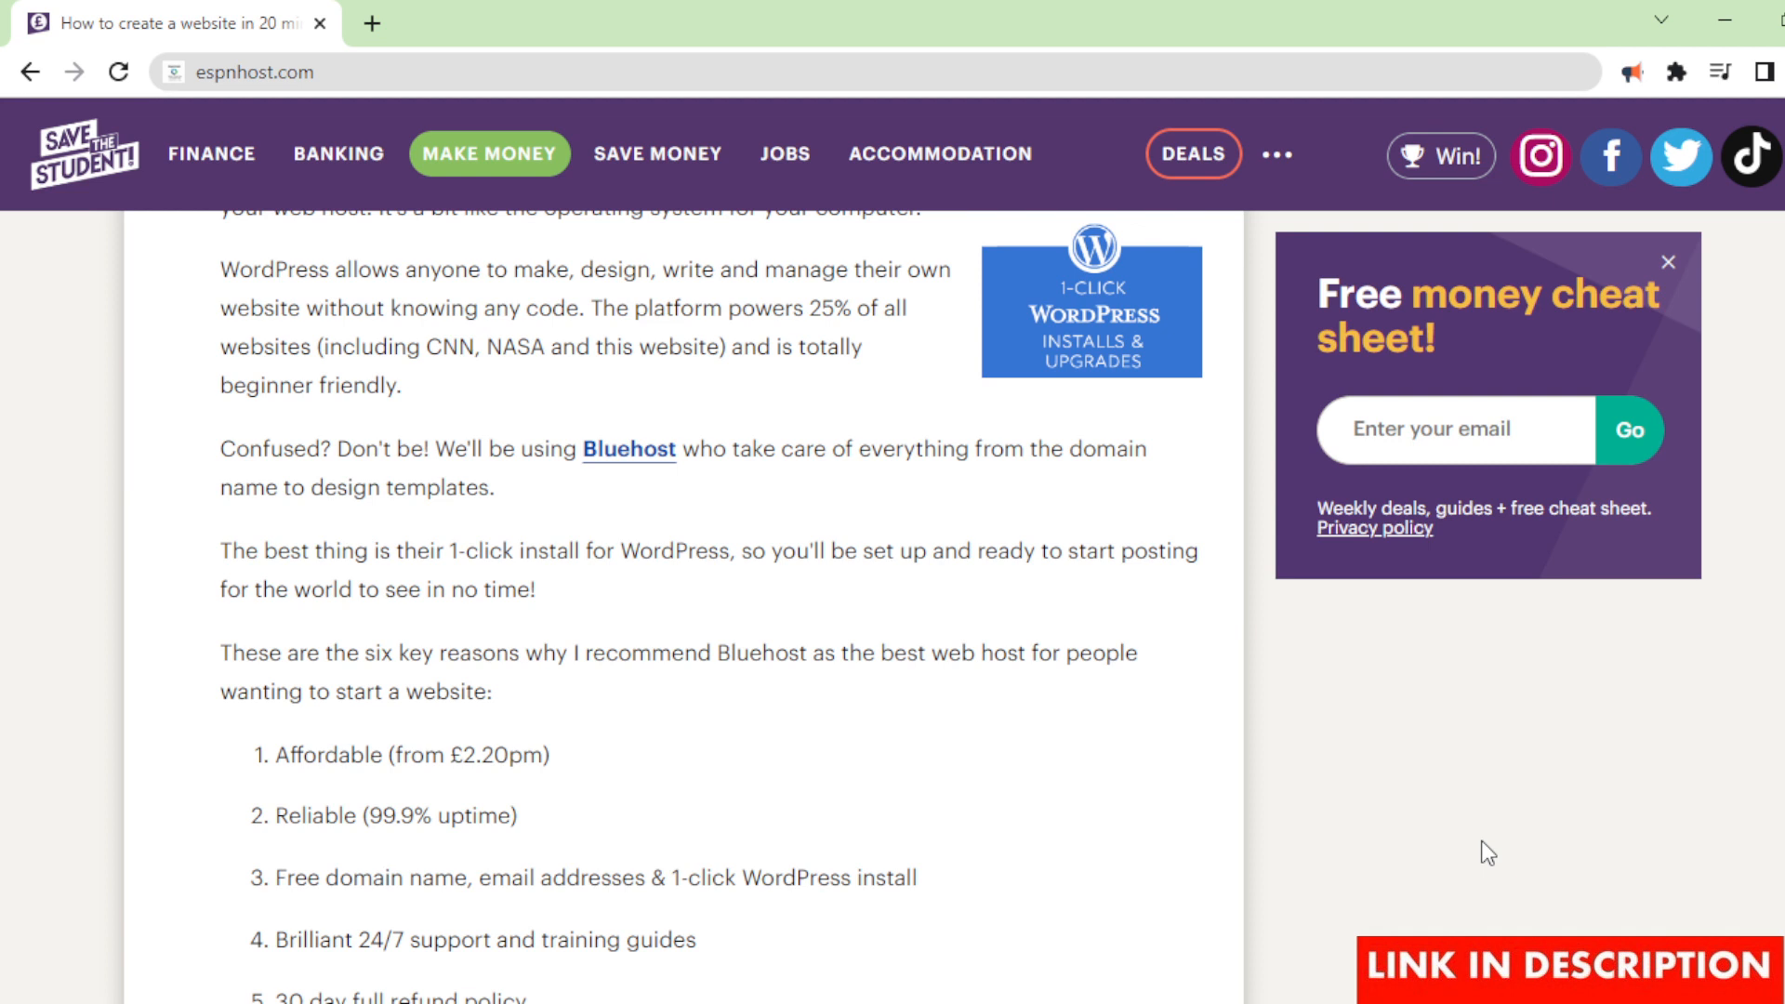
pyautogui.scroll(-3)
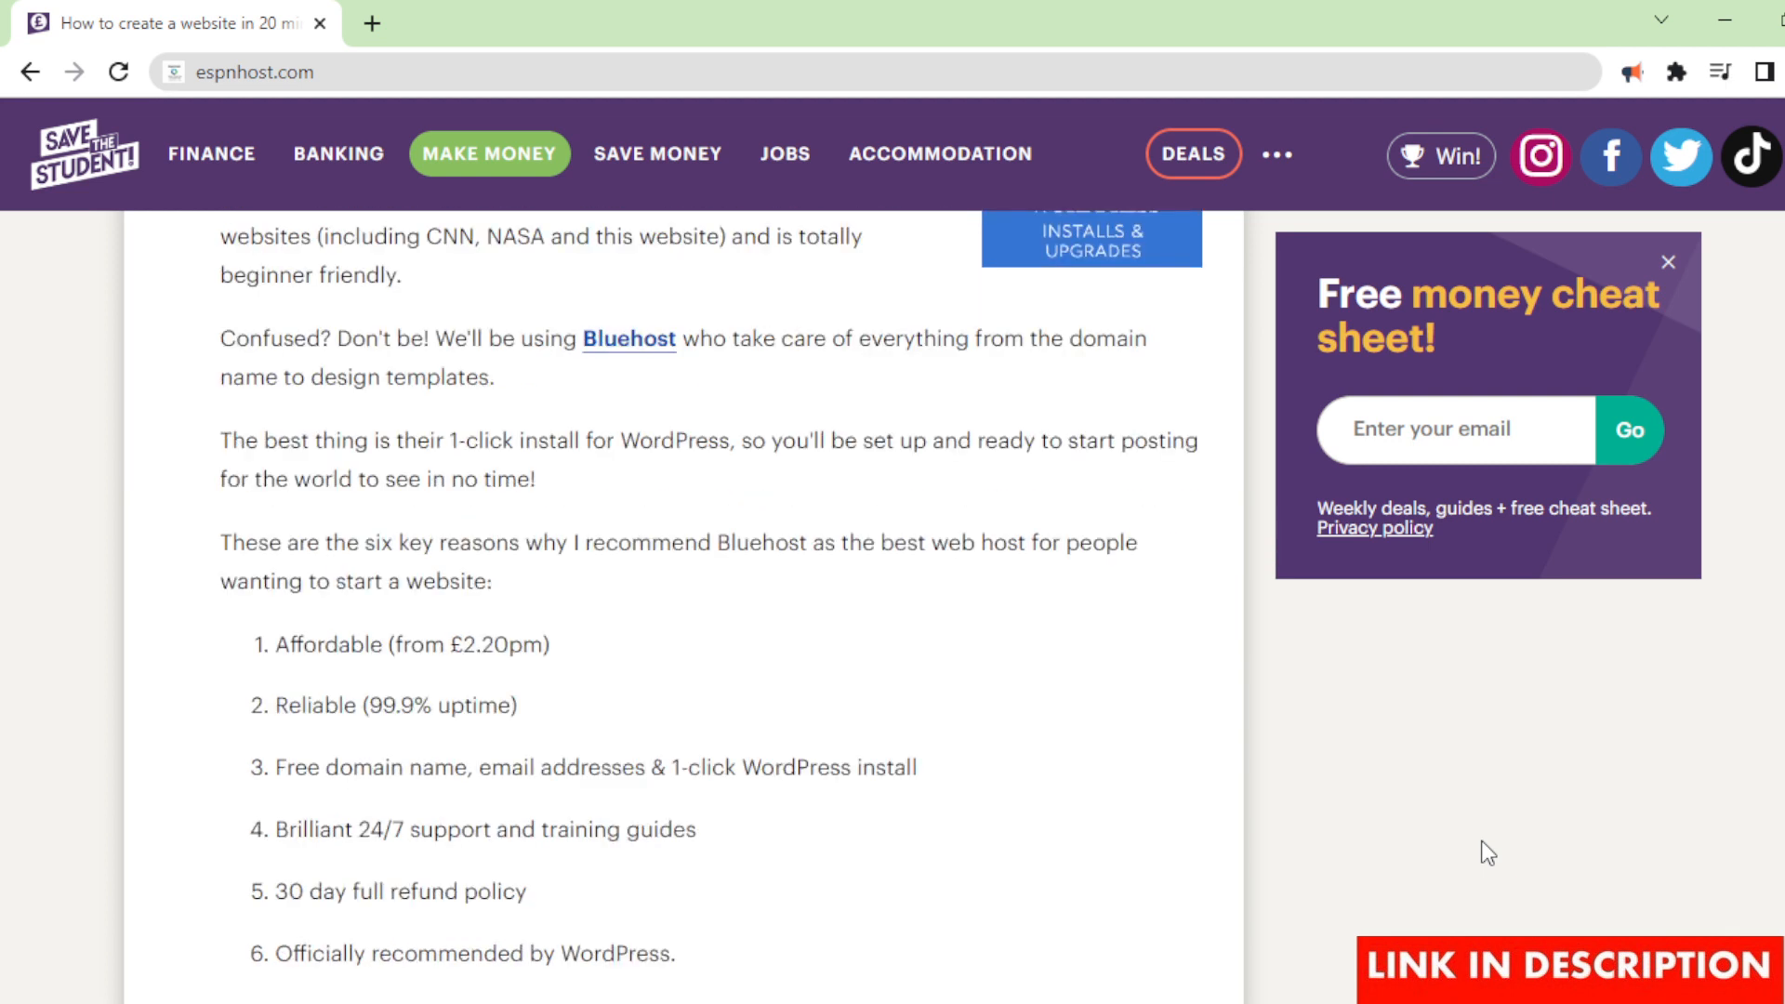
pyautogui.scroll(-3)
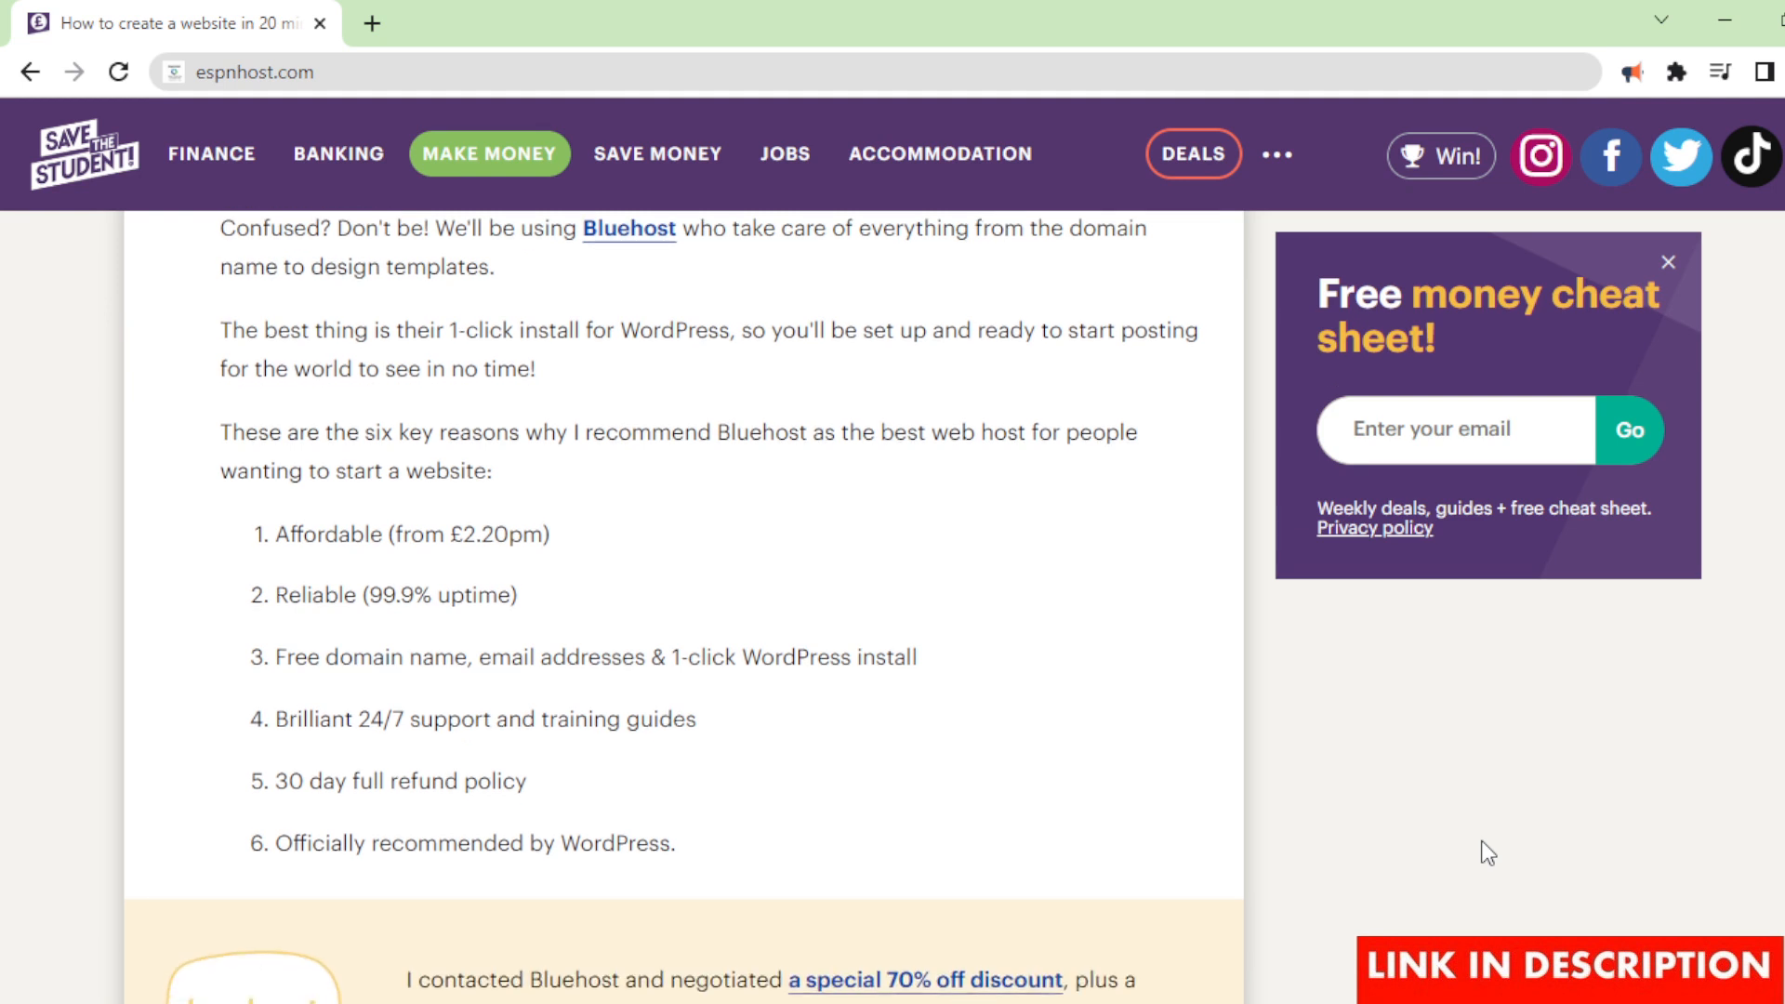
pyautogui.scroll(-3)
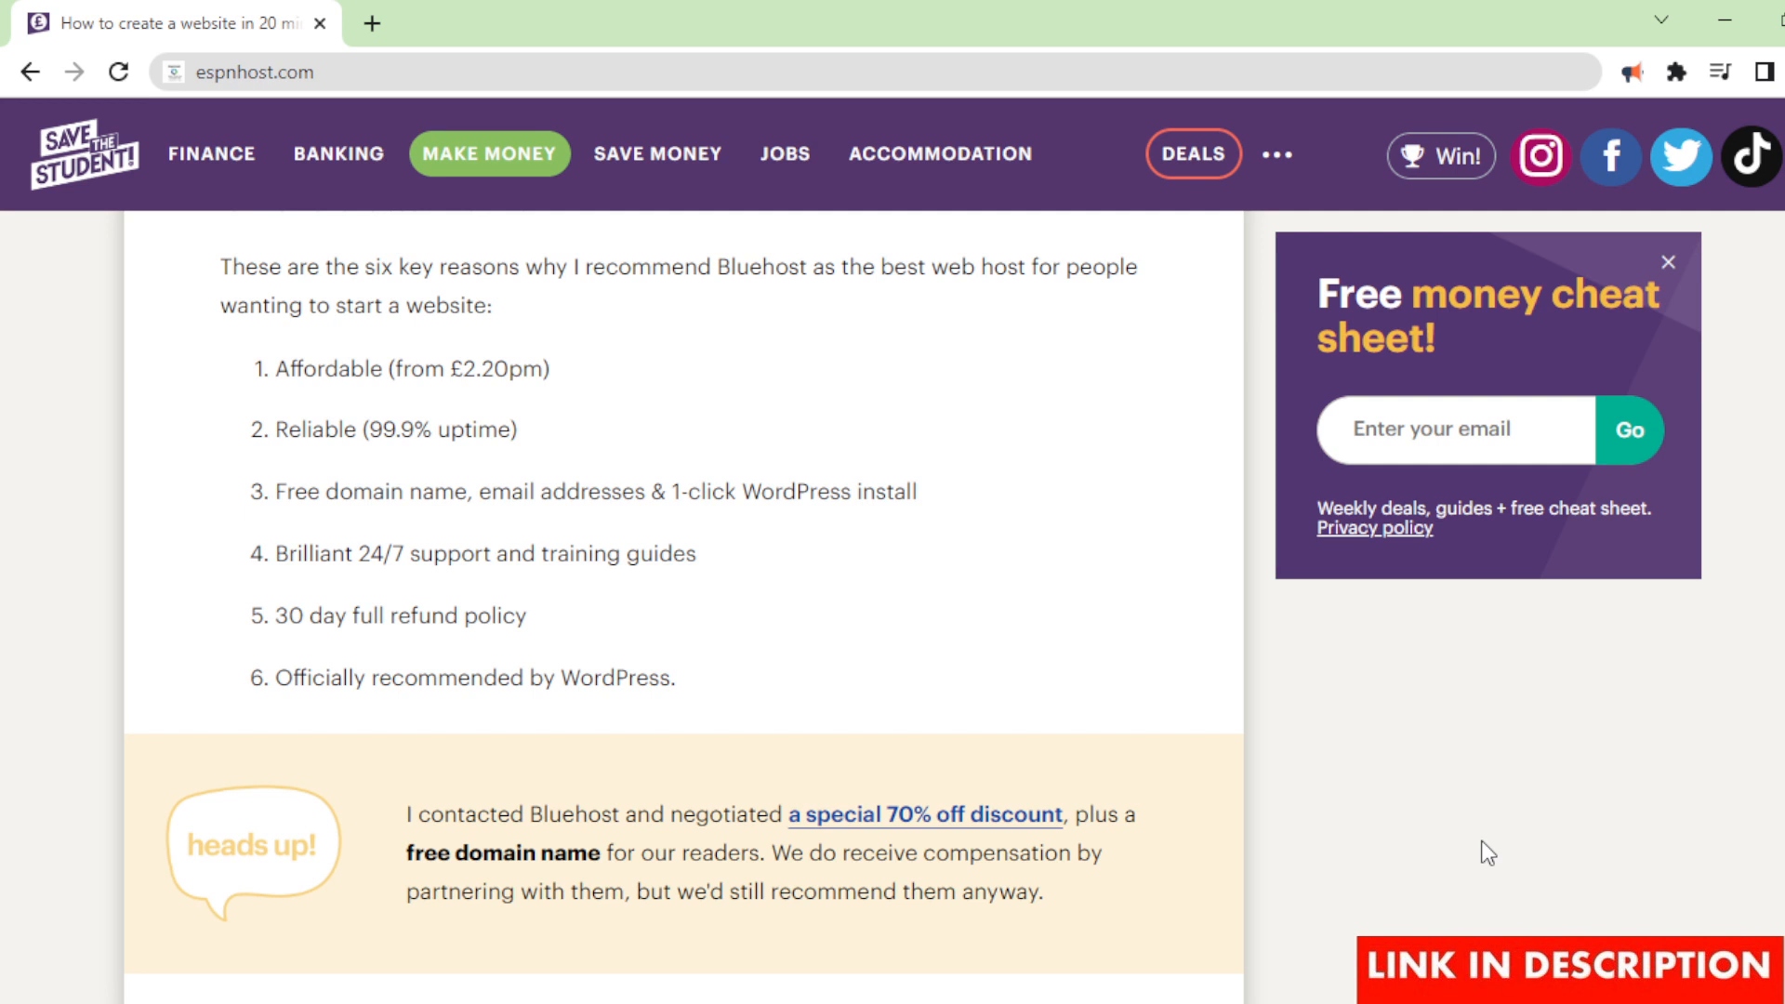
pyautogui.scroll(3)
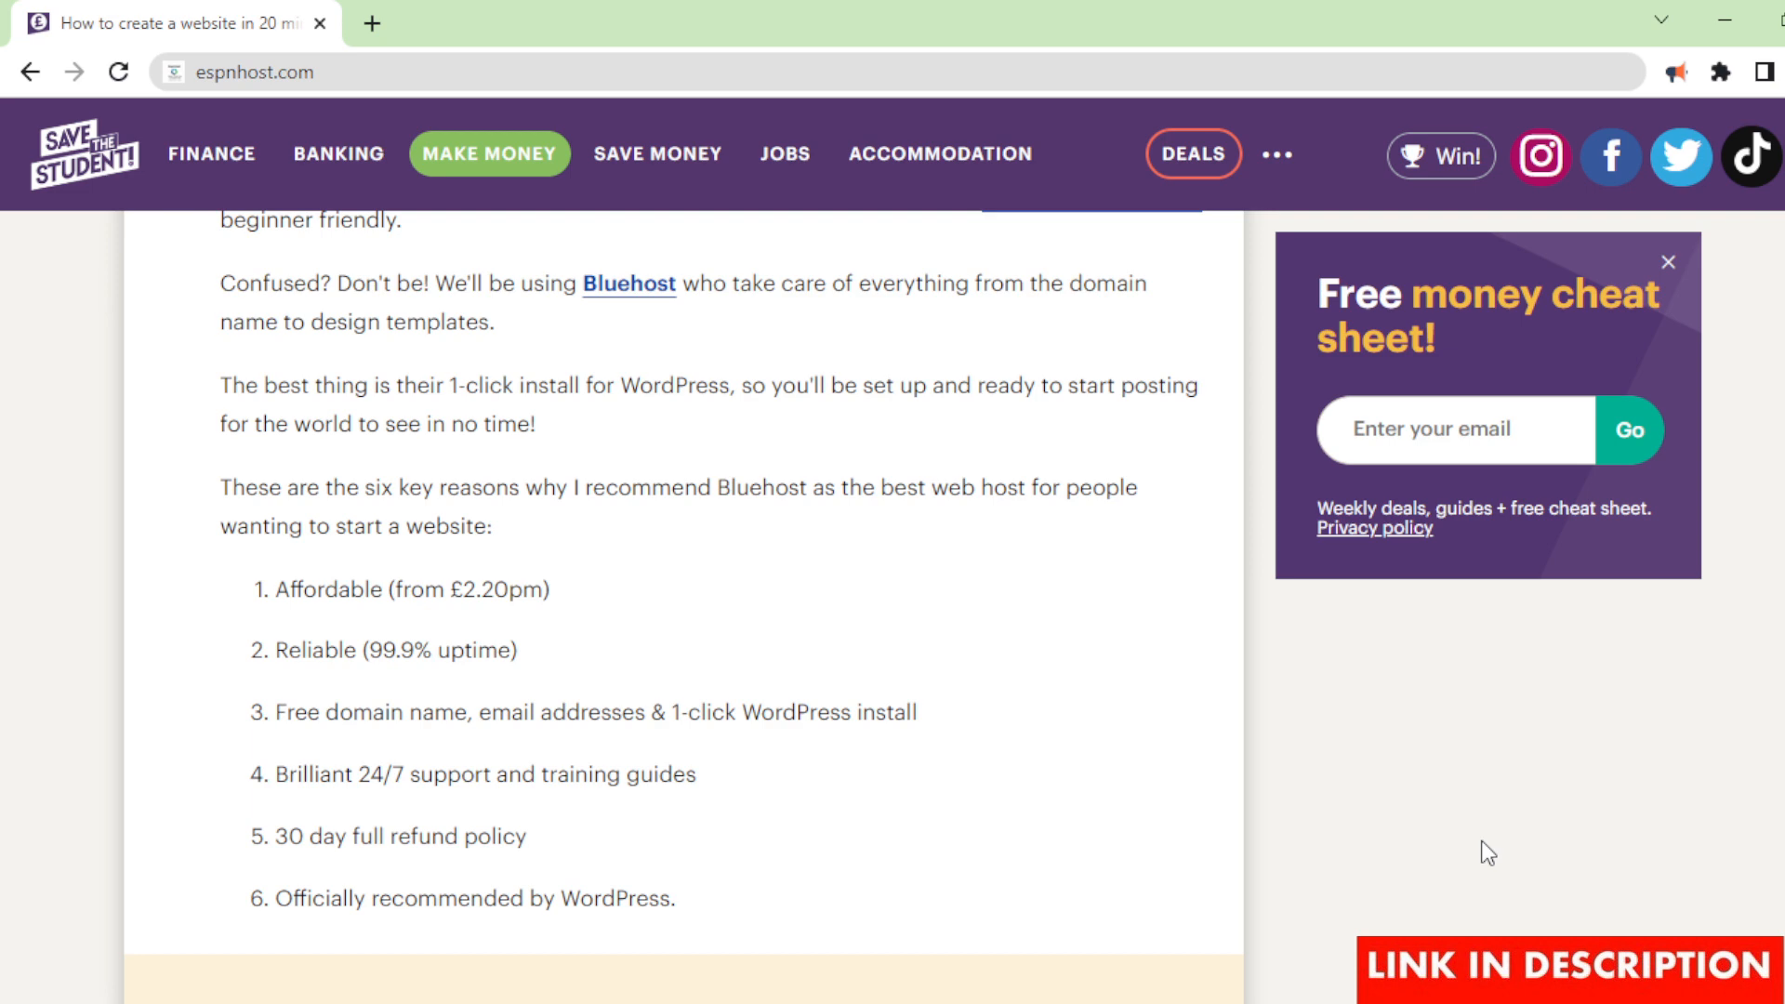
pyautogui.scroll(-3)
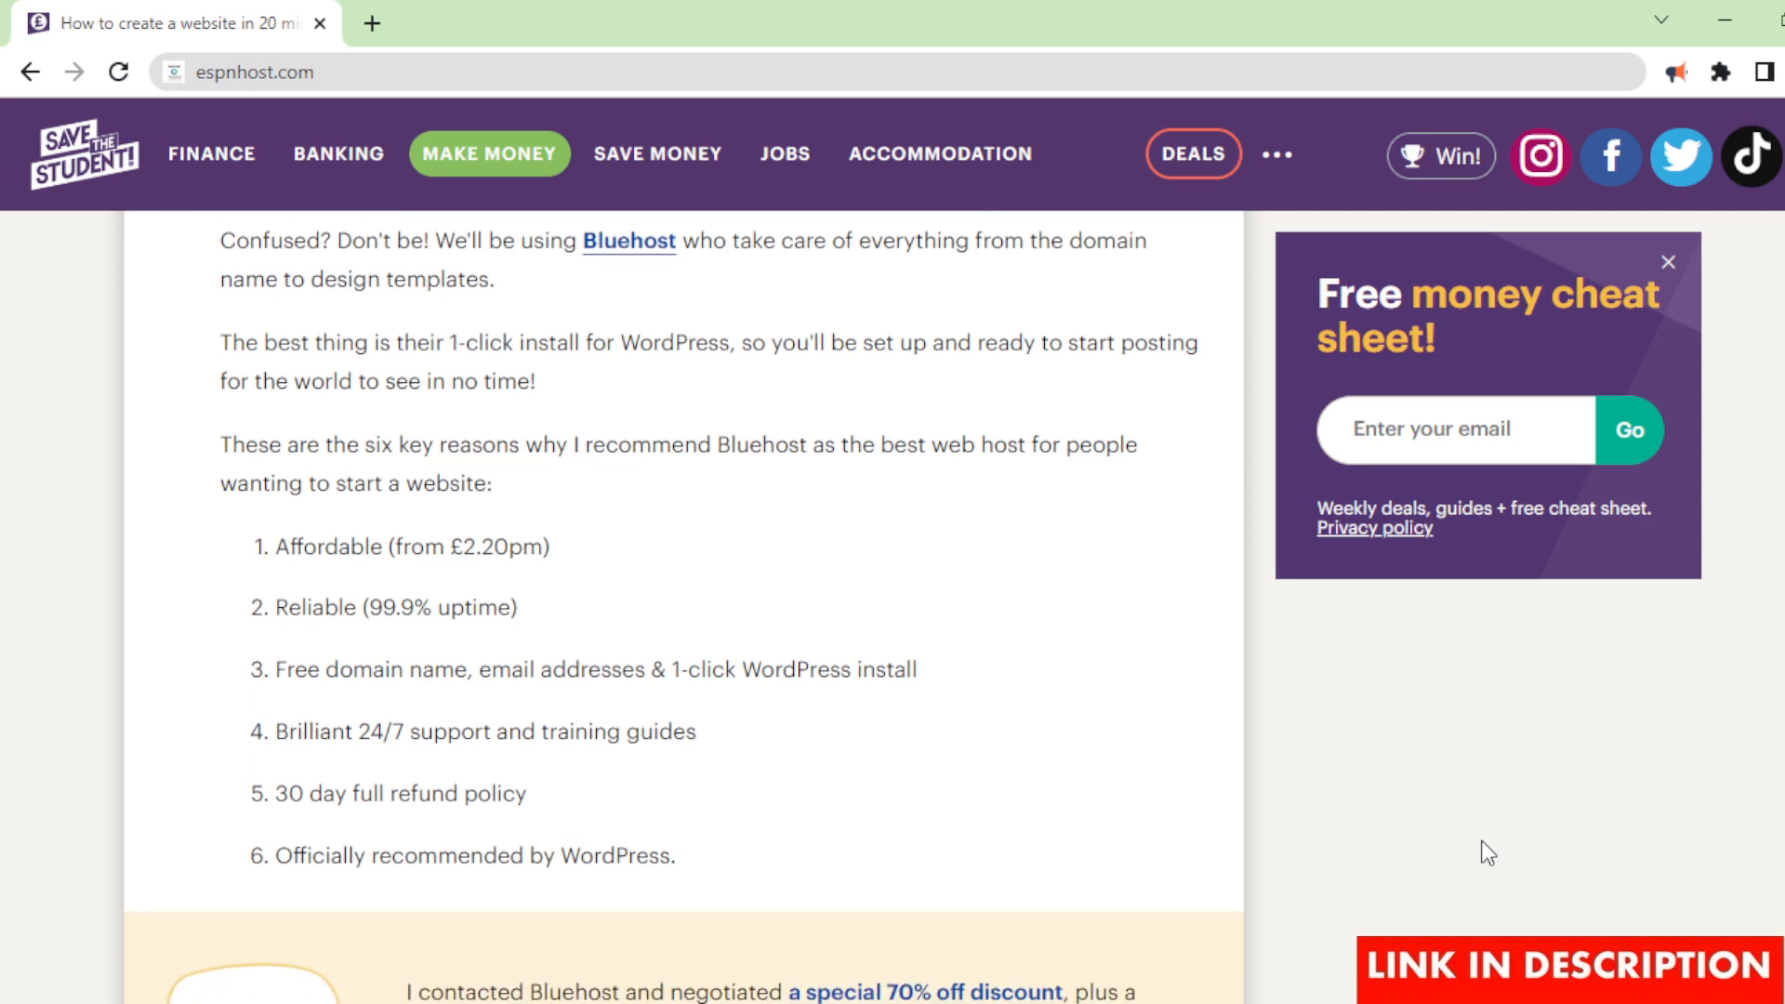
pyautogui.scroll(-3)
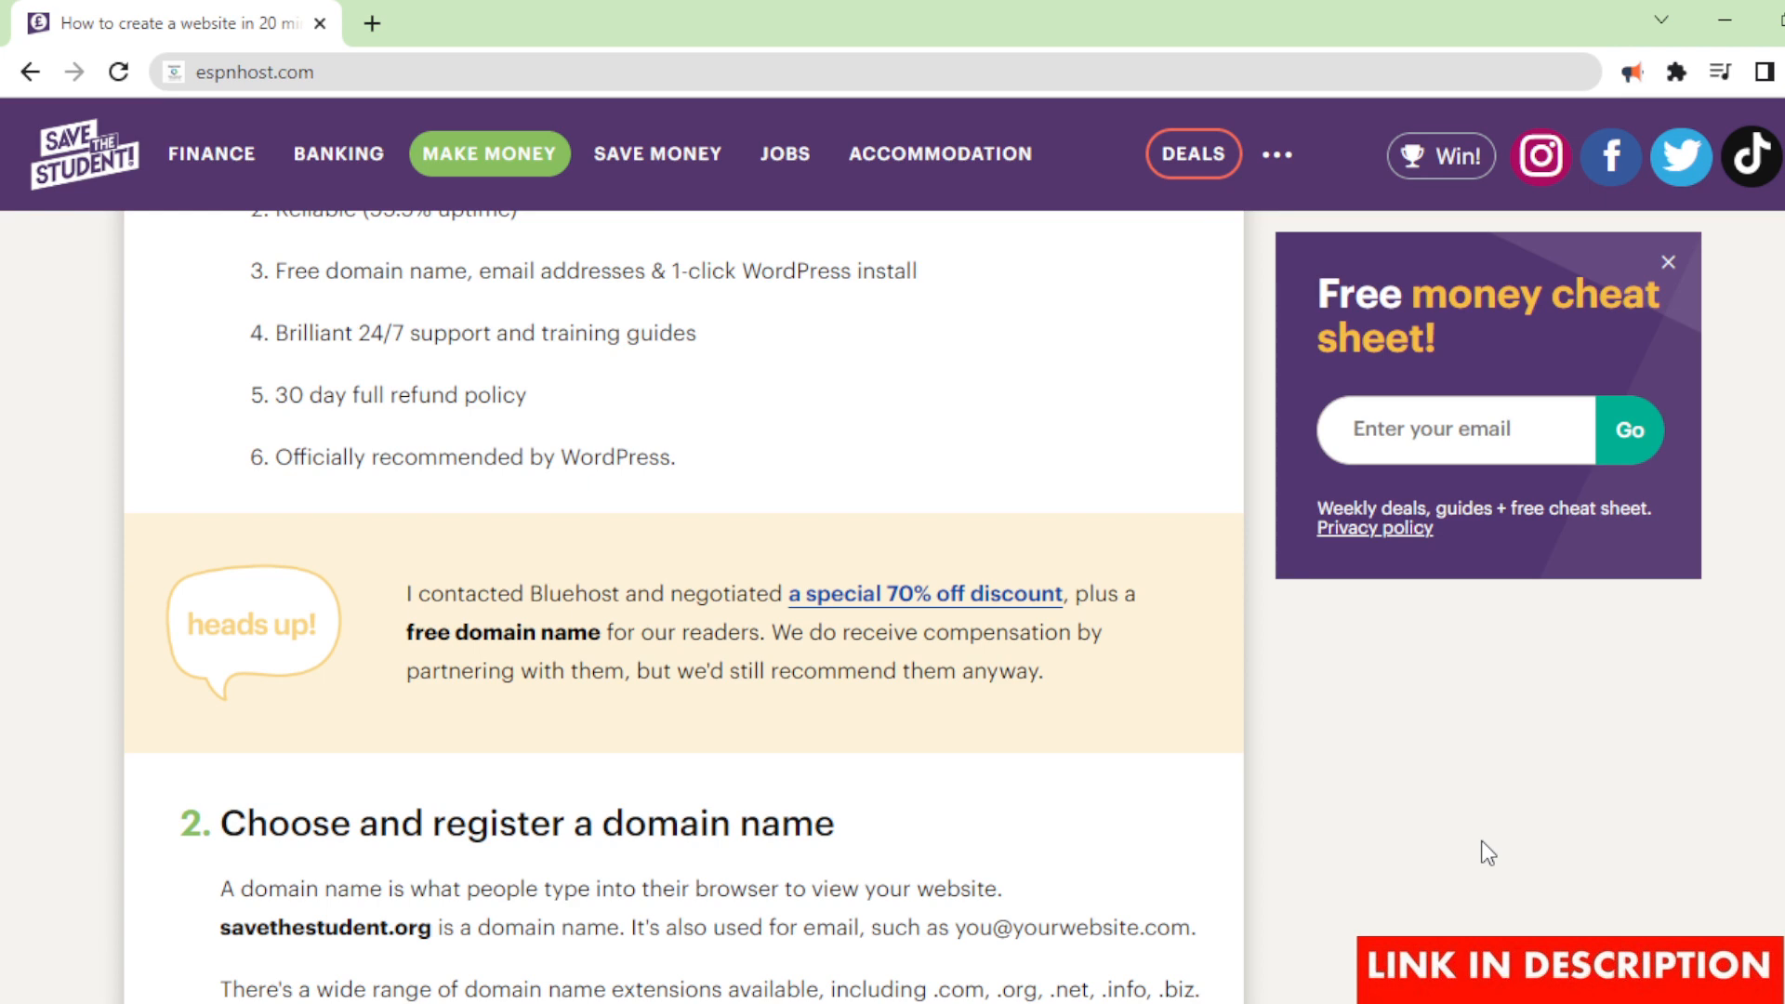
pyautogui.scroll(-3)
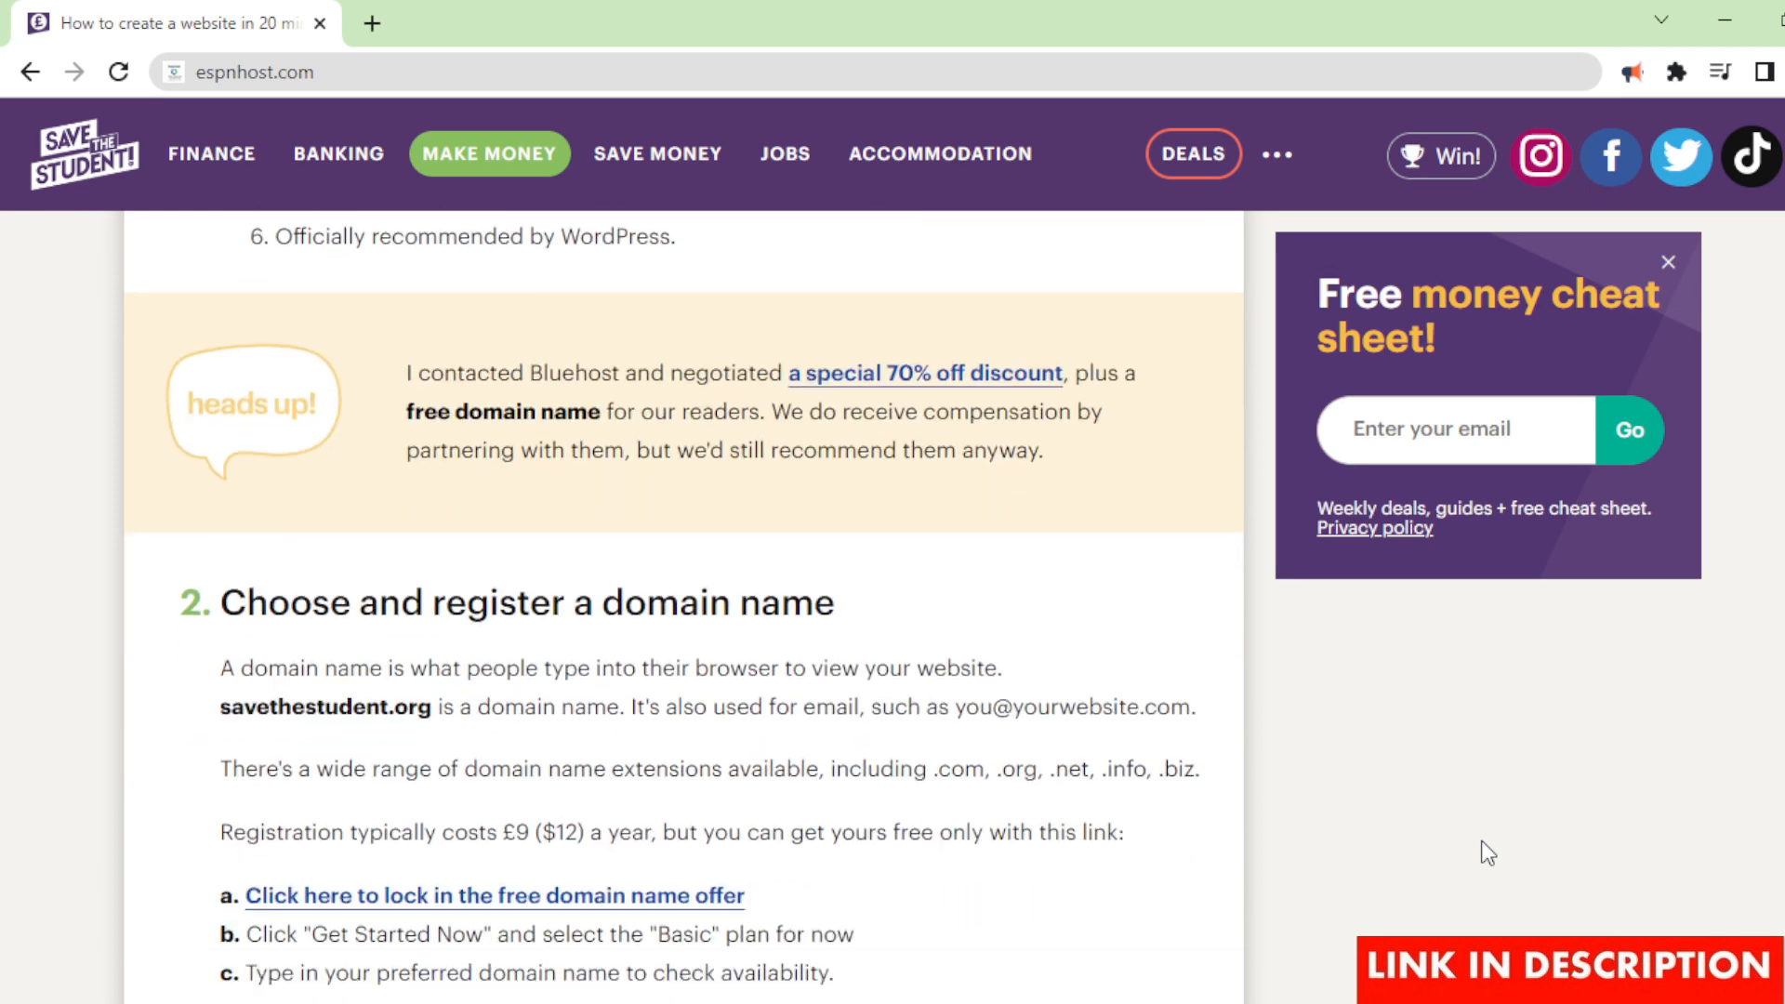
pyautogui.scroll(-3)
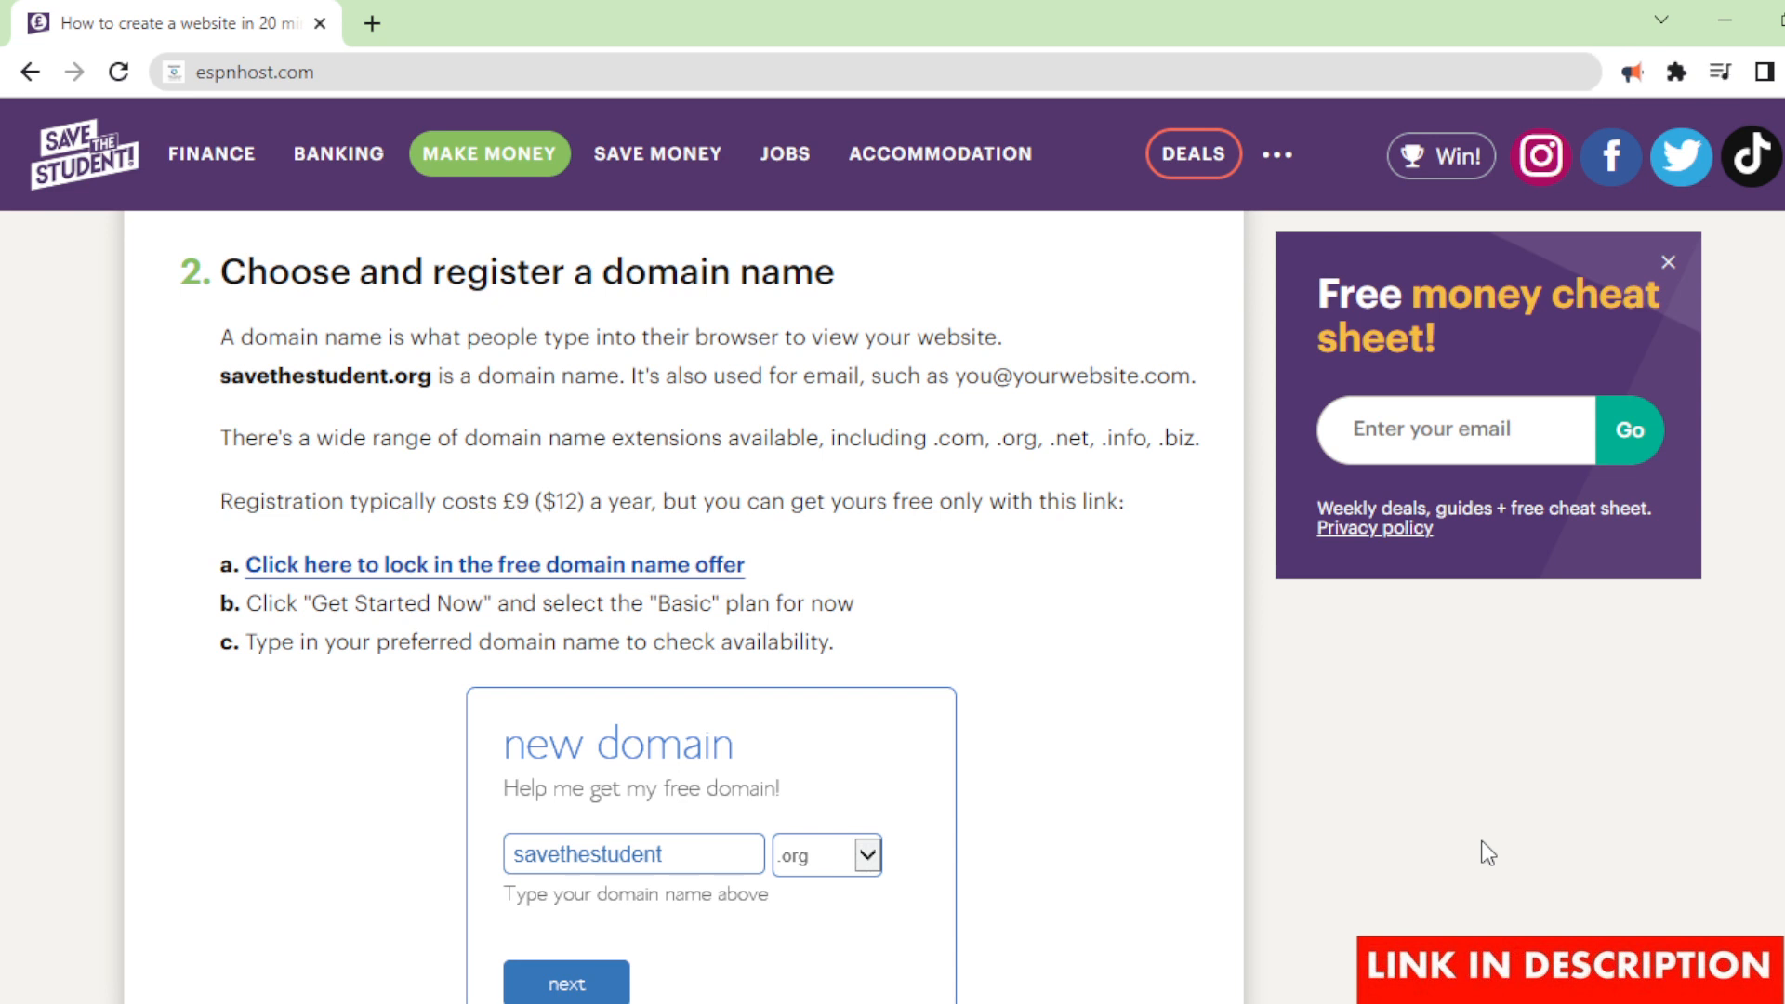
pyautogui.scroll(-3)
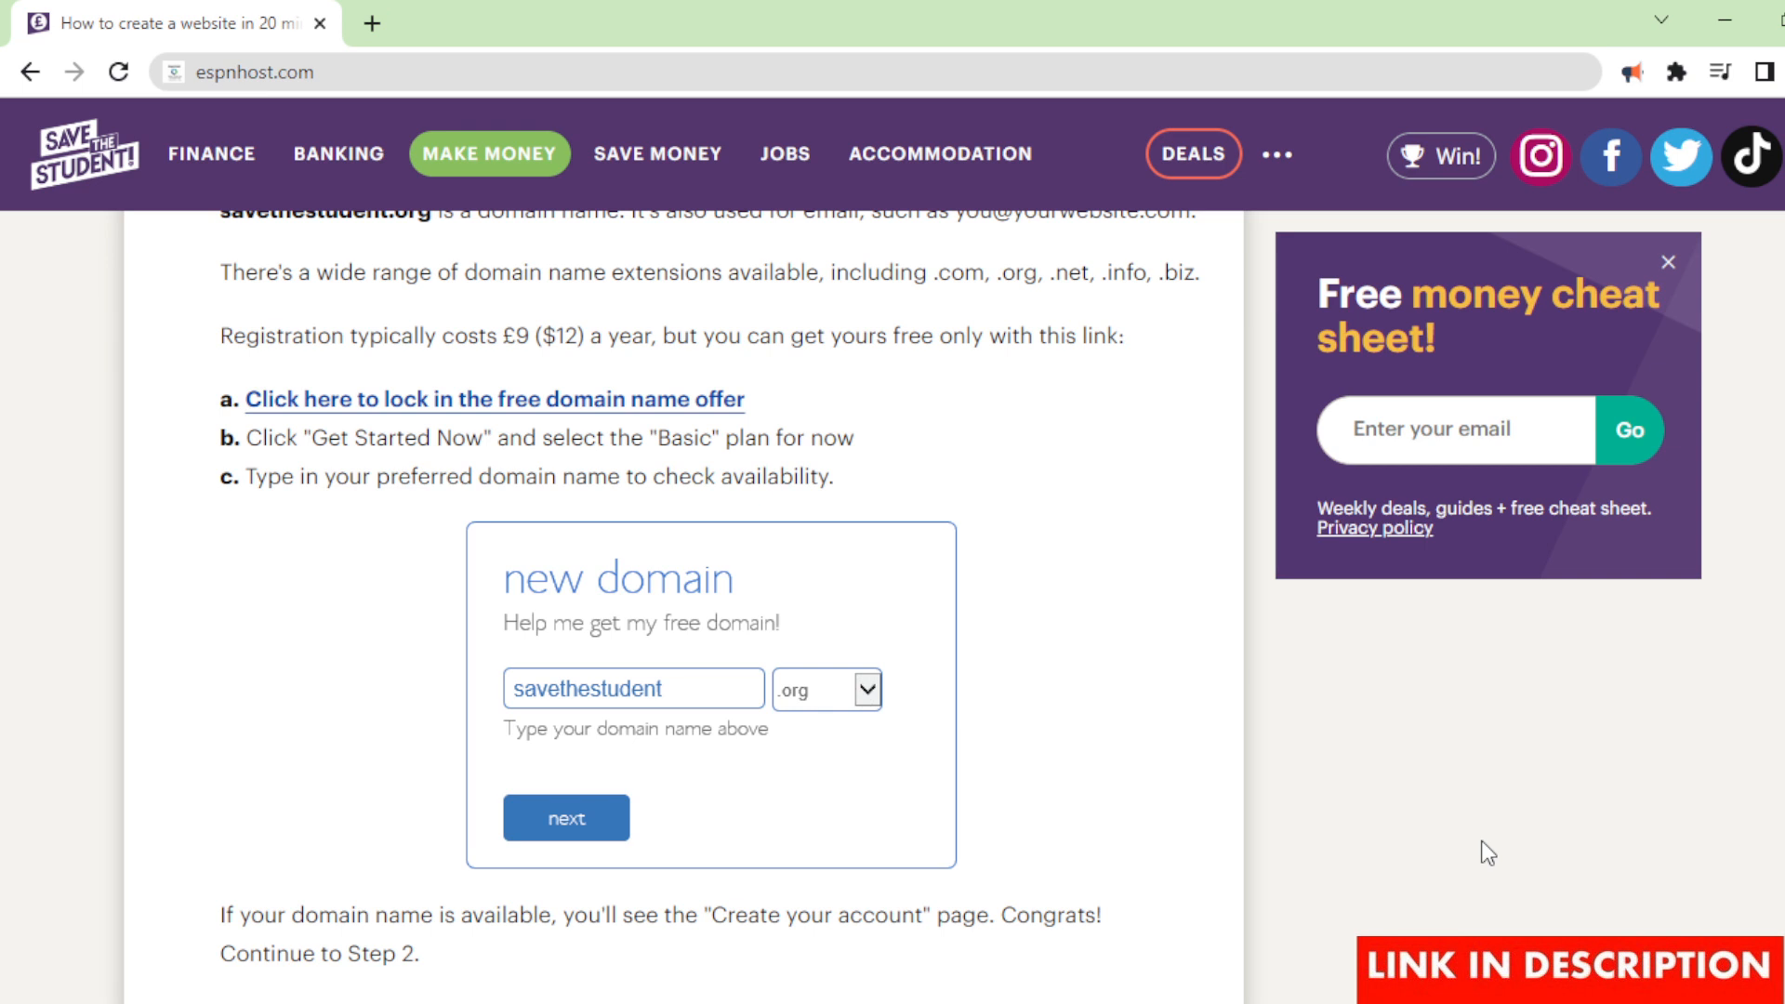
pyautogui.scroll(-3)
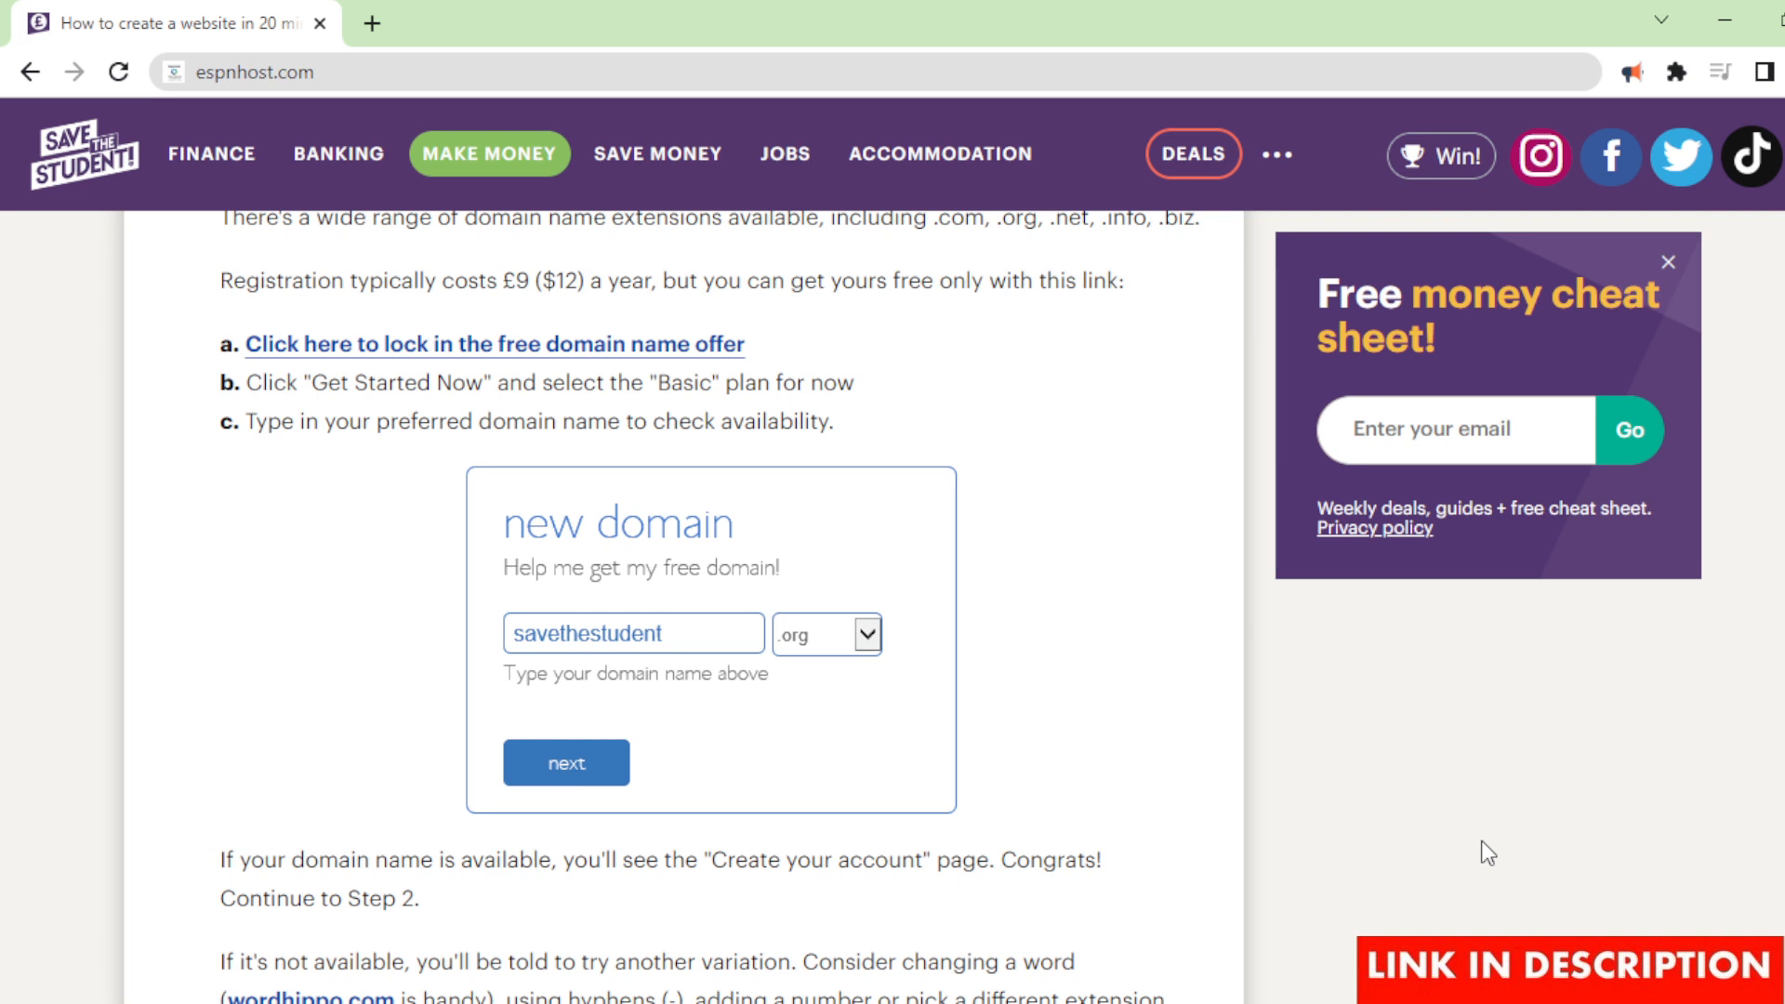
pyautogui.scroll(-3)
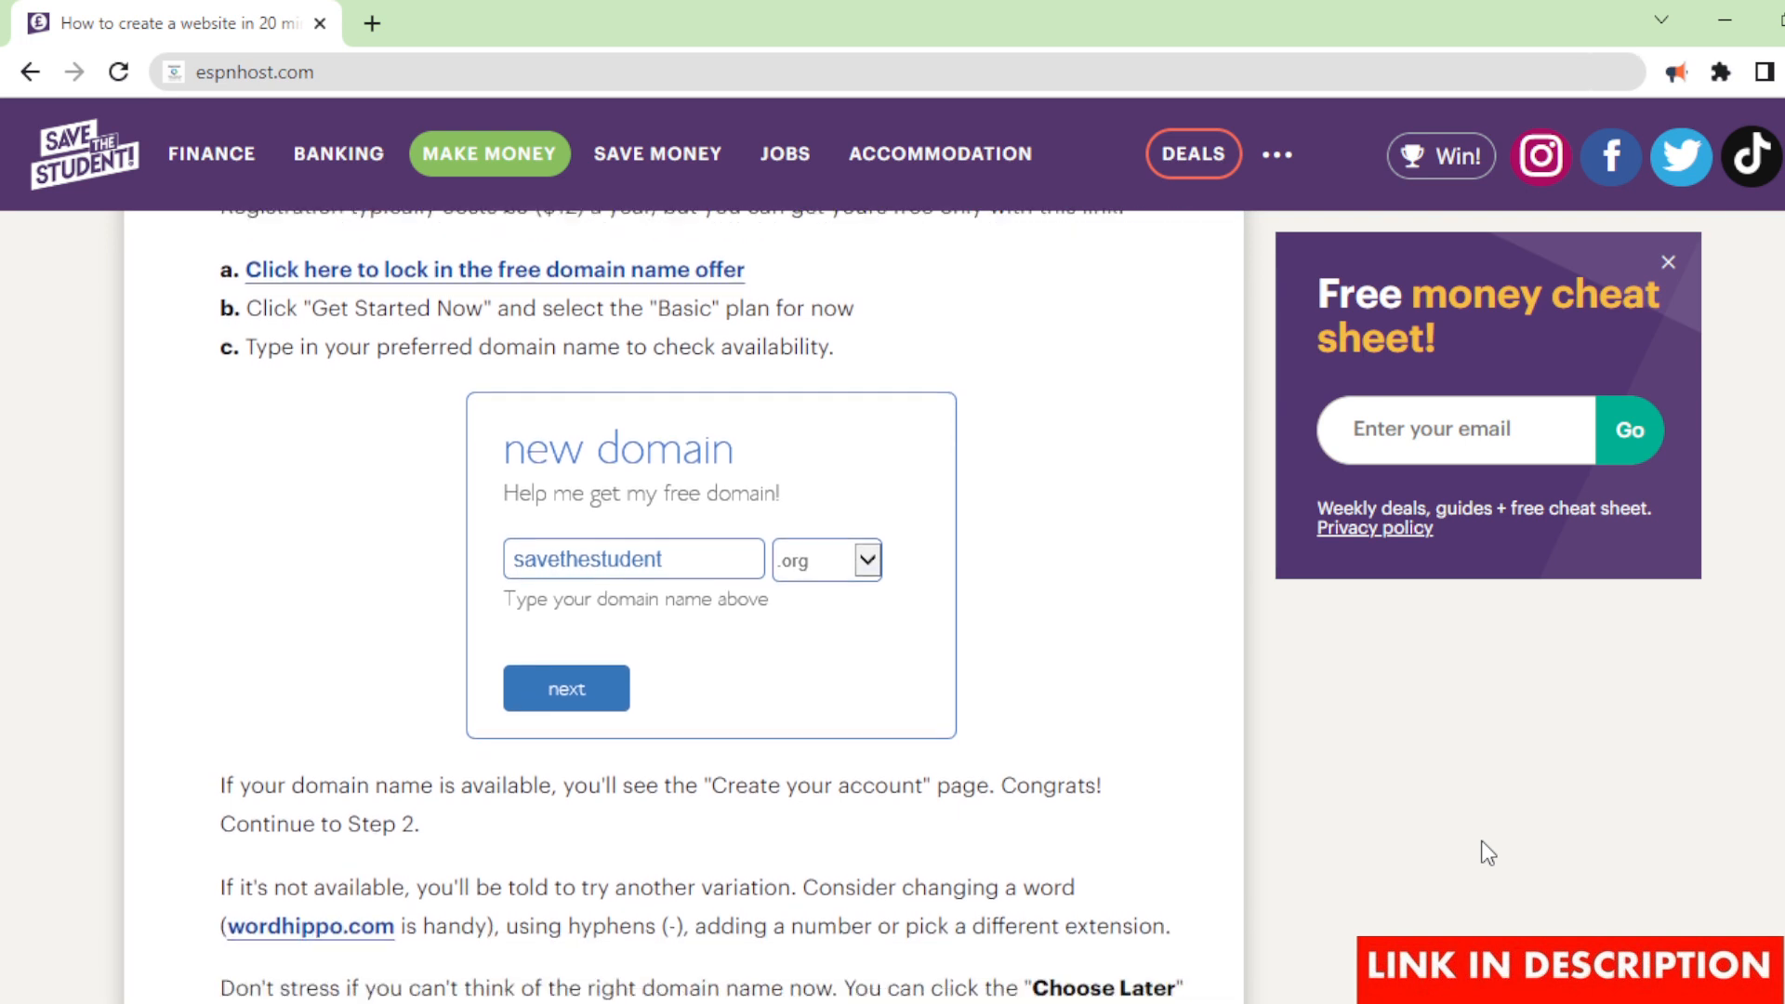
pyautogui.scroll(-3)
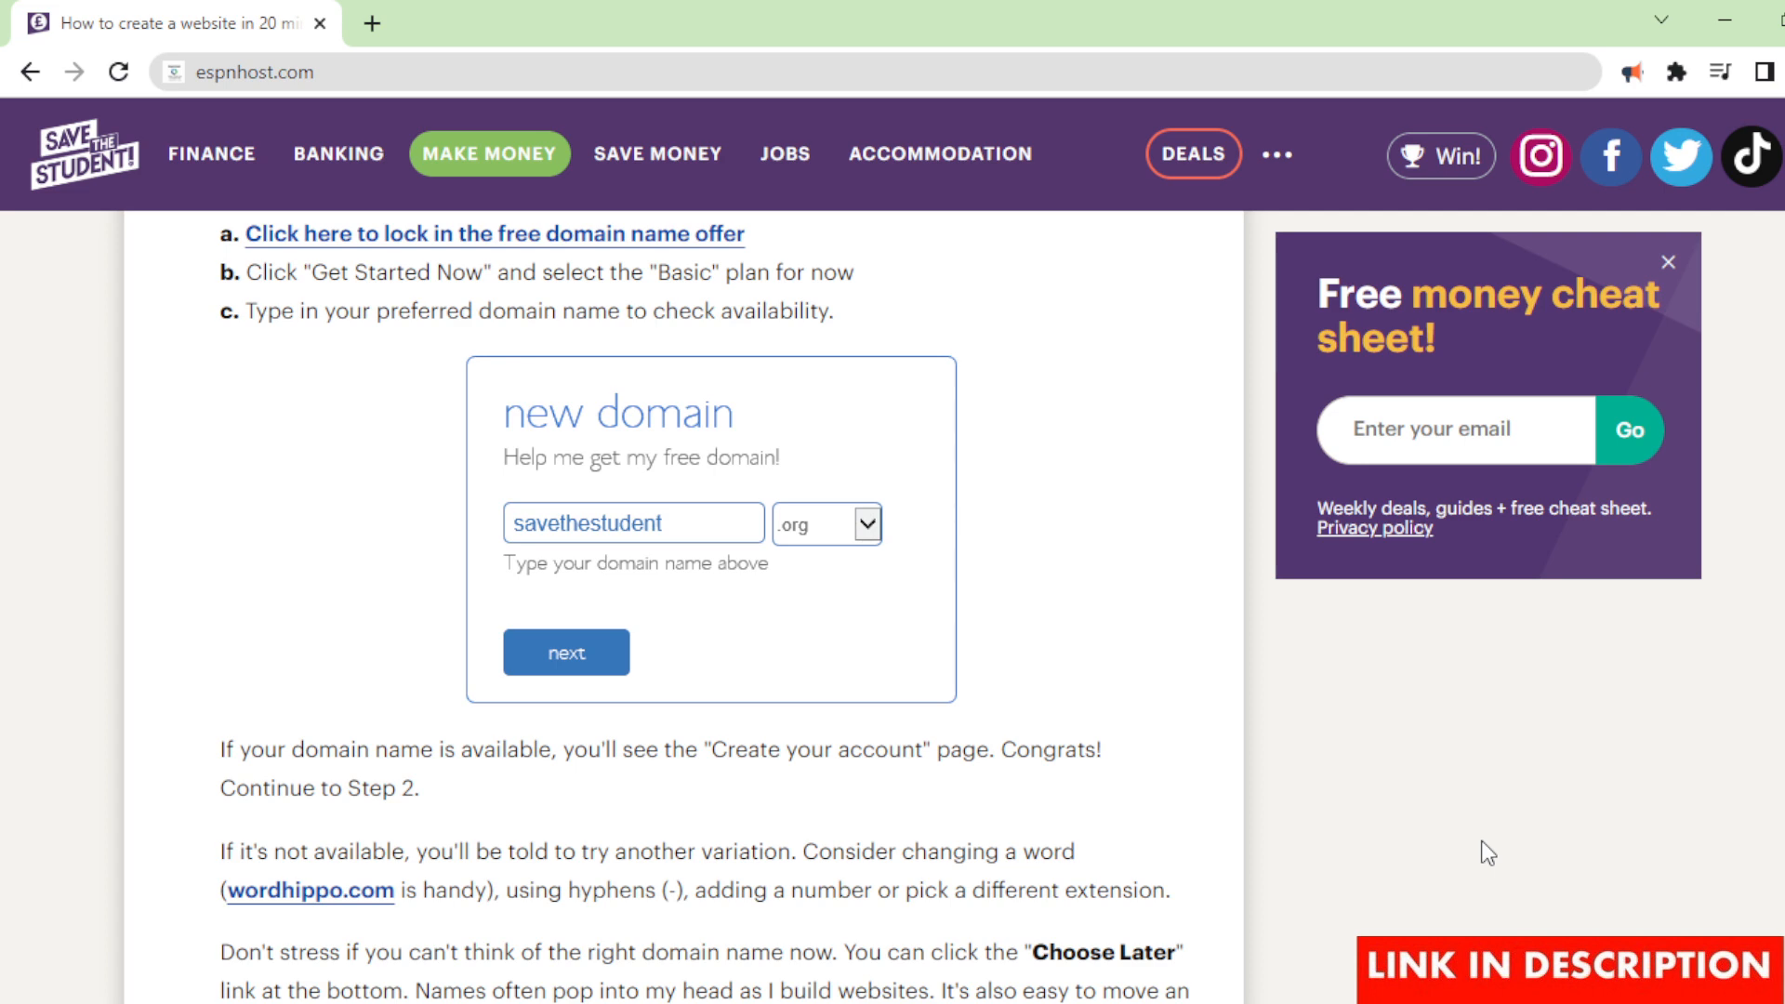
pyautogui.scroll(-3)
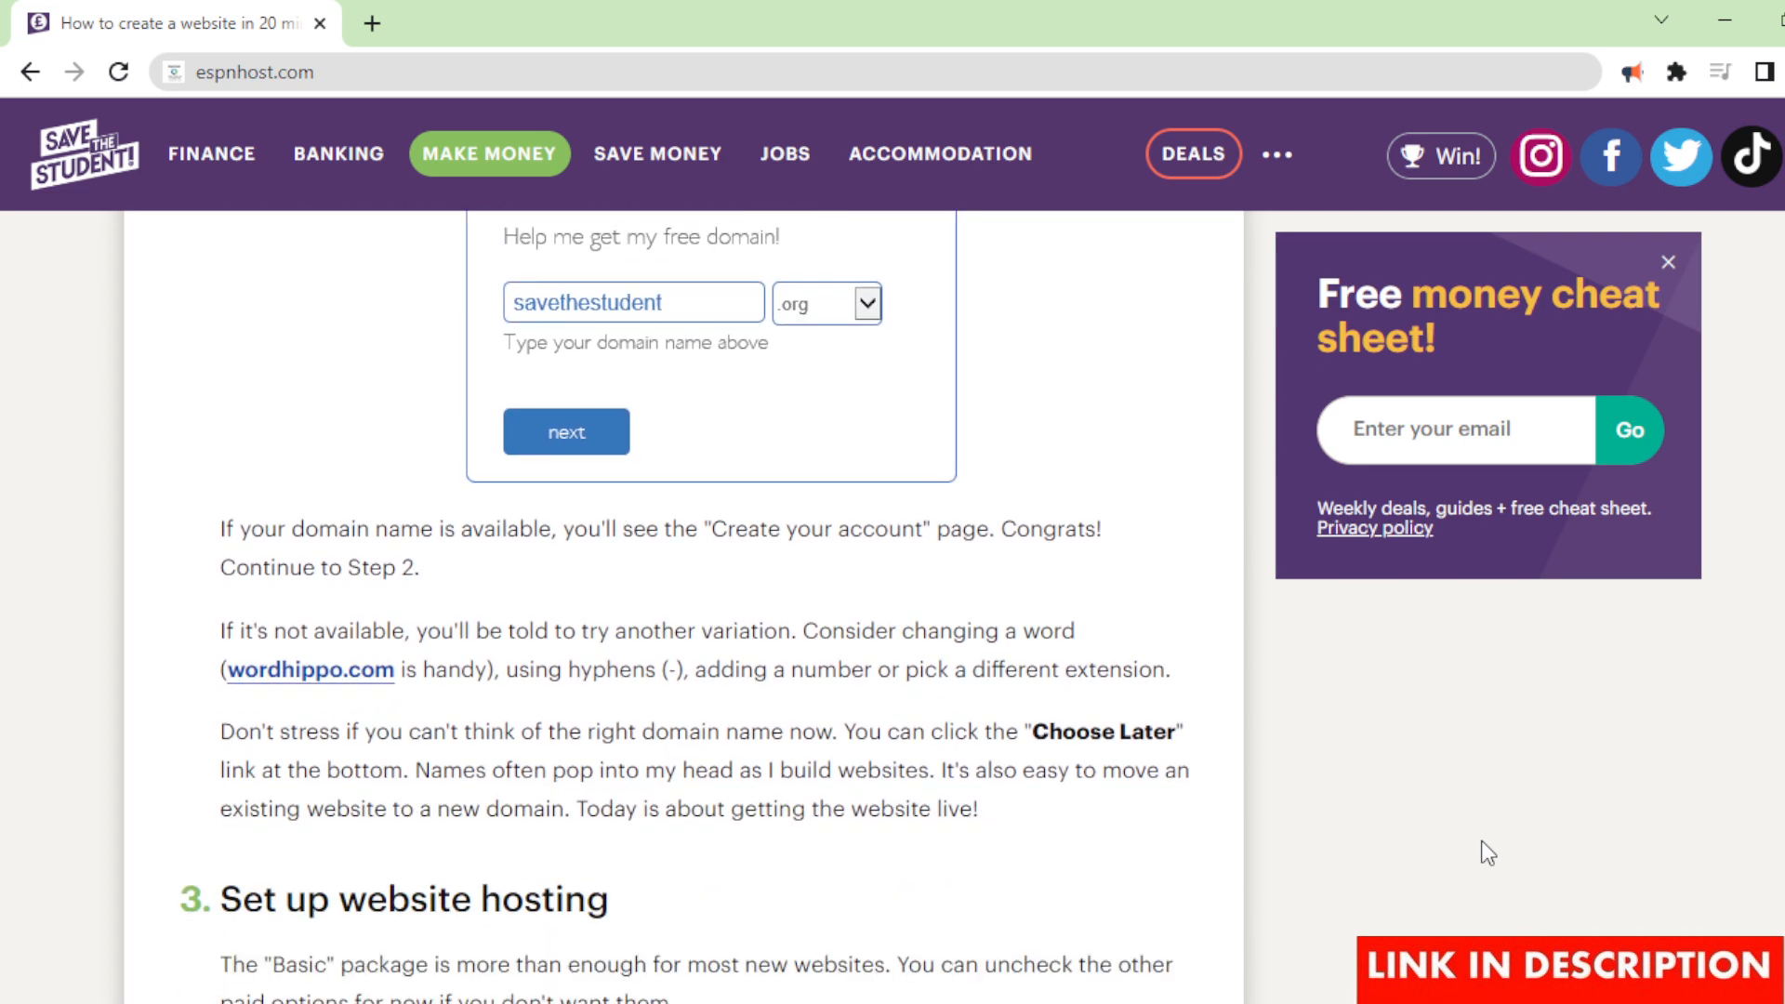
pyautogui.scroll(-3)
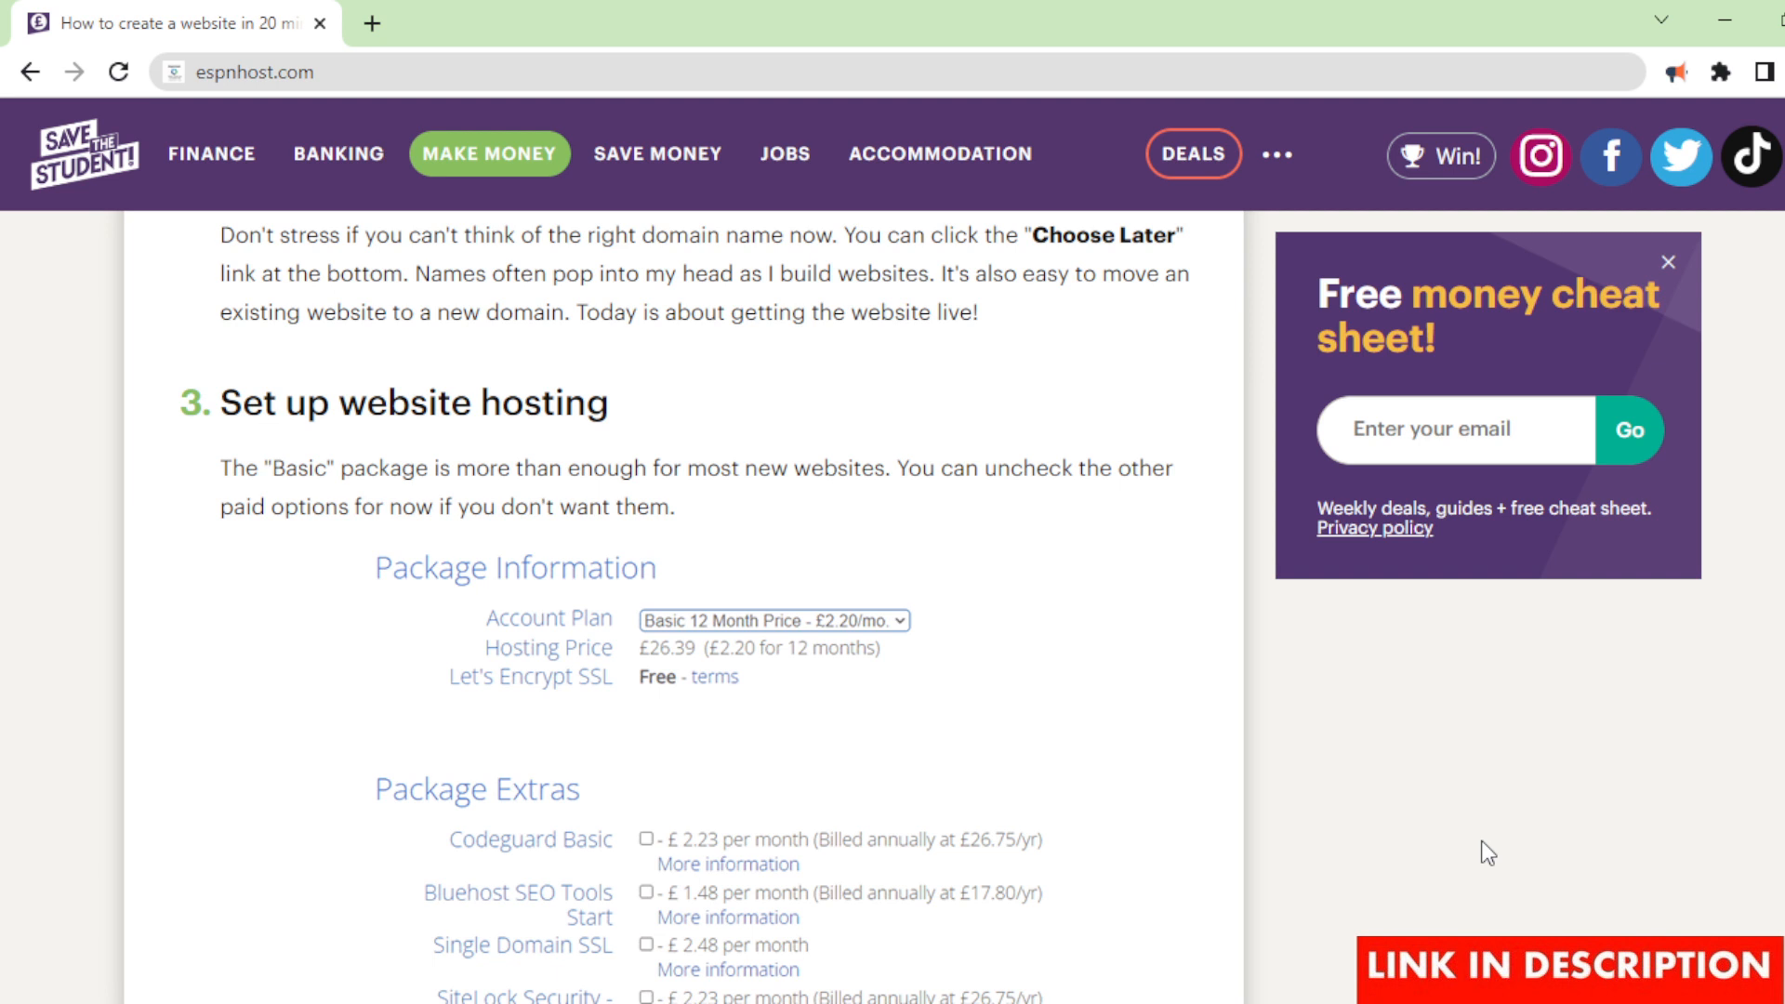
pyautogui.scroll(-3)
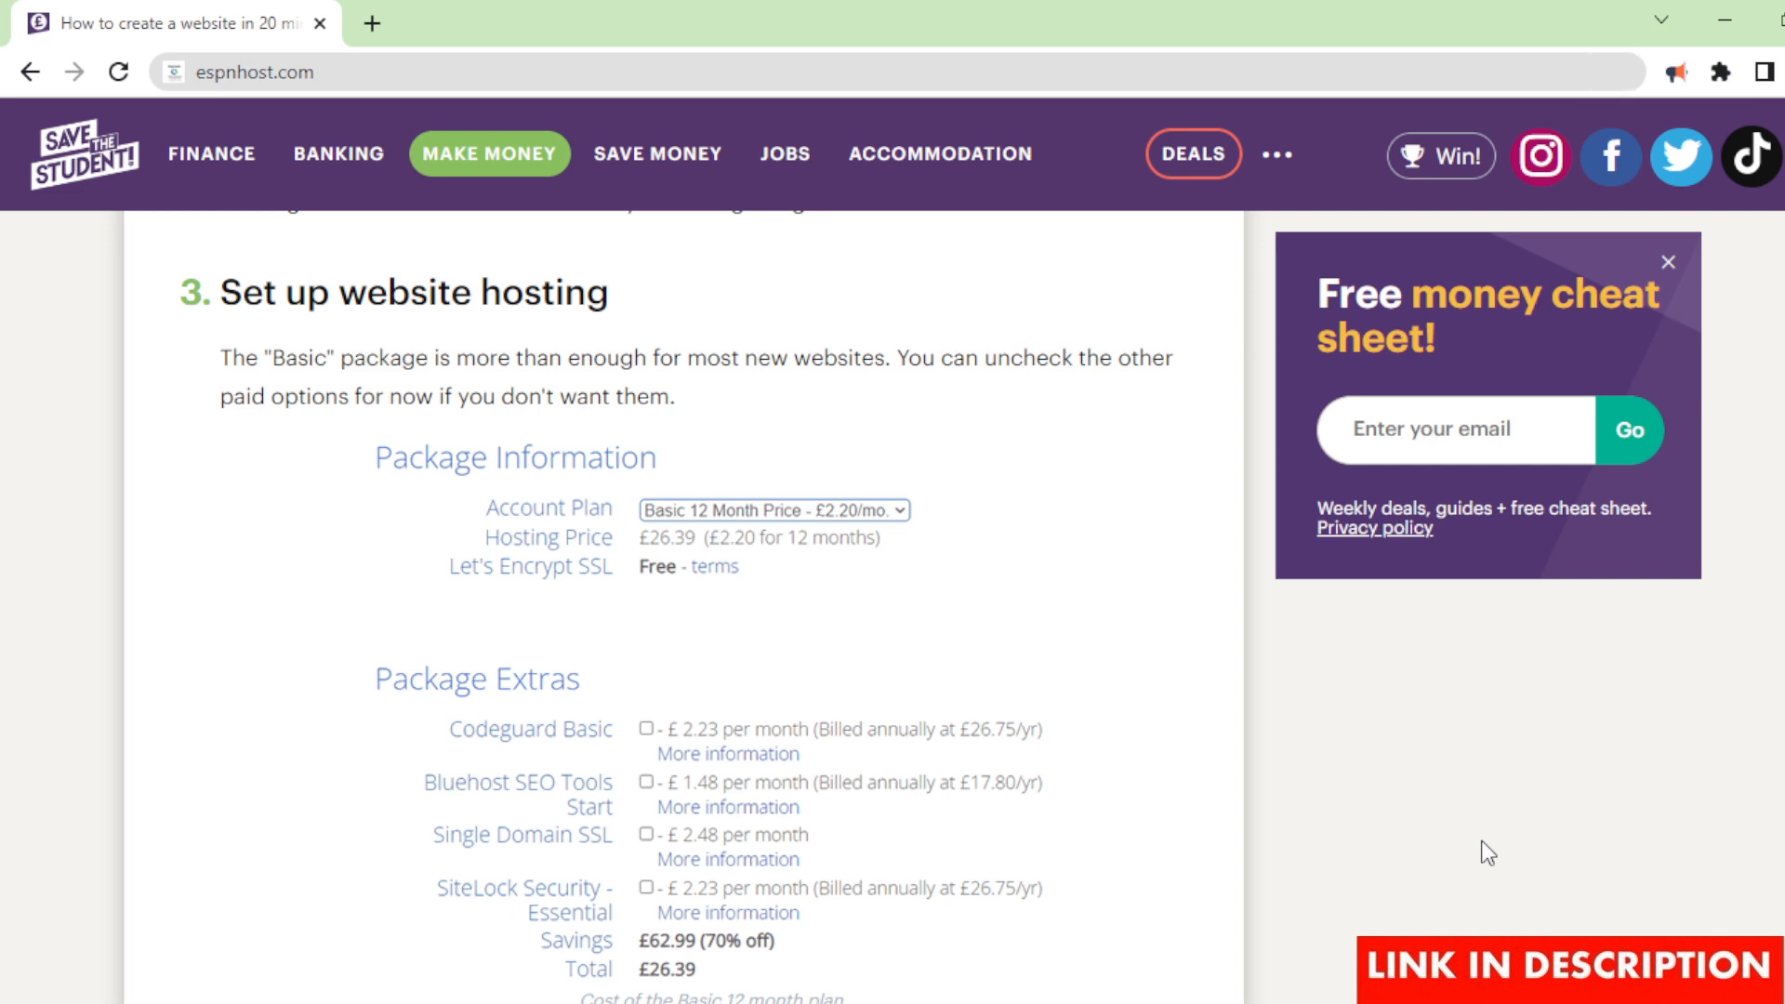
pyautogui.scroll(-3)
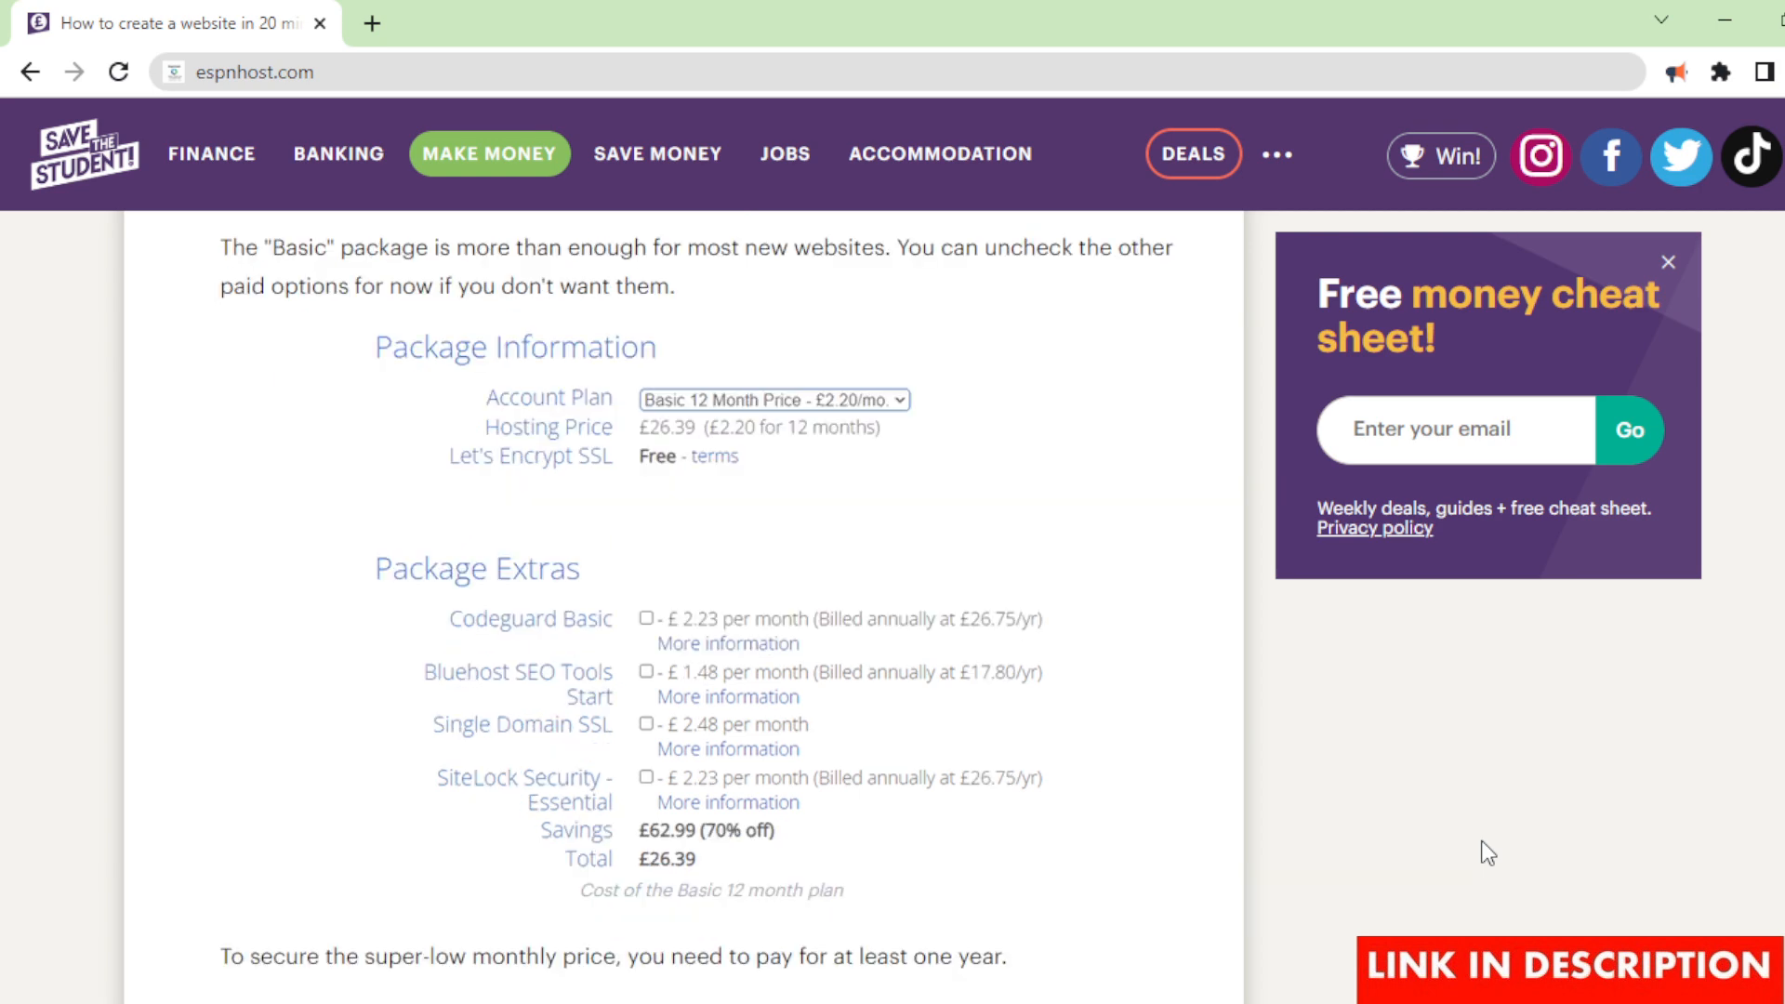
pyautogui.scroll(-3)
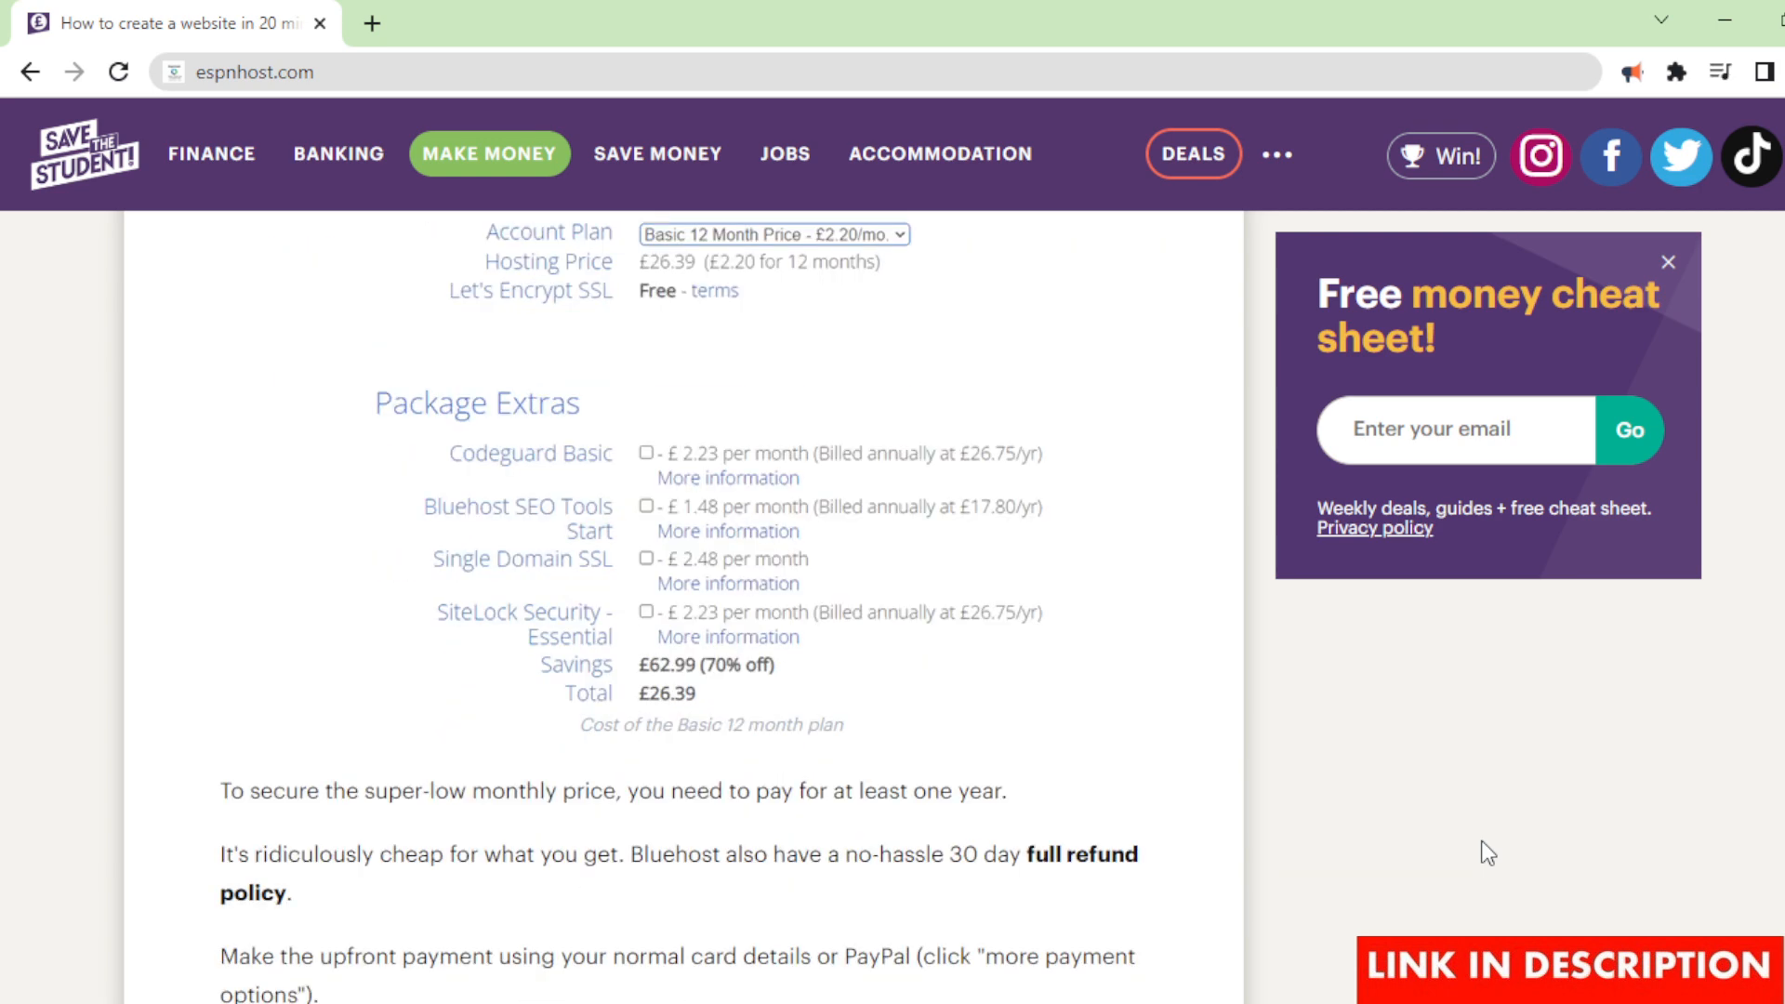
pyautogui.scroll(-3)
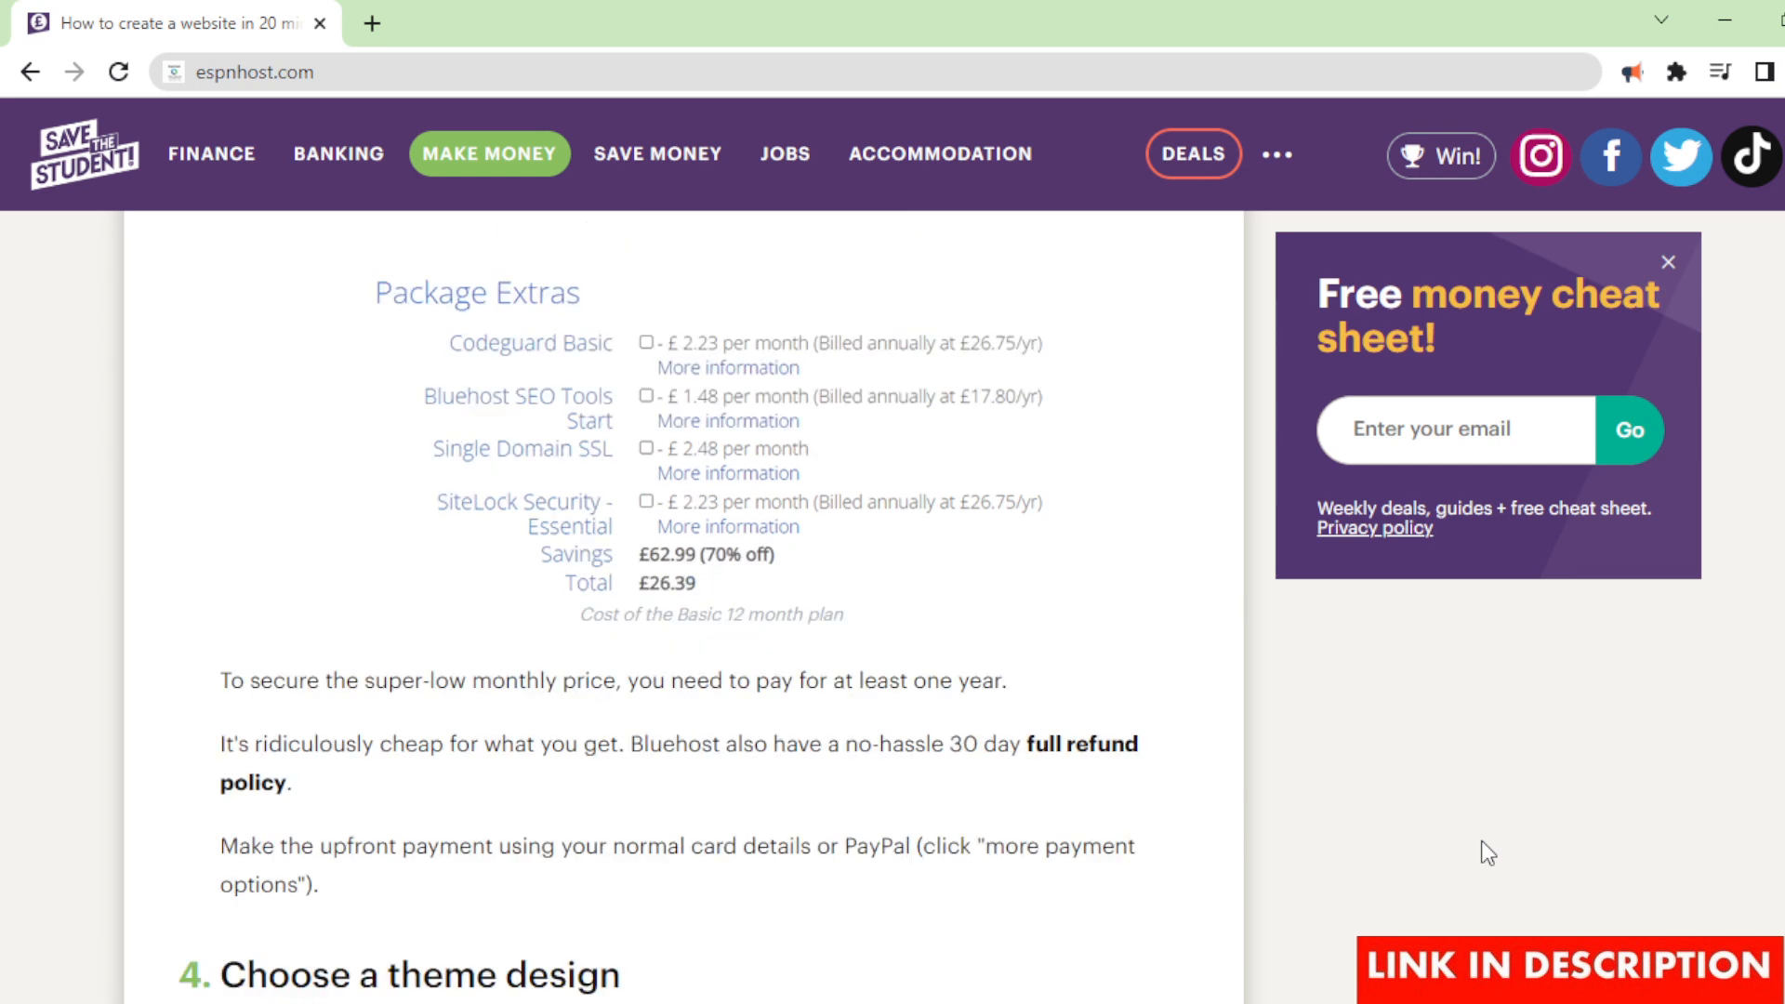
pyautogui.scroll(-3)
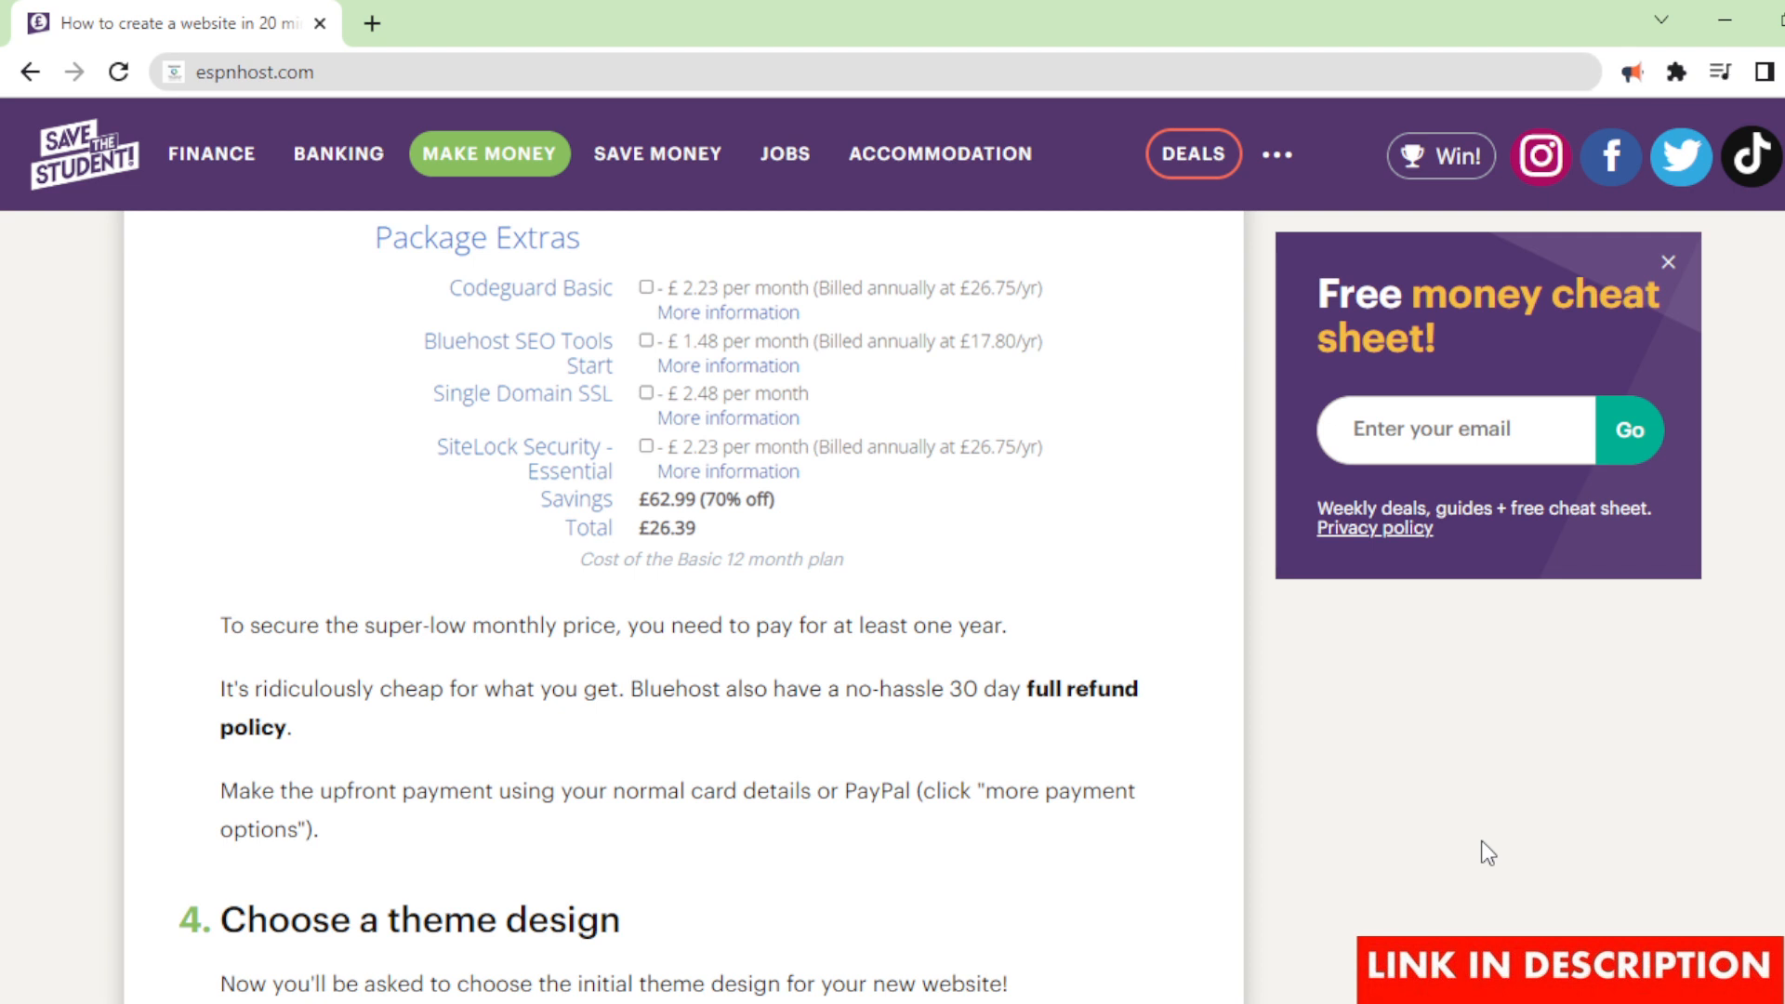
pyautogui.scroll(-3)
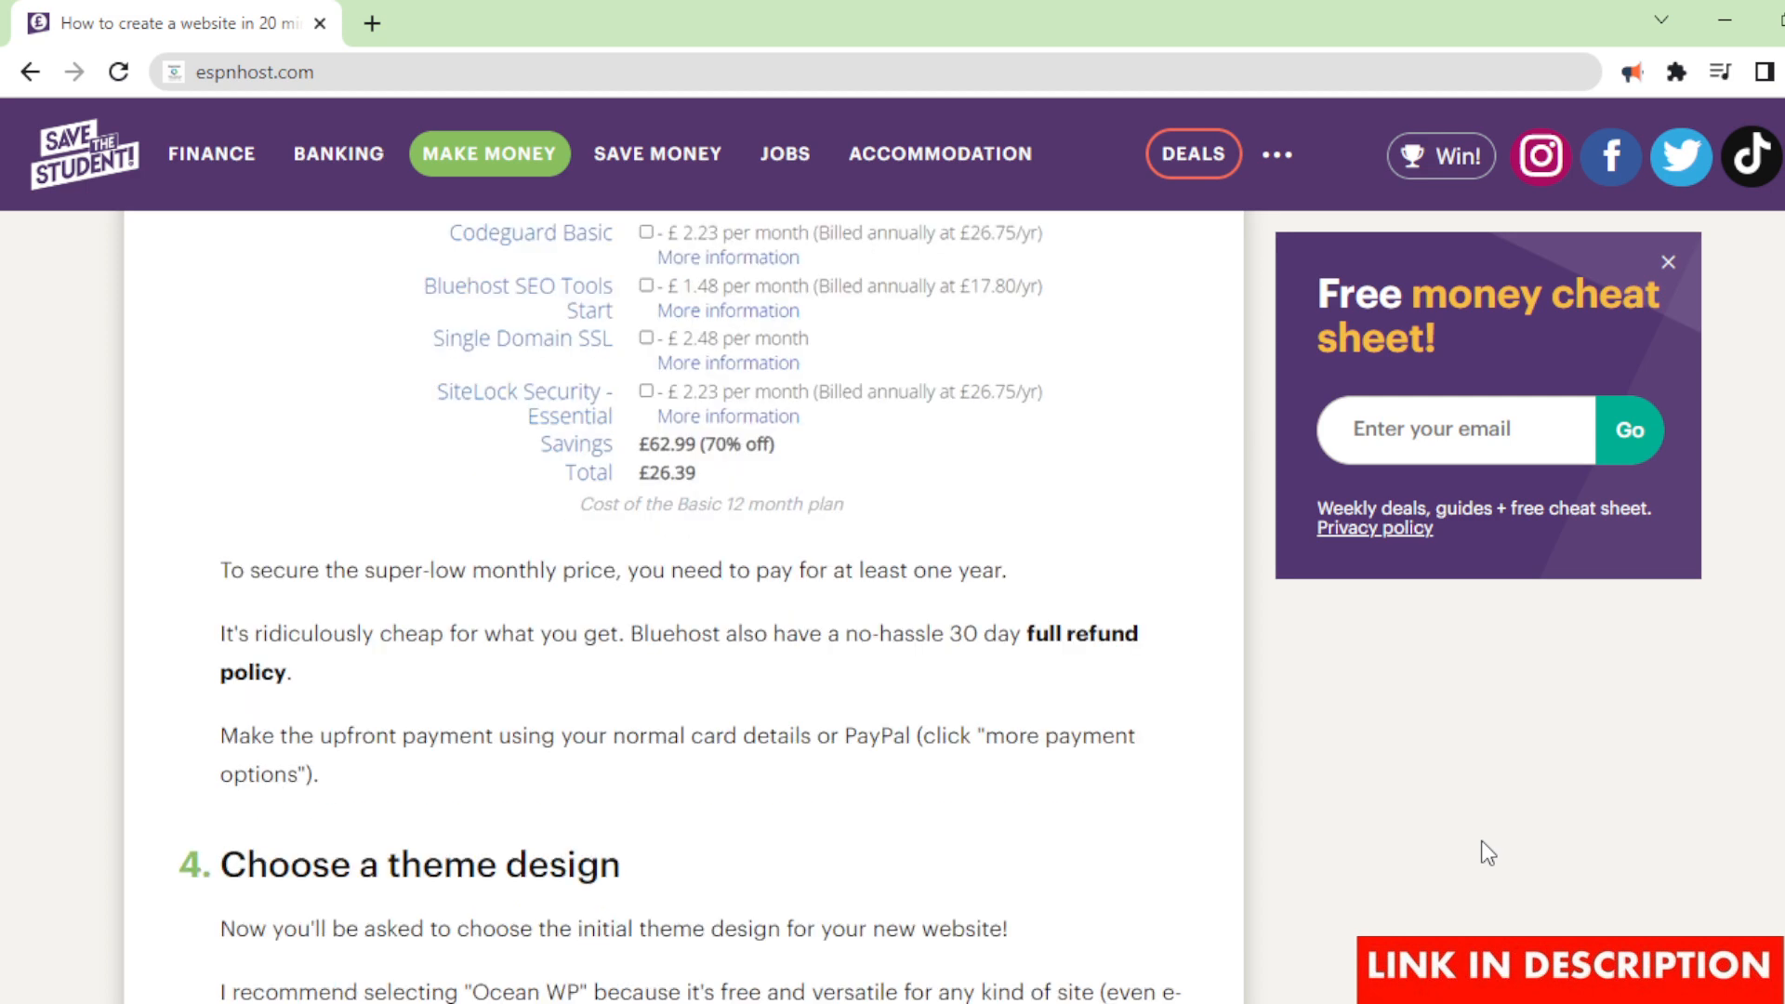
pyautogui.scroll(-3)
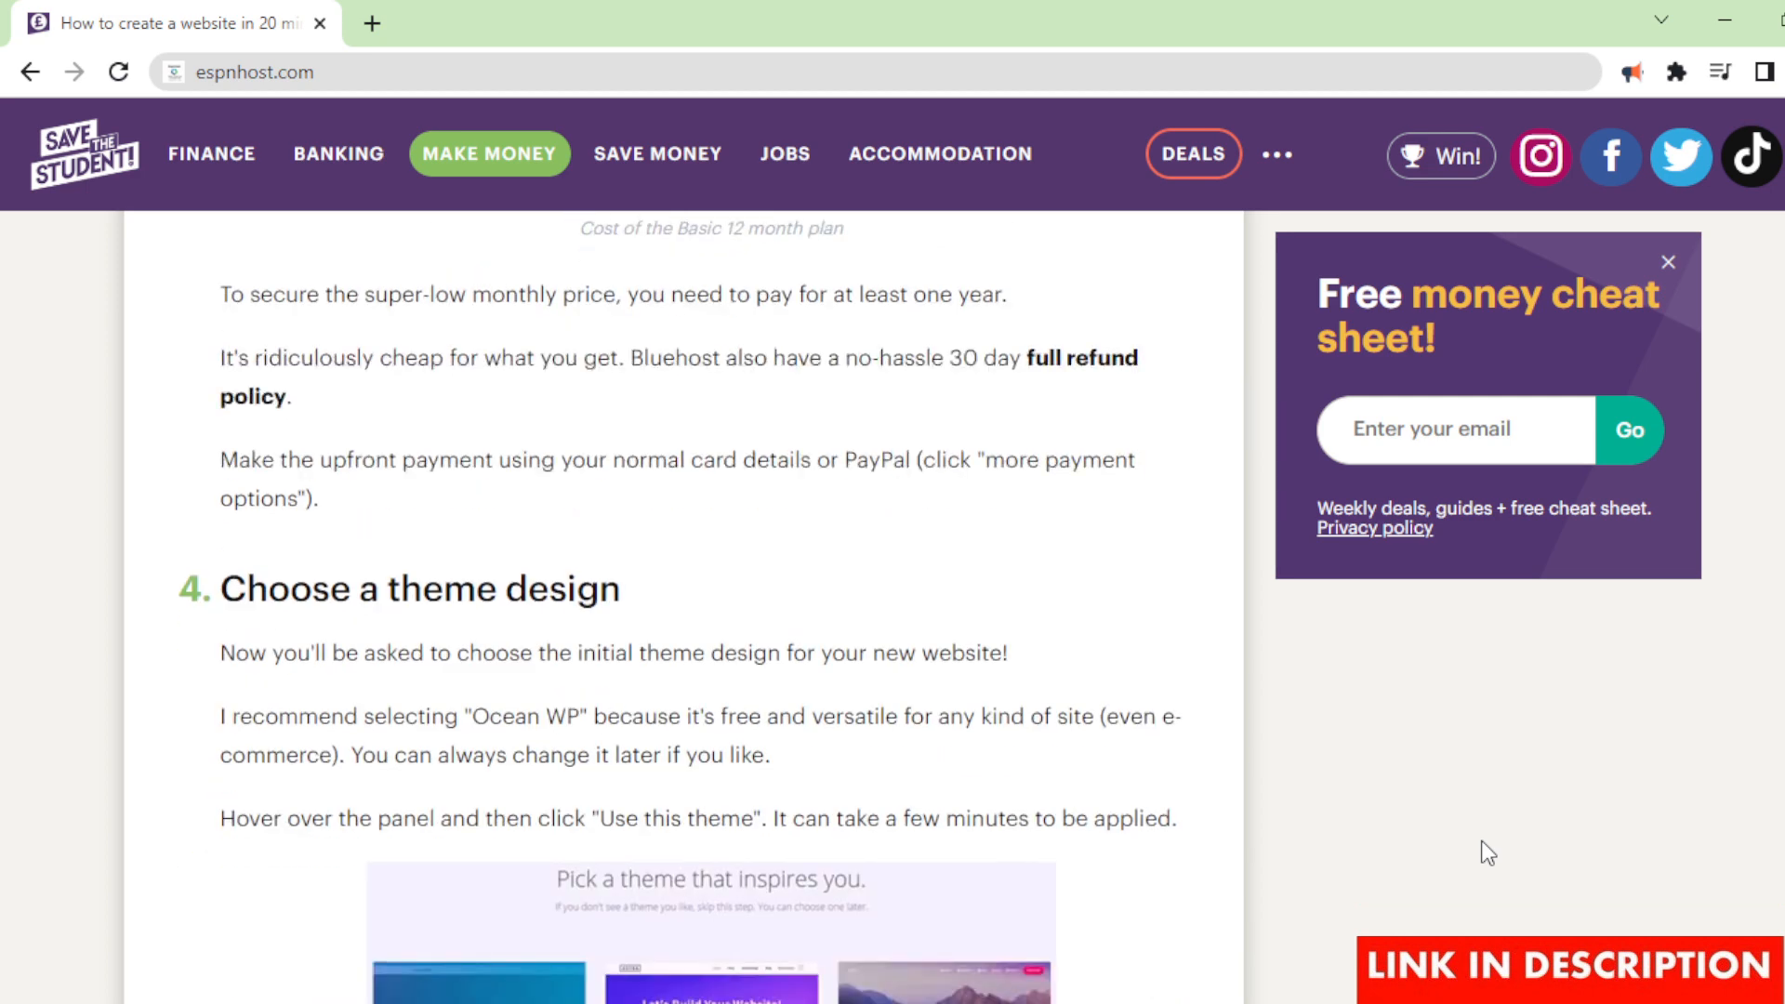
pyautogui.scroll(-3)
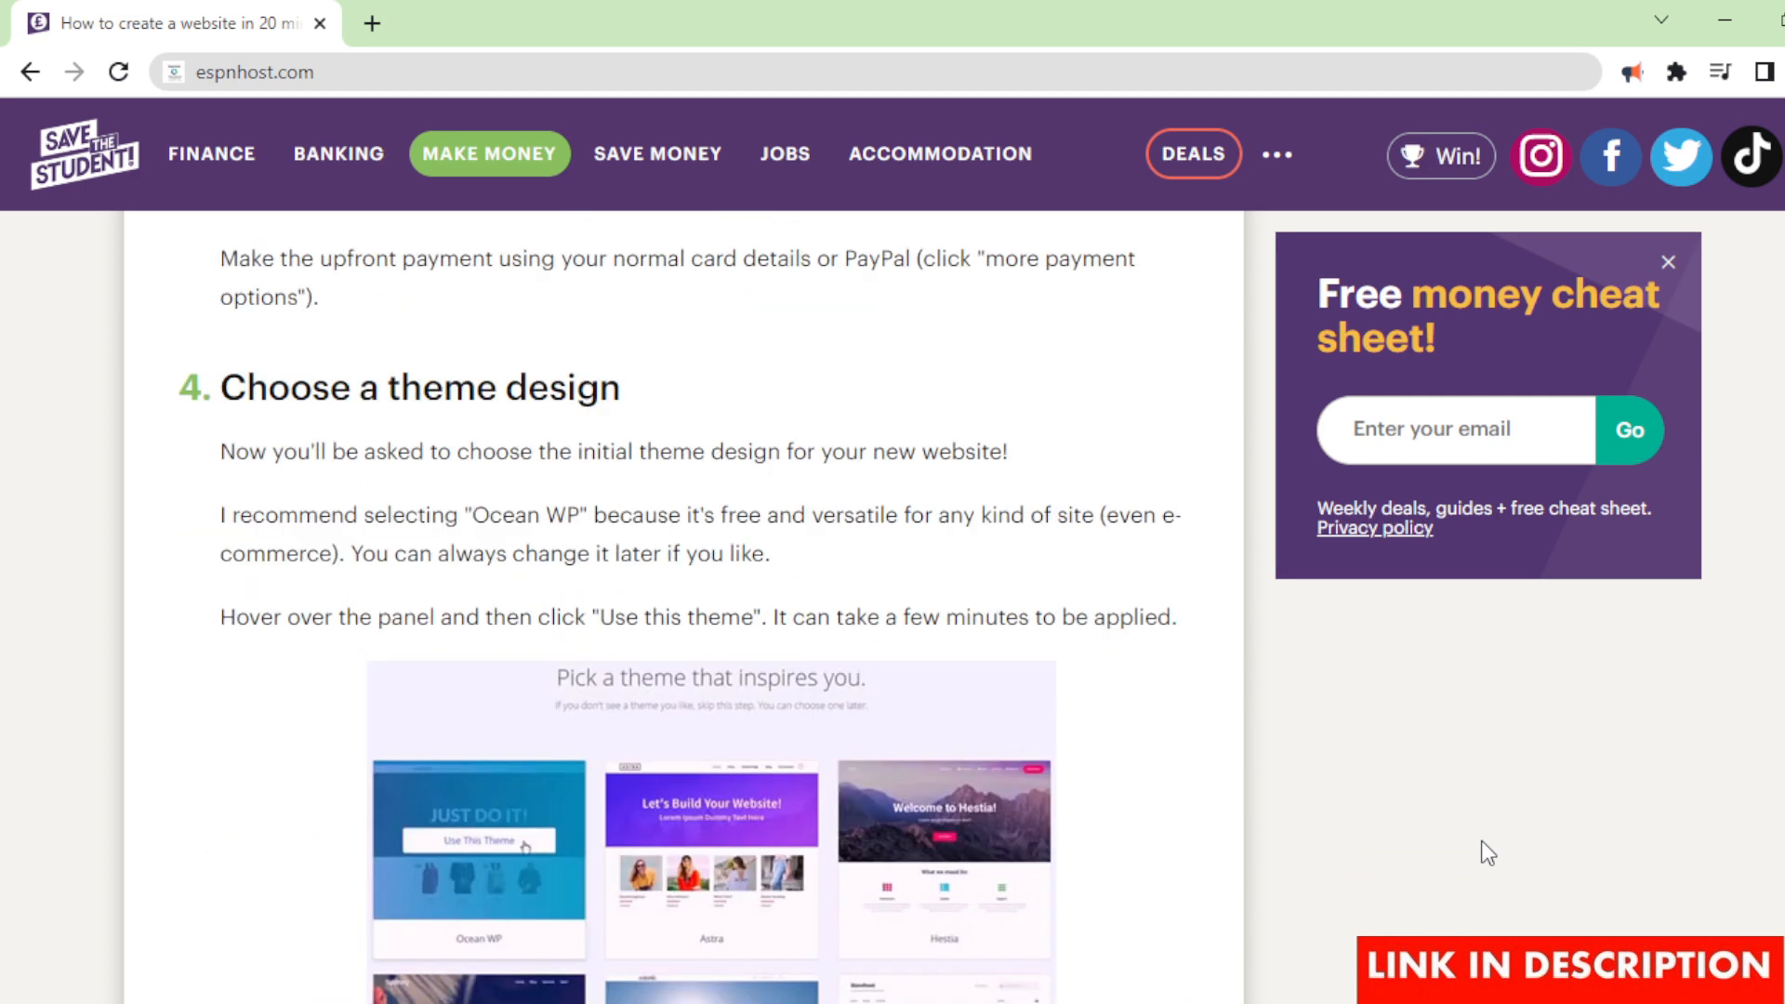
pyautogui.scroll(-3)
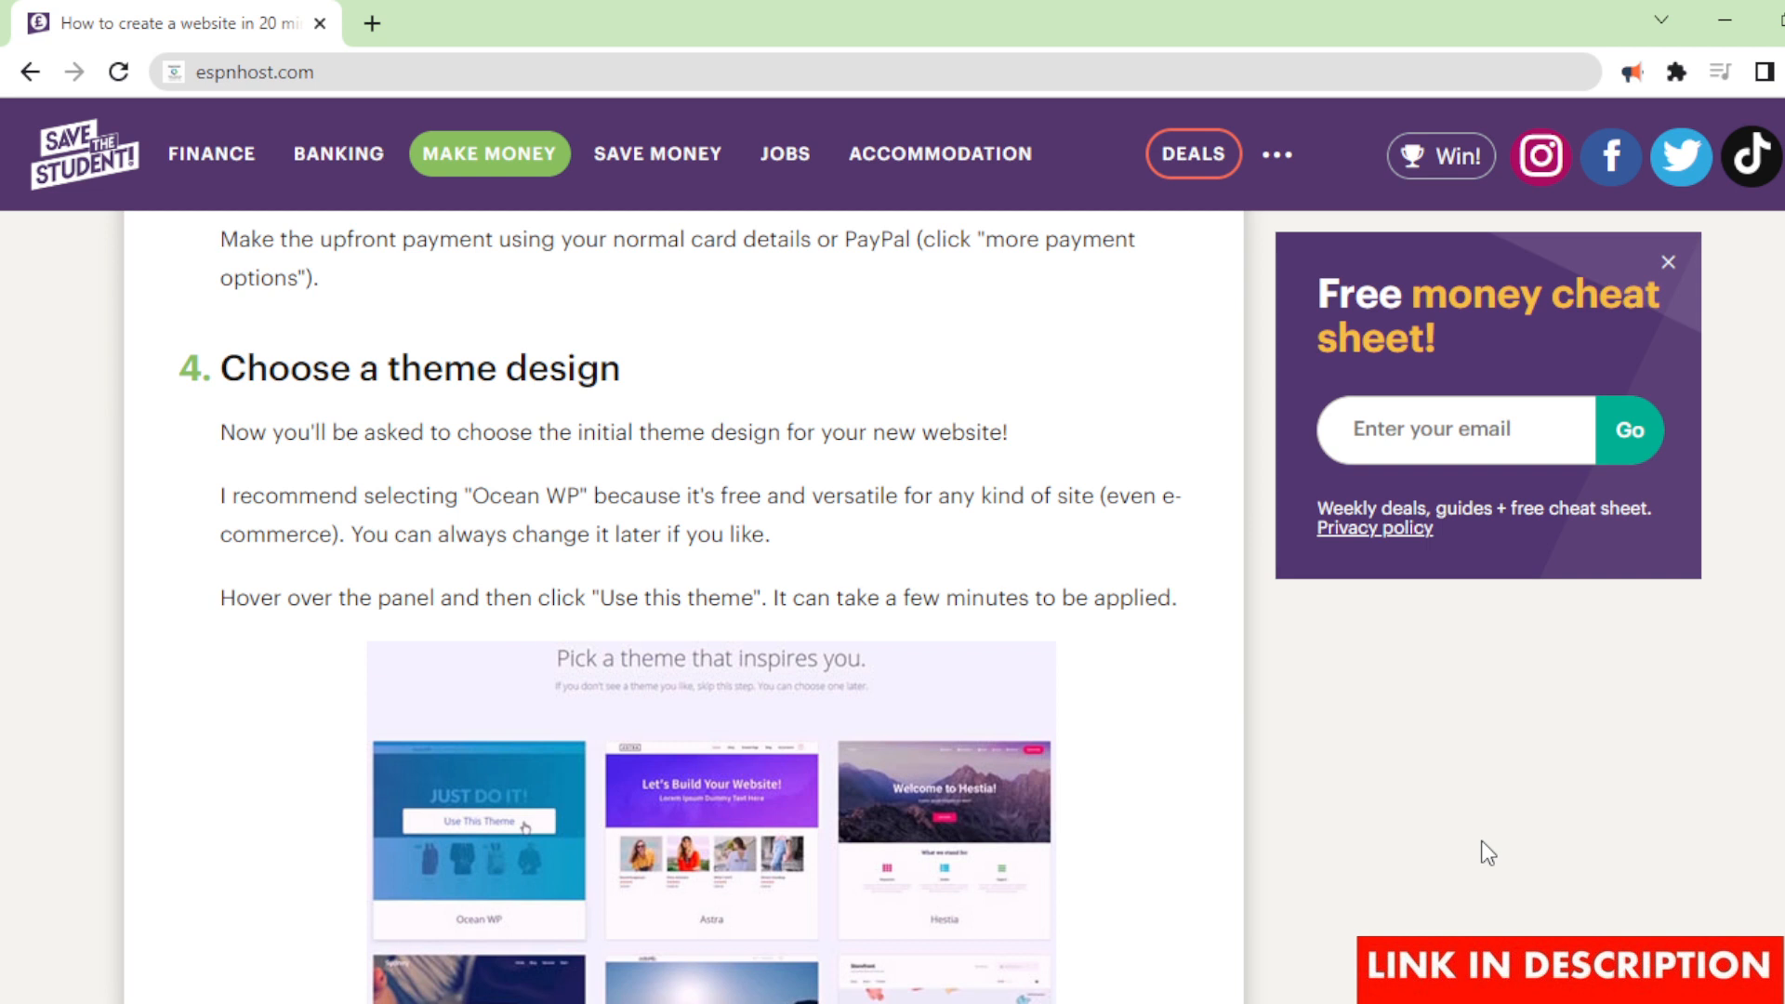
pyautogui.scroll(-3)
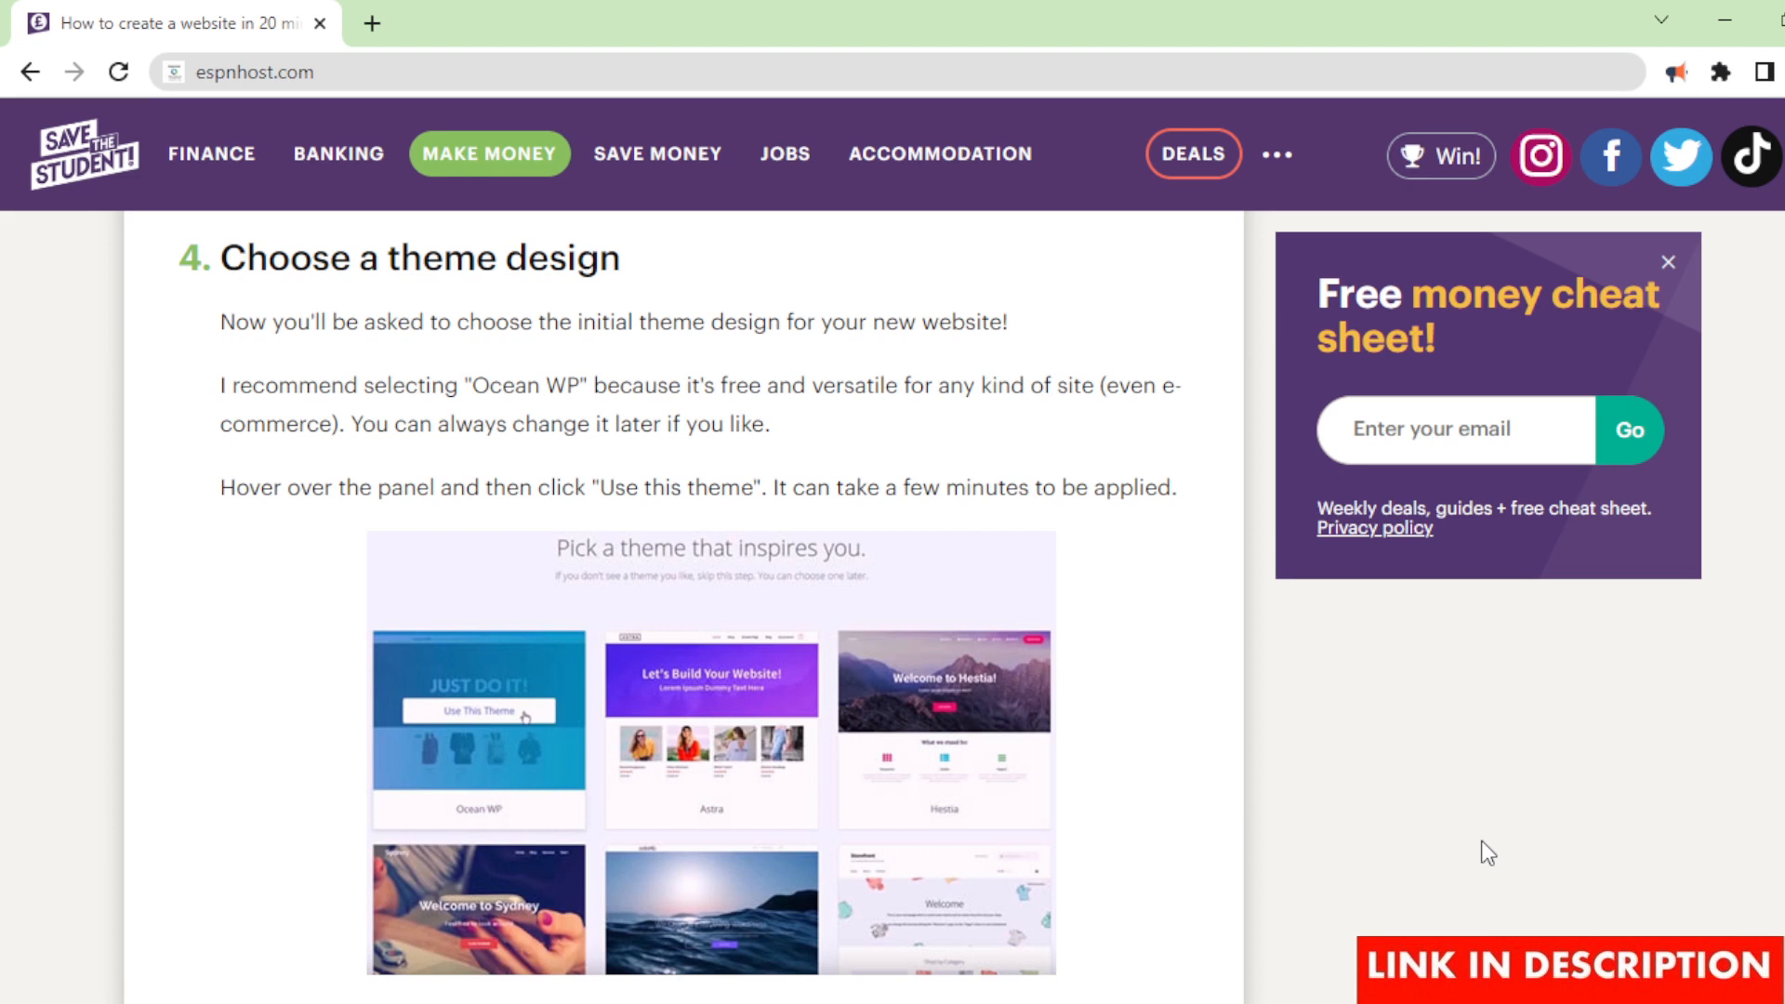
pyautogui.scroll(-3)
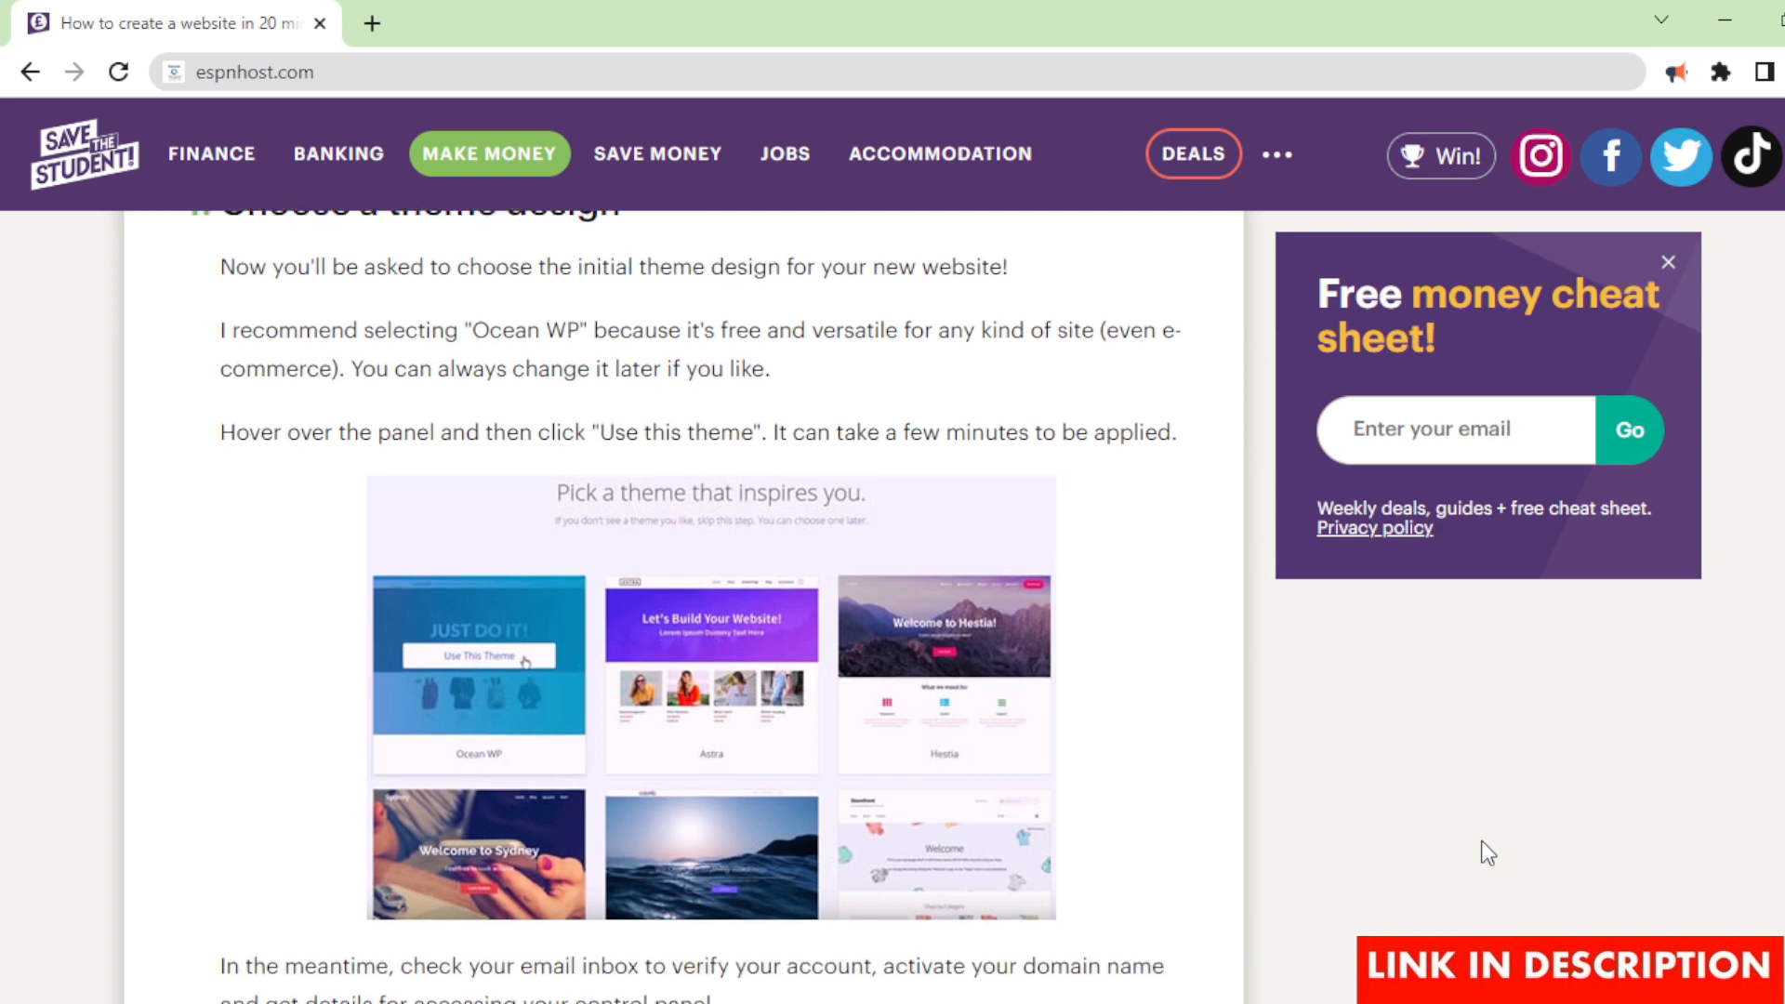
pyautogui.scroll(-3)
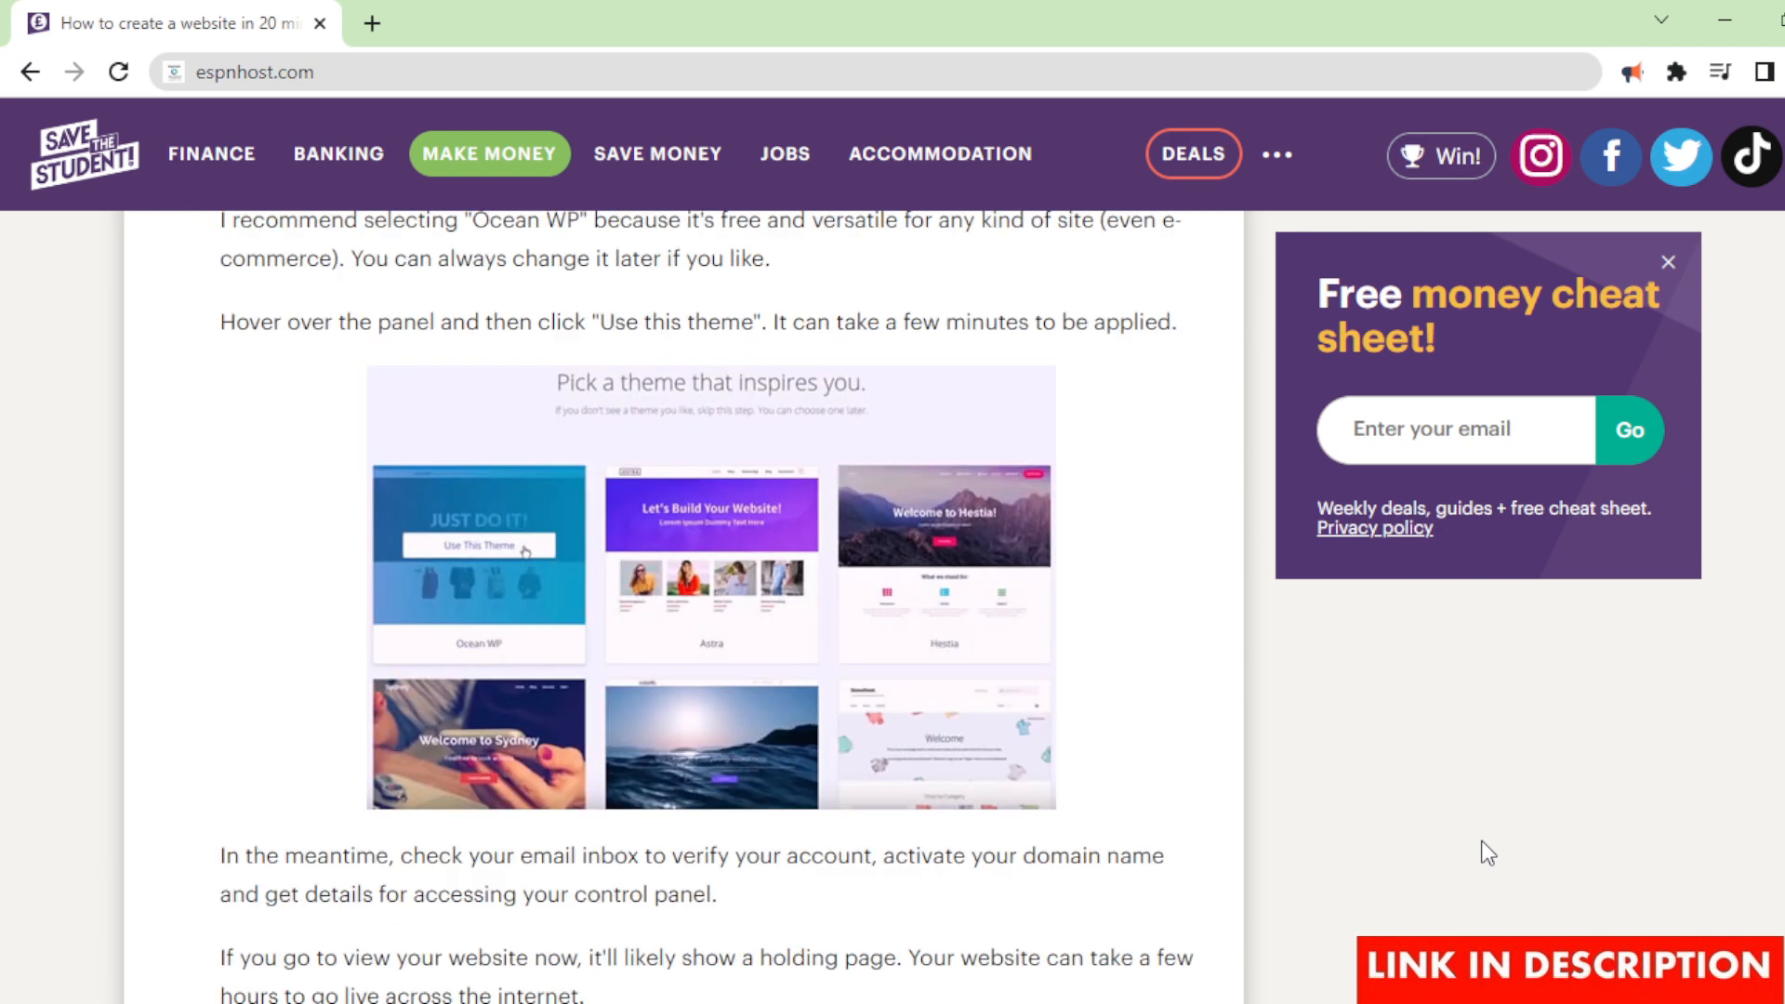
pyautogui.scroll(-3)
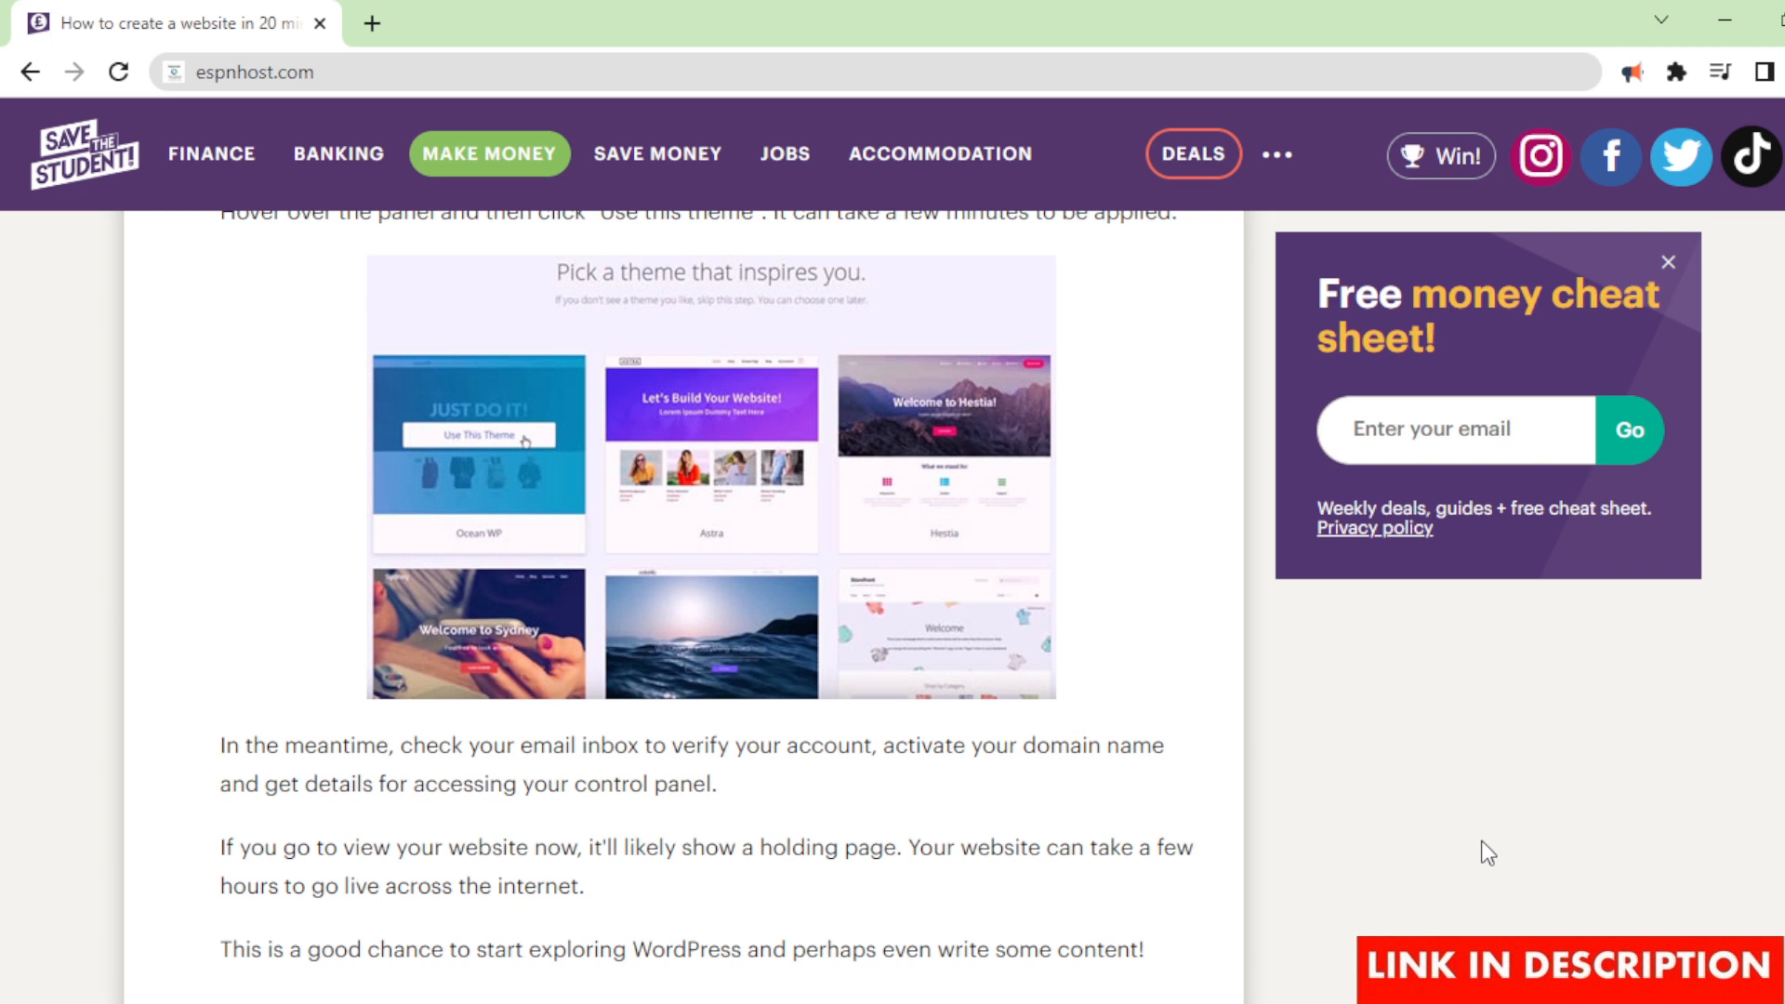
pyautogui.scroll(-3)
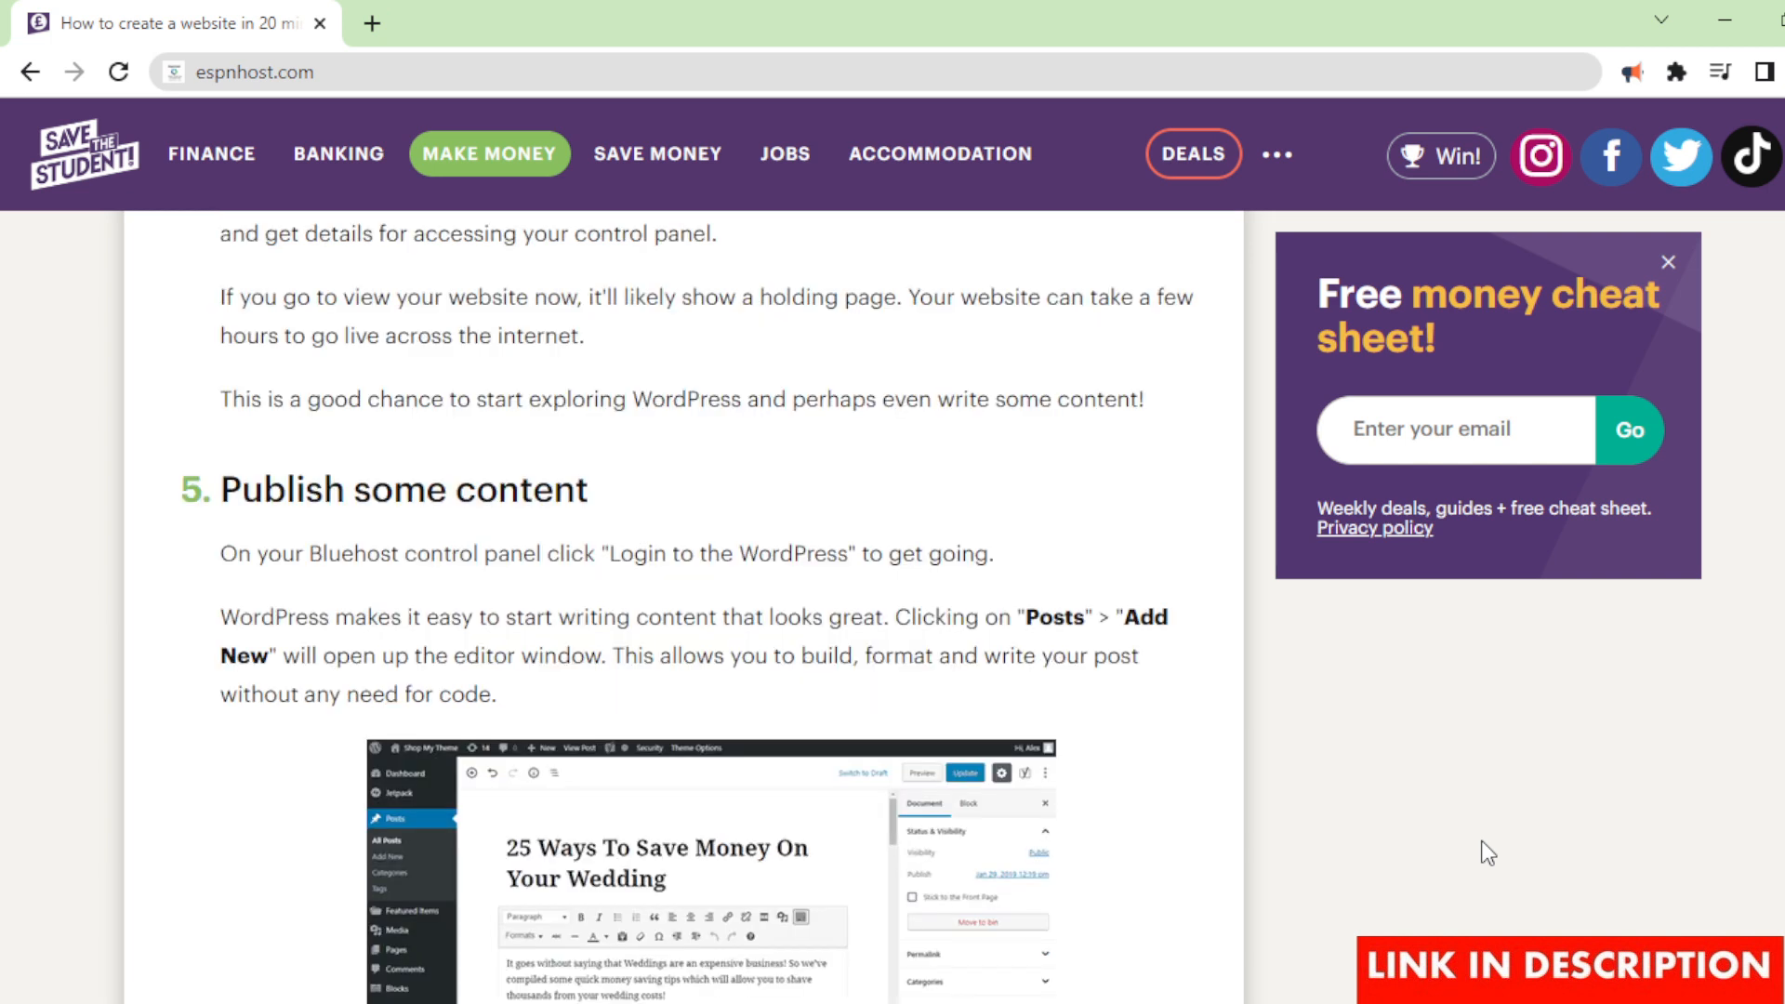
pyautogui.scroll(-3)
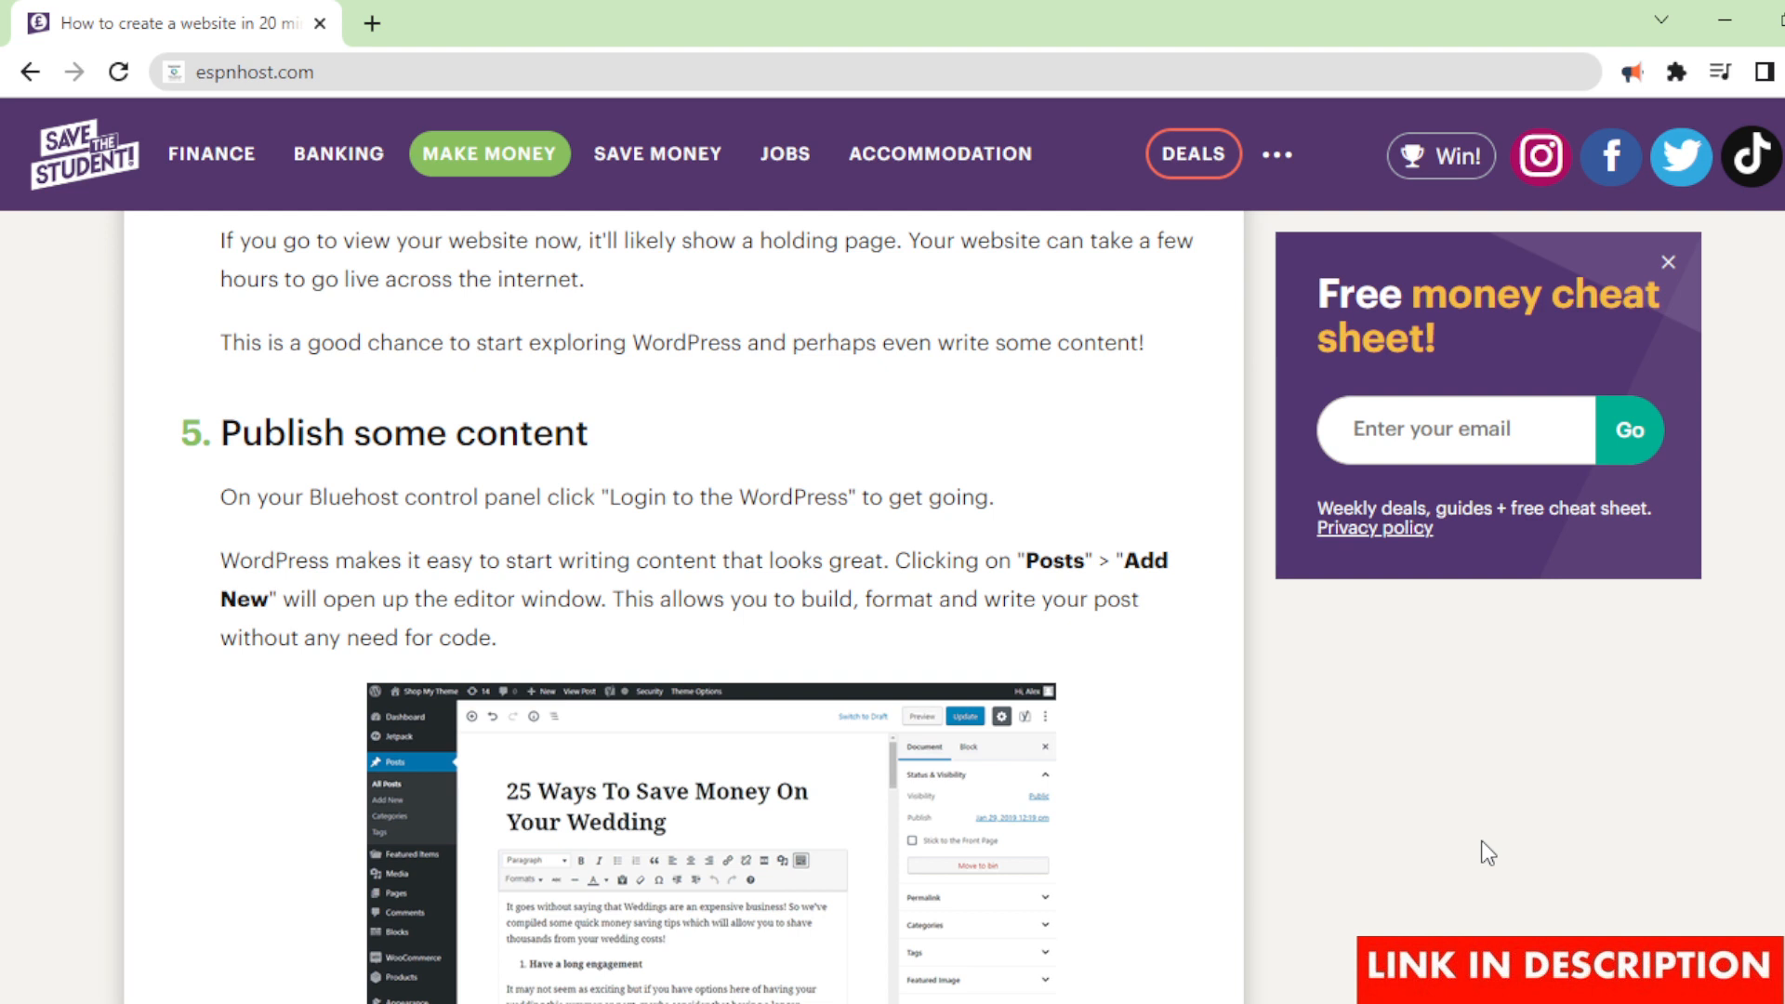
pyautogui.scroll(-3)
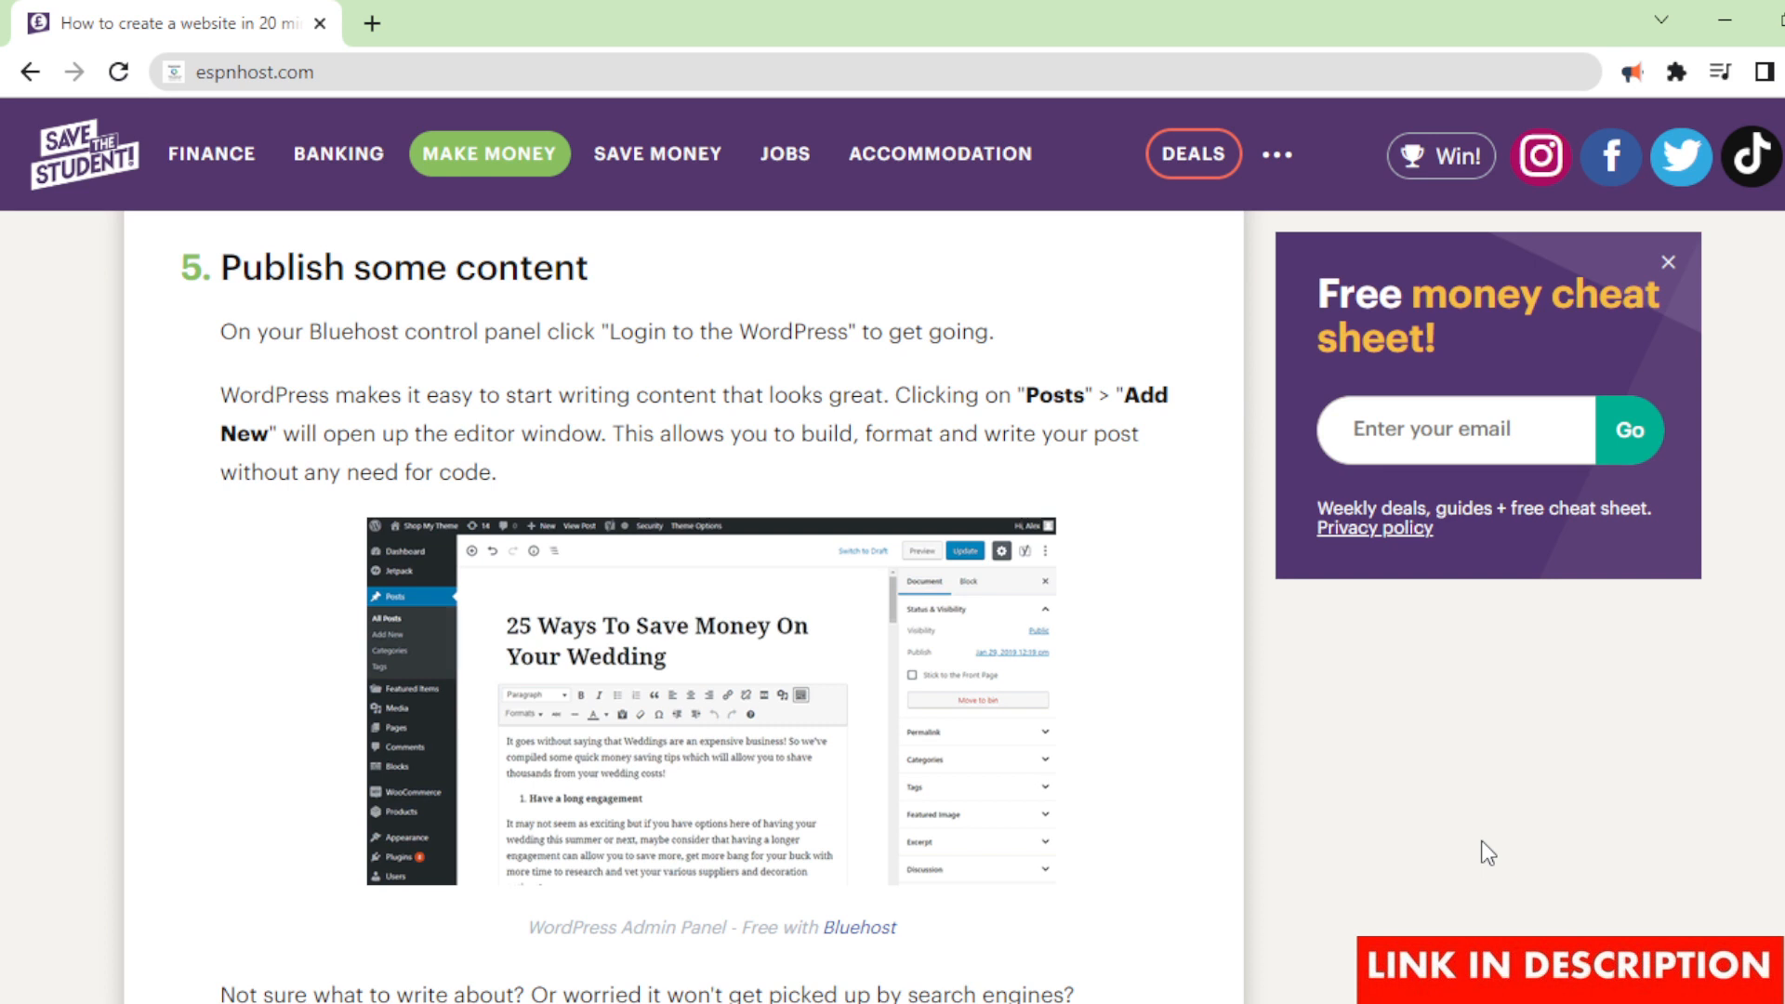
pyautogui.scroll(-3)
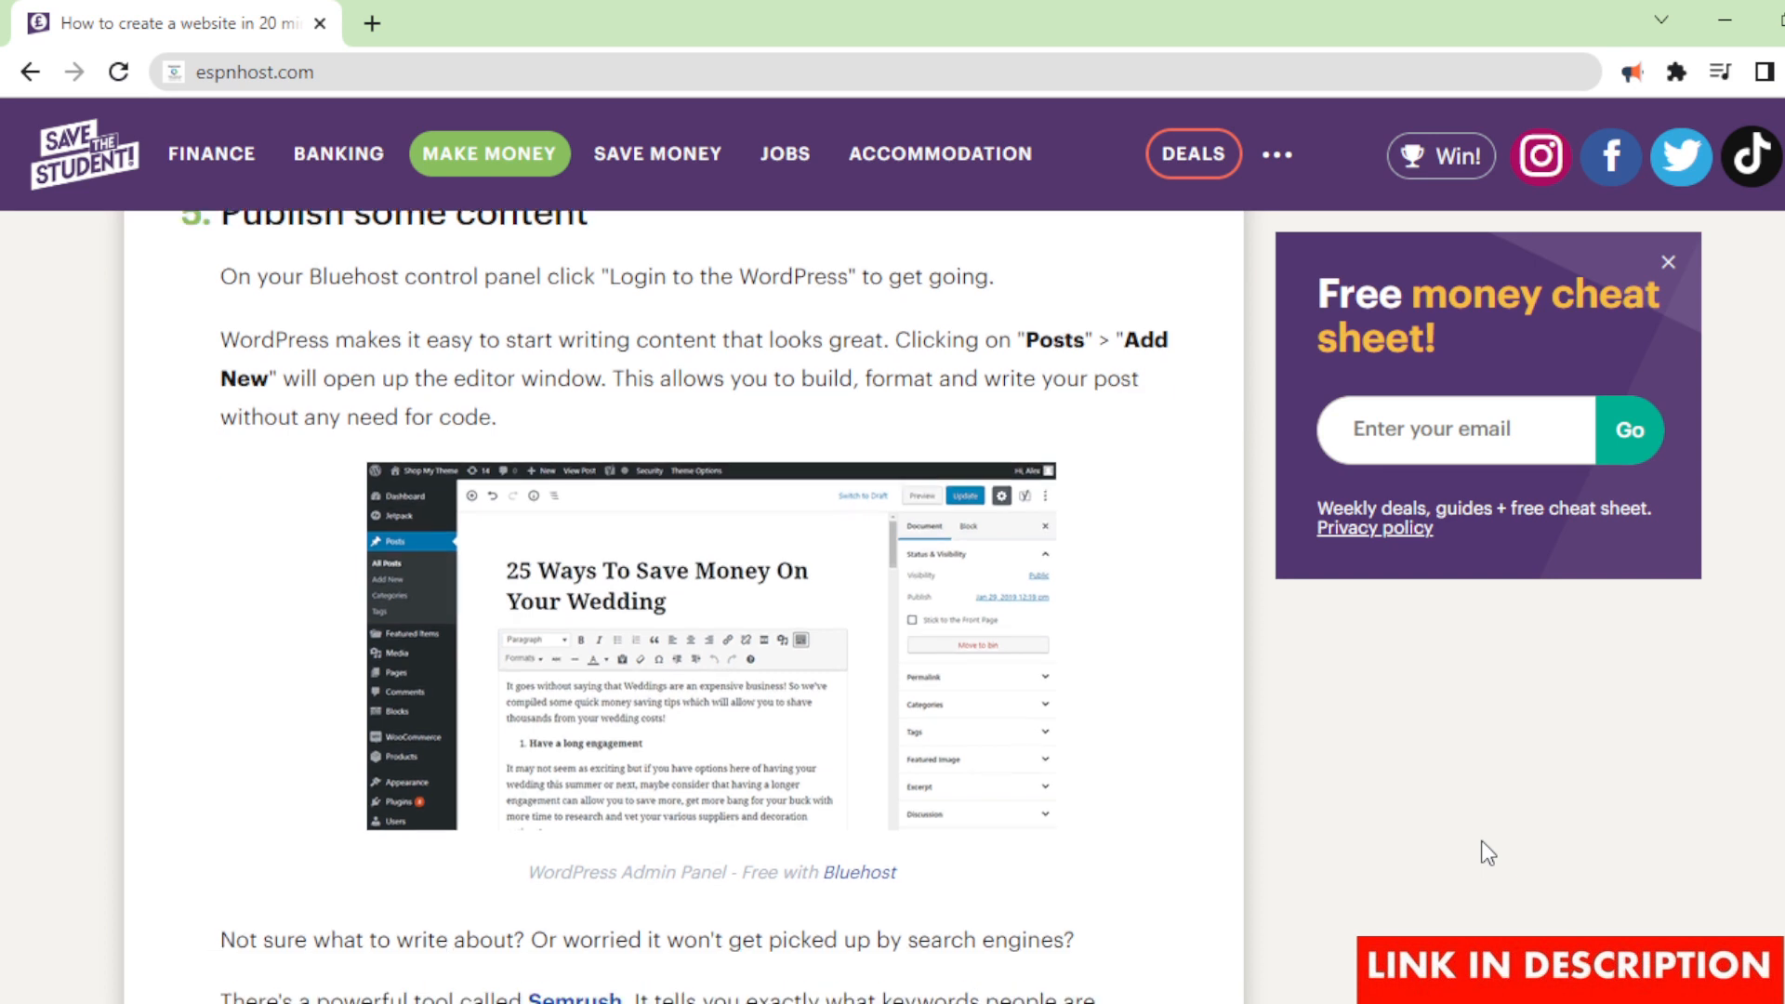
pyautogui.scroll(-3)
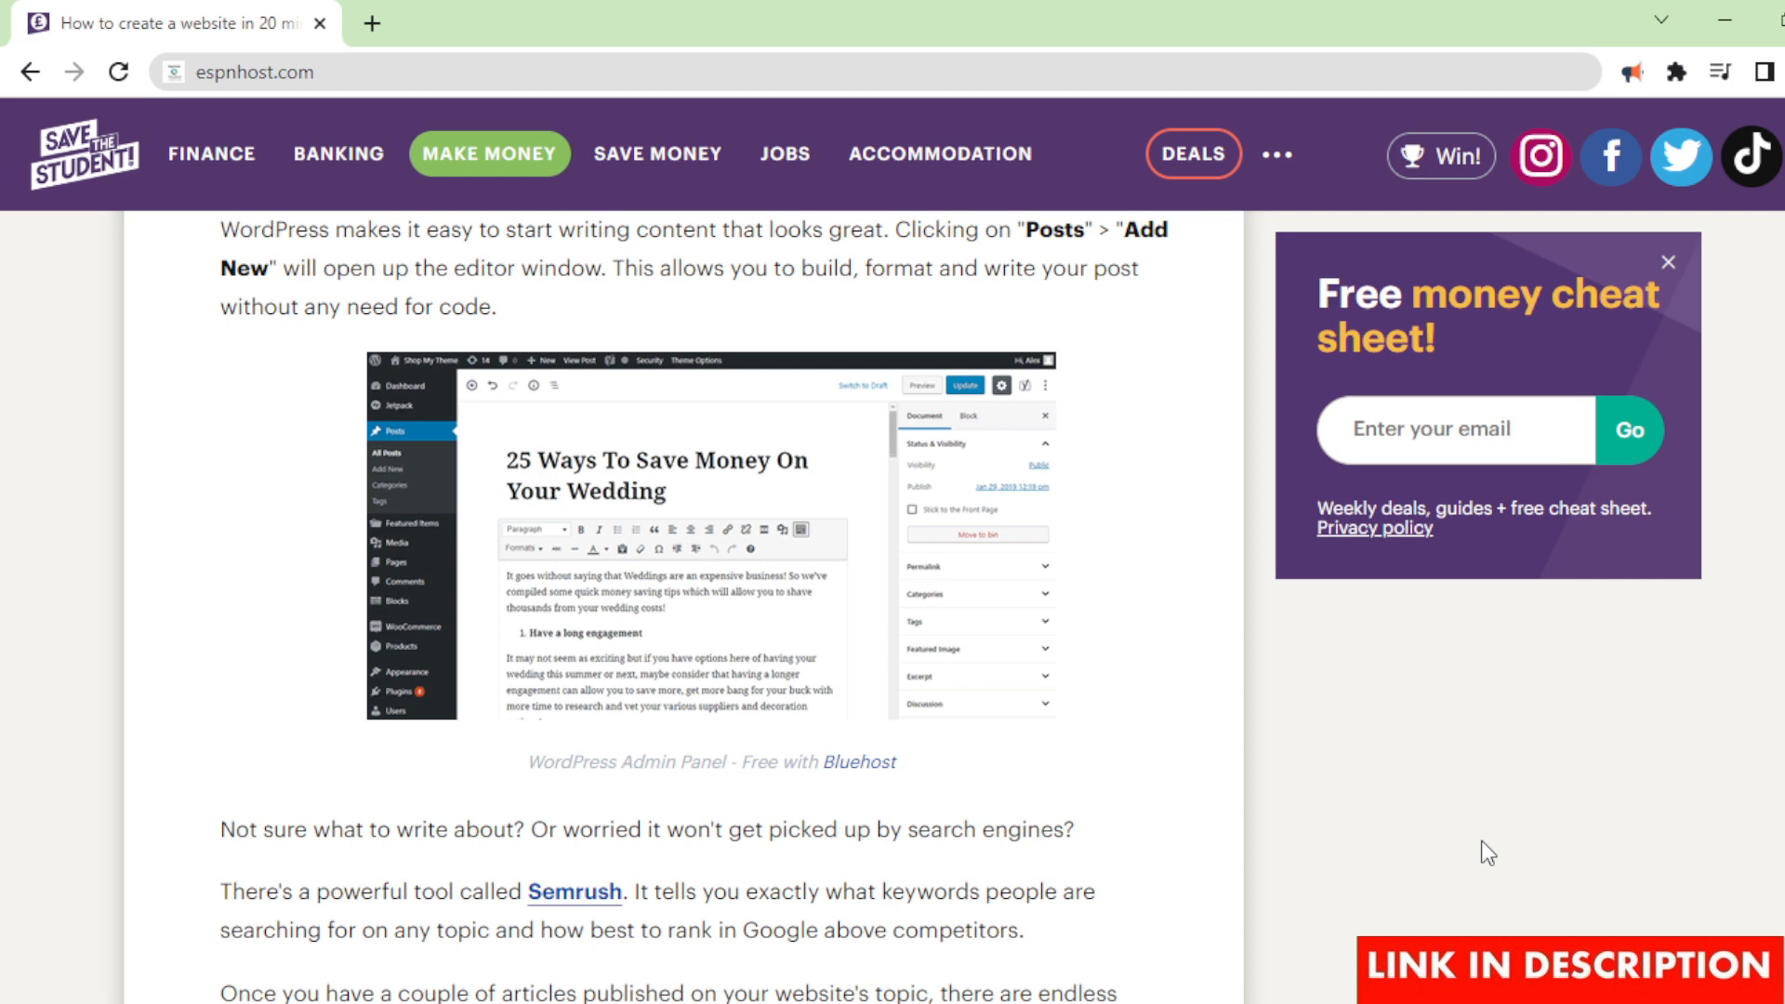
pyautogui.scroll(-3)
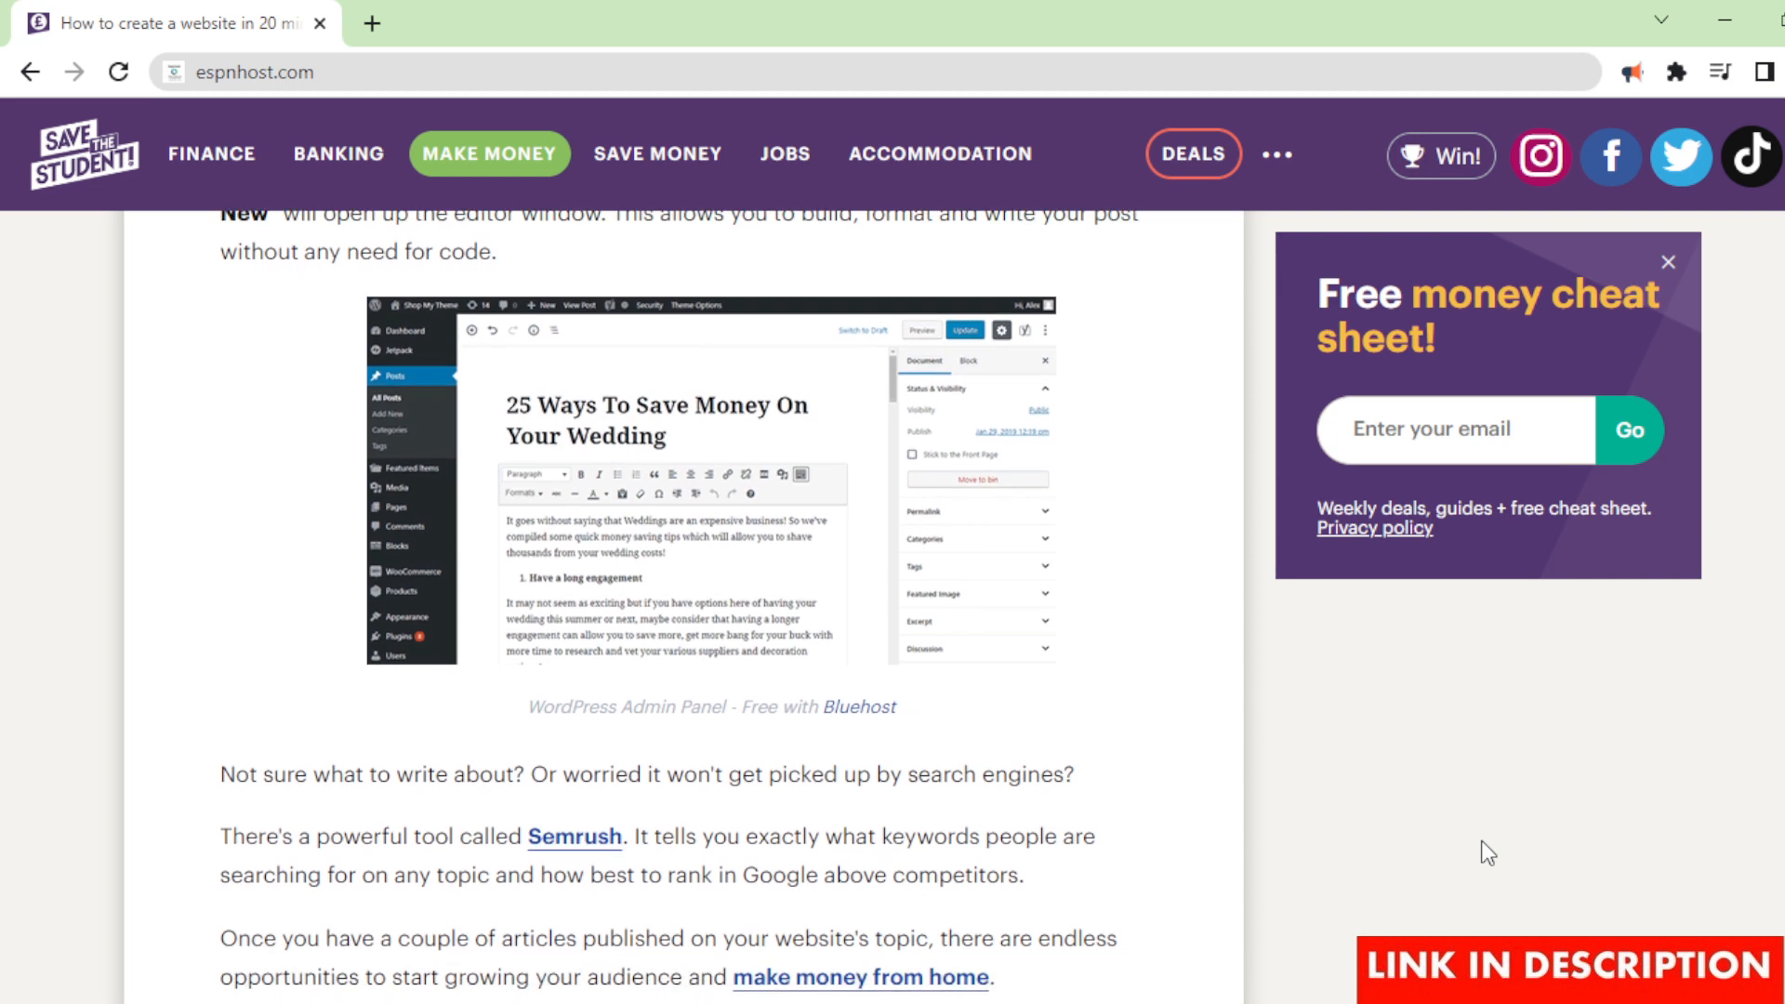
pyautogui.scroll(-3)
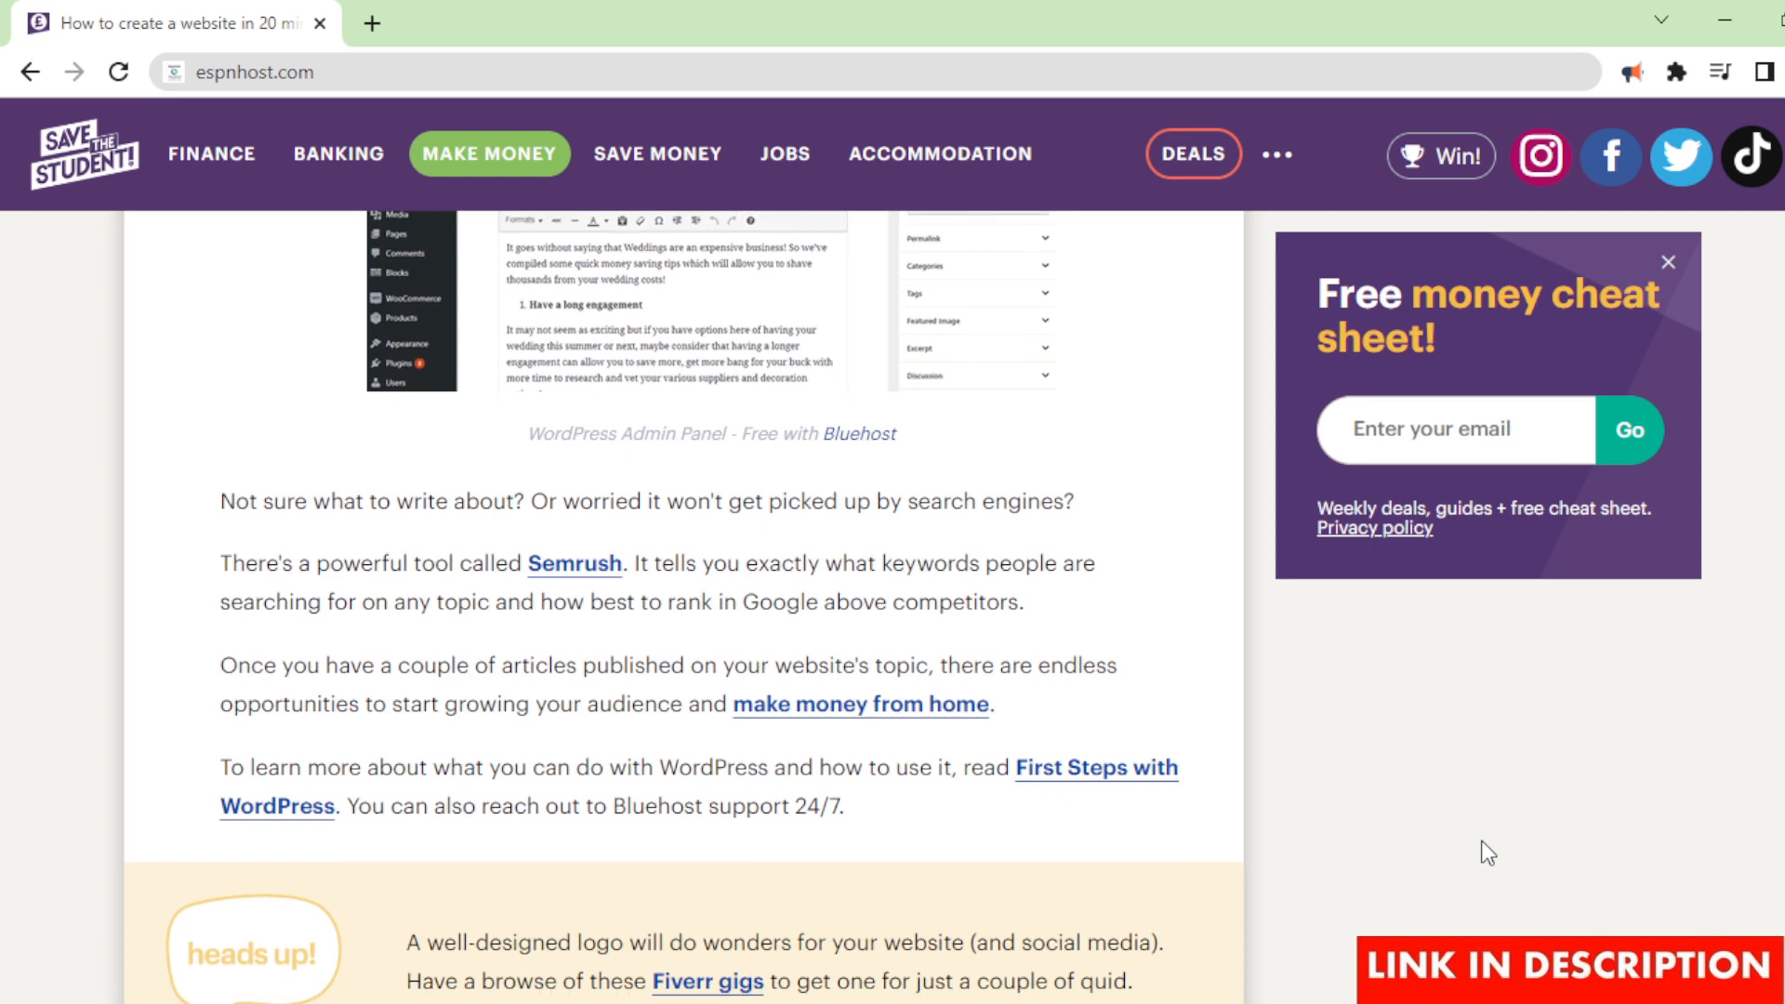
pyautogui.scroll(-3)
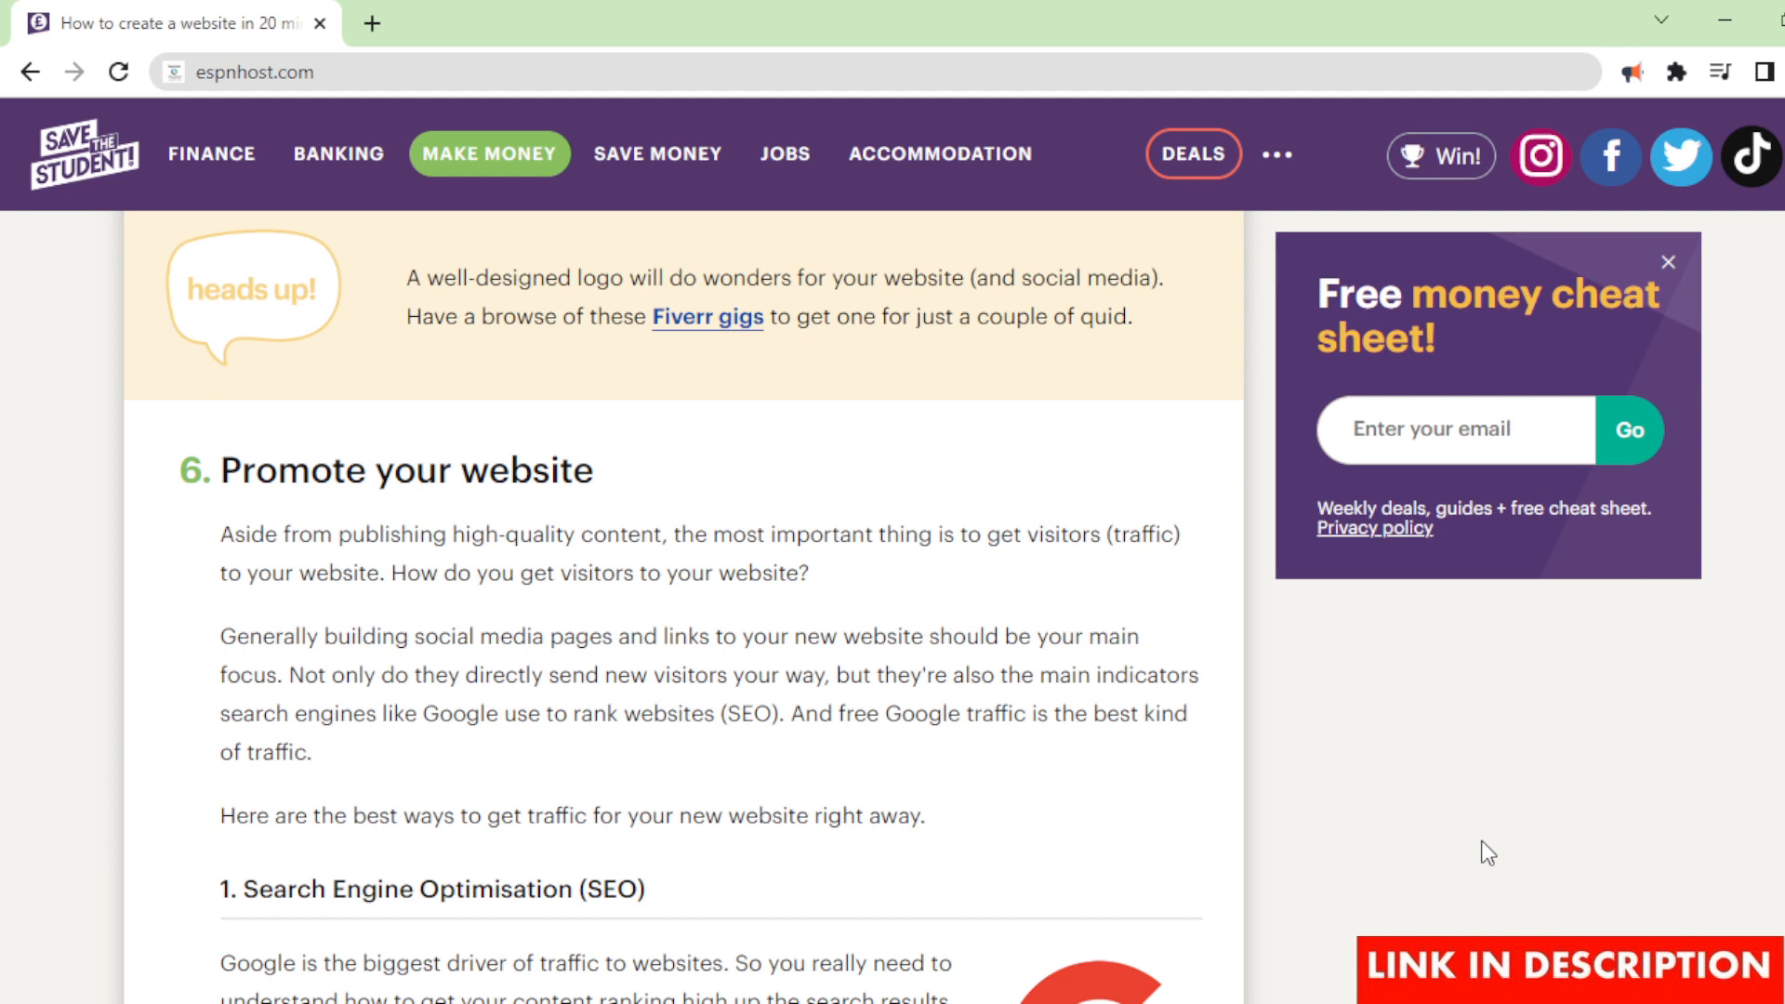
pyautogui.scroll(-3)
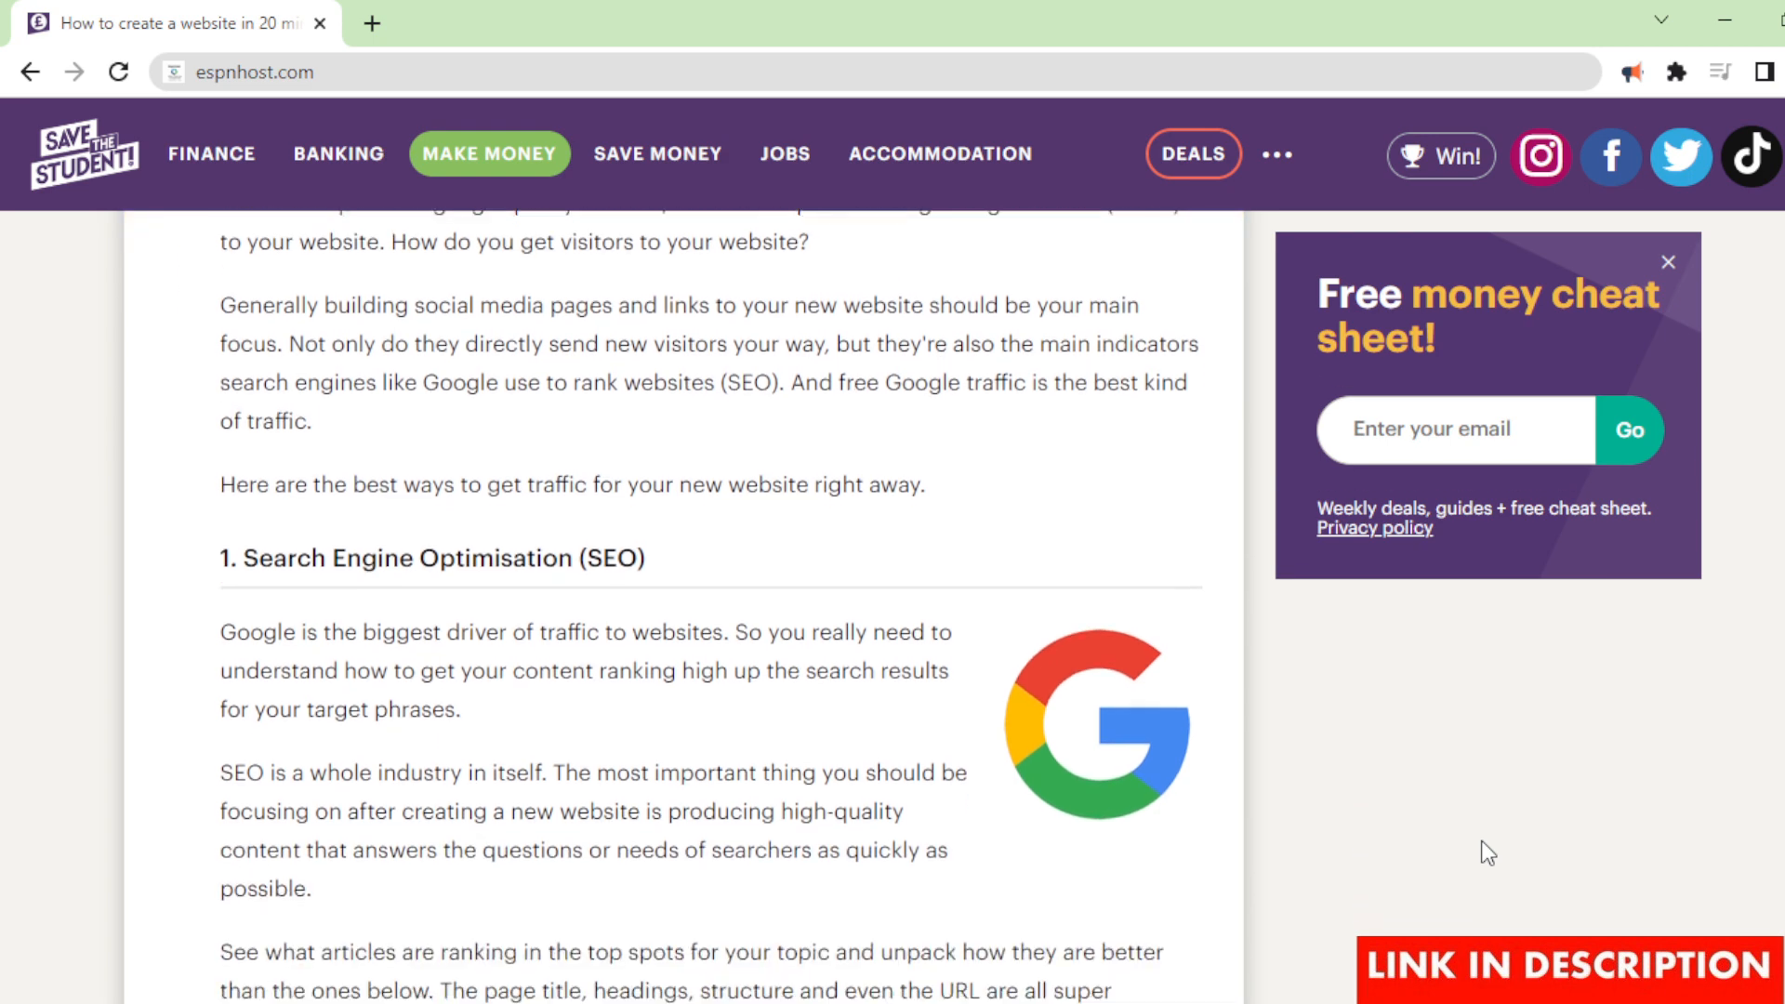
pyautogui.scroll(-3)
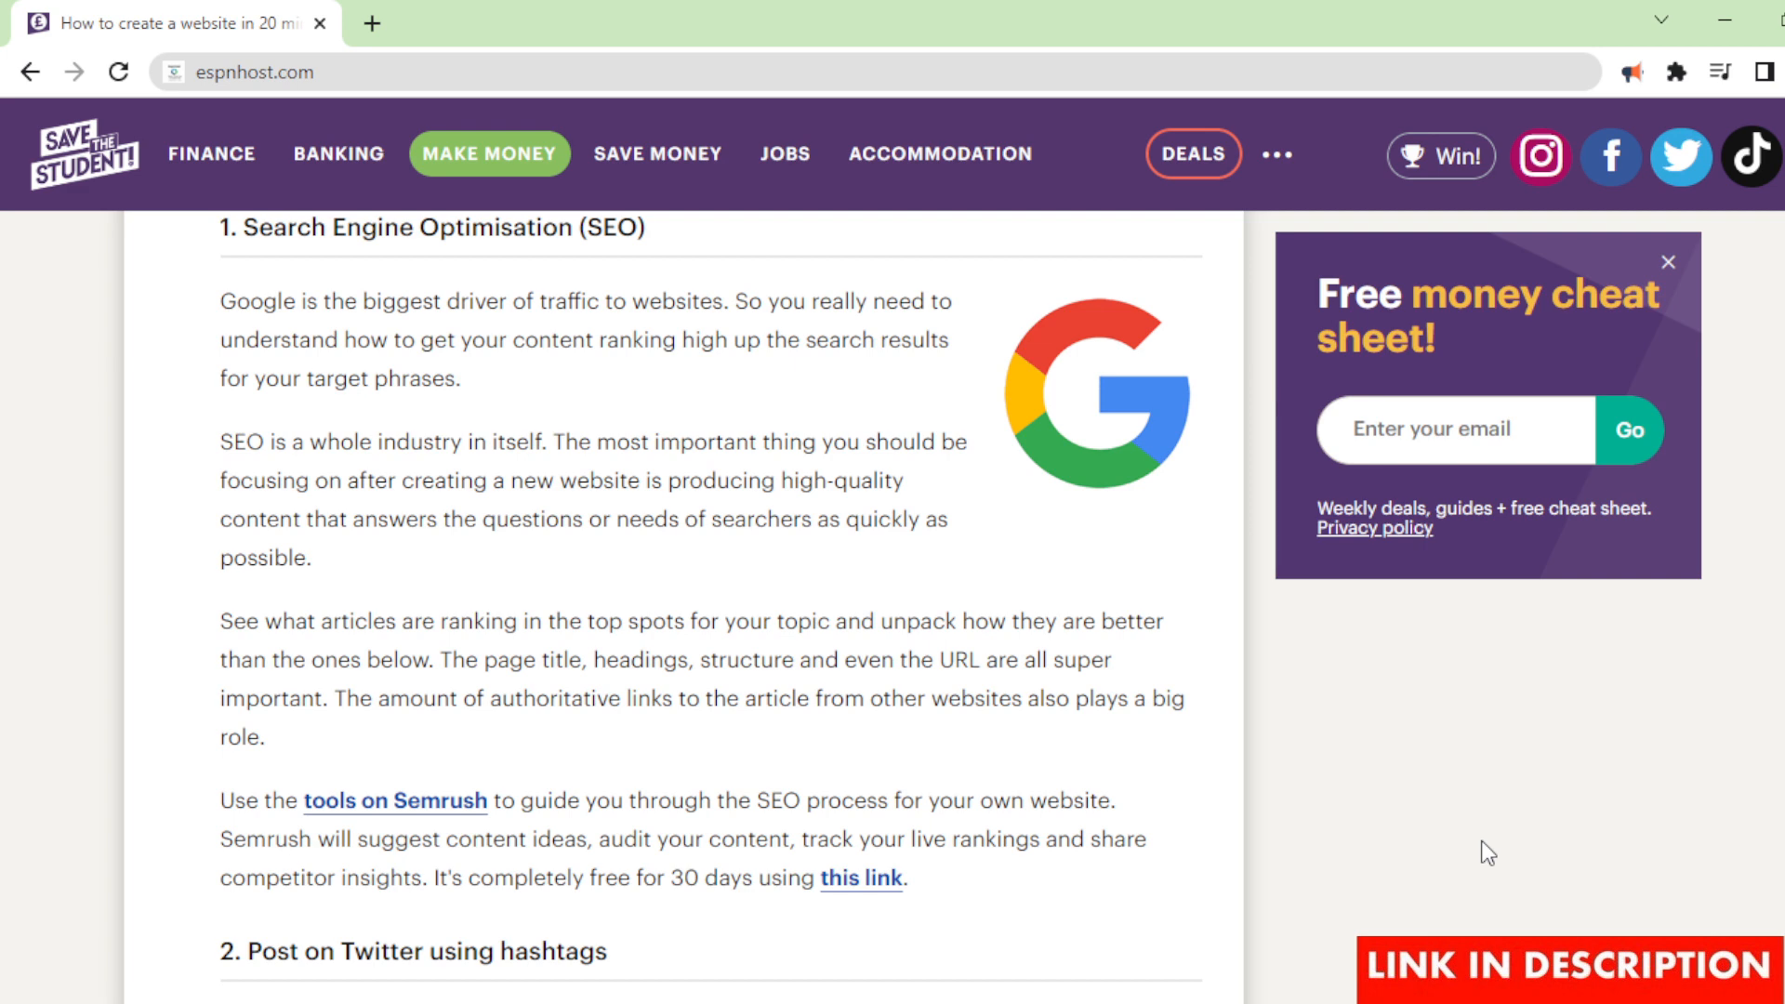
pyautogui.scroll(-3)
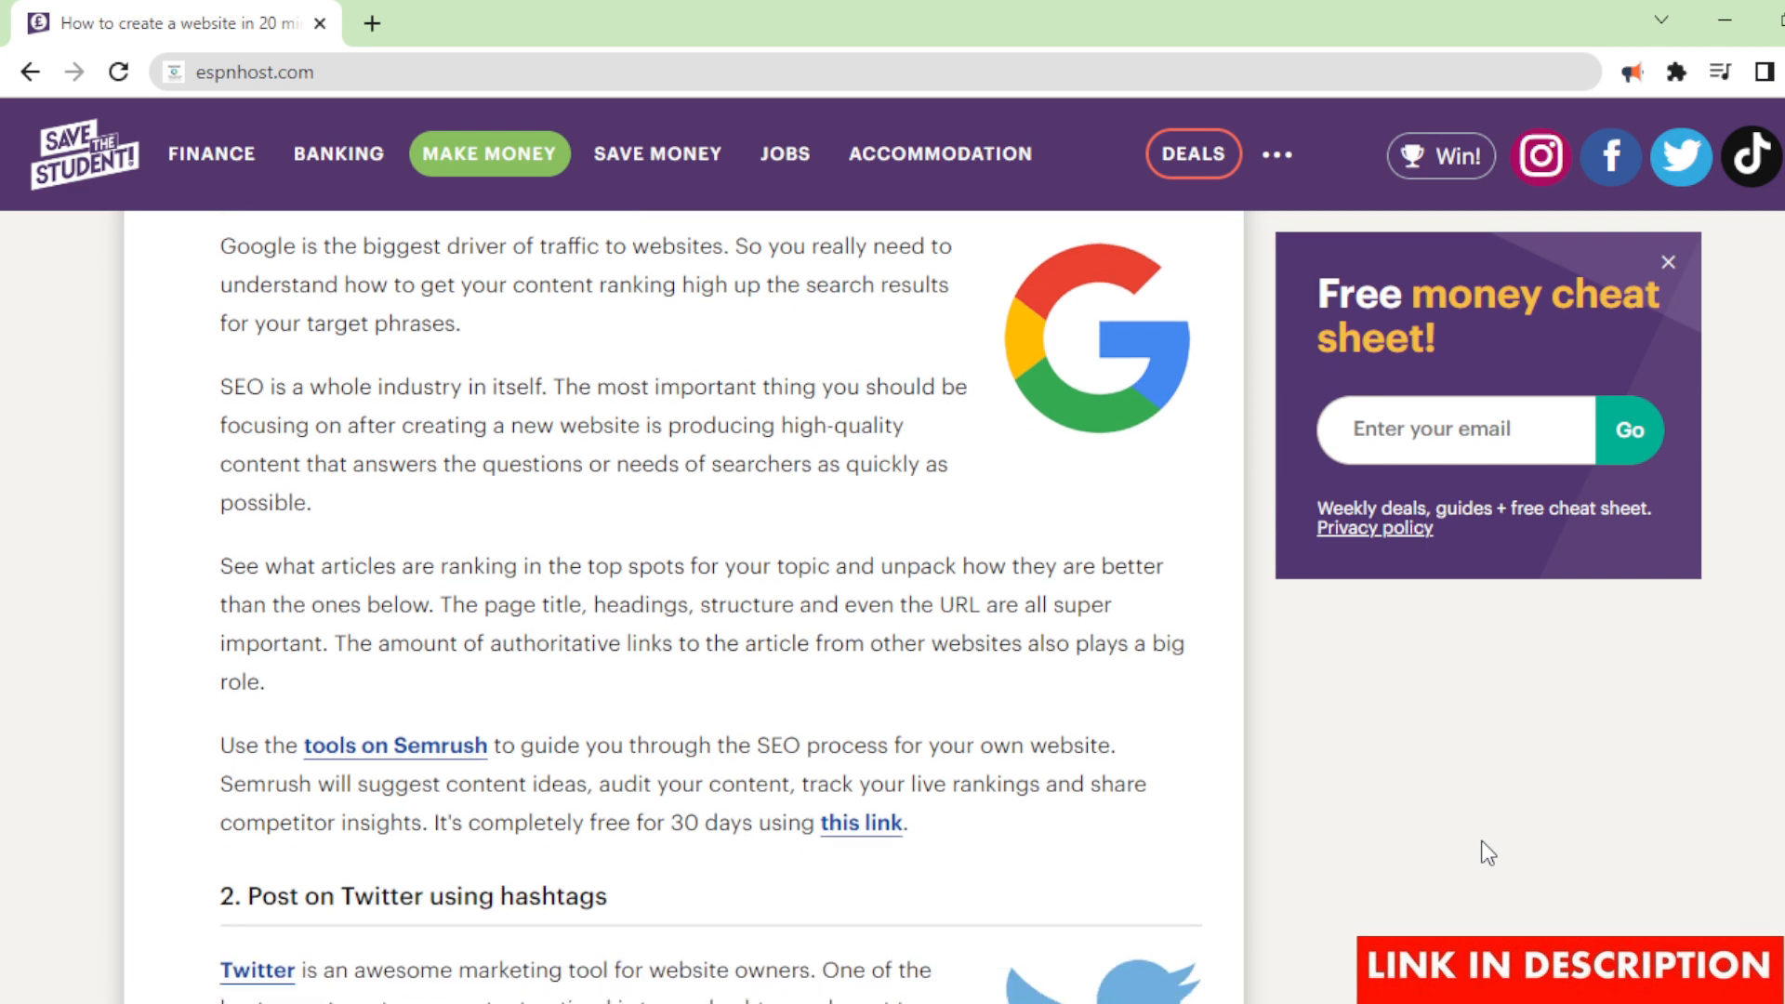
pyautogui.scroll(-3)
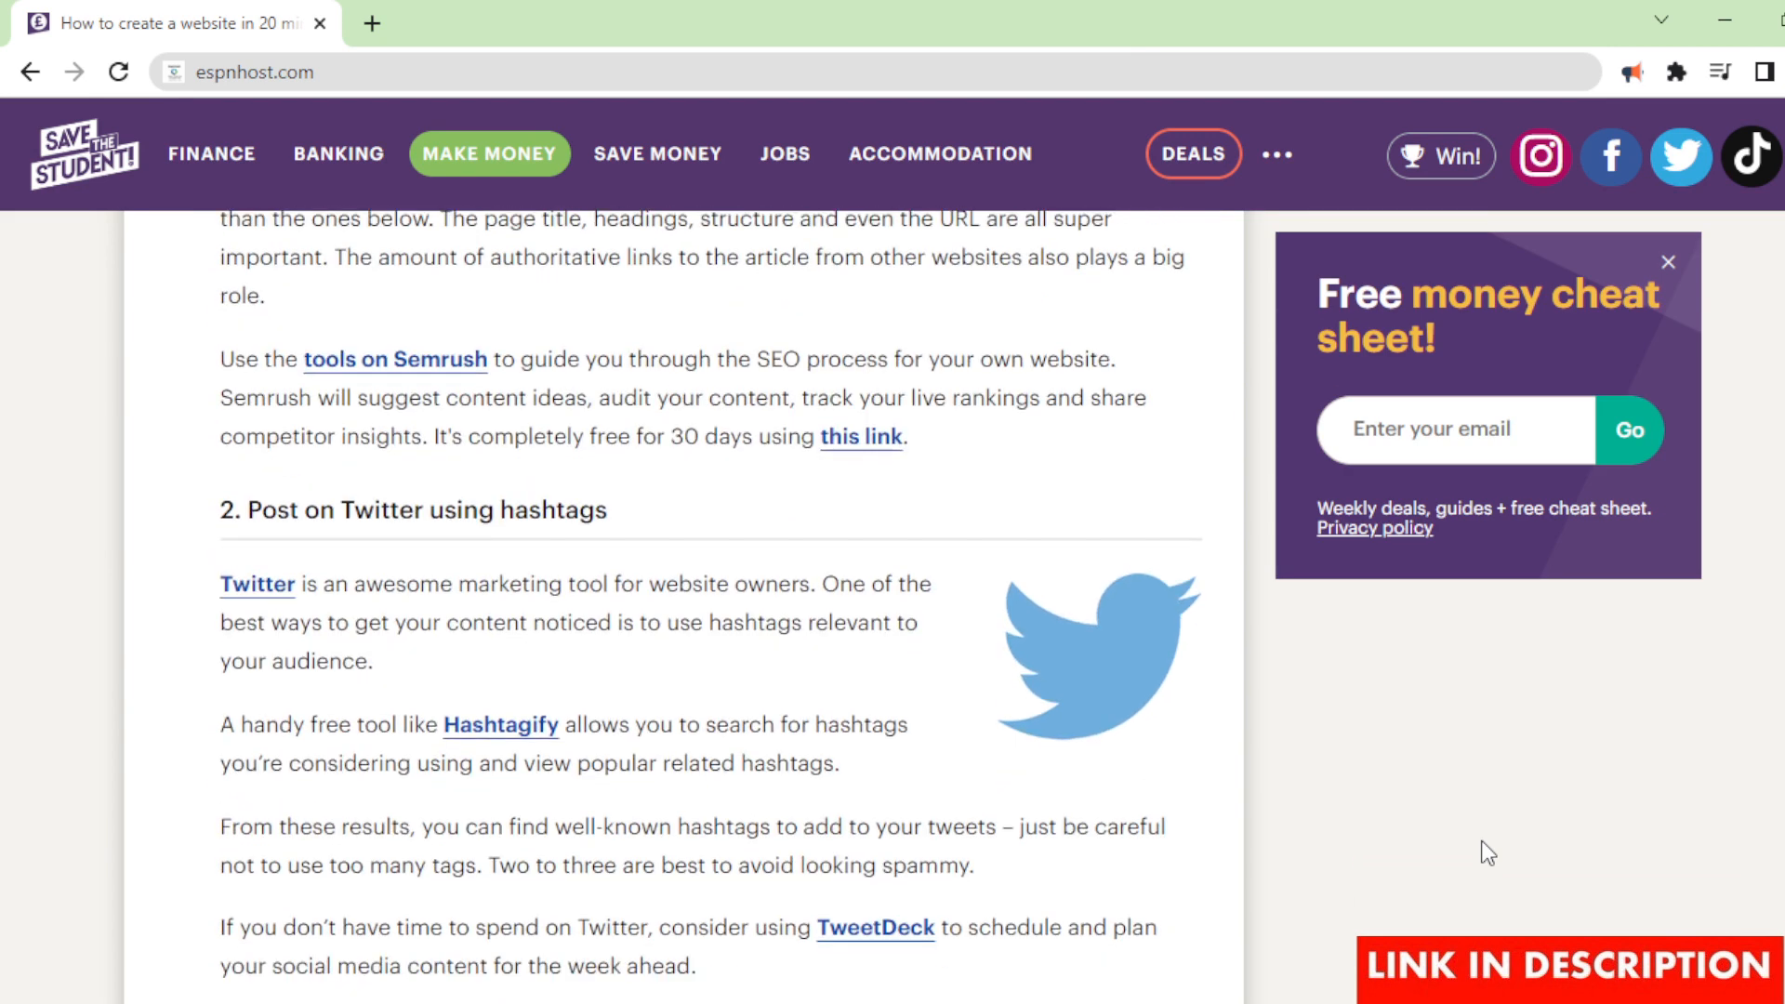
pyautogui.scroll(-3)
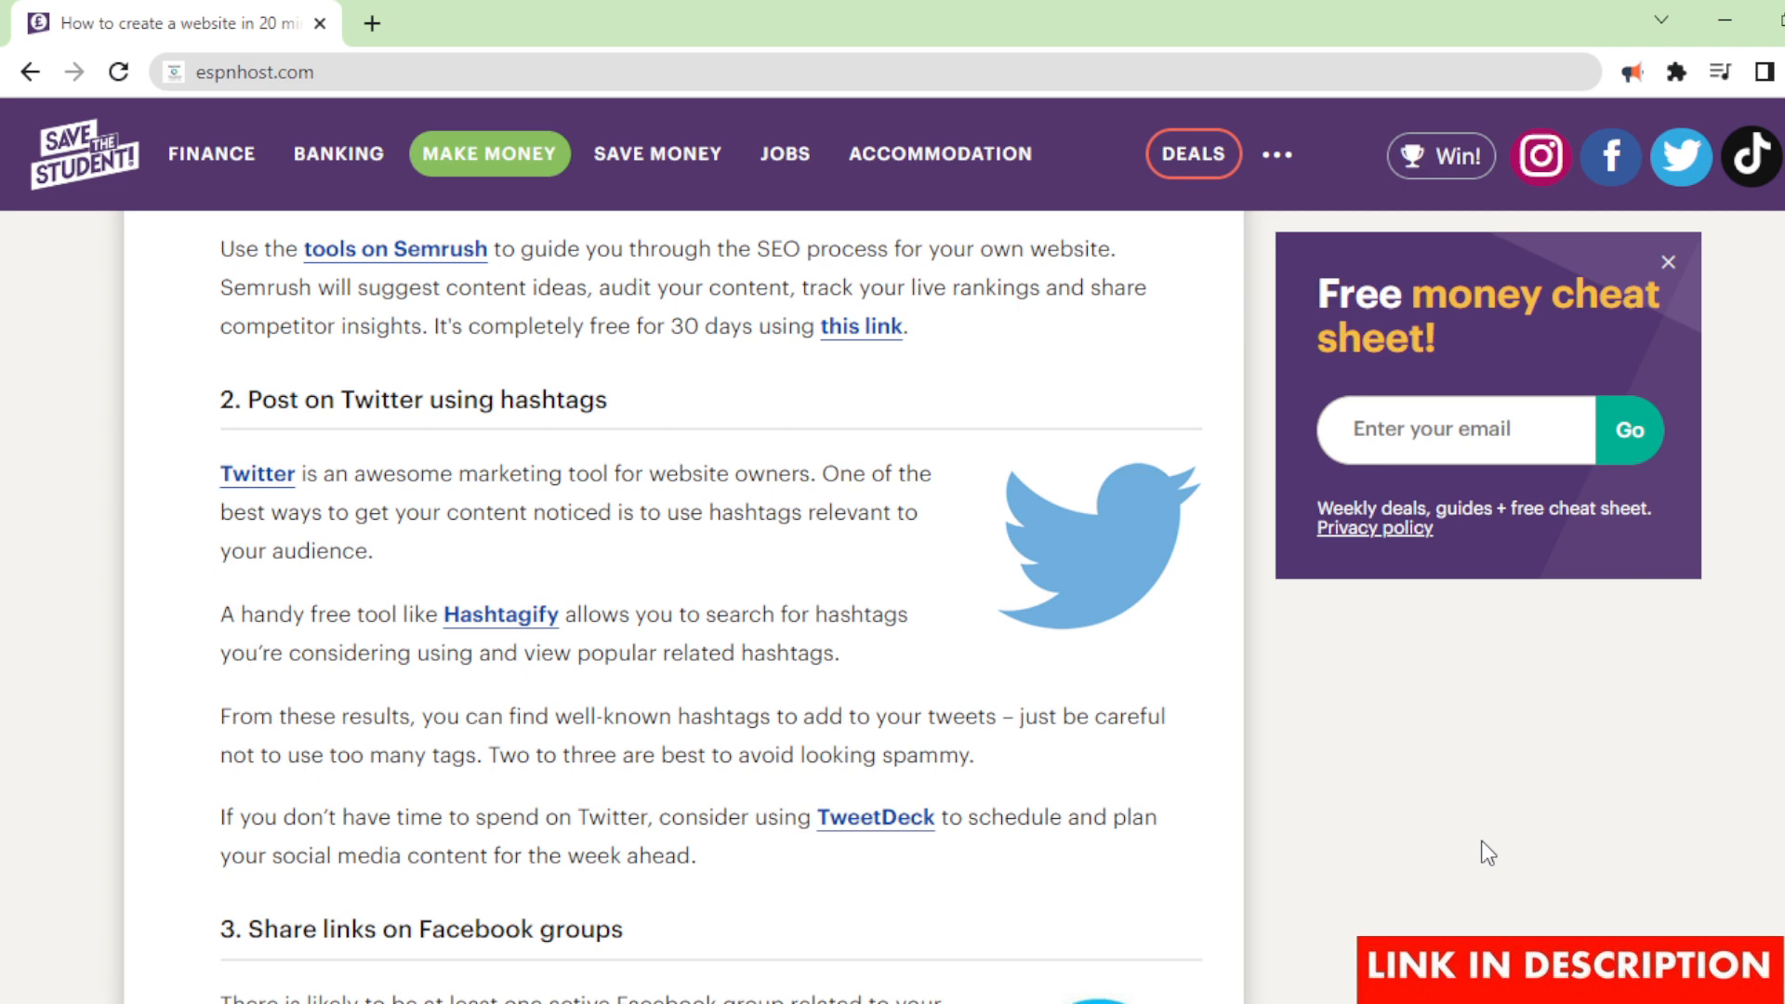
pyautogui.scroll(-3)
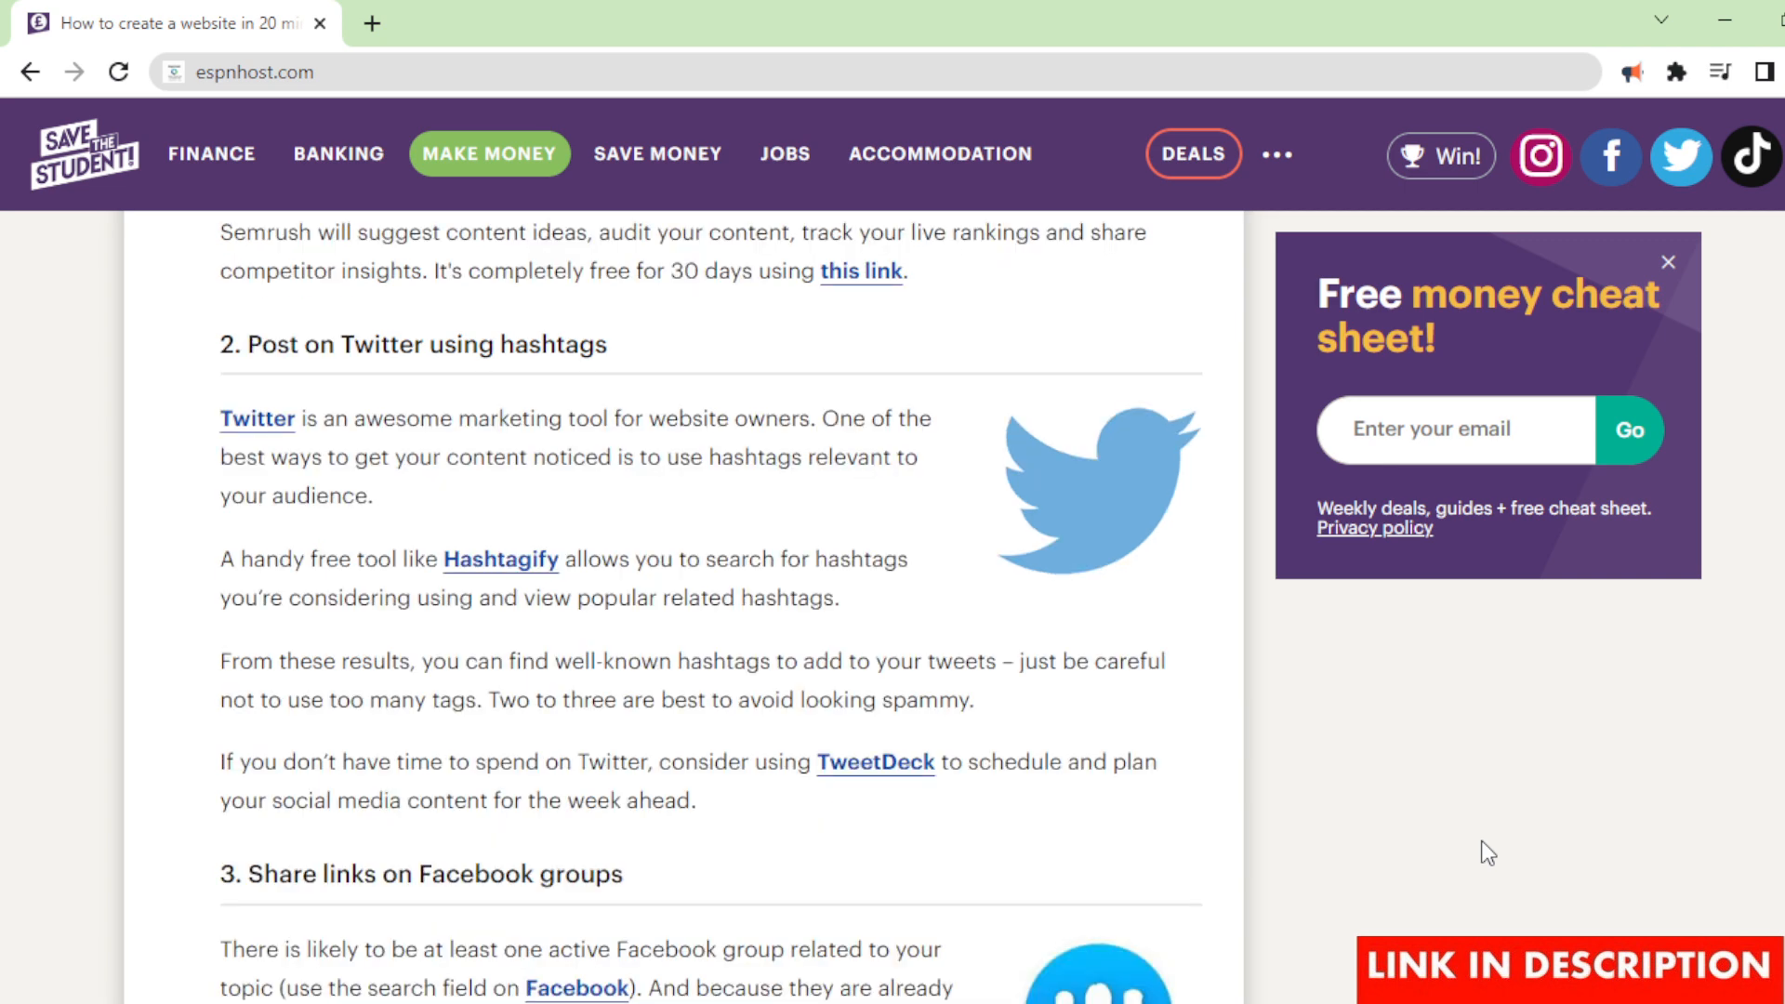
pyautogui.scroll(-3)
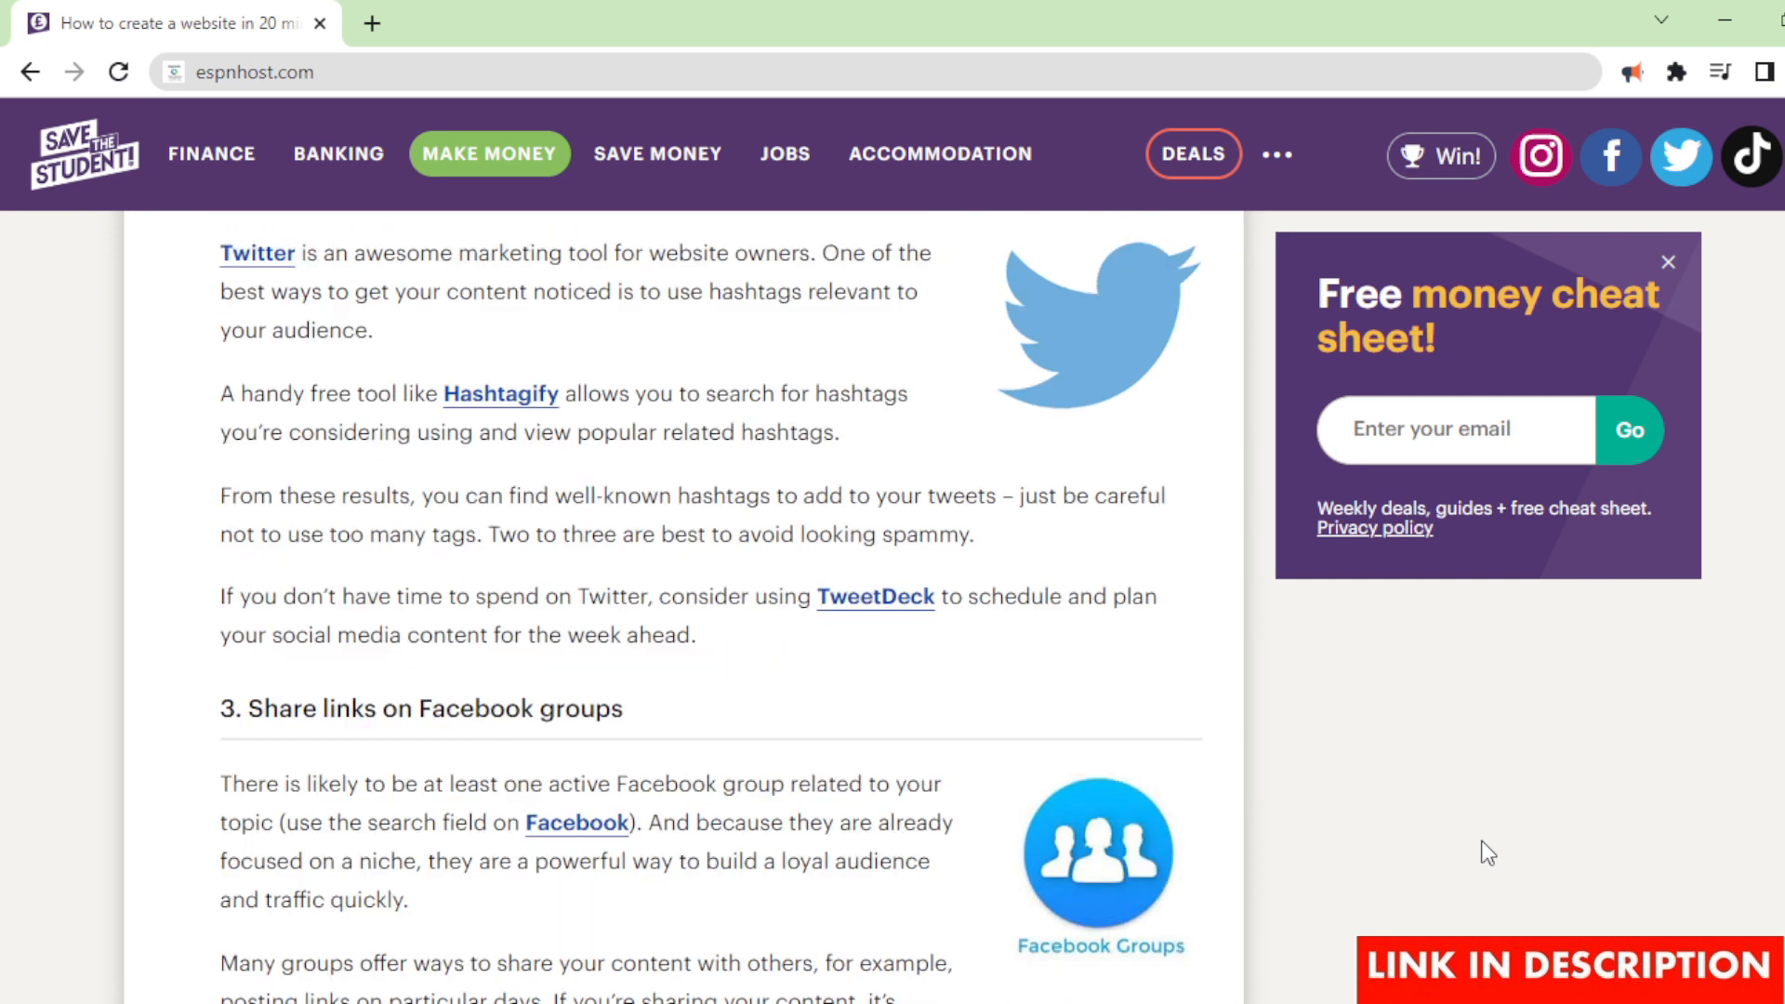
pyautogui.scroll(-3)
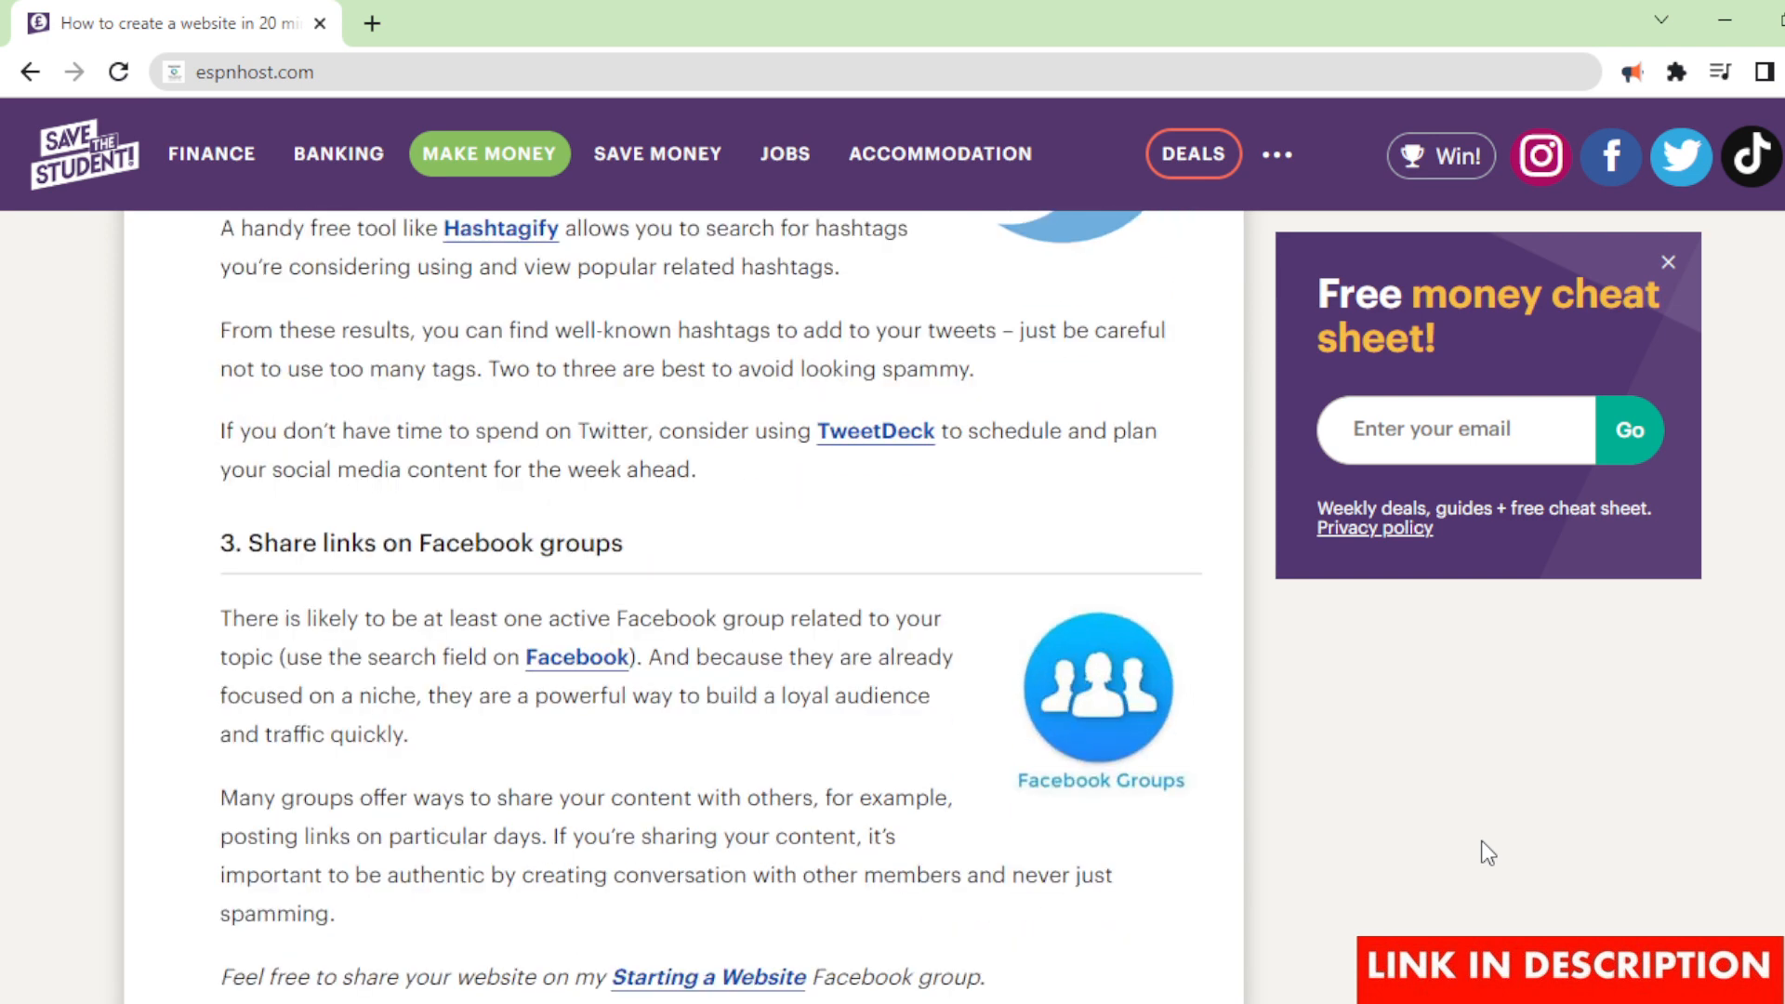
pyautogui.scroll(-3)
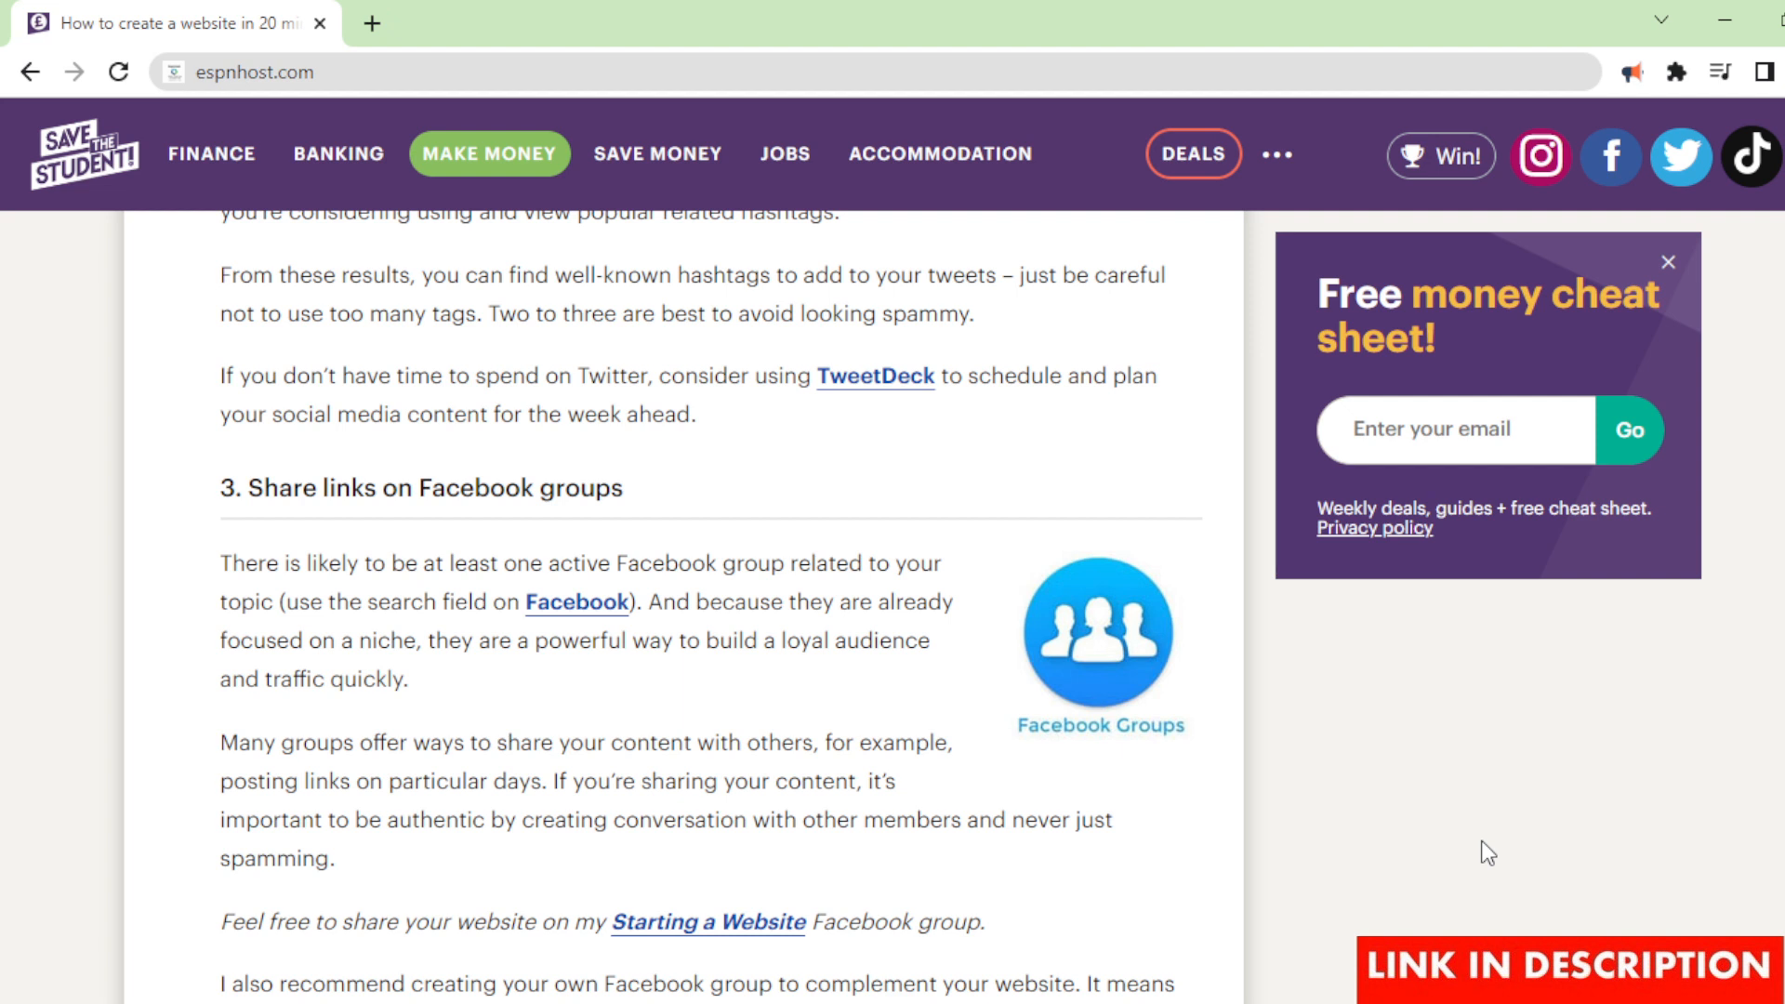
pyautogui.scroll(-3)
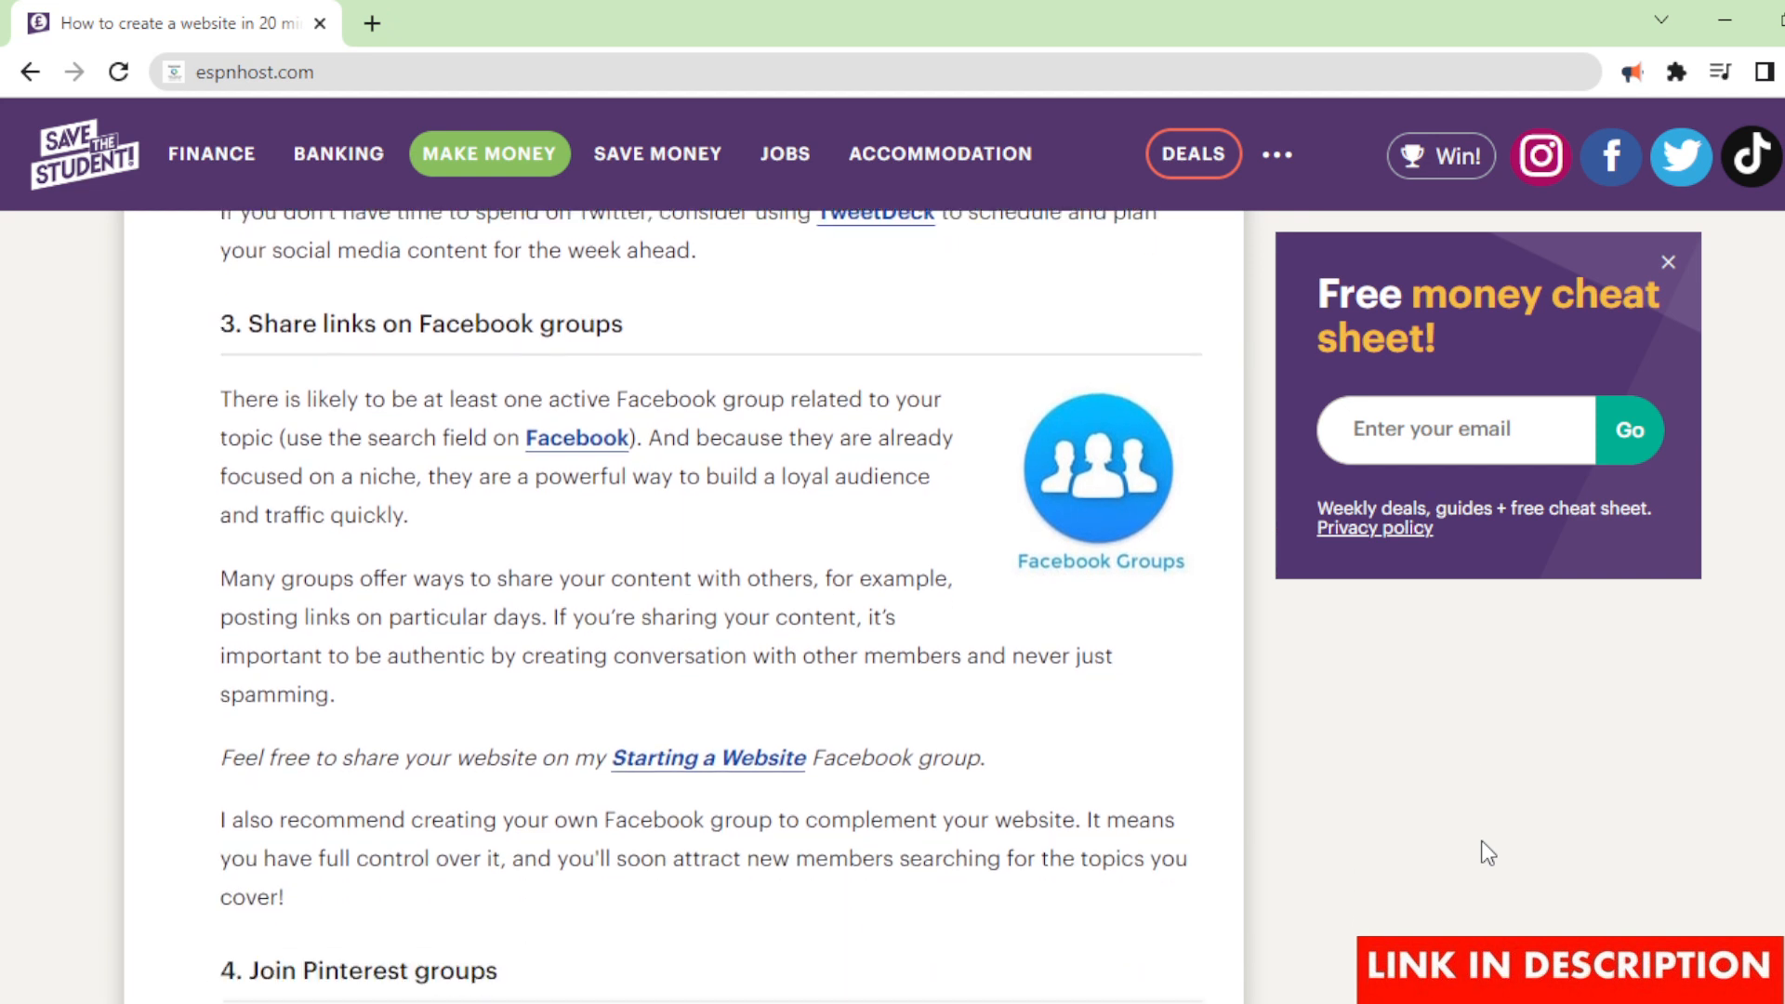
pyautogui.scroll(-3)
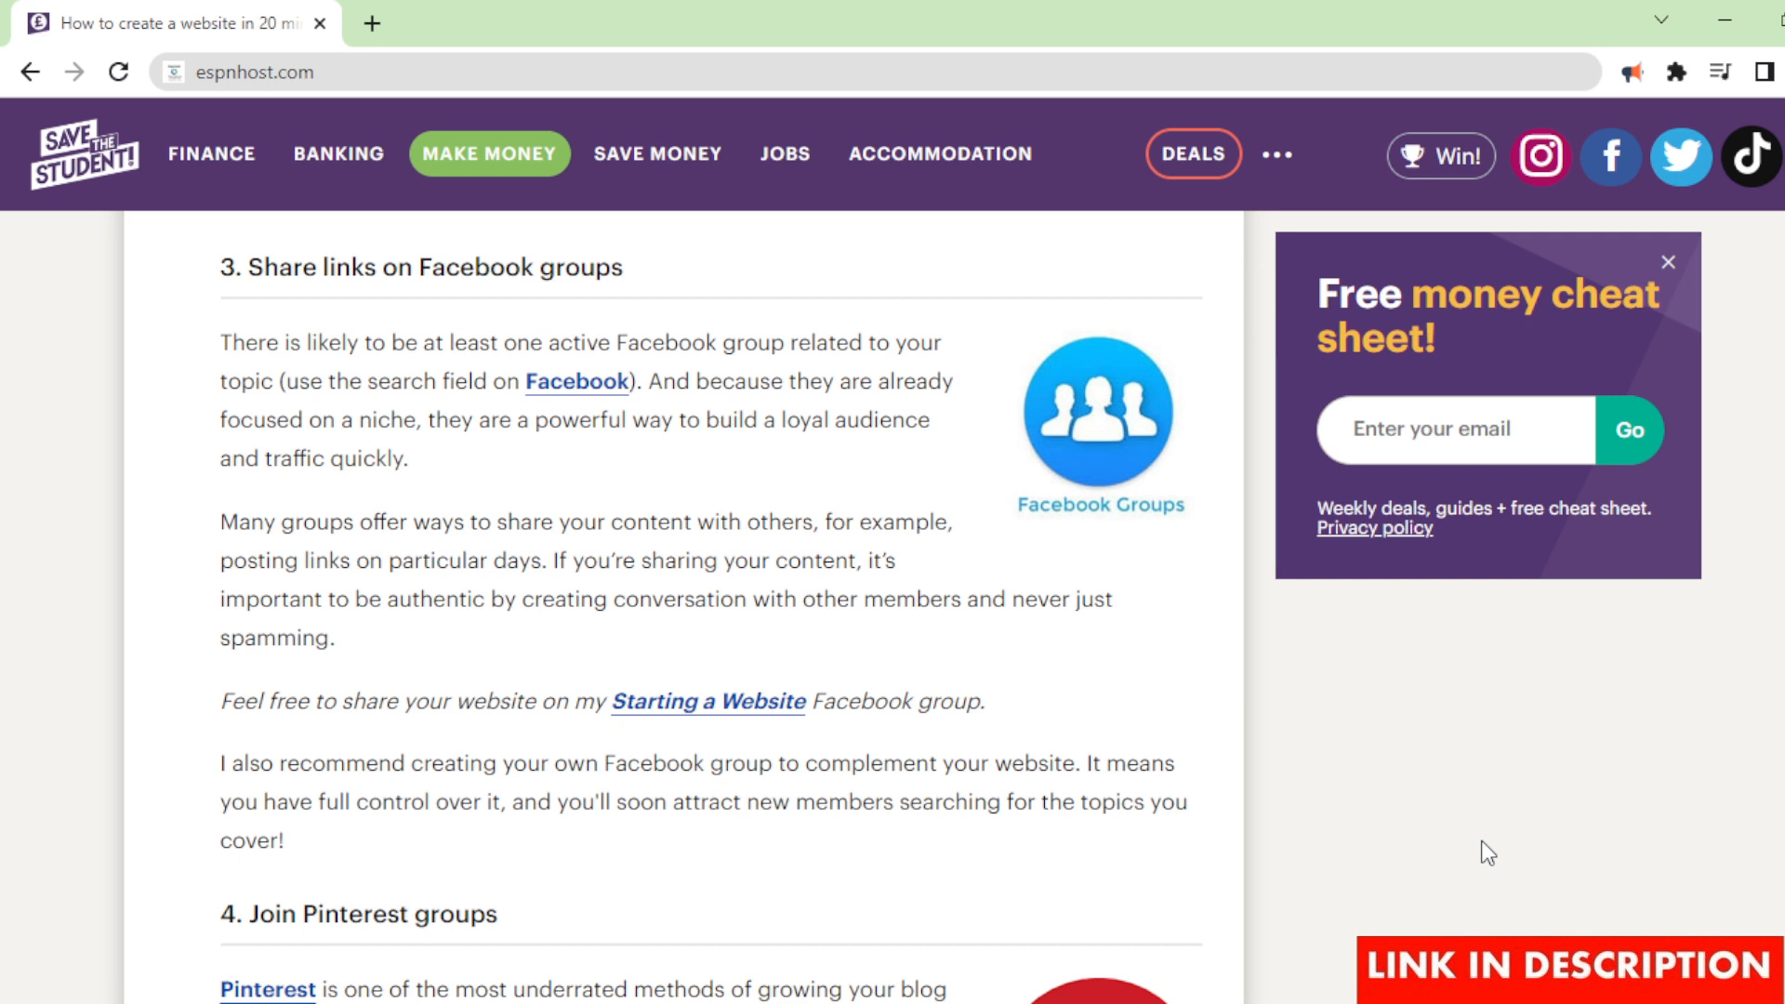
pyautogui.scroll(-3)
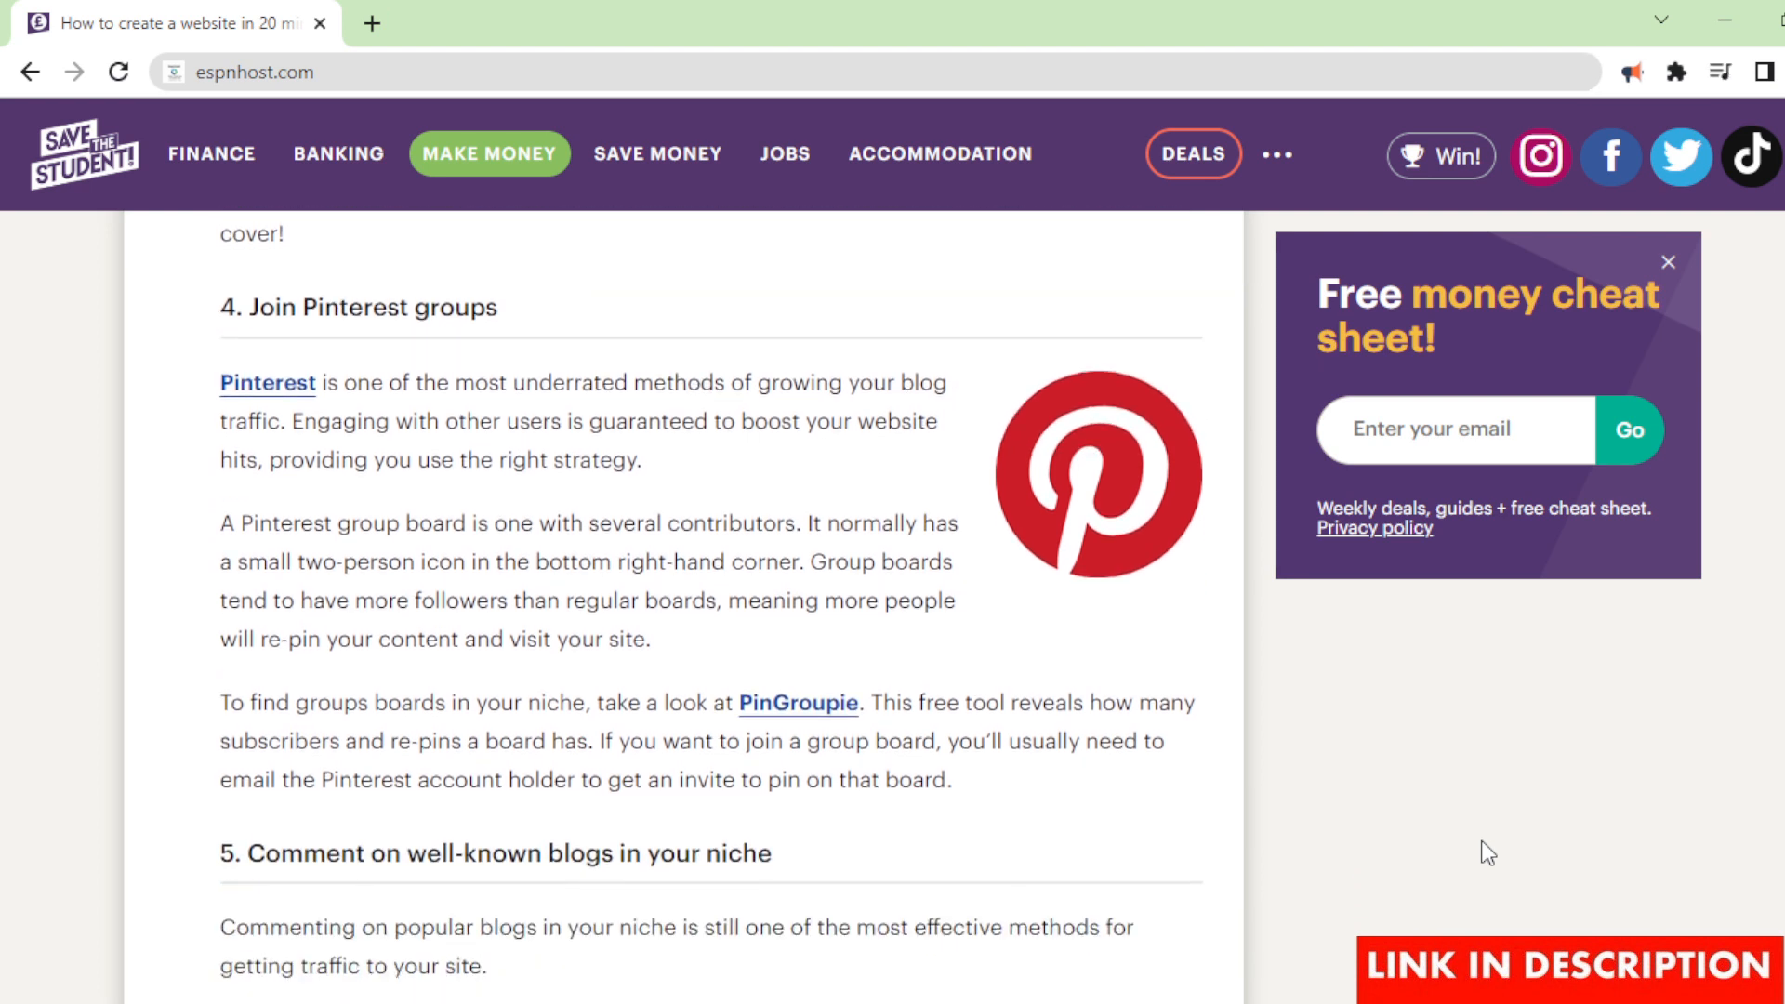
pyautogui.scroll(-3)
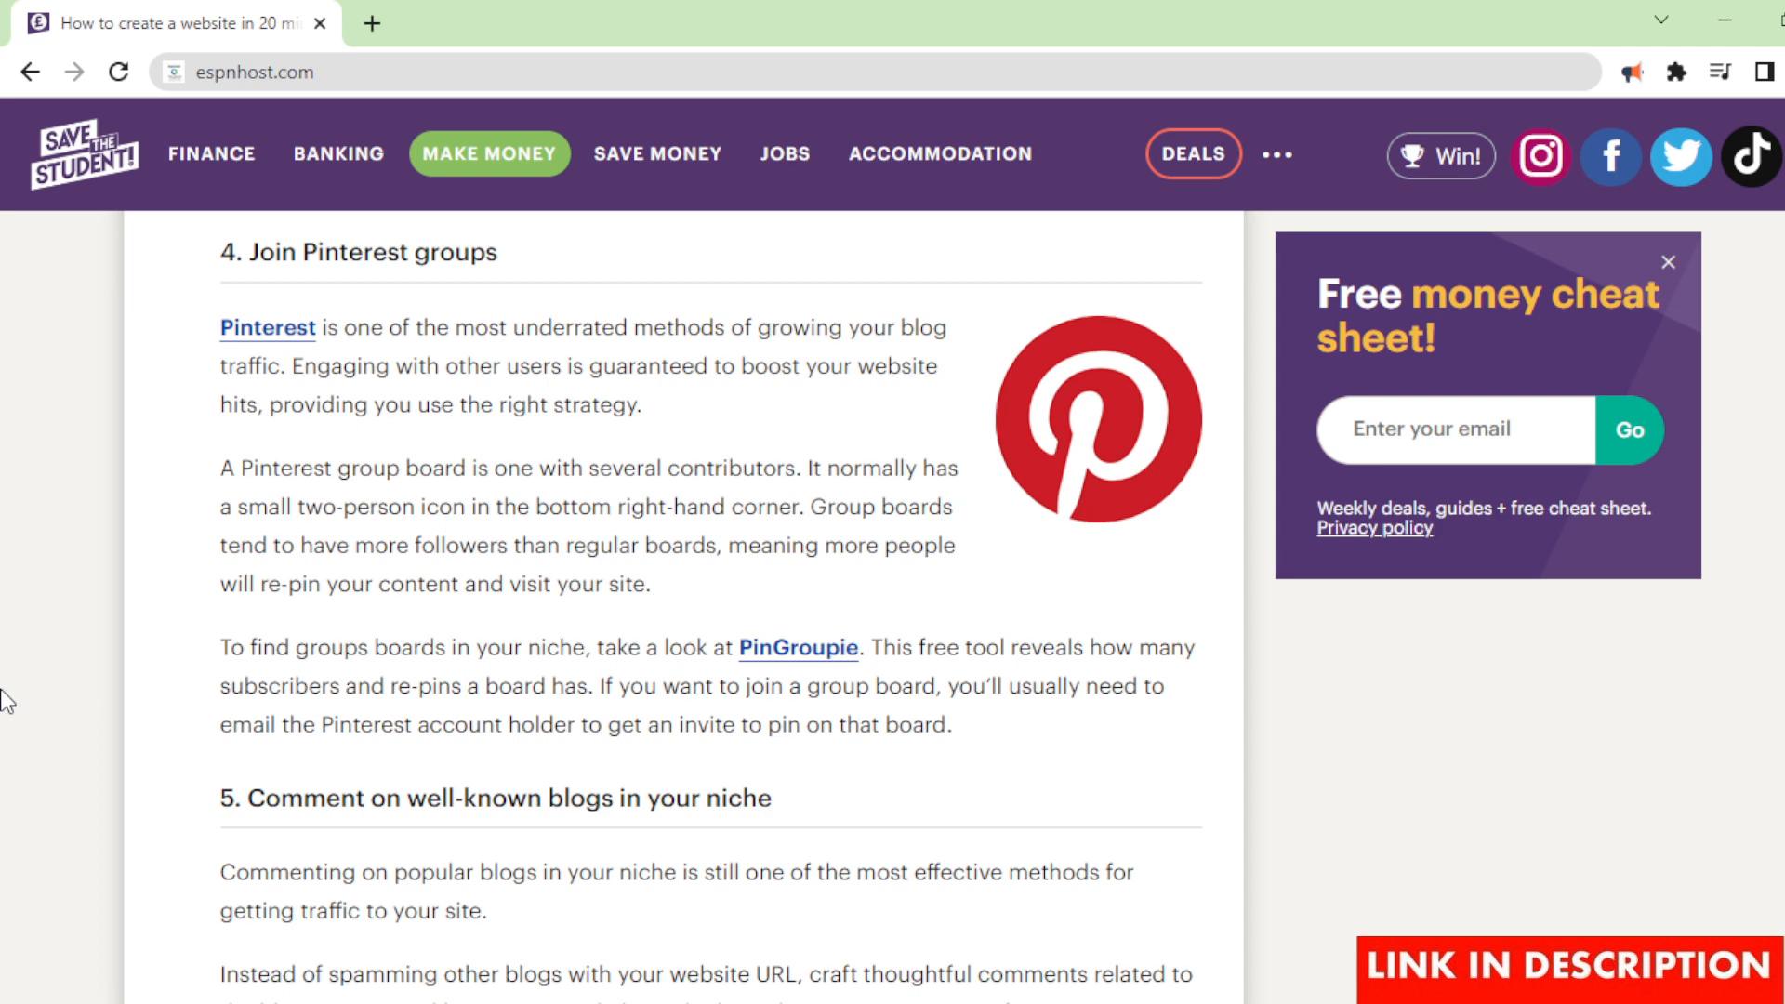
pyautogui.scroll(-3)
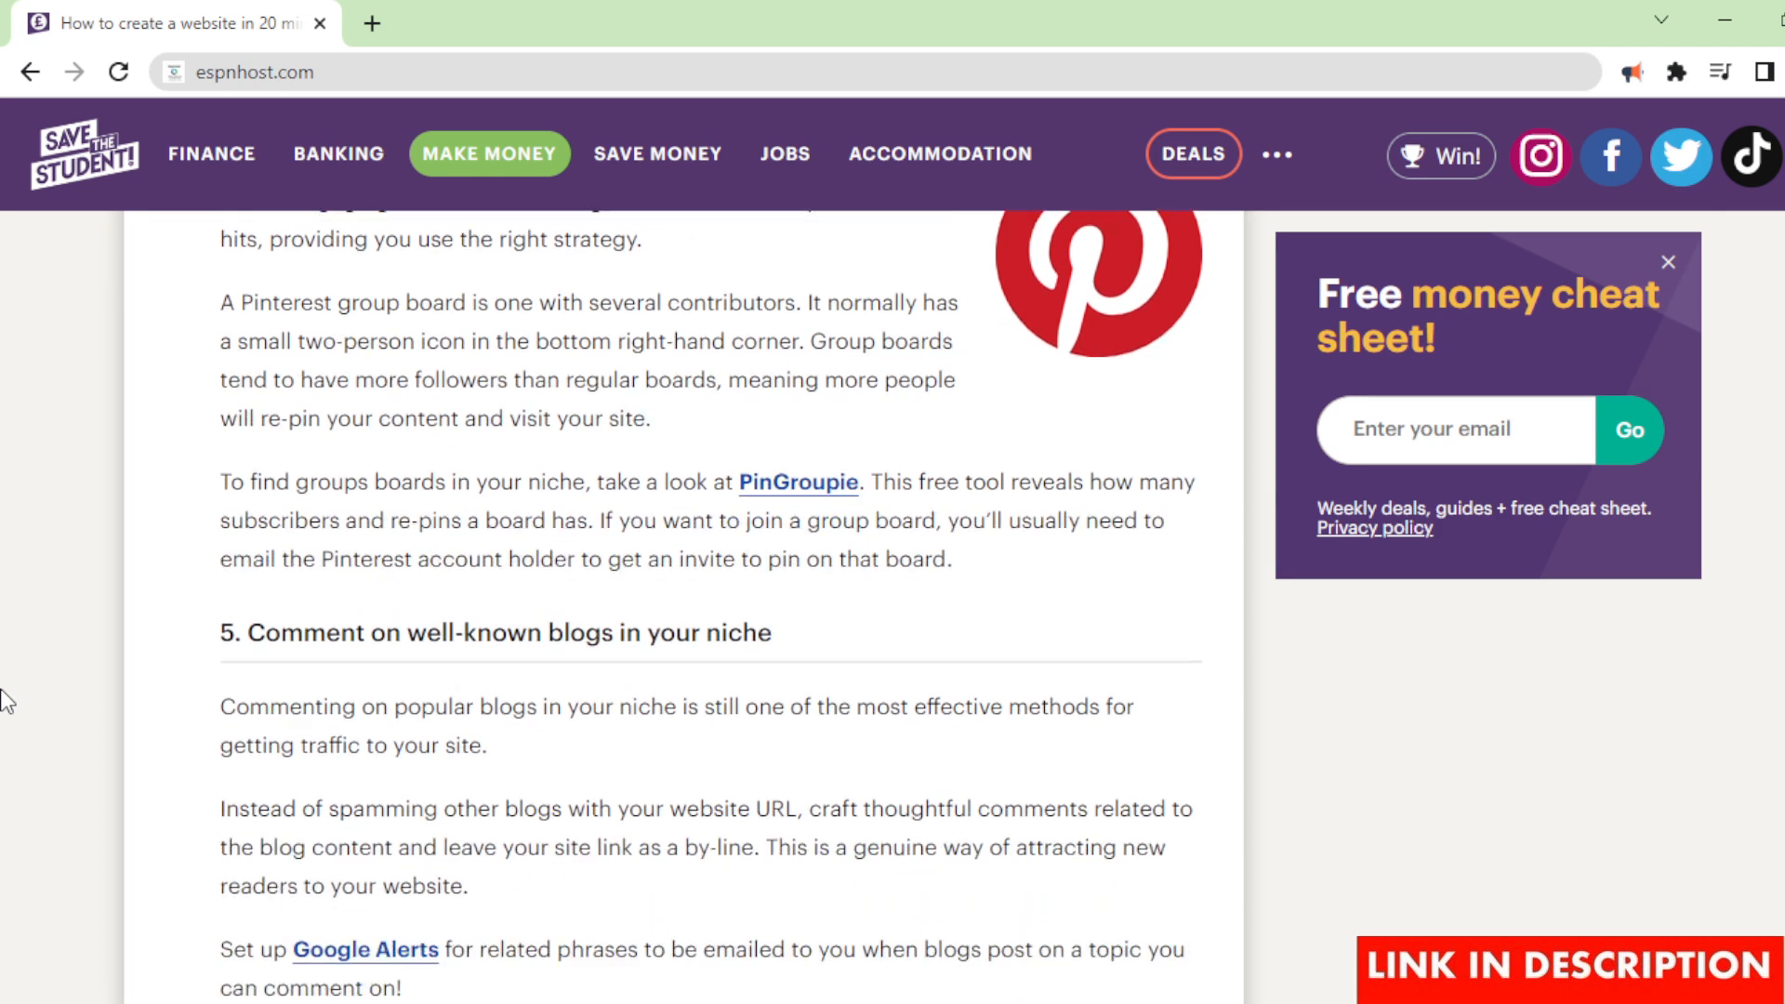
pyautogui.scroll(-3)
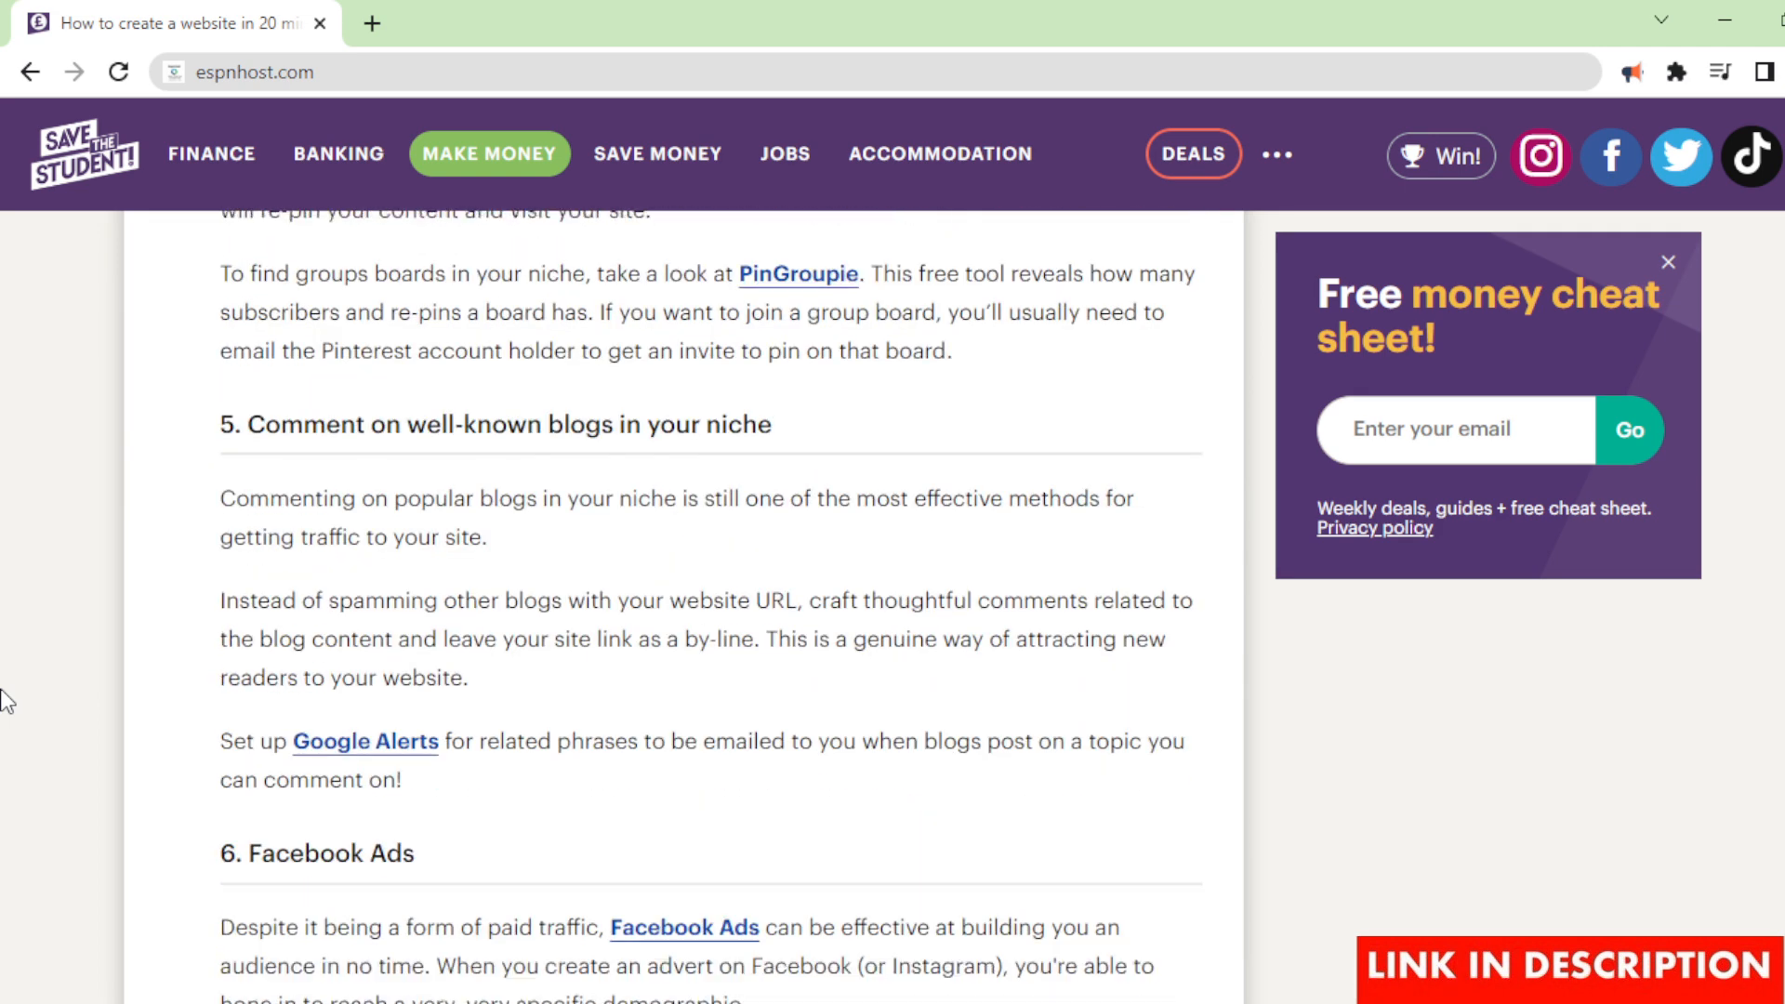
pyautogui.scroll(-3)
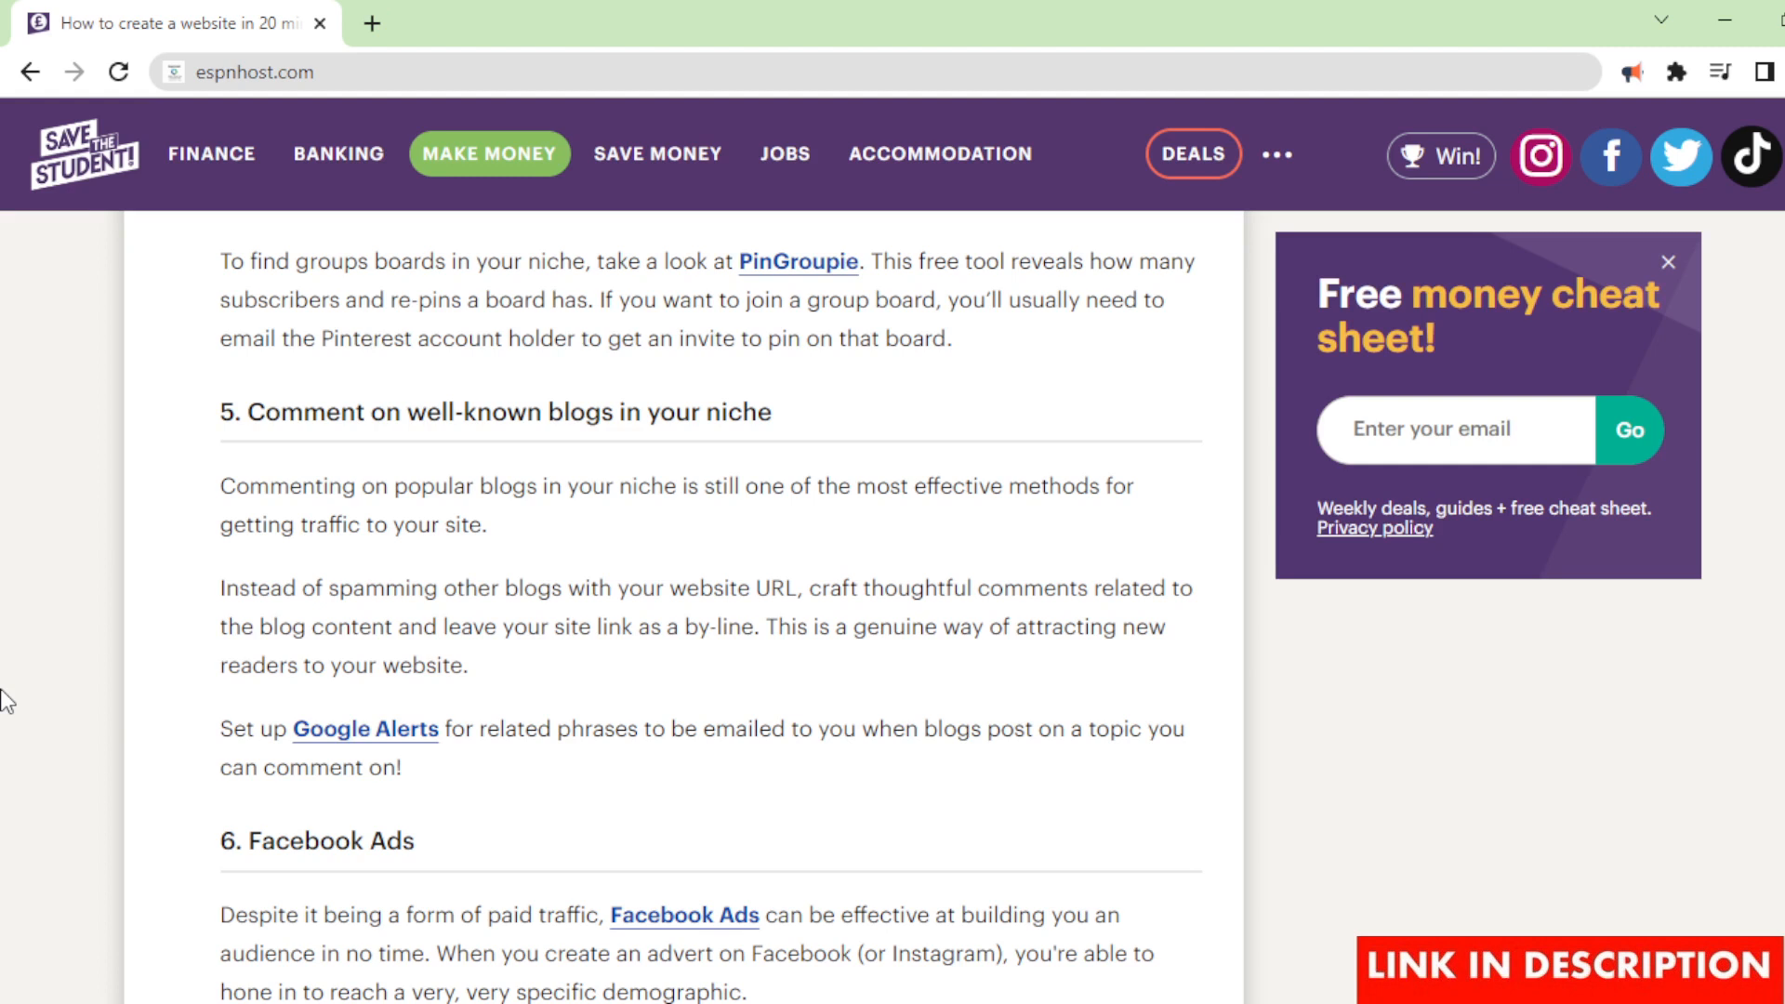
pyautogui.scroll(-3)
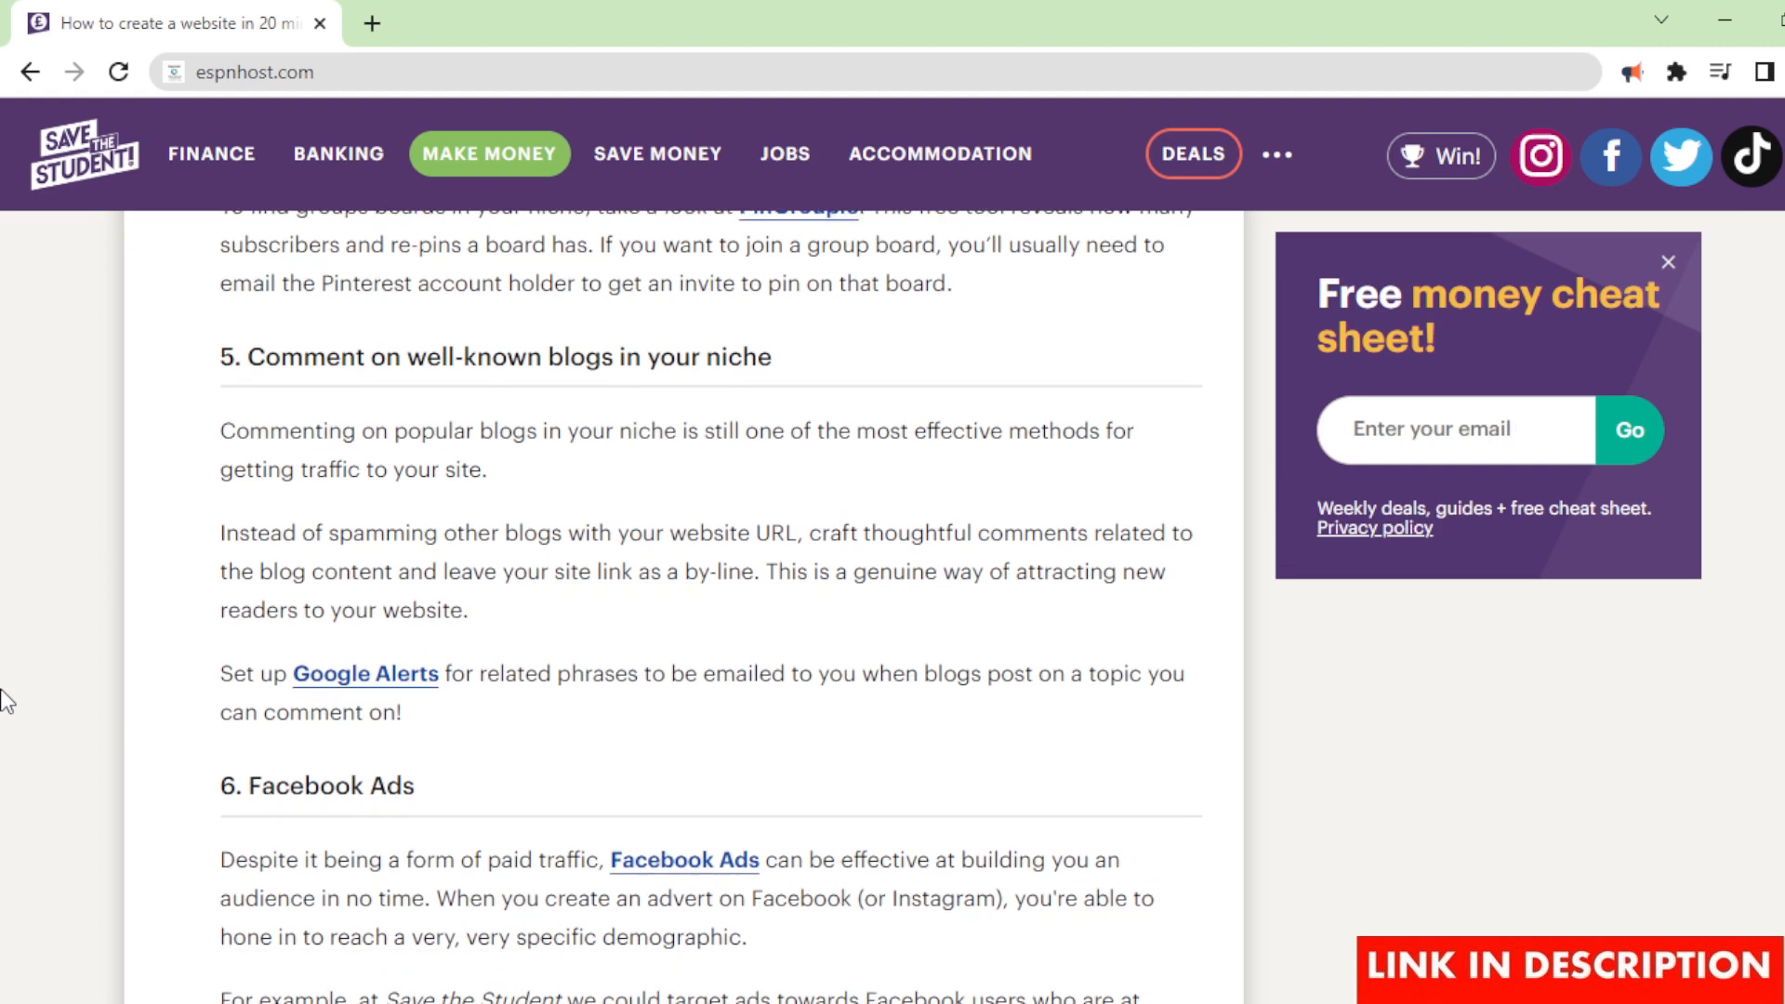
pyautogui.scroll(-3)
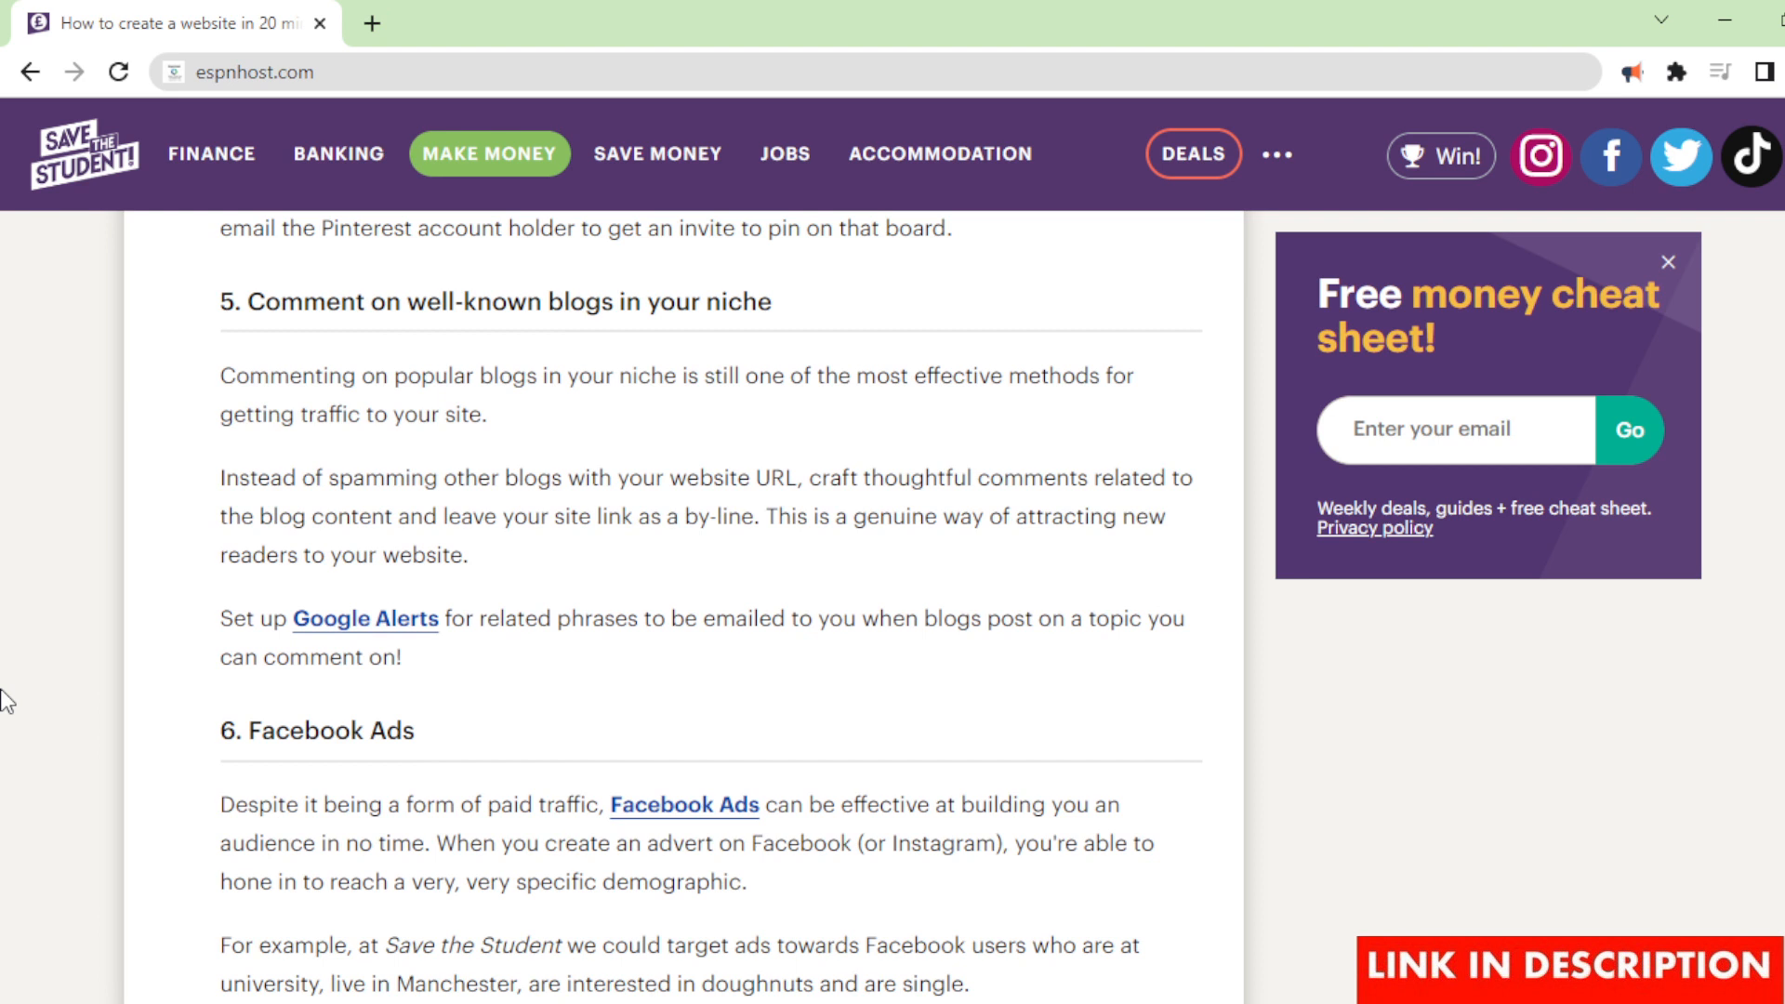
pyautogui.scroll(-3)
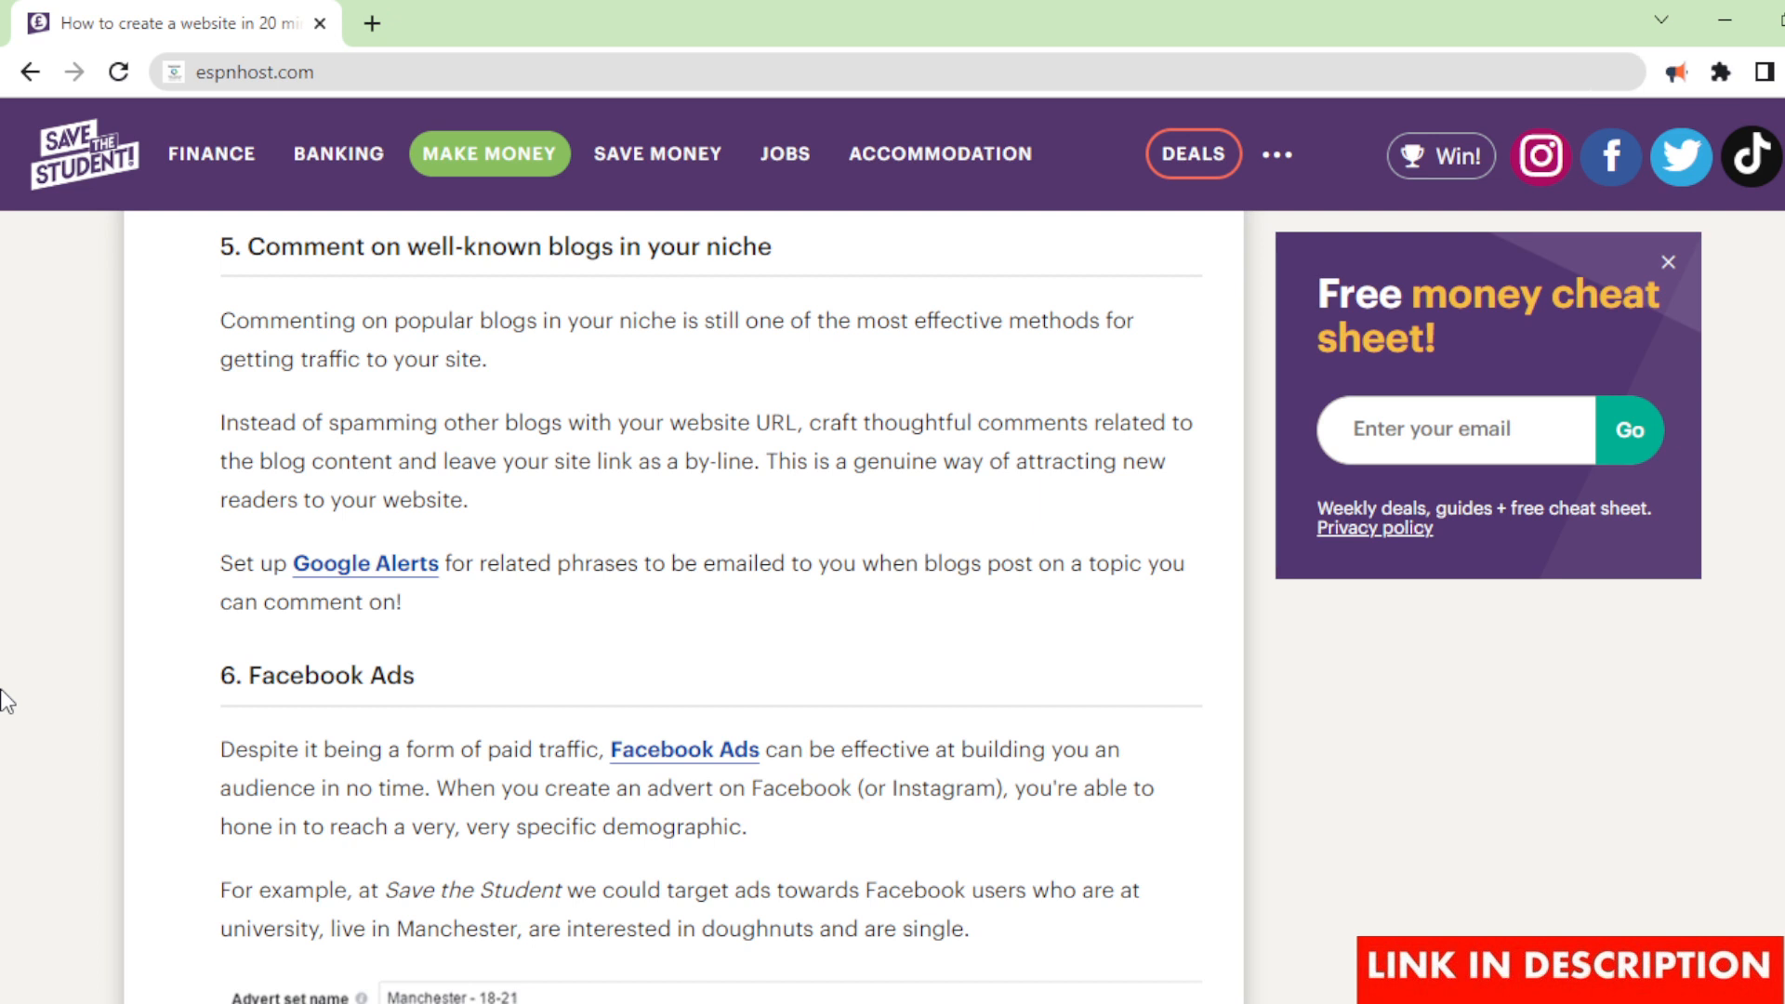
pyautogui.scroll(-3)
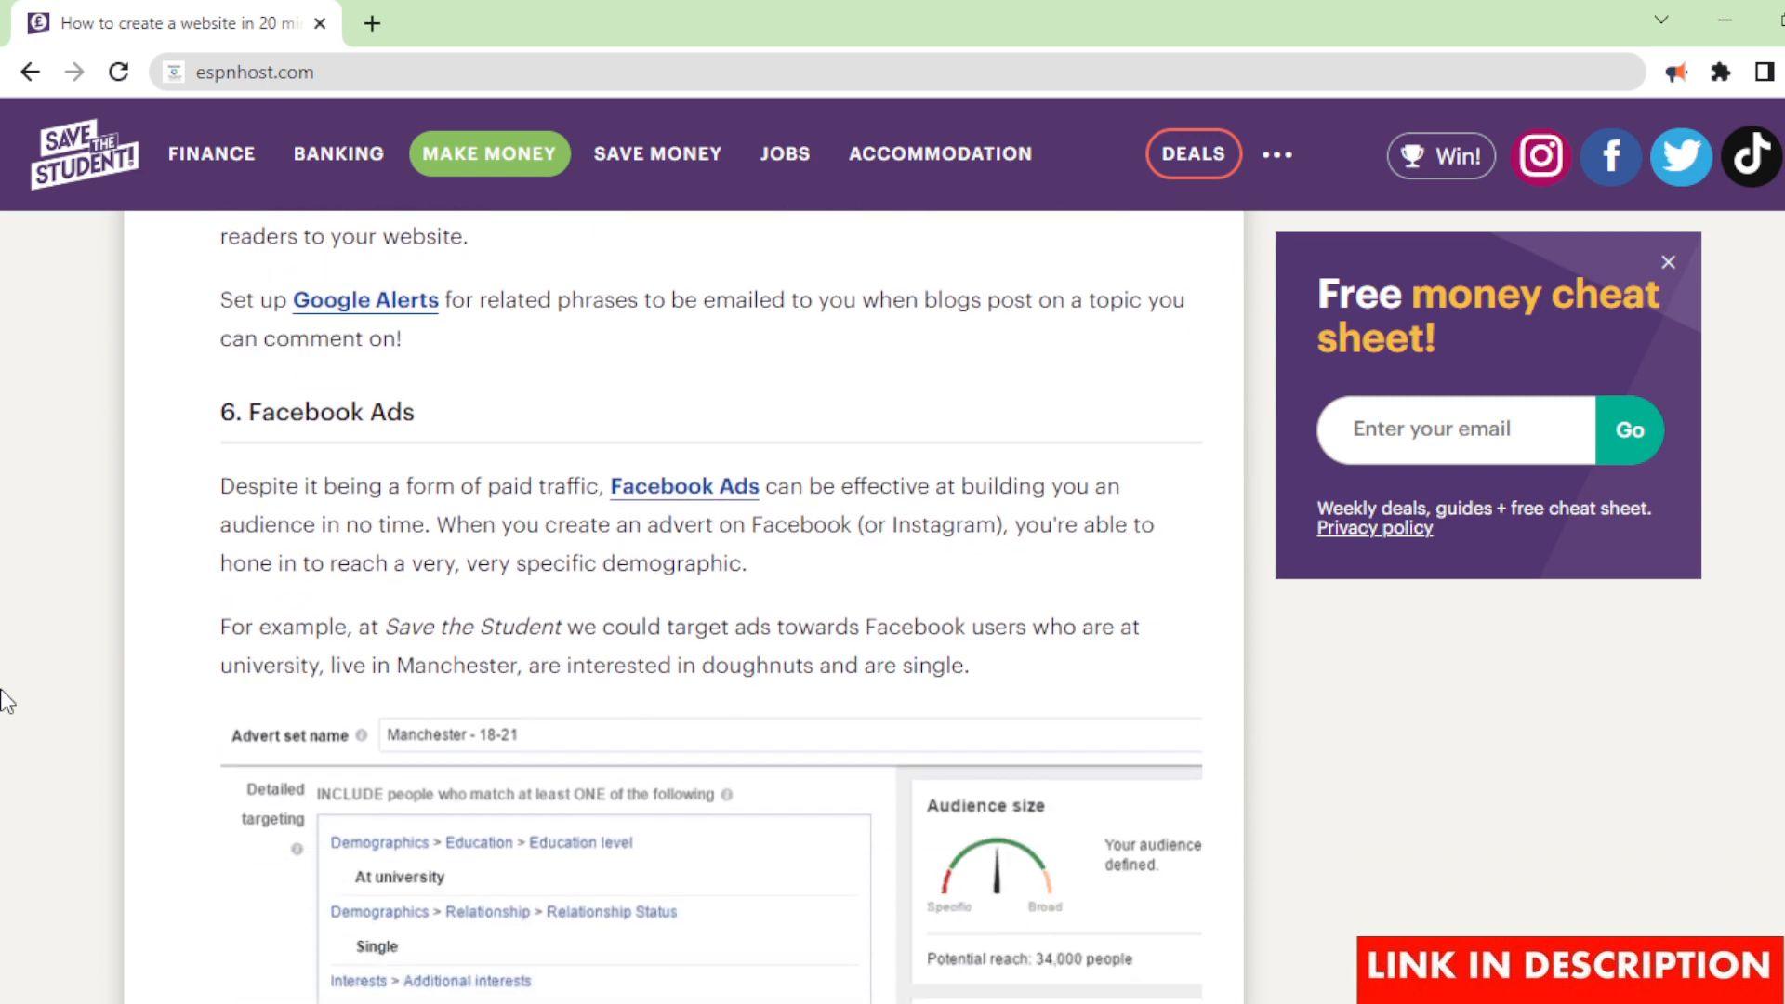
pyautogui.scroll(-3)
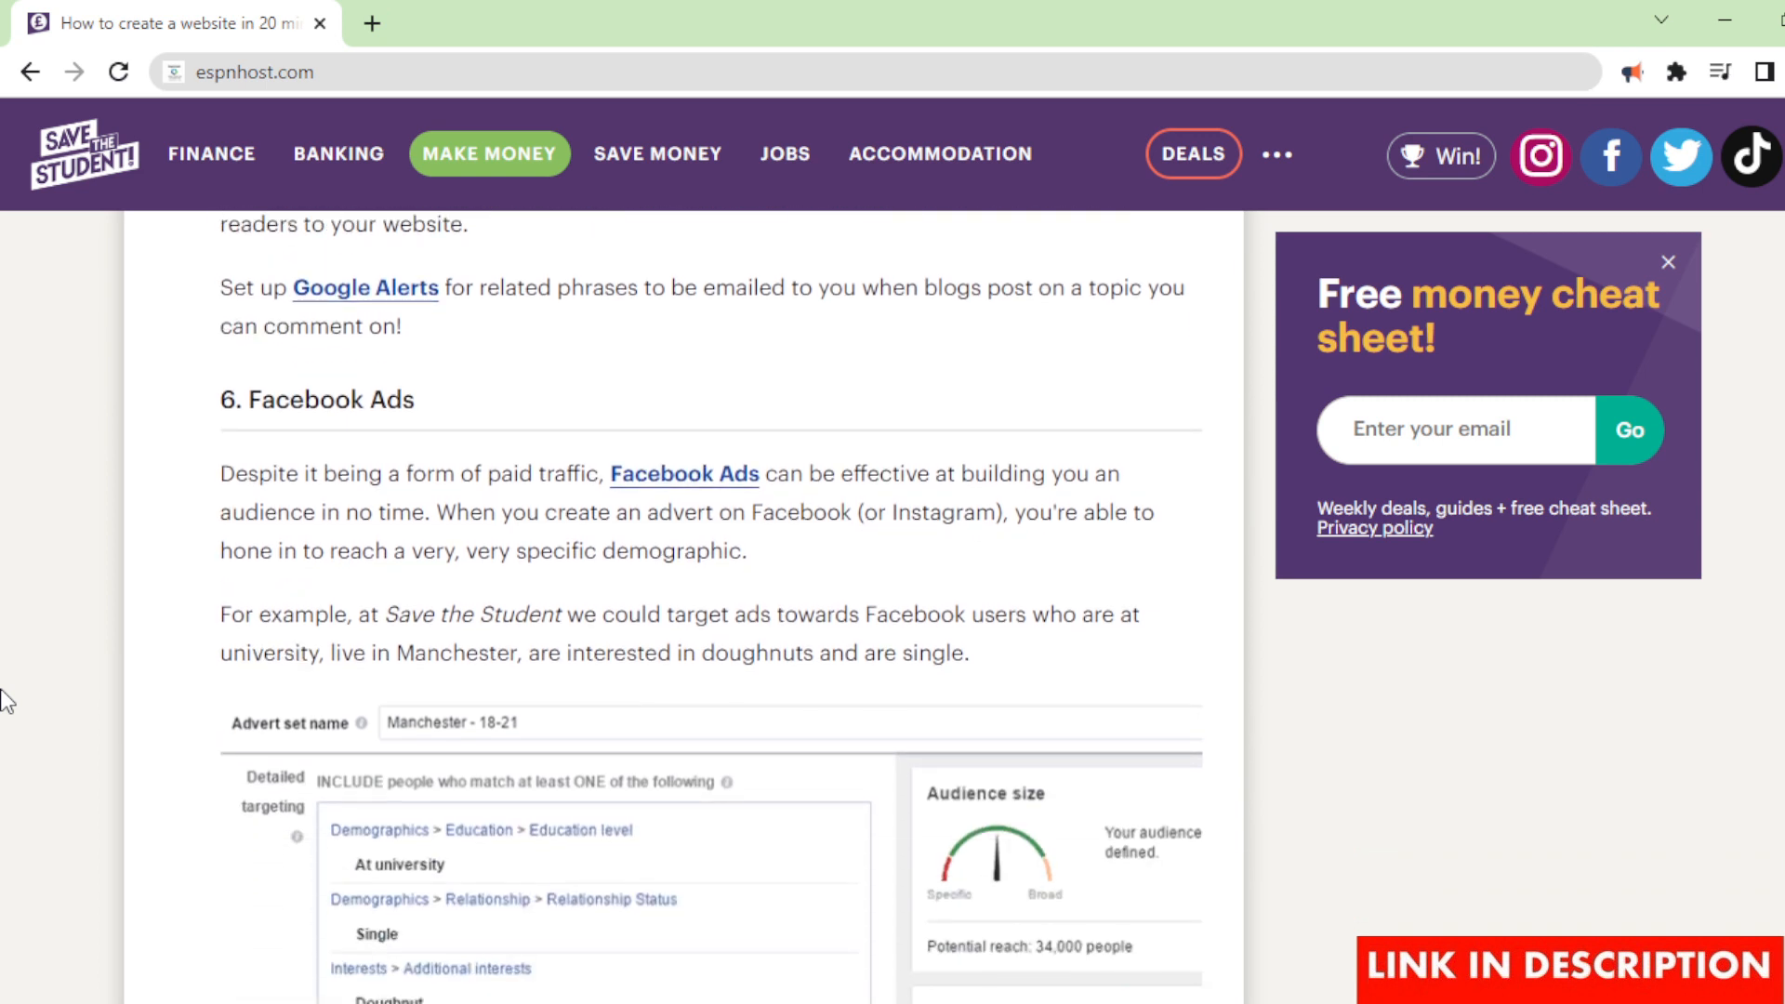
pyautogui.scroll(-3)
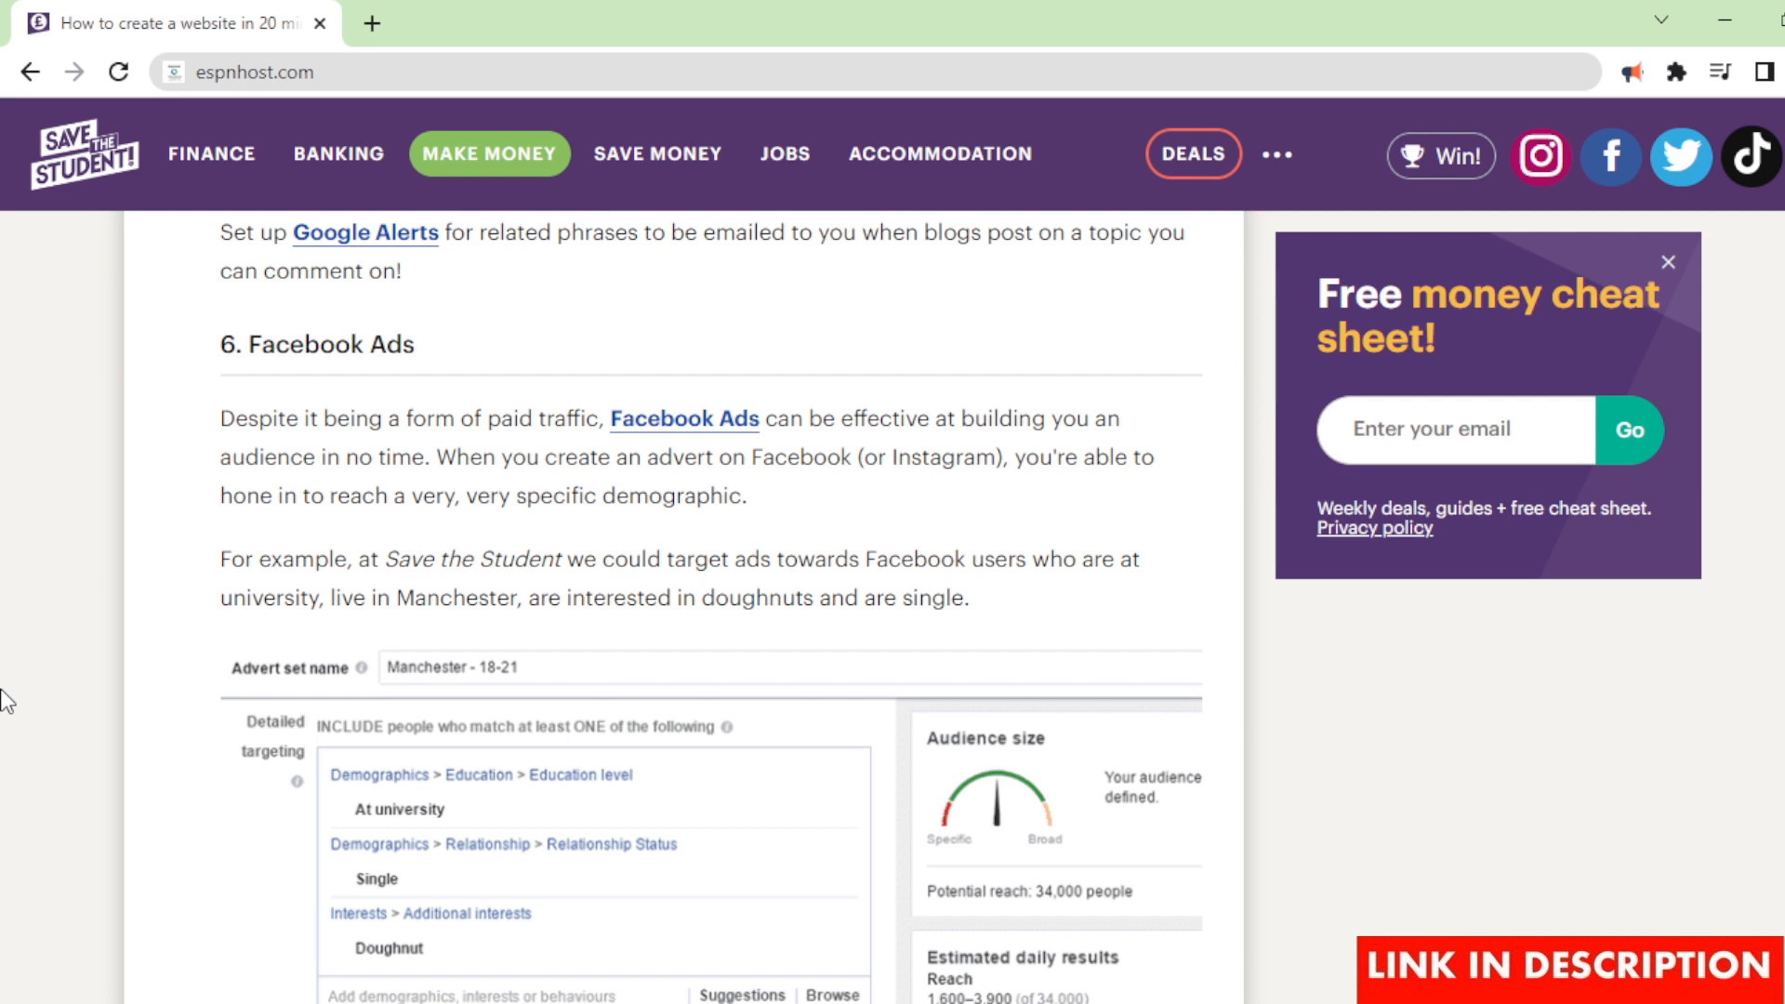
pyautogui.scroll(-3)
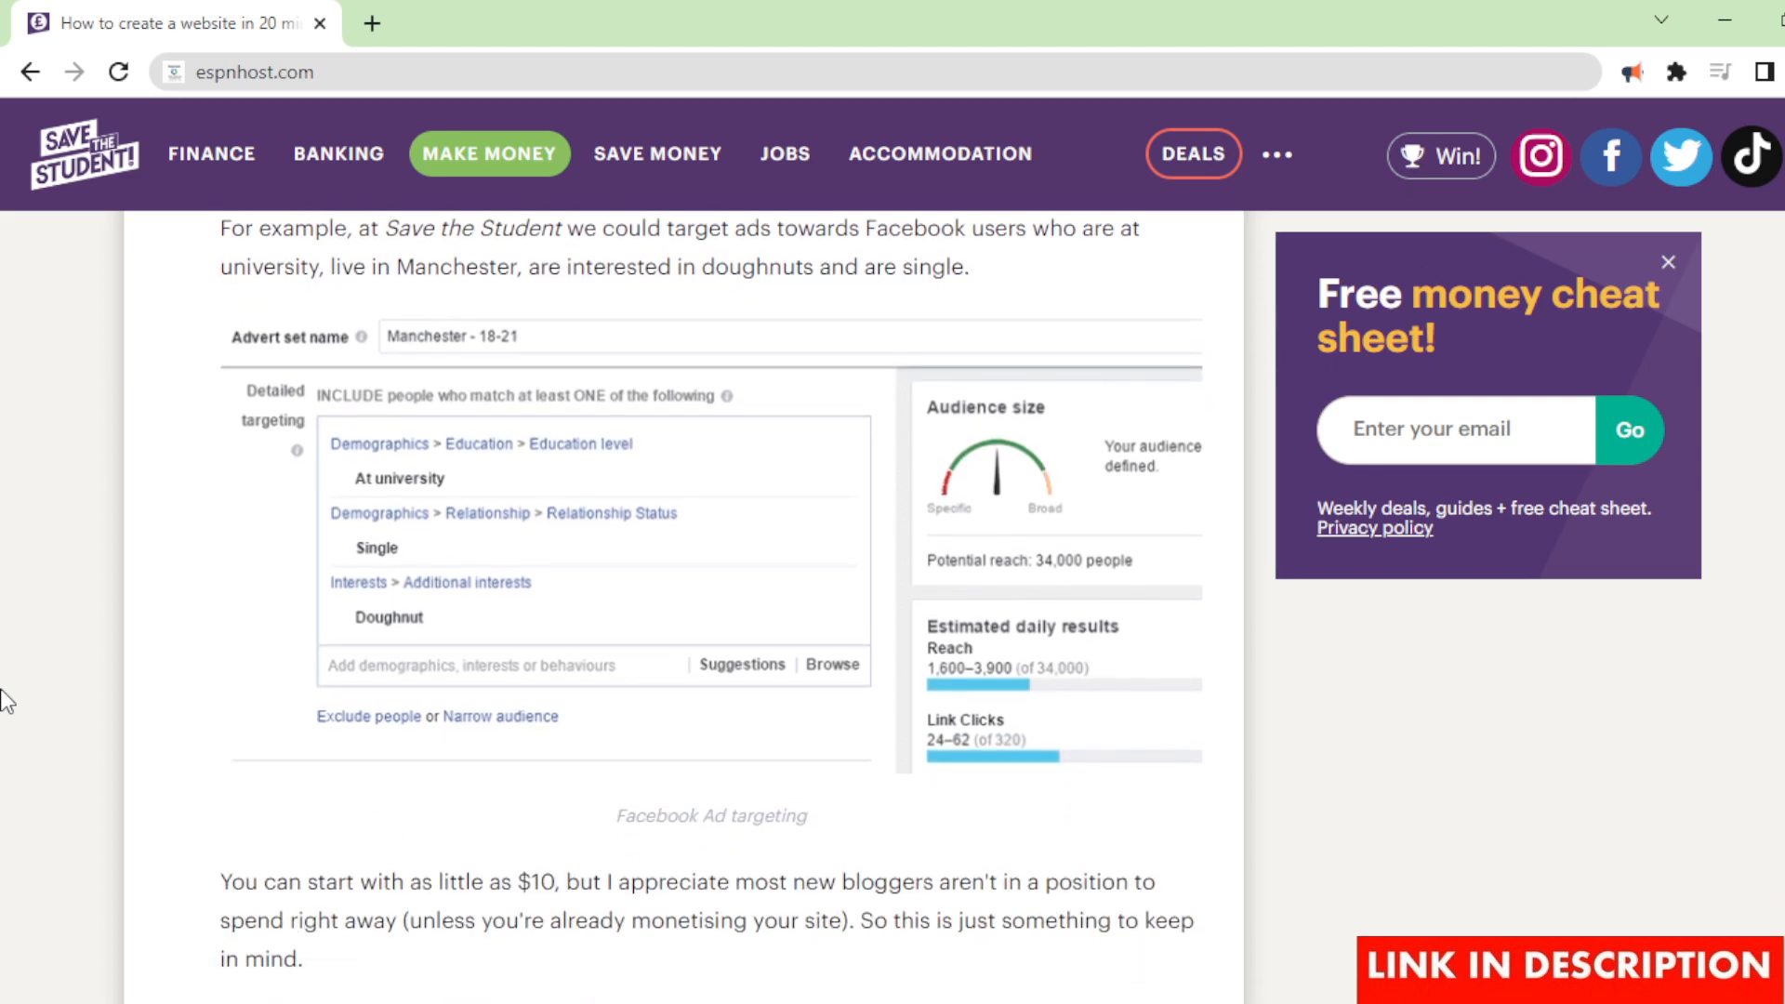
pyautogui.scroll(-3)
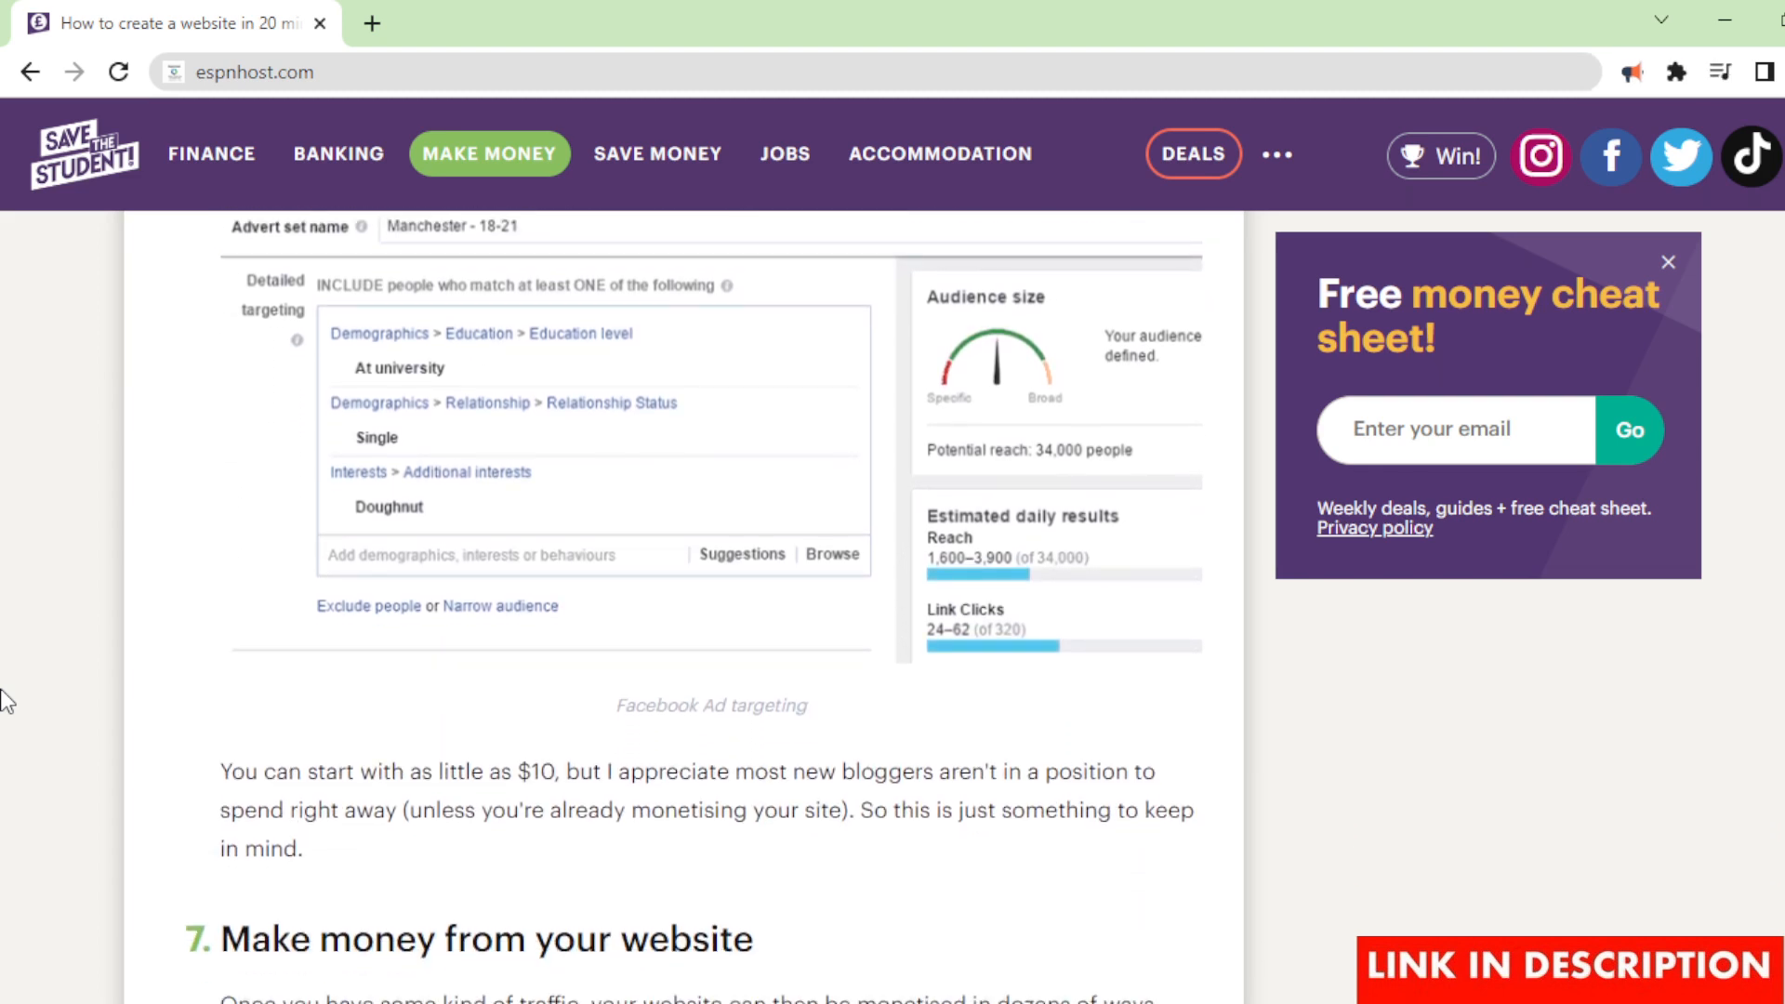
pyautogui.scroll(3)
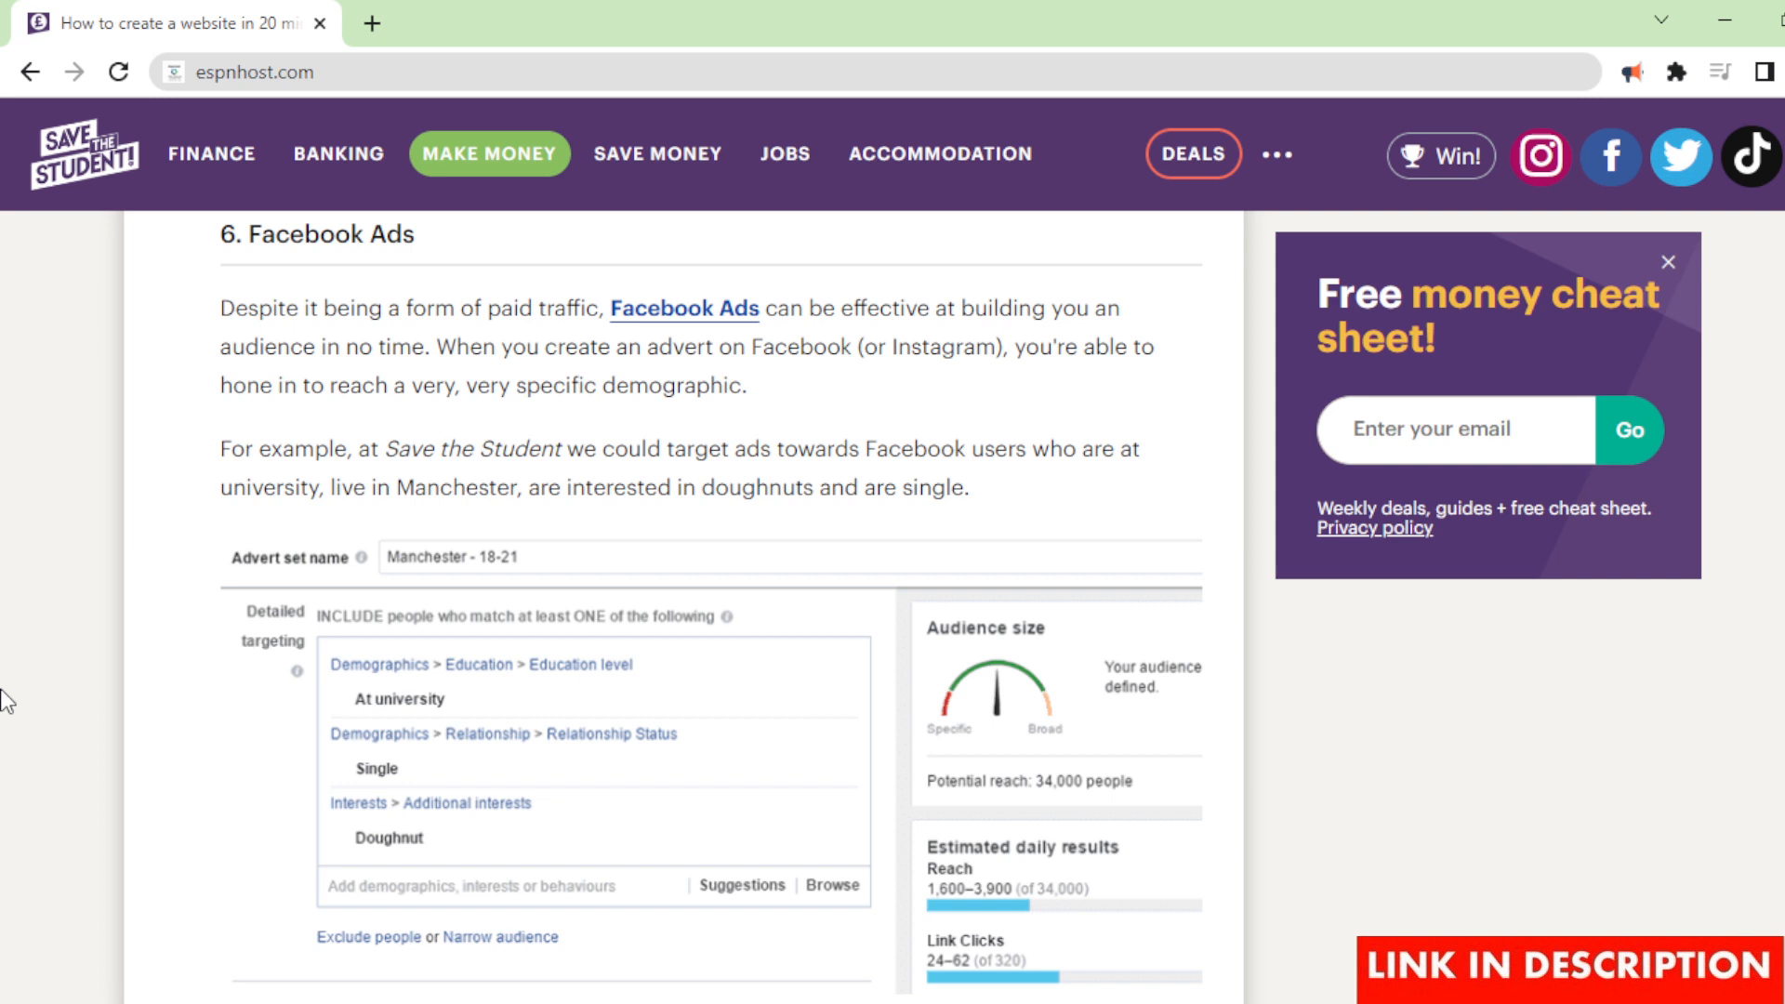
pyautogui.scroll(-3)
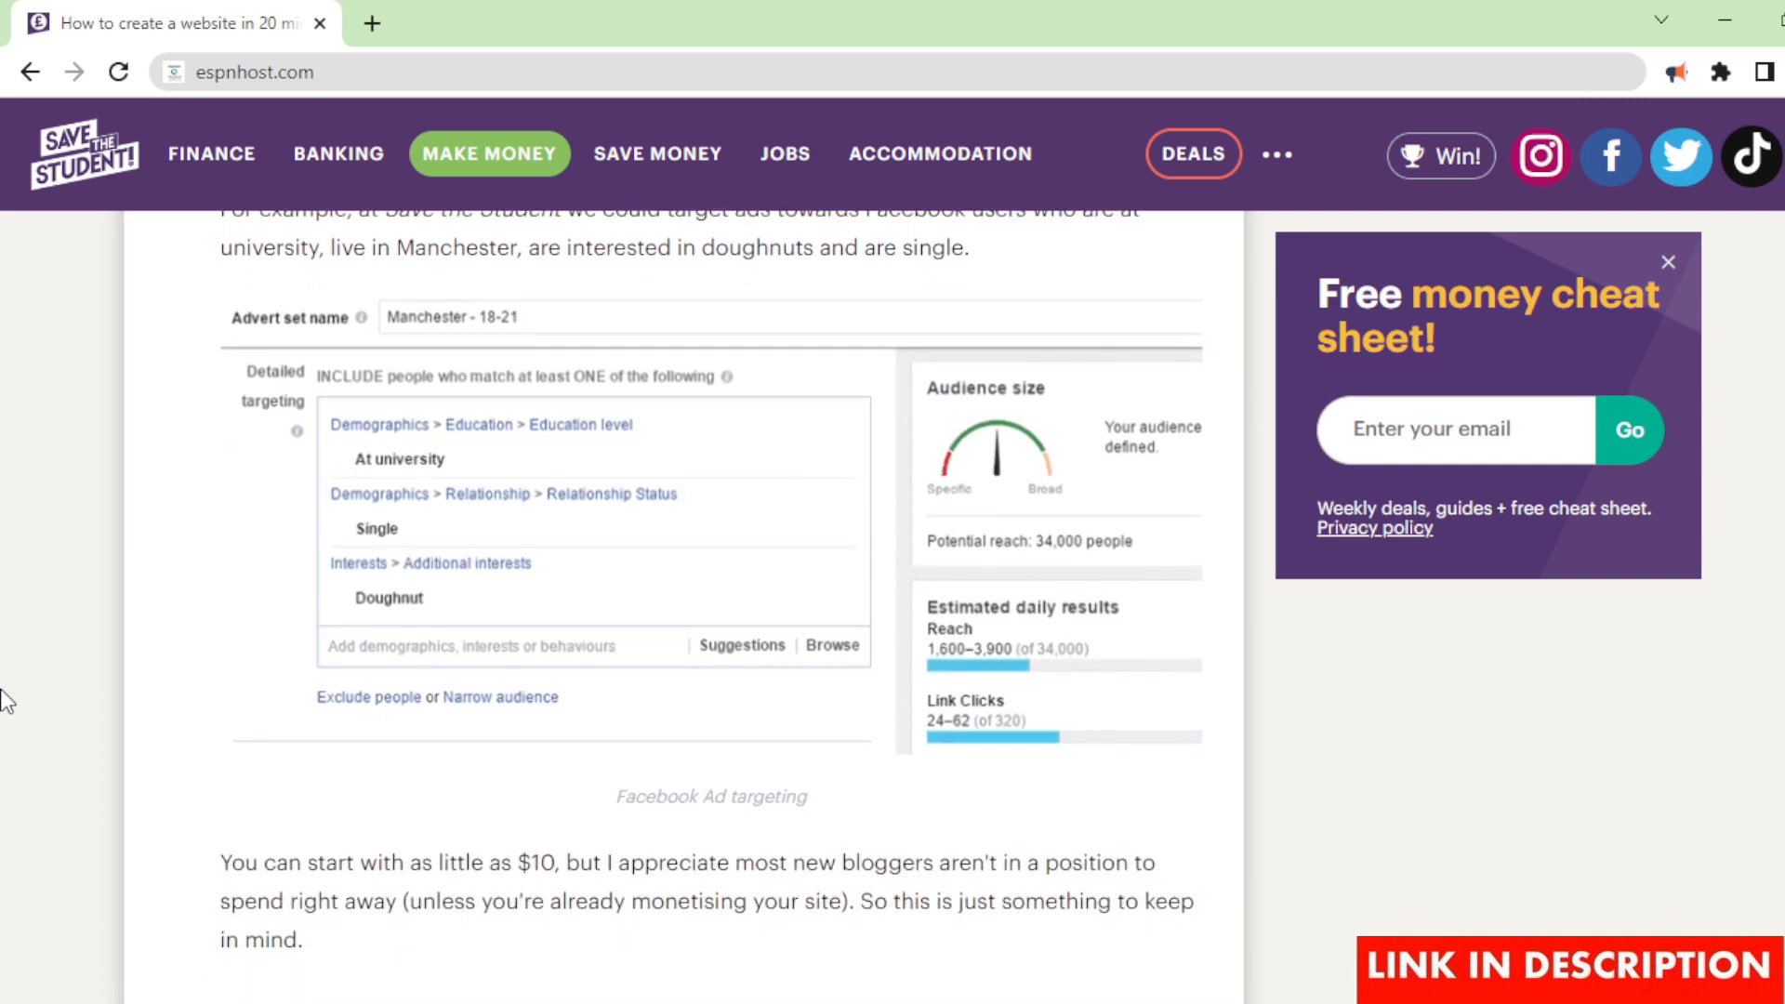
pyautogui.scroll(-3)
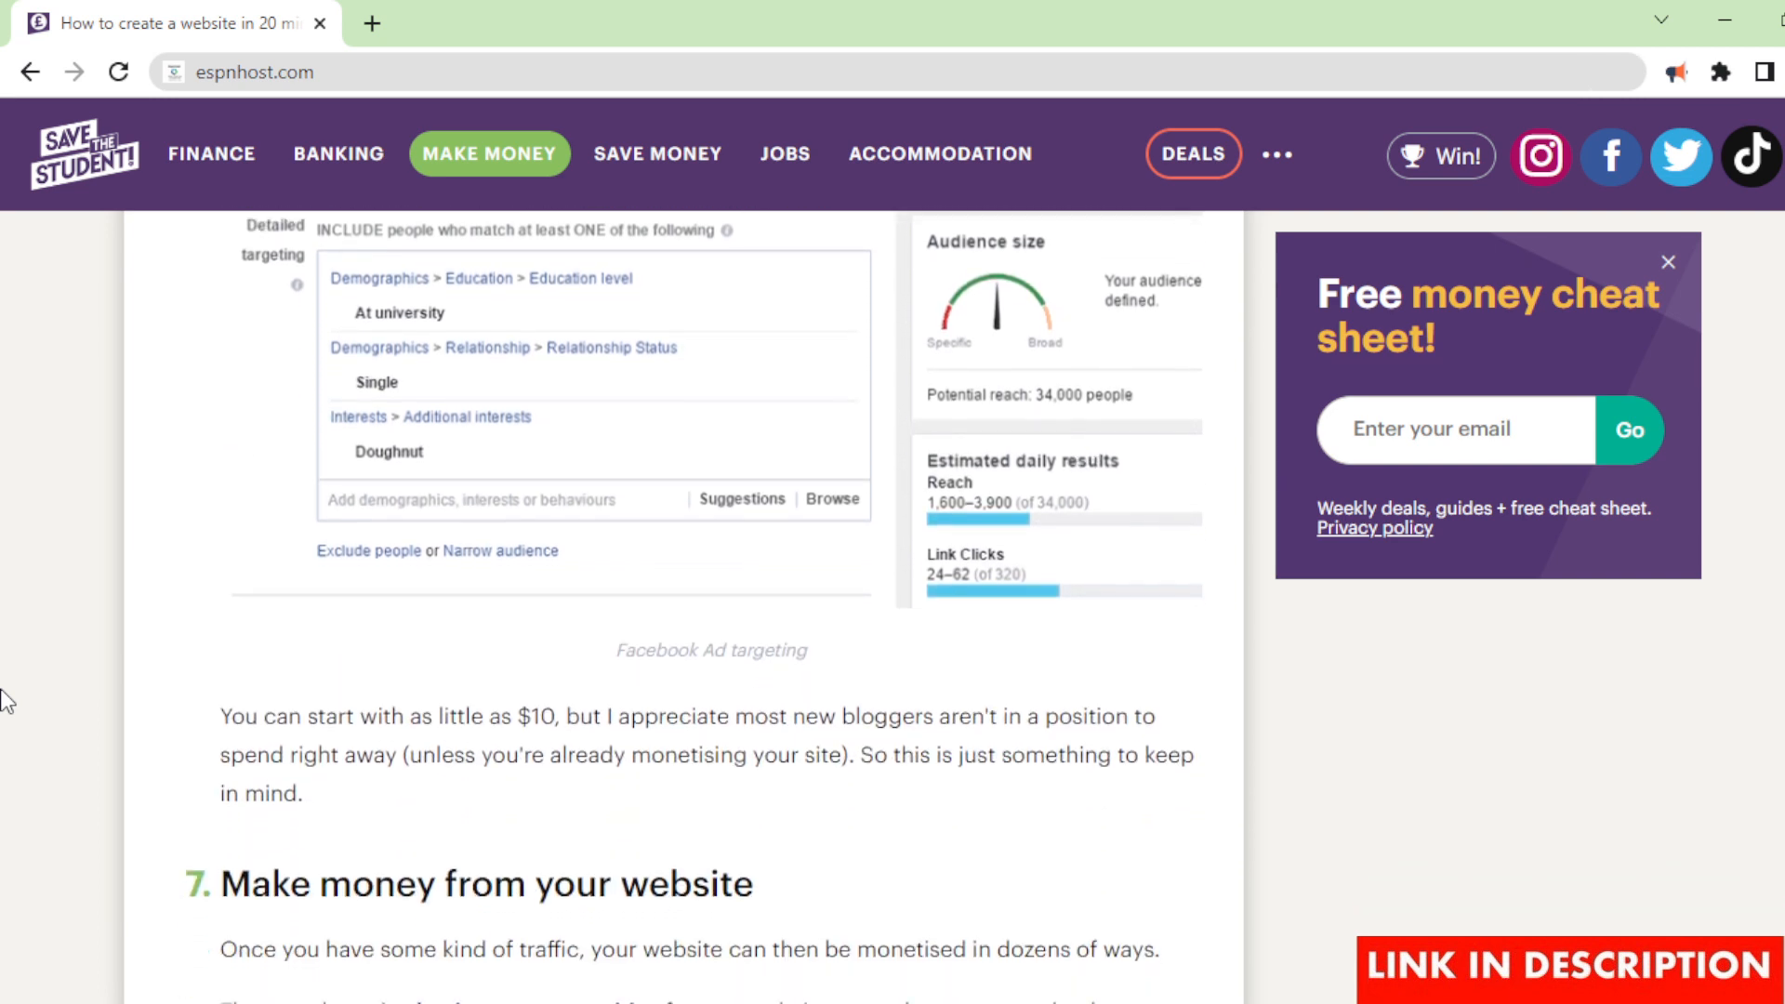
pyautogui.scroll(-3)
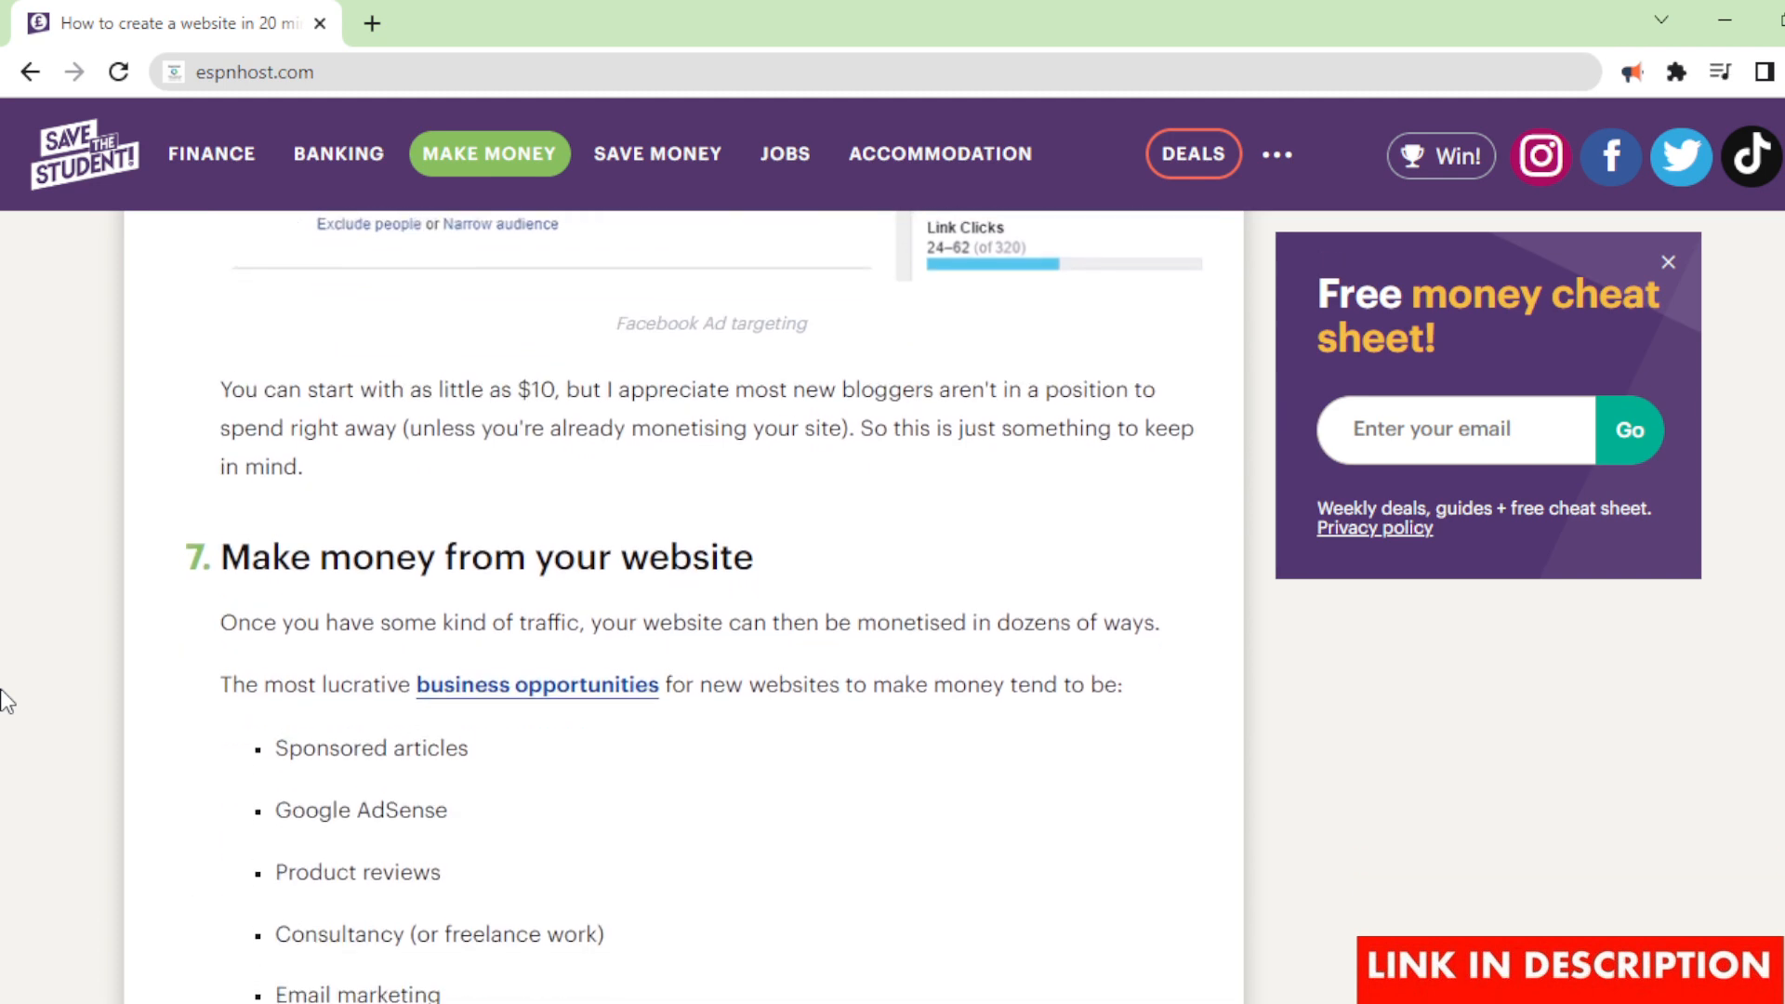
pyautogui.scroll(-3)
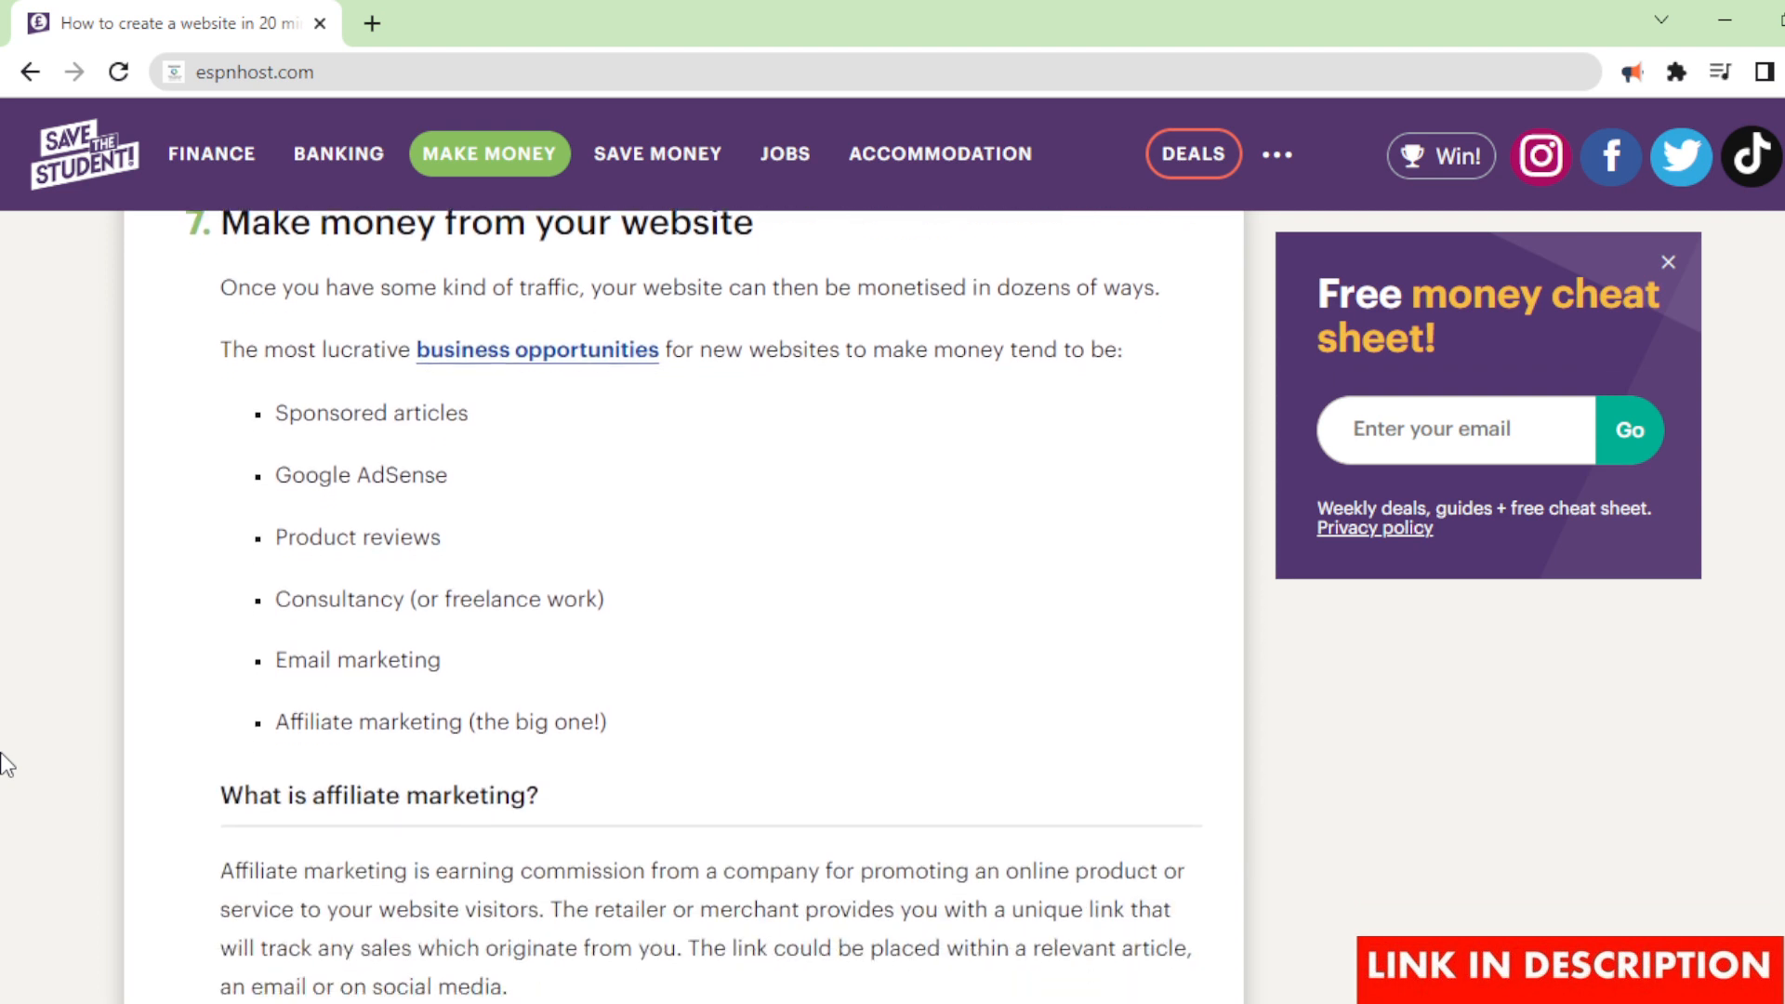
pyautogui.scroll(-3)
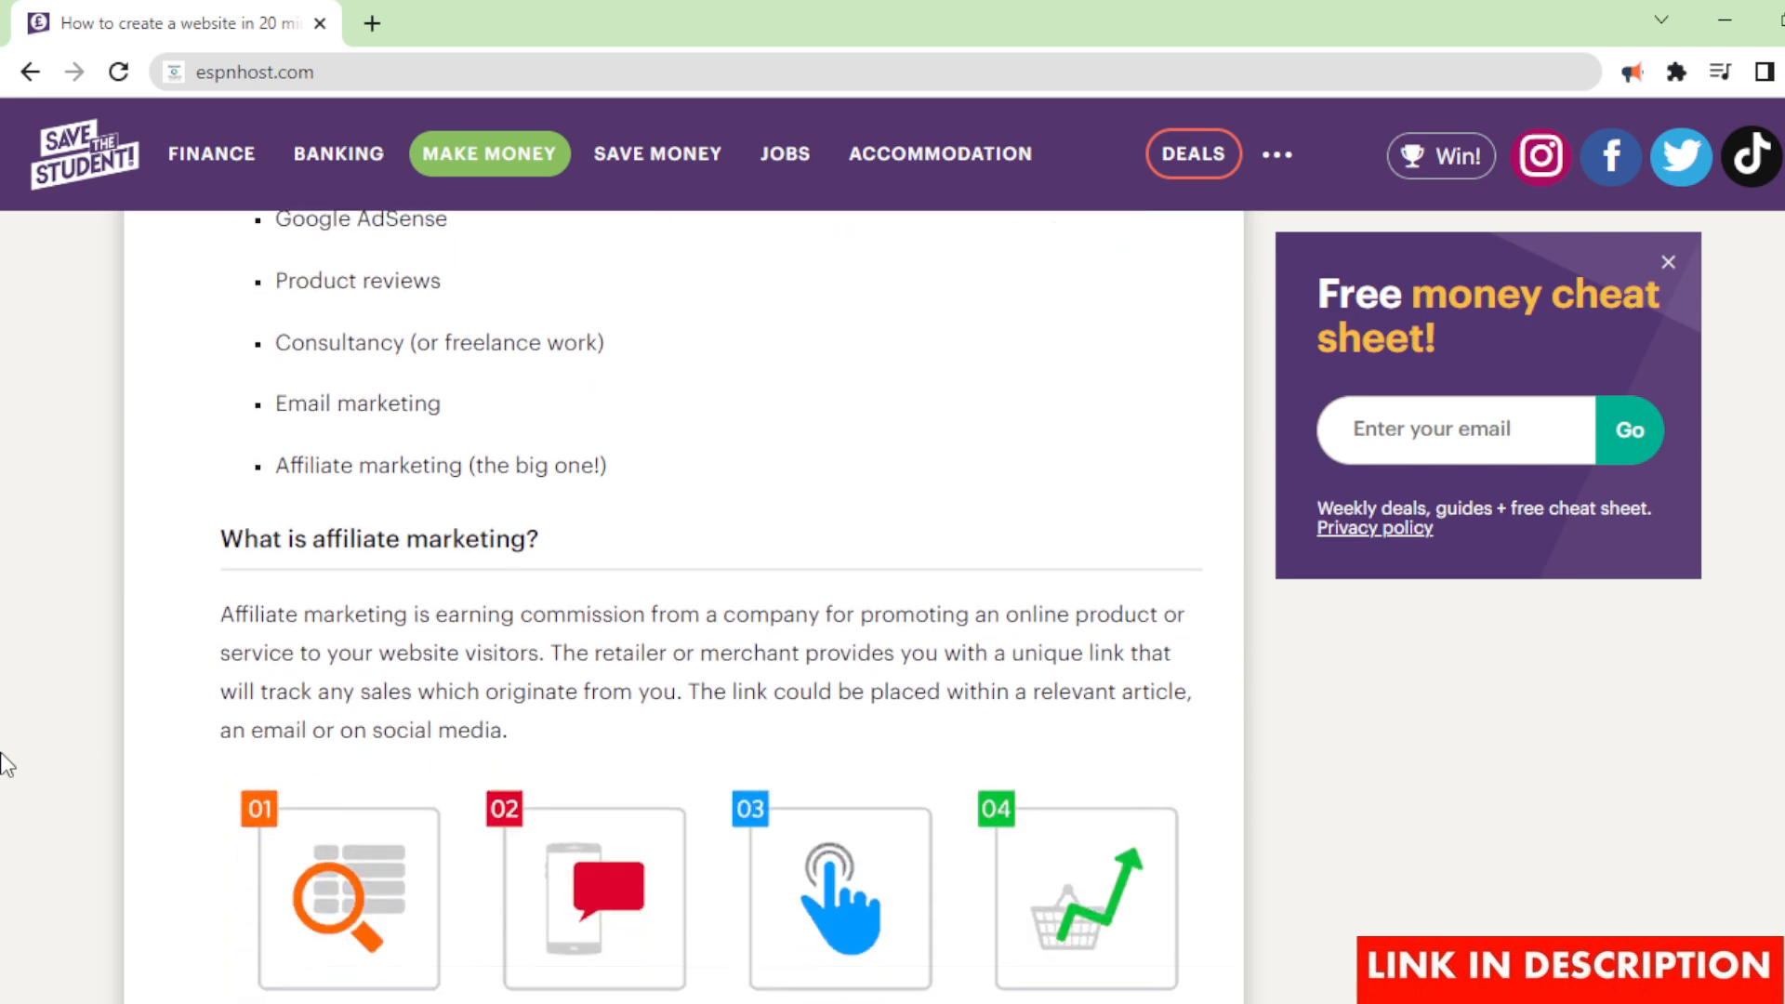
pyautogui.scroll(-3)
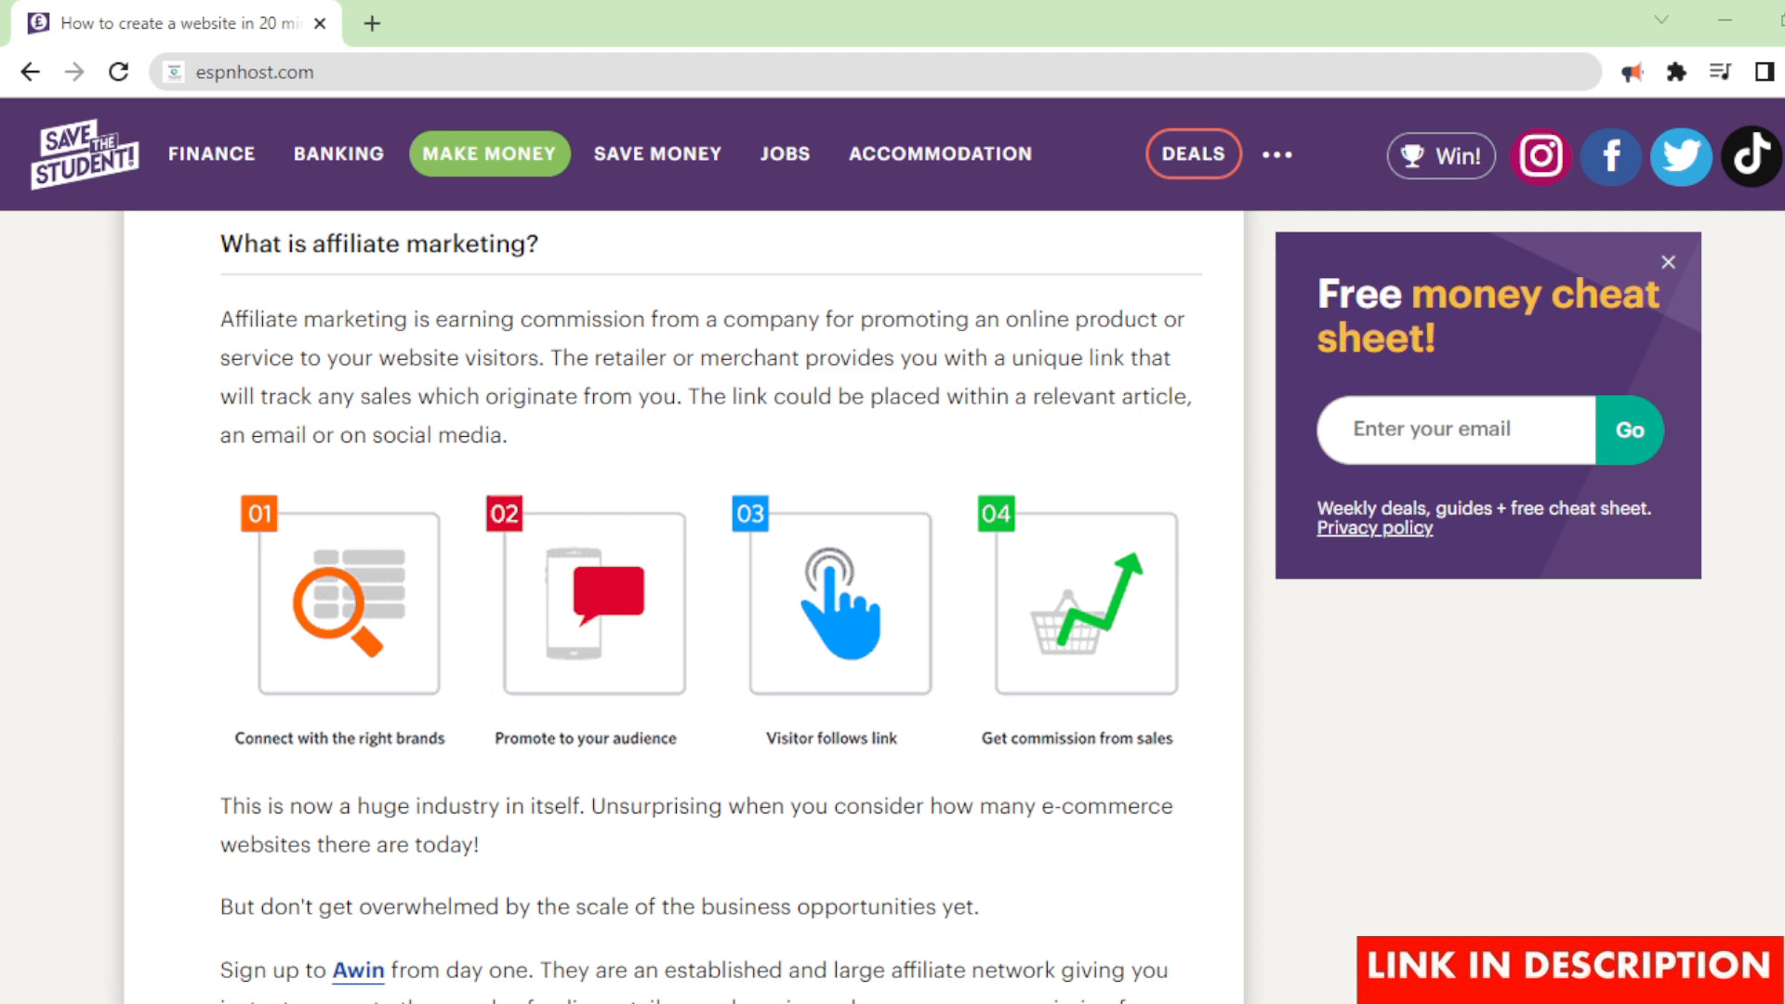
pyautogui.moveTo(18, 726)
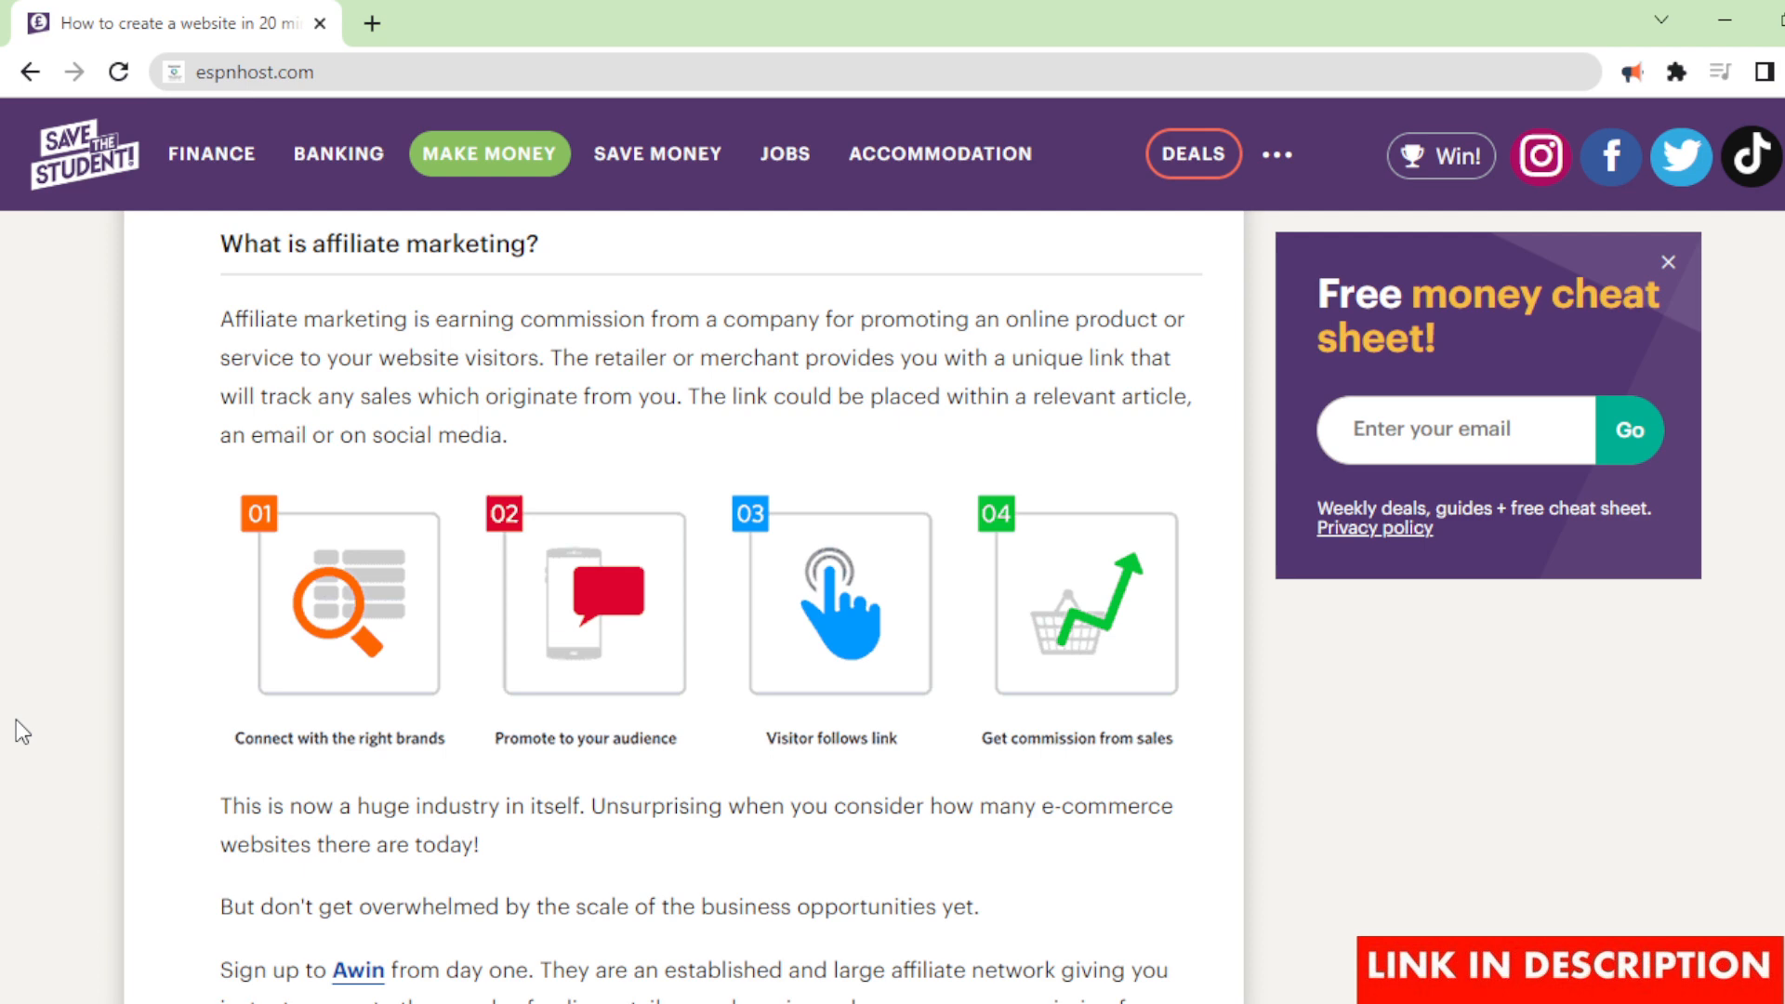
pyautogui.scroll(-3)
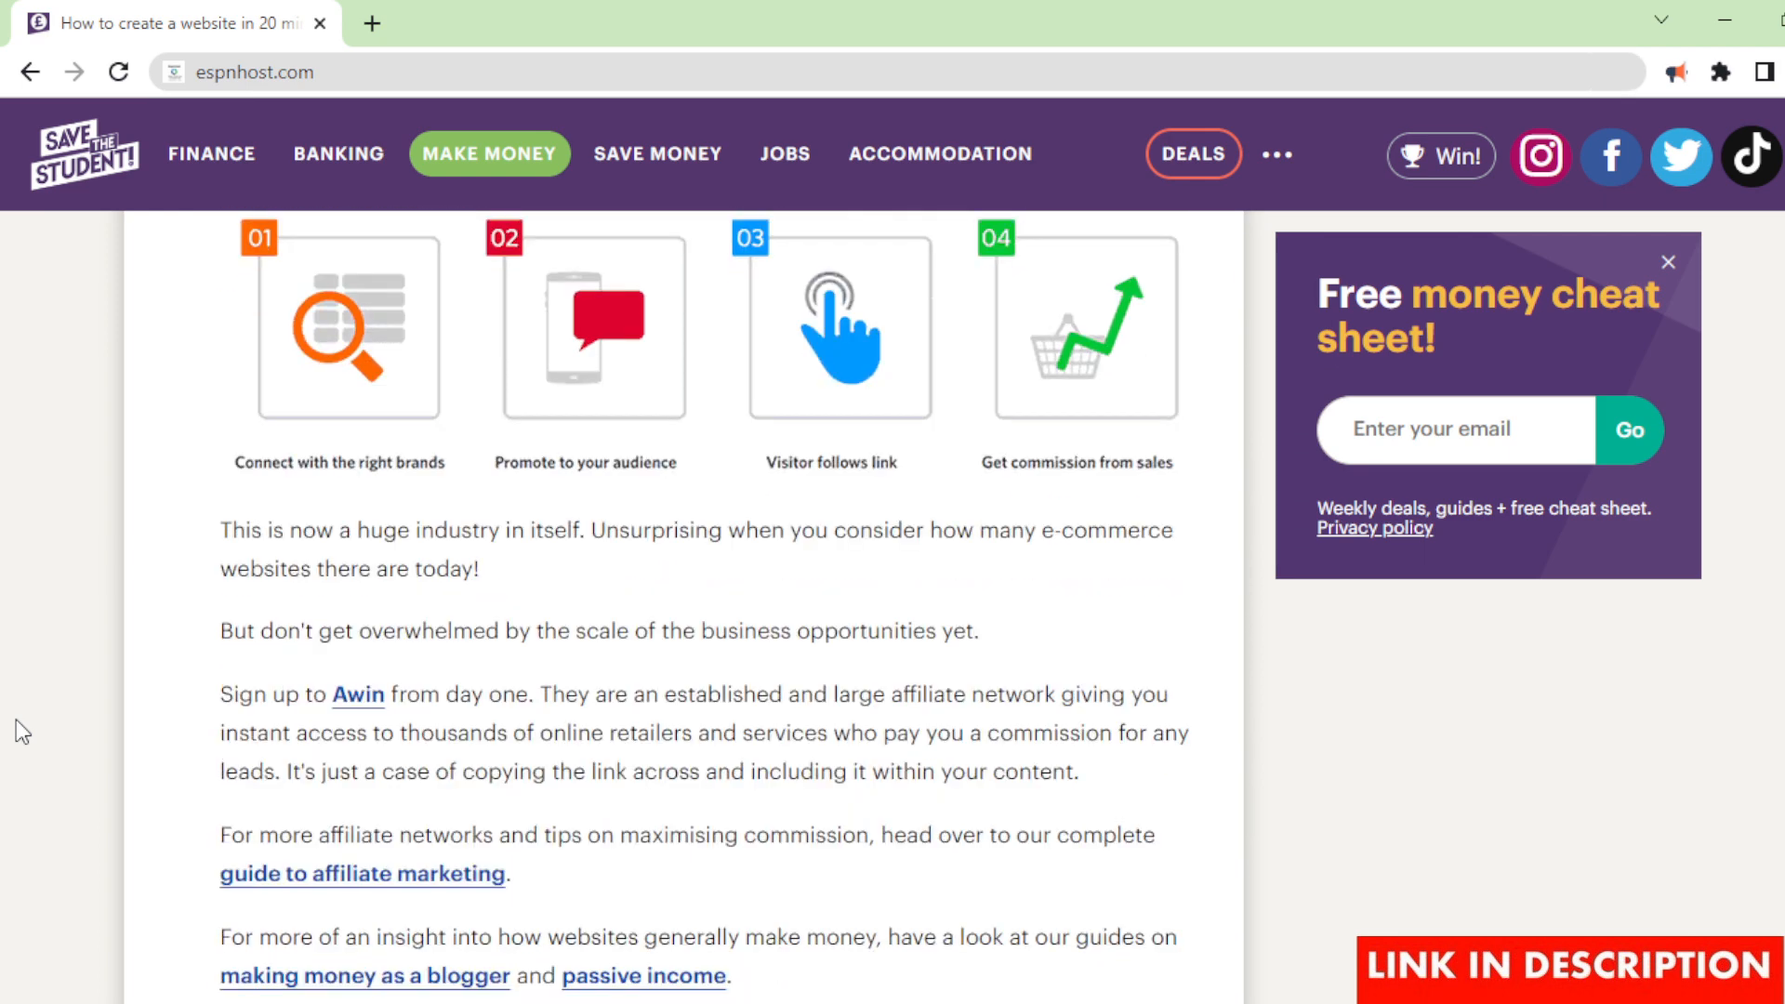
pyautogui.scroll(-3)
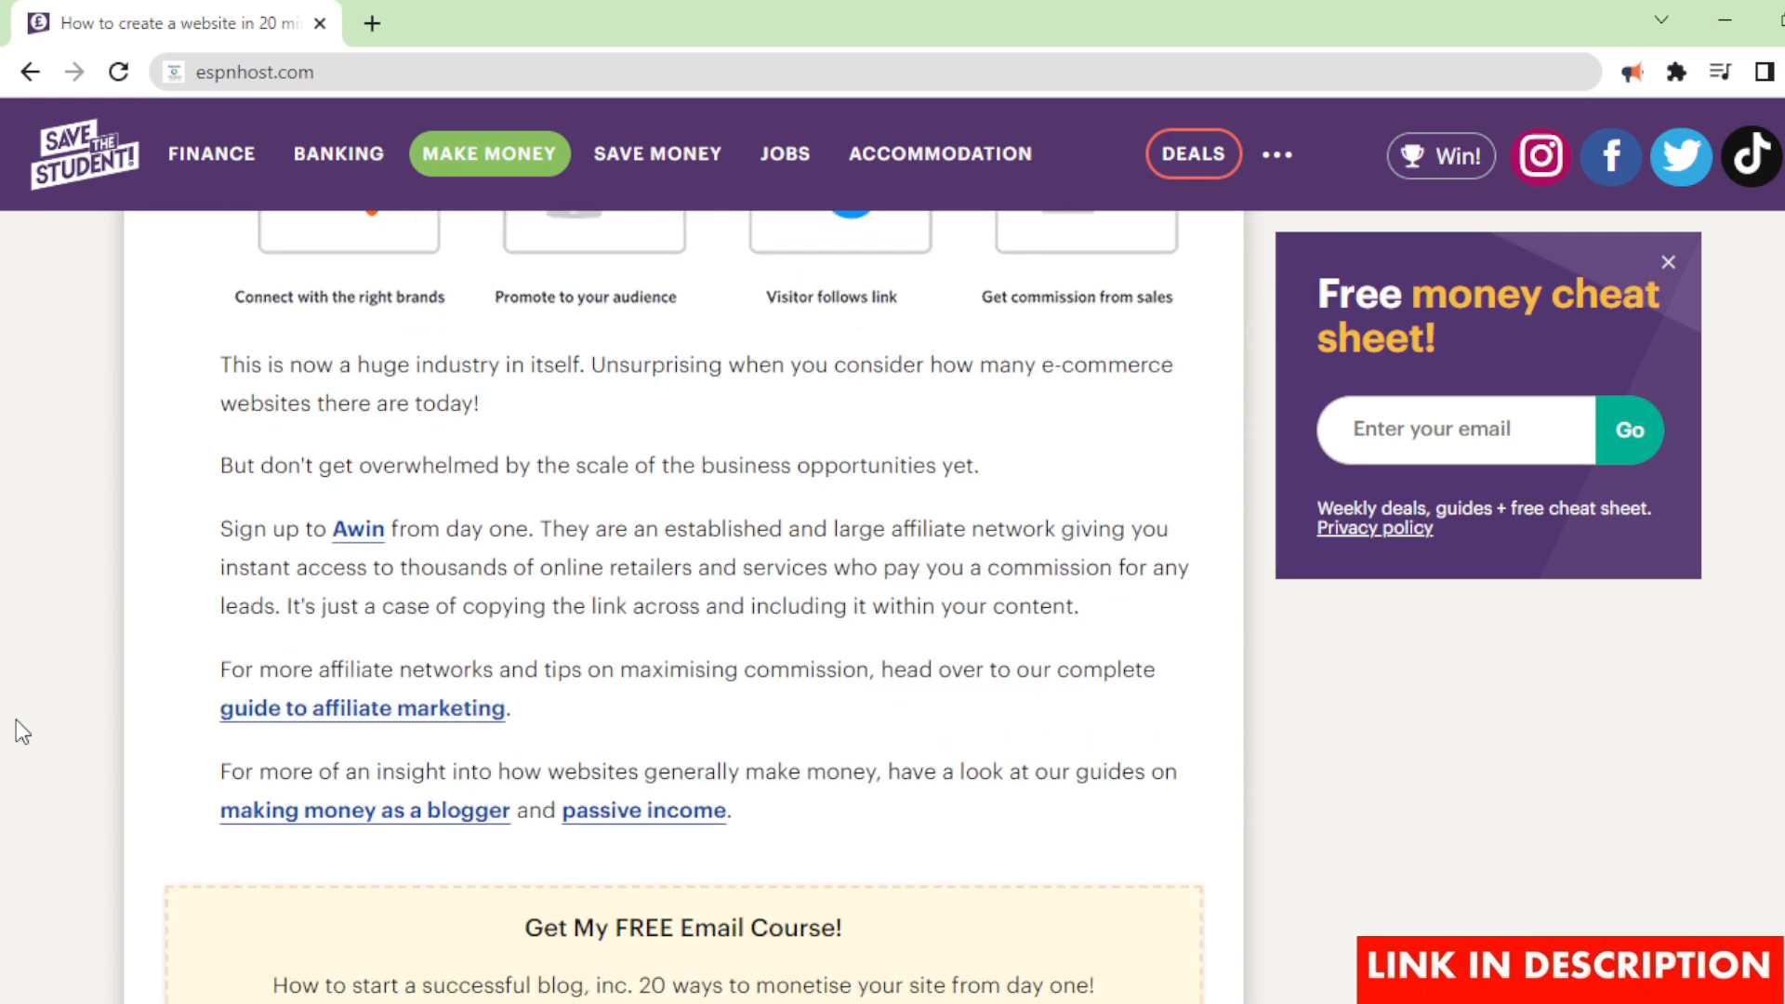
pyautogui.scroll(-3)
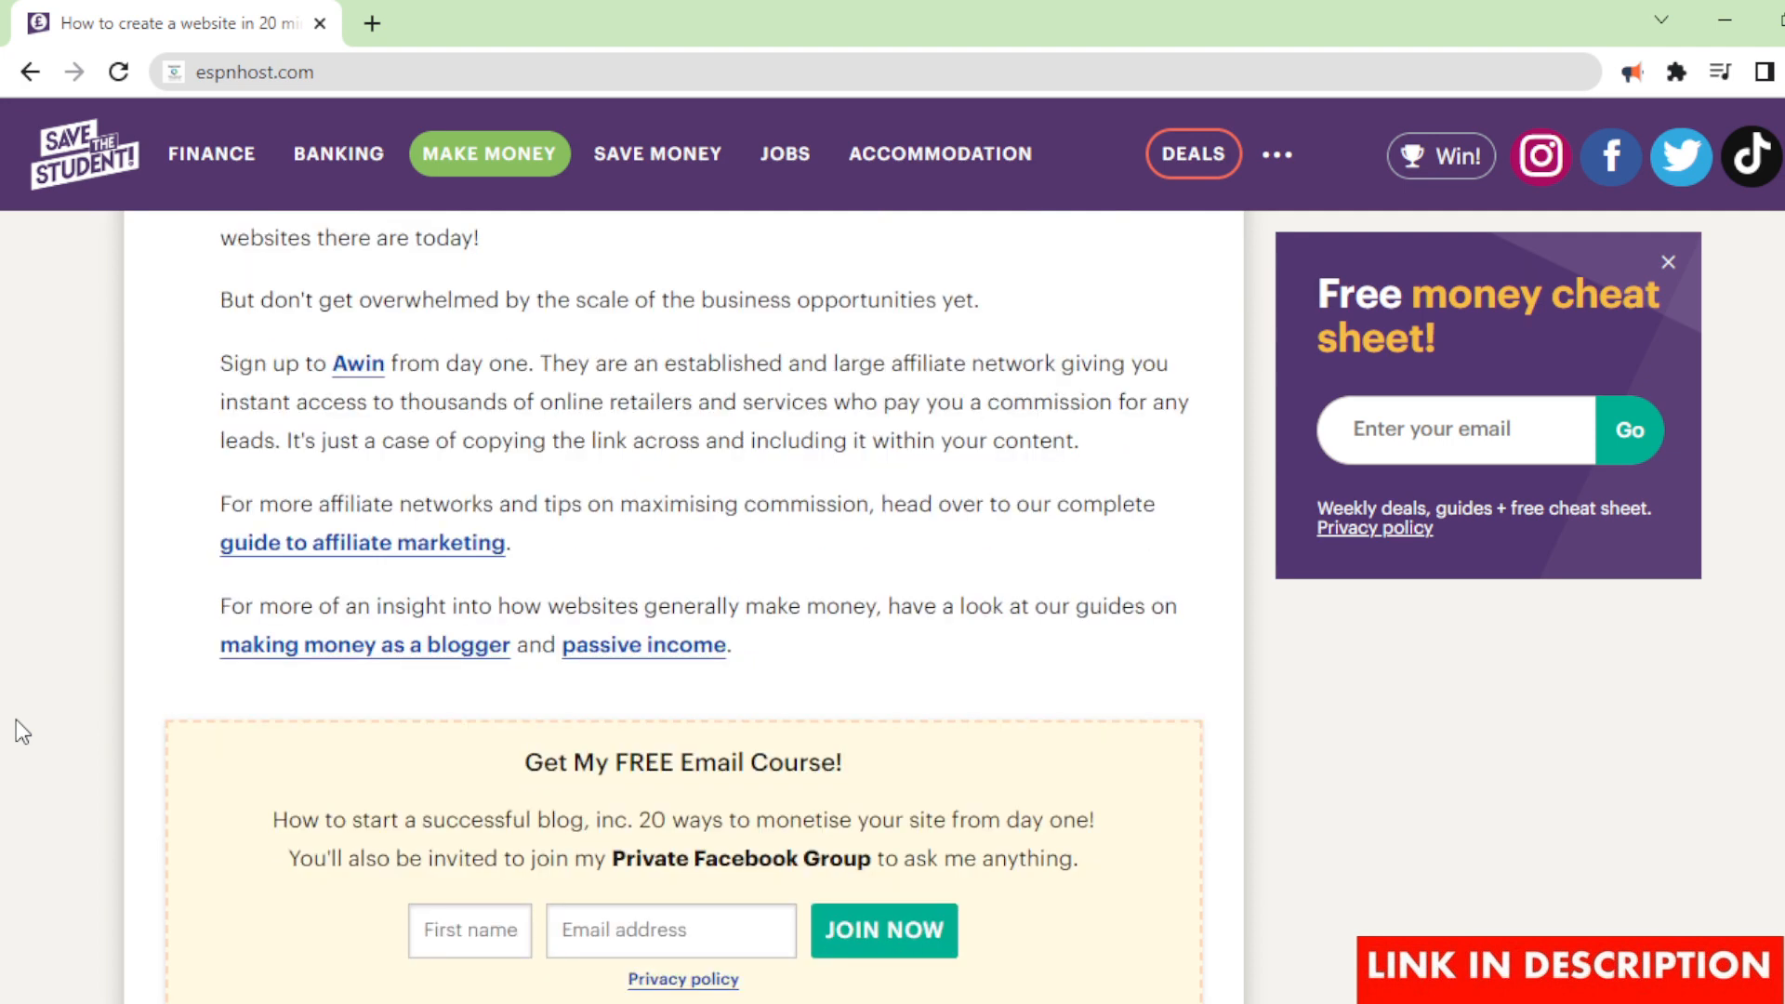
pyautogui.scroll(-3)
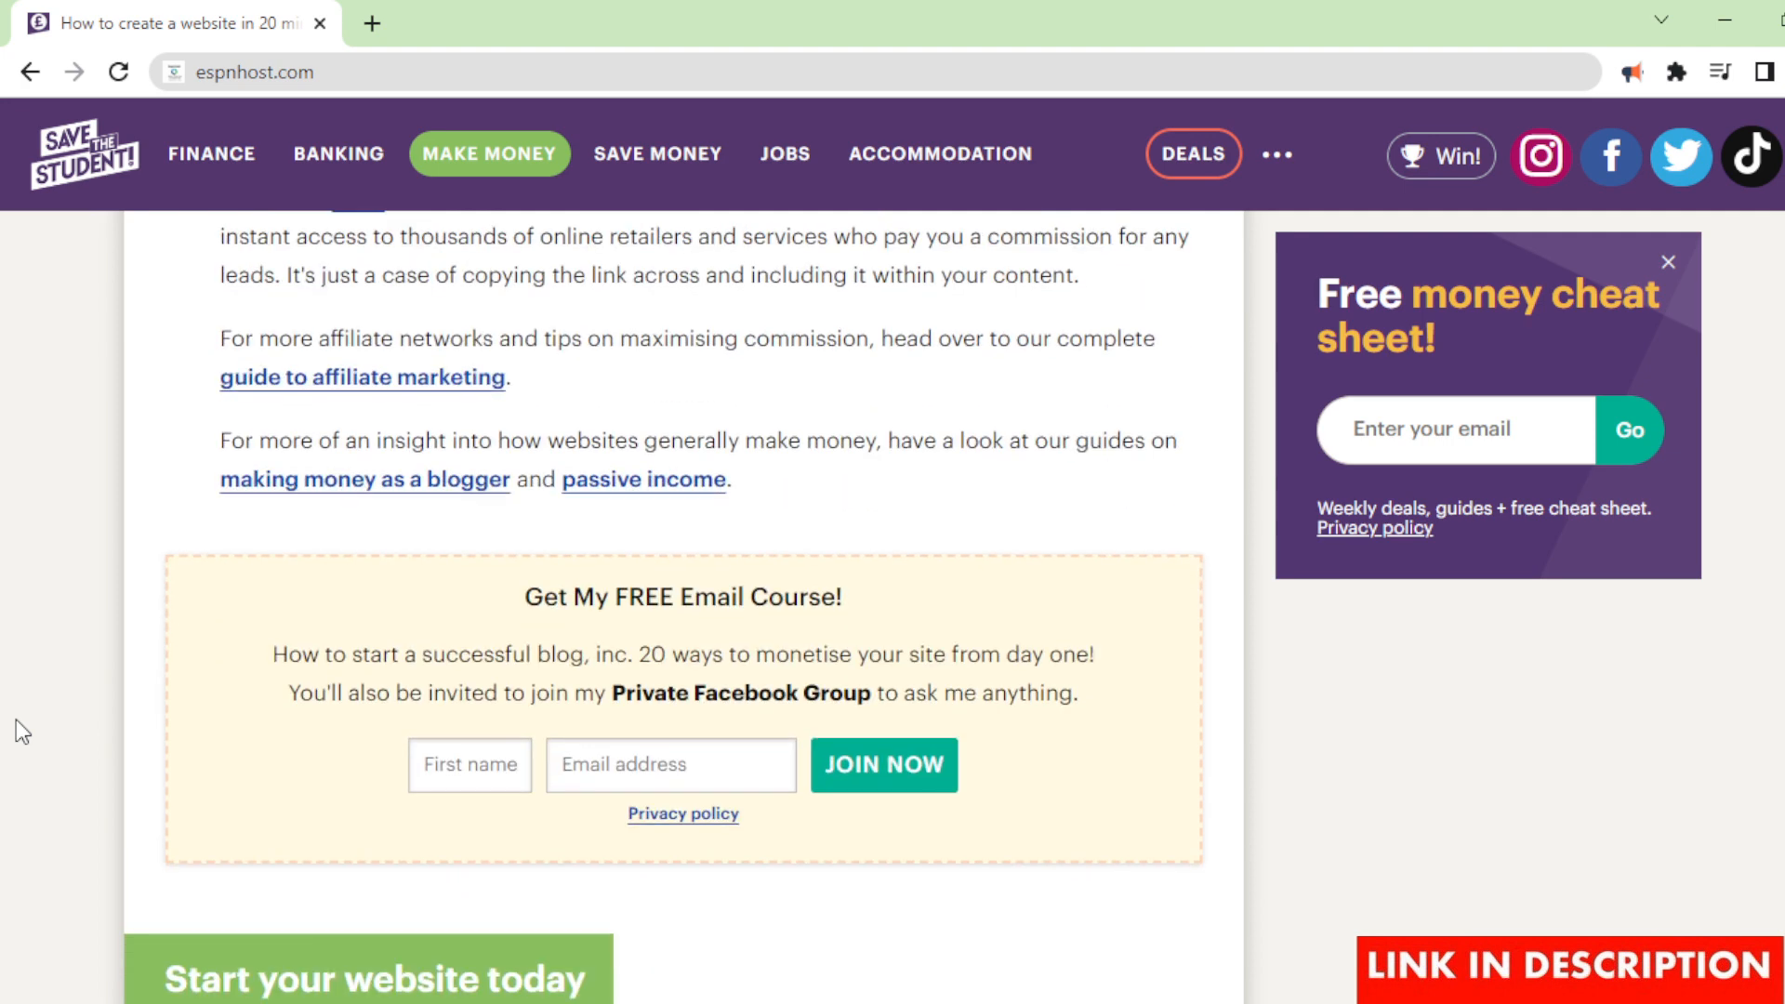
pyautogui.scroll(-3)
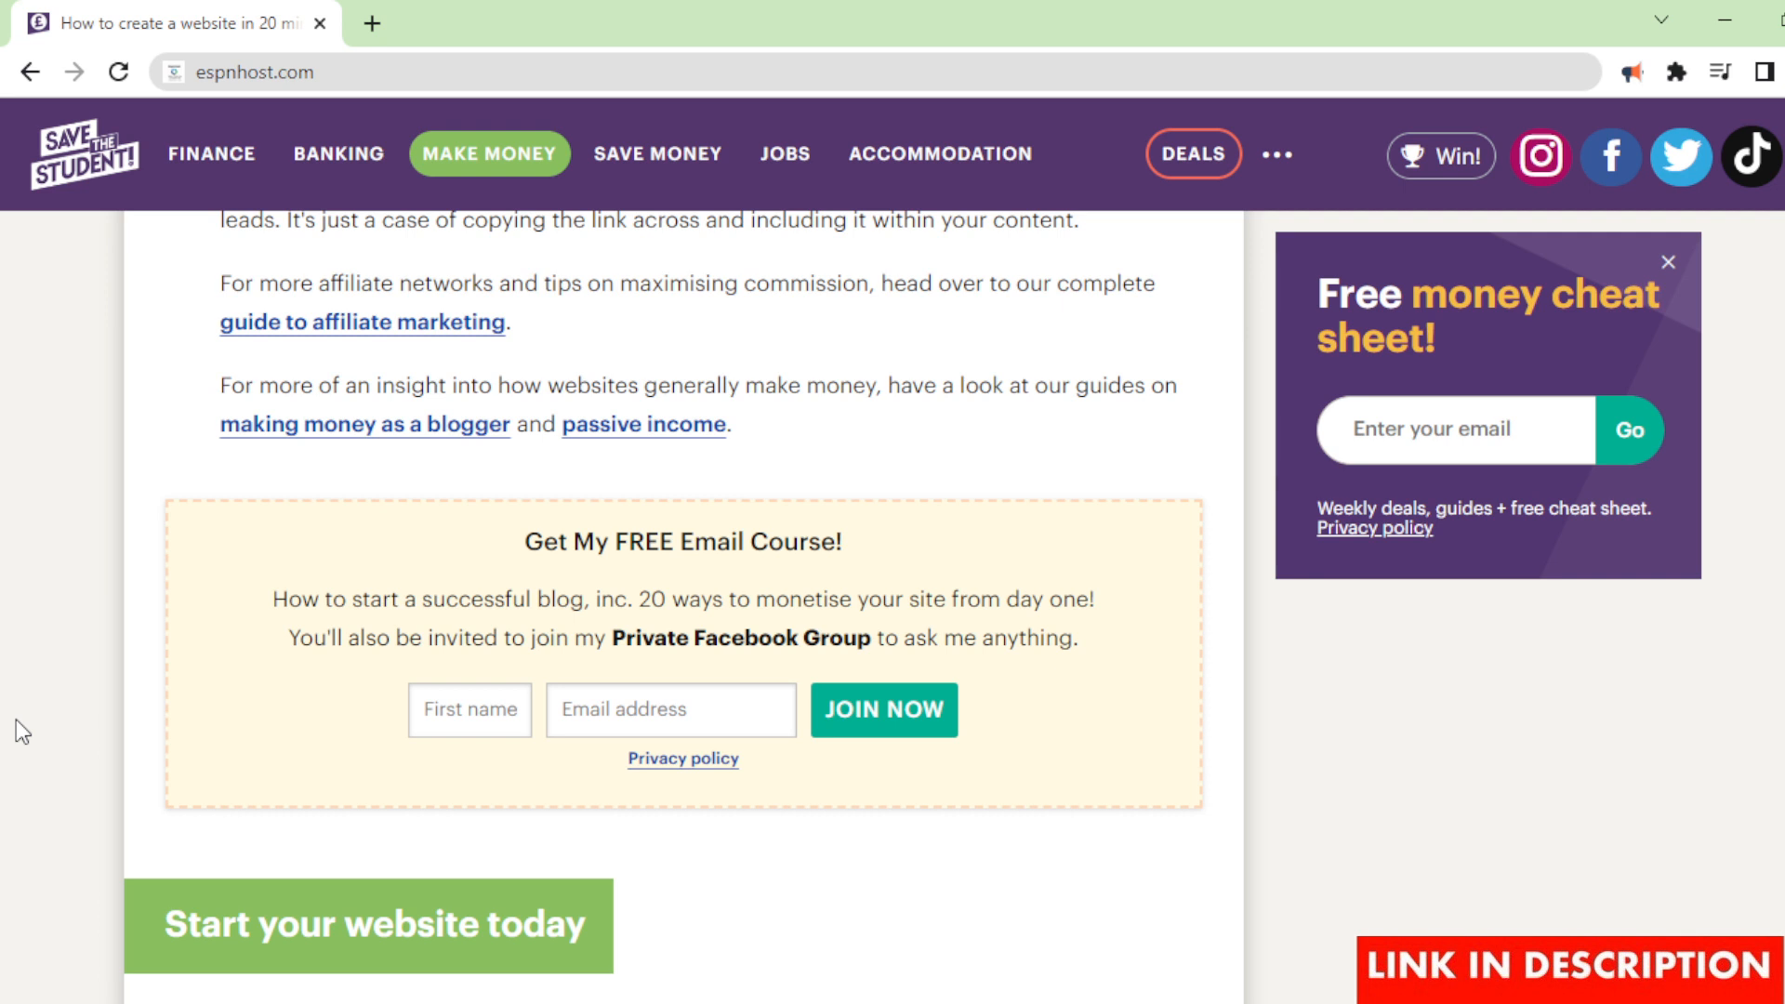
pyautogui.moveTo(85, 723)
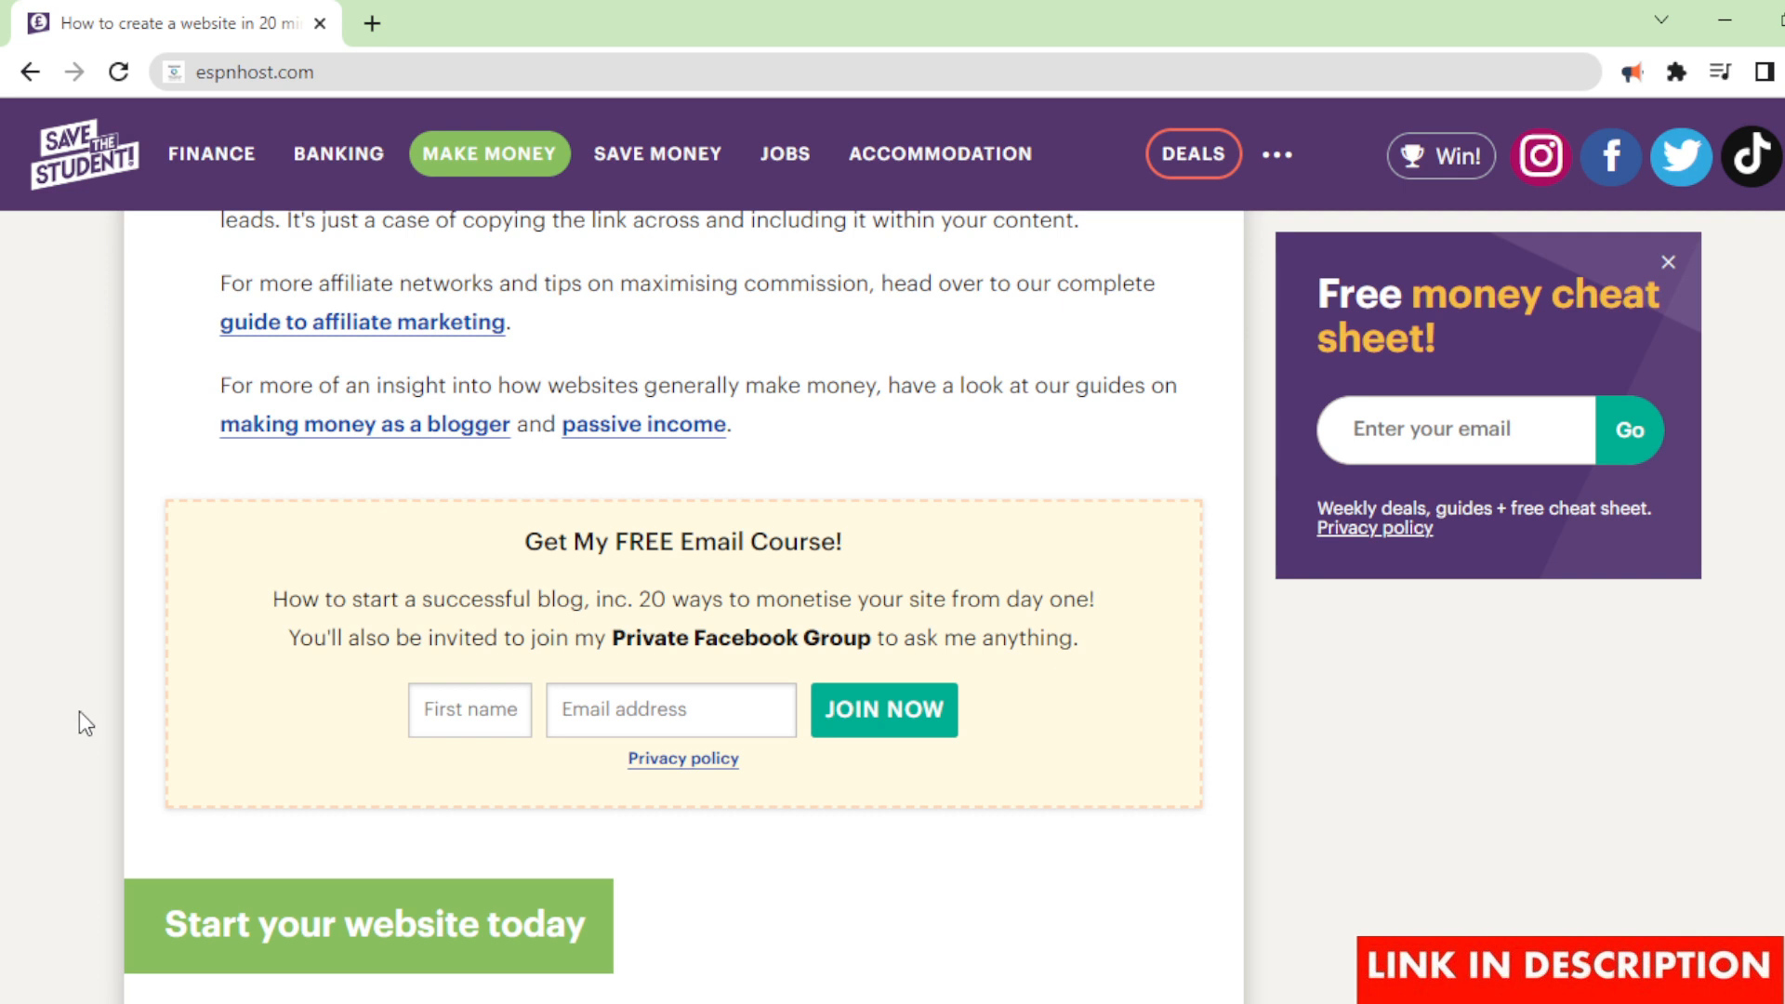
pyautogui.moveTo(1257, 806)
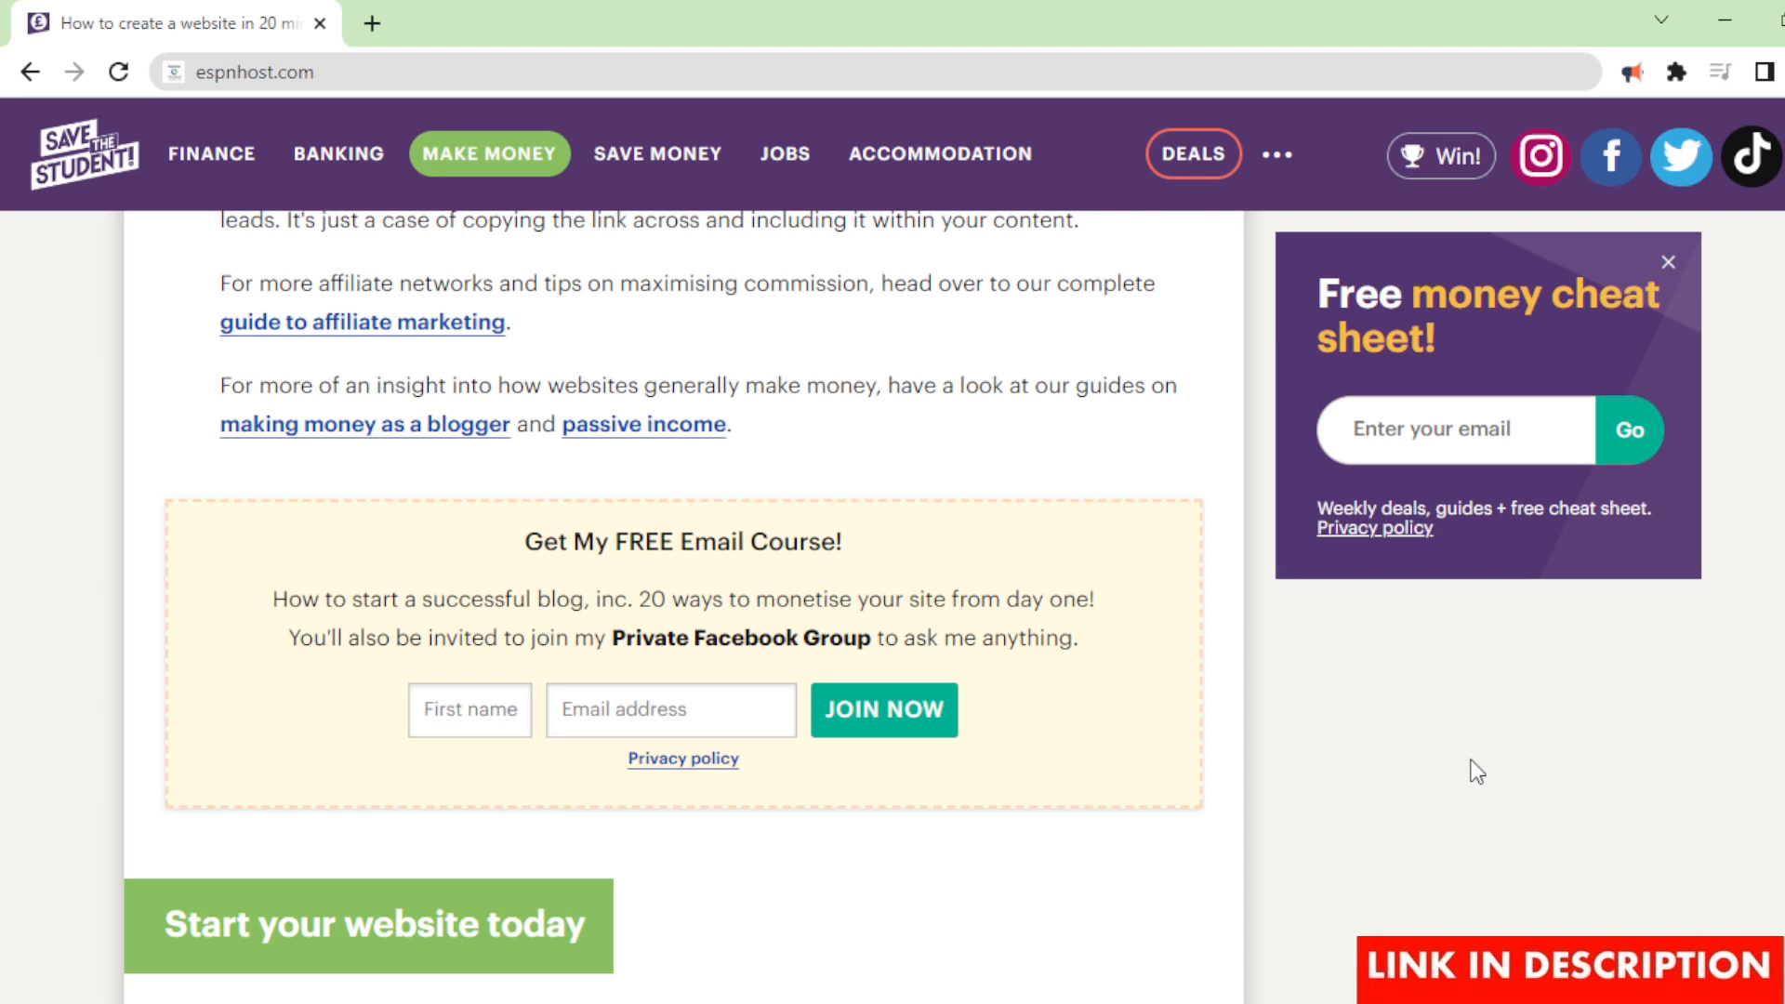
pyautogui.moveTo(1472, 772)
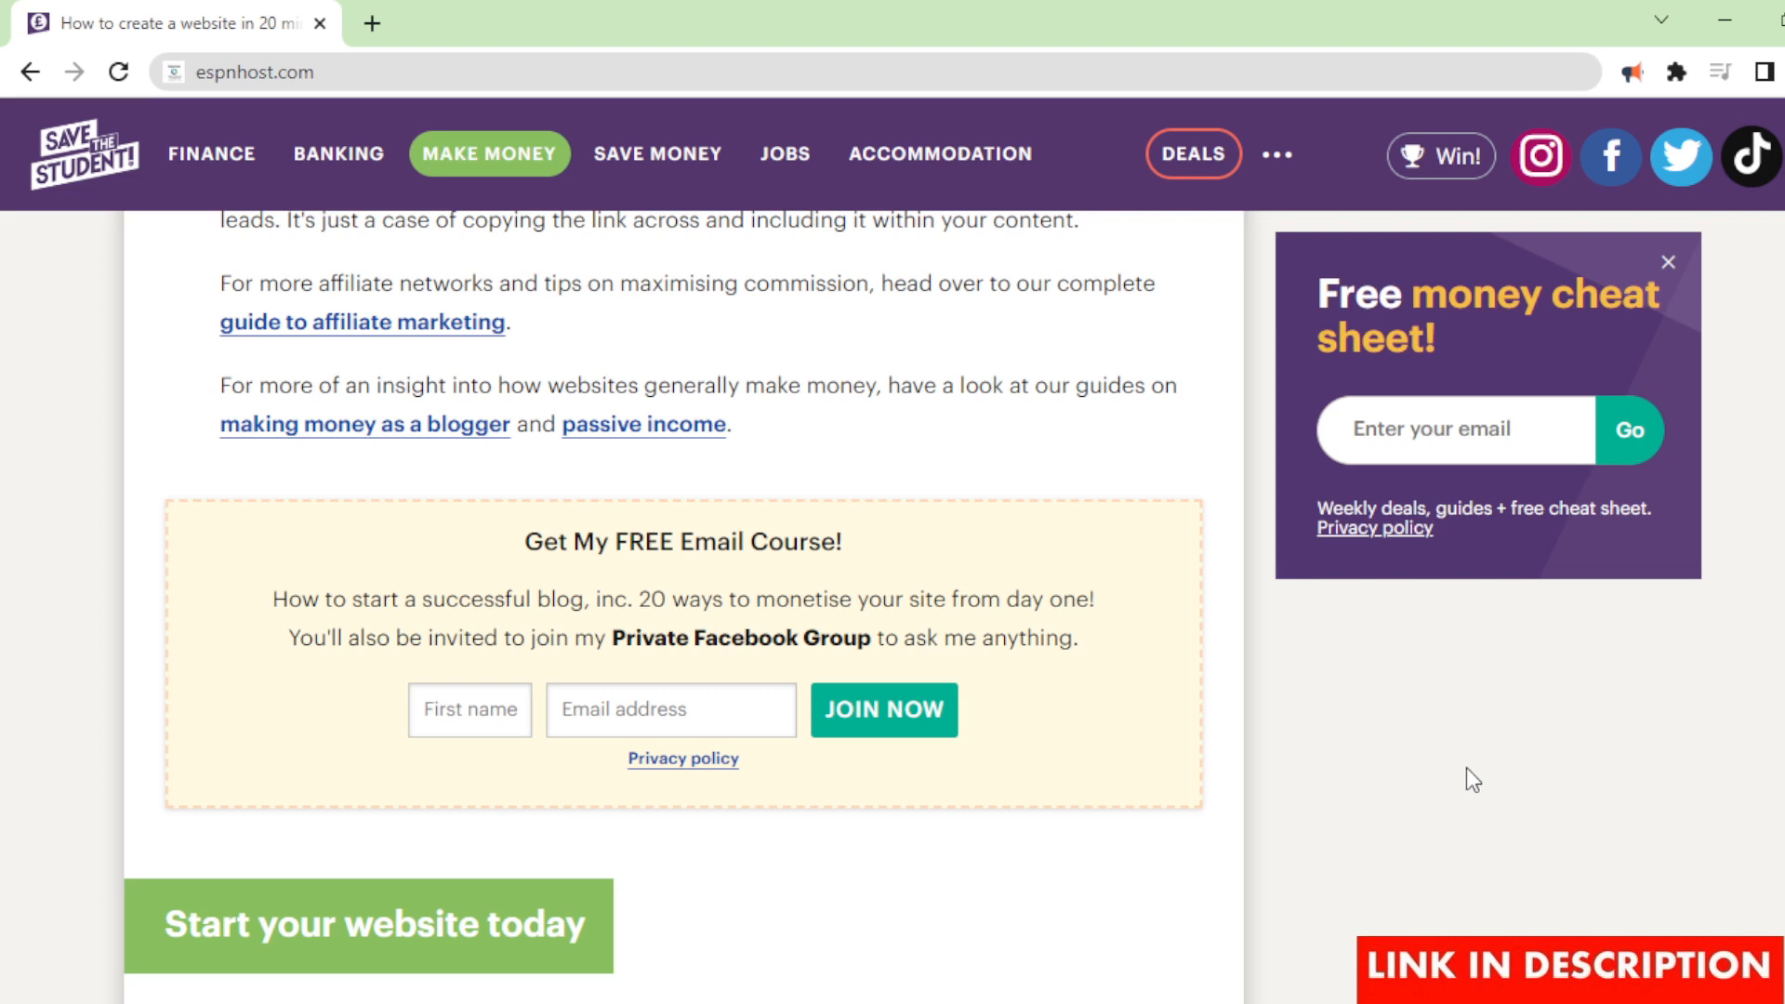